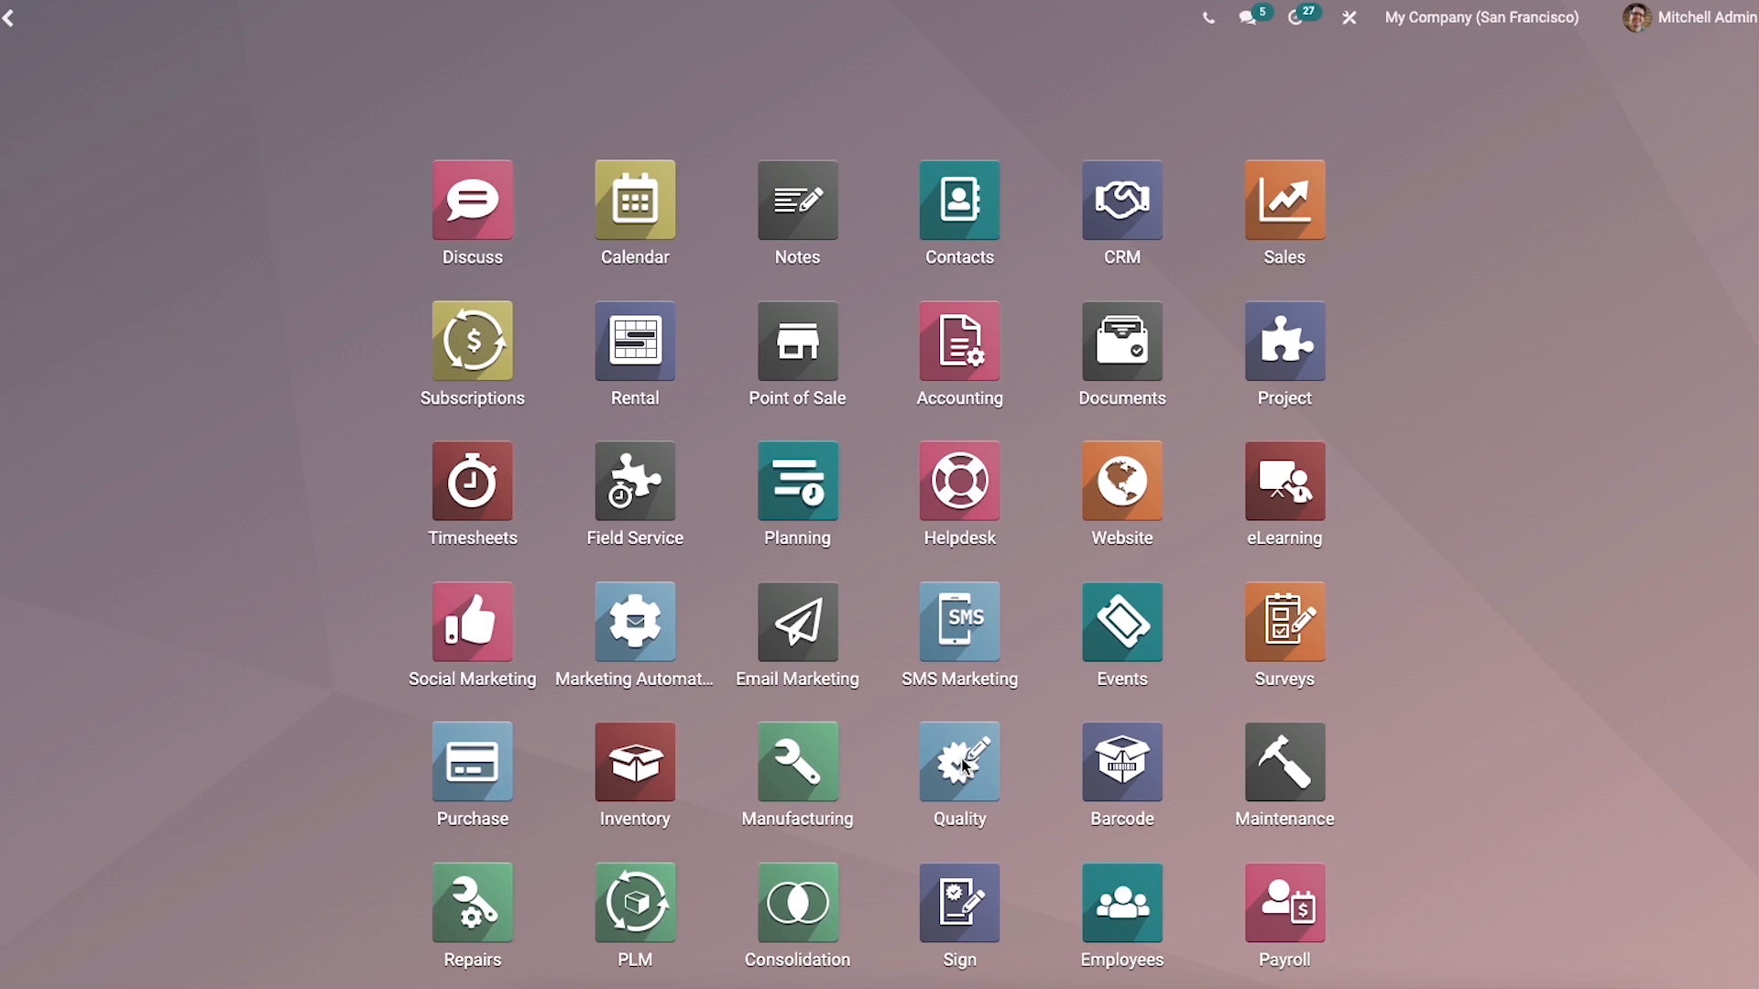
- Open the Quality app dashboard from the Odoo home screen
left_click(958, 774)
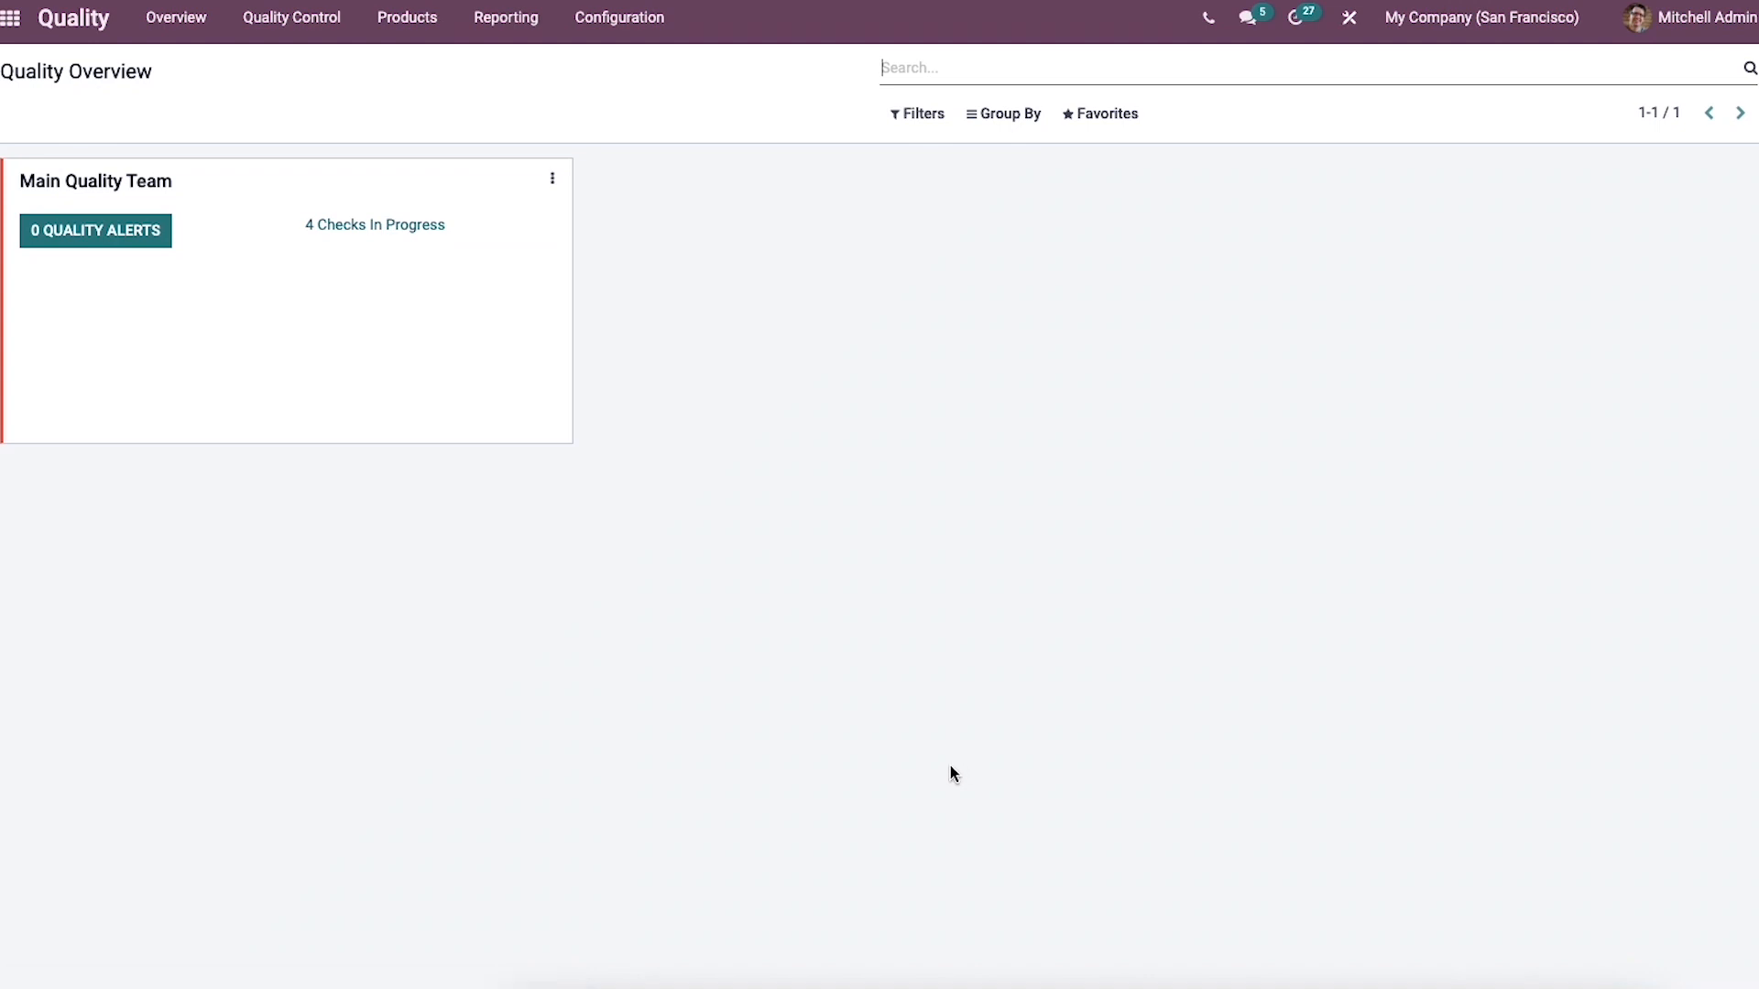
mouse_move(544, 124)
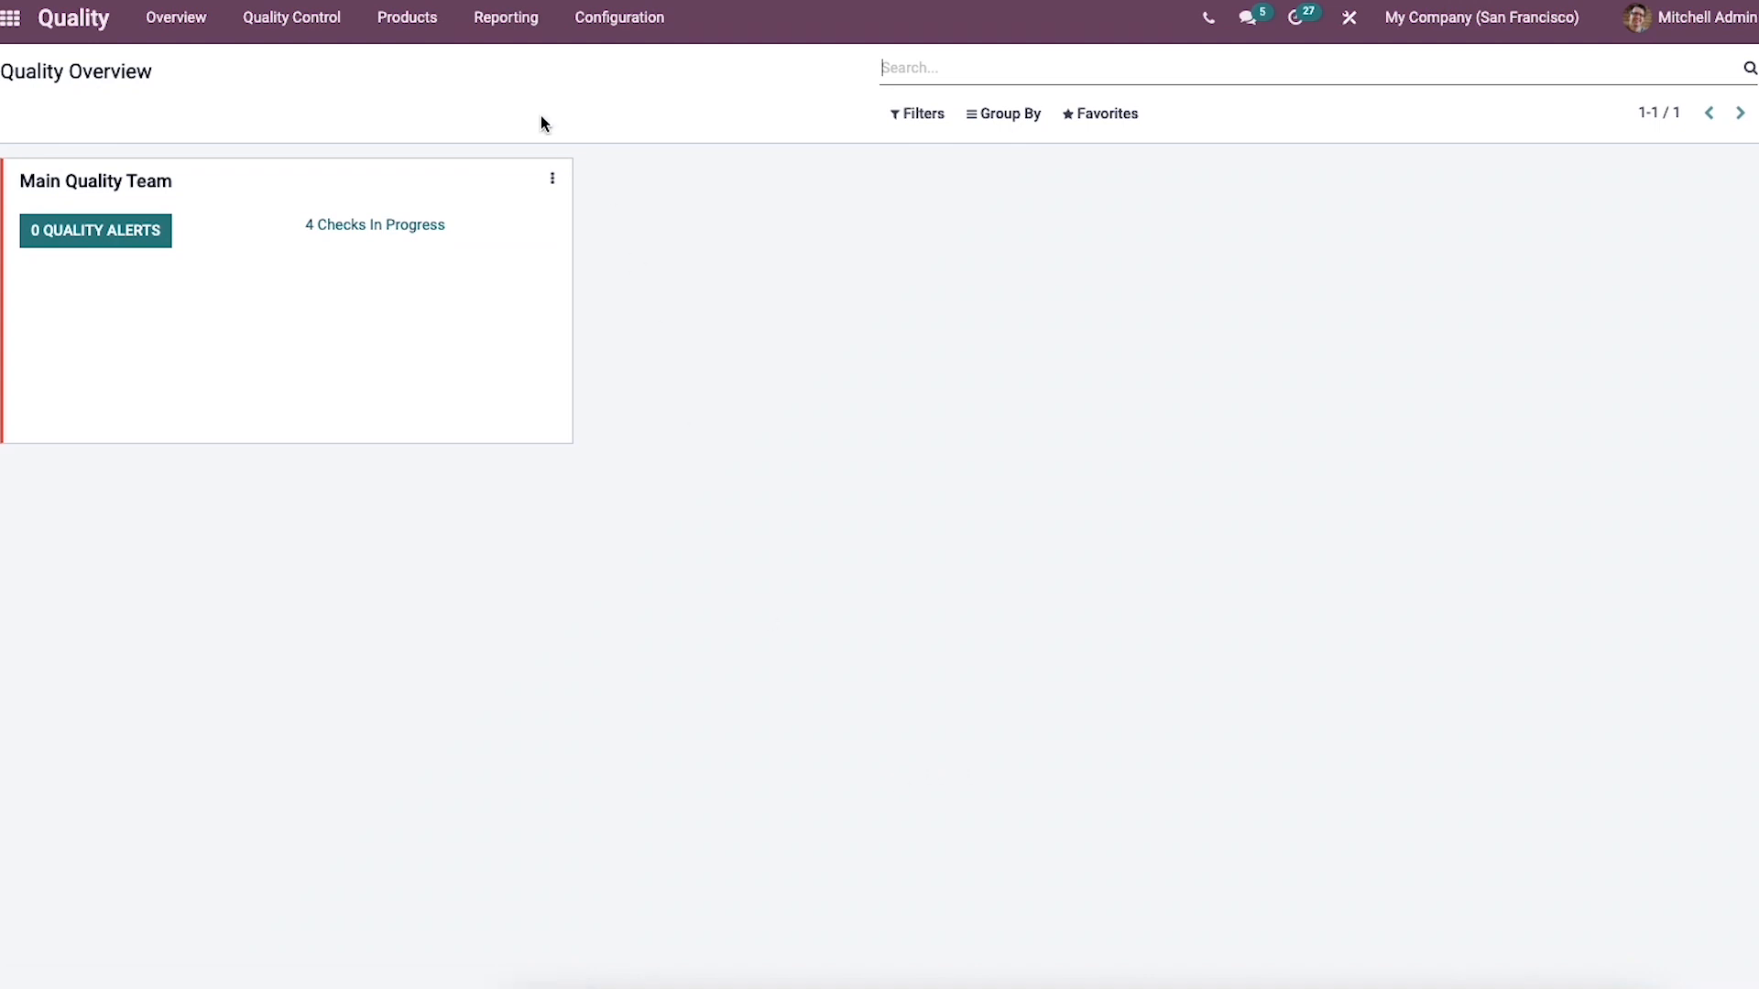
mouse_move(505, 18)
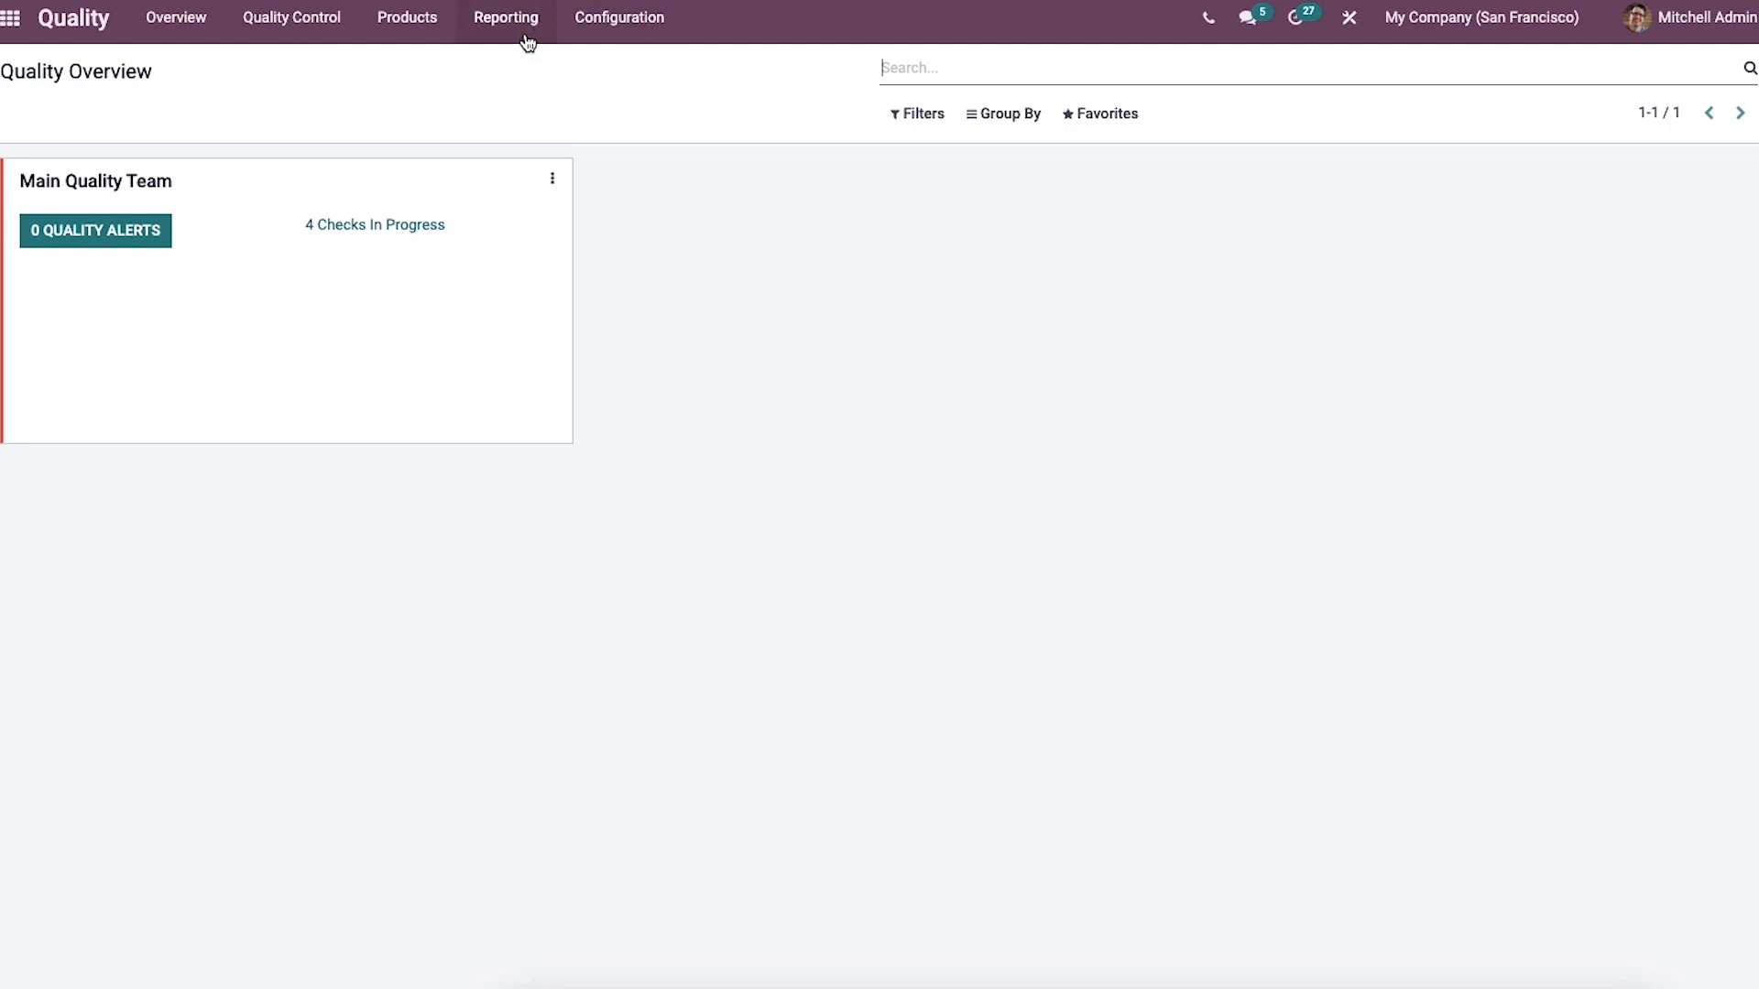
mouse_move(506, 18)
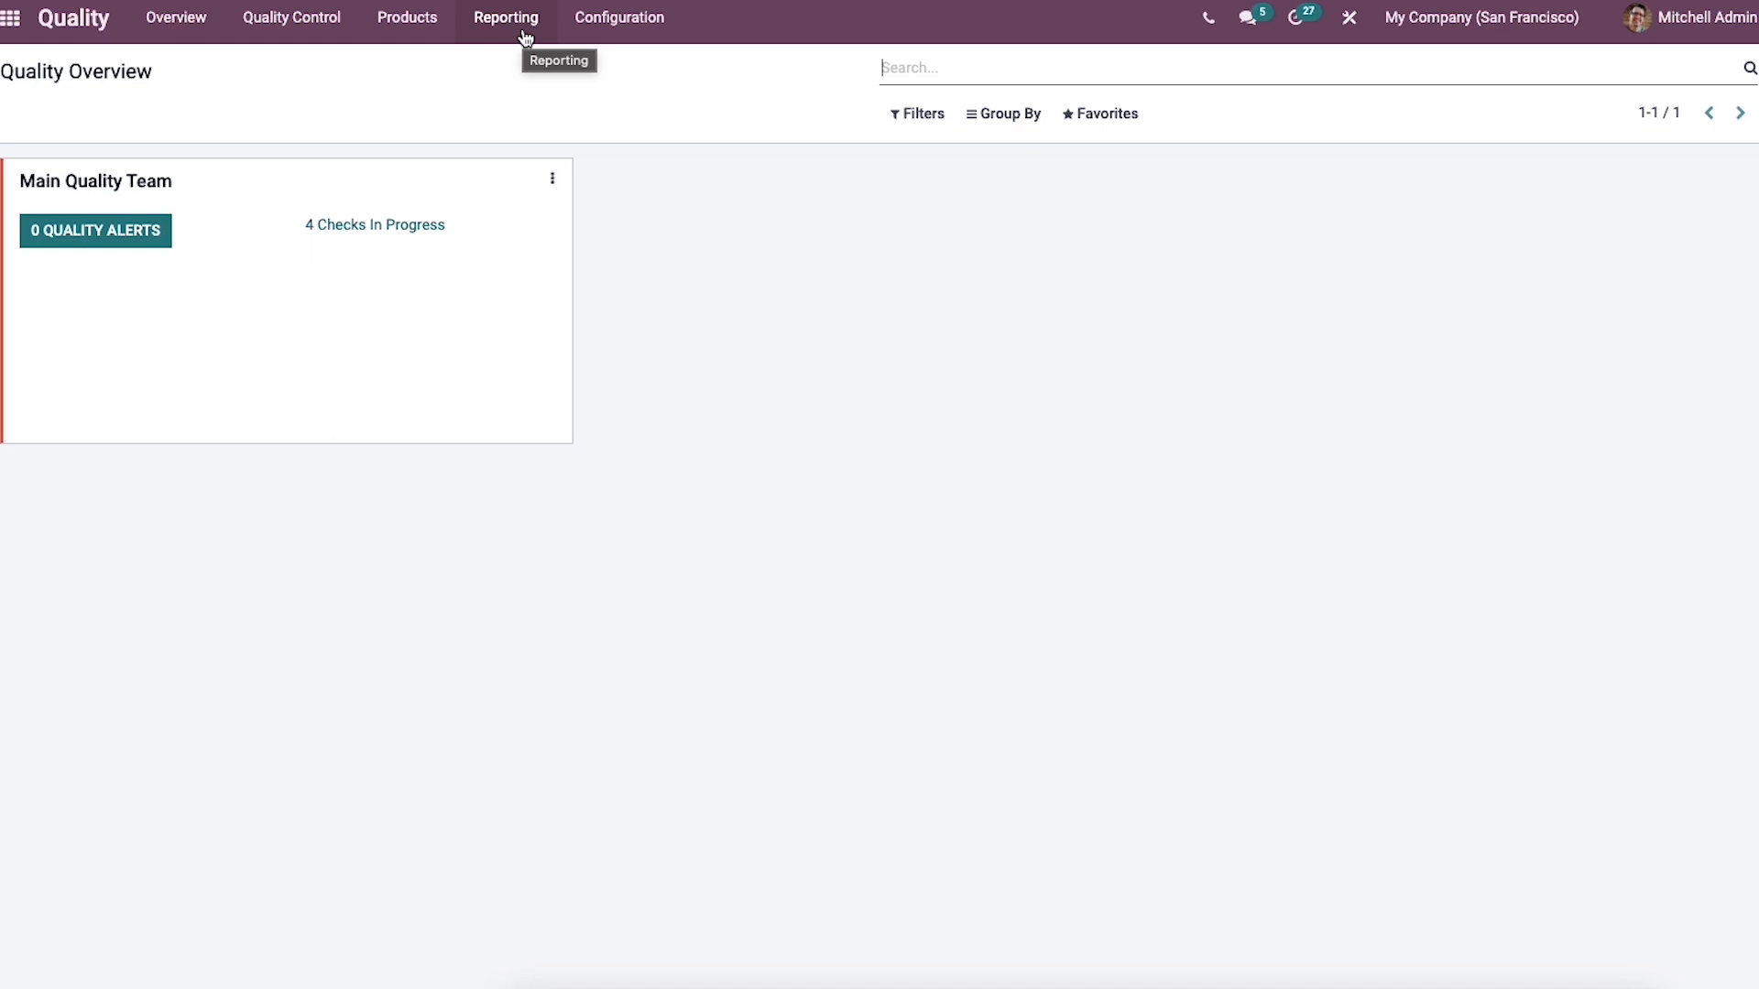
mouse_move(377, 198)
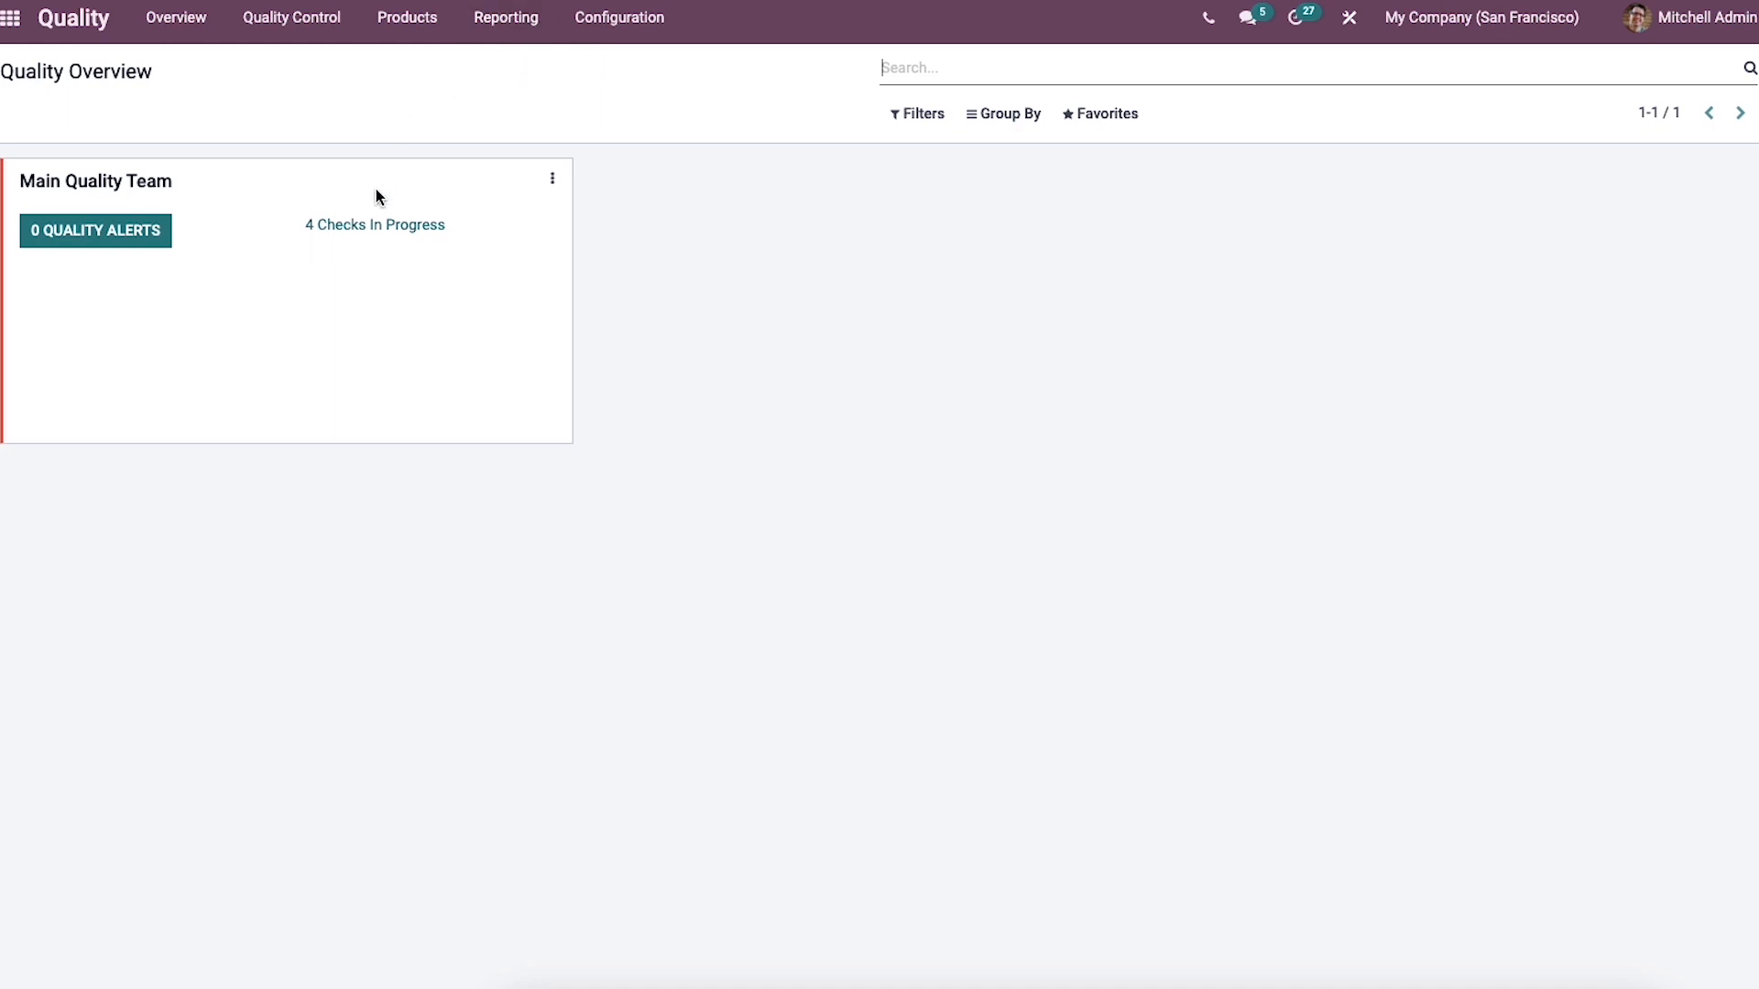
mouse_move(290, 315)
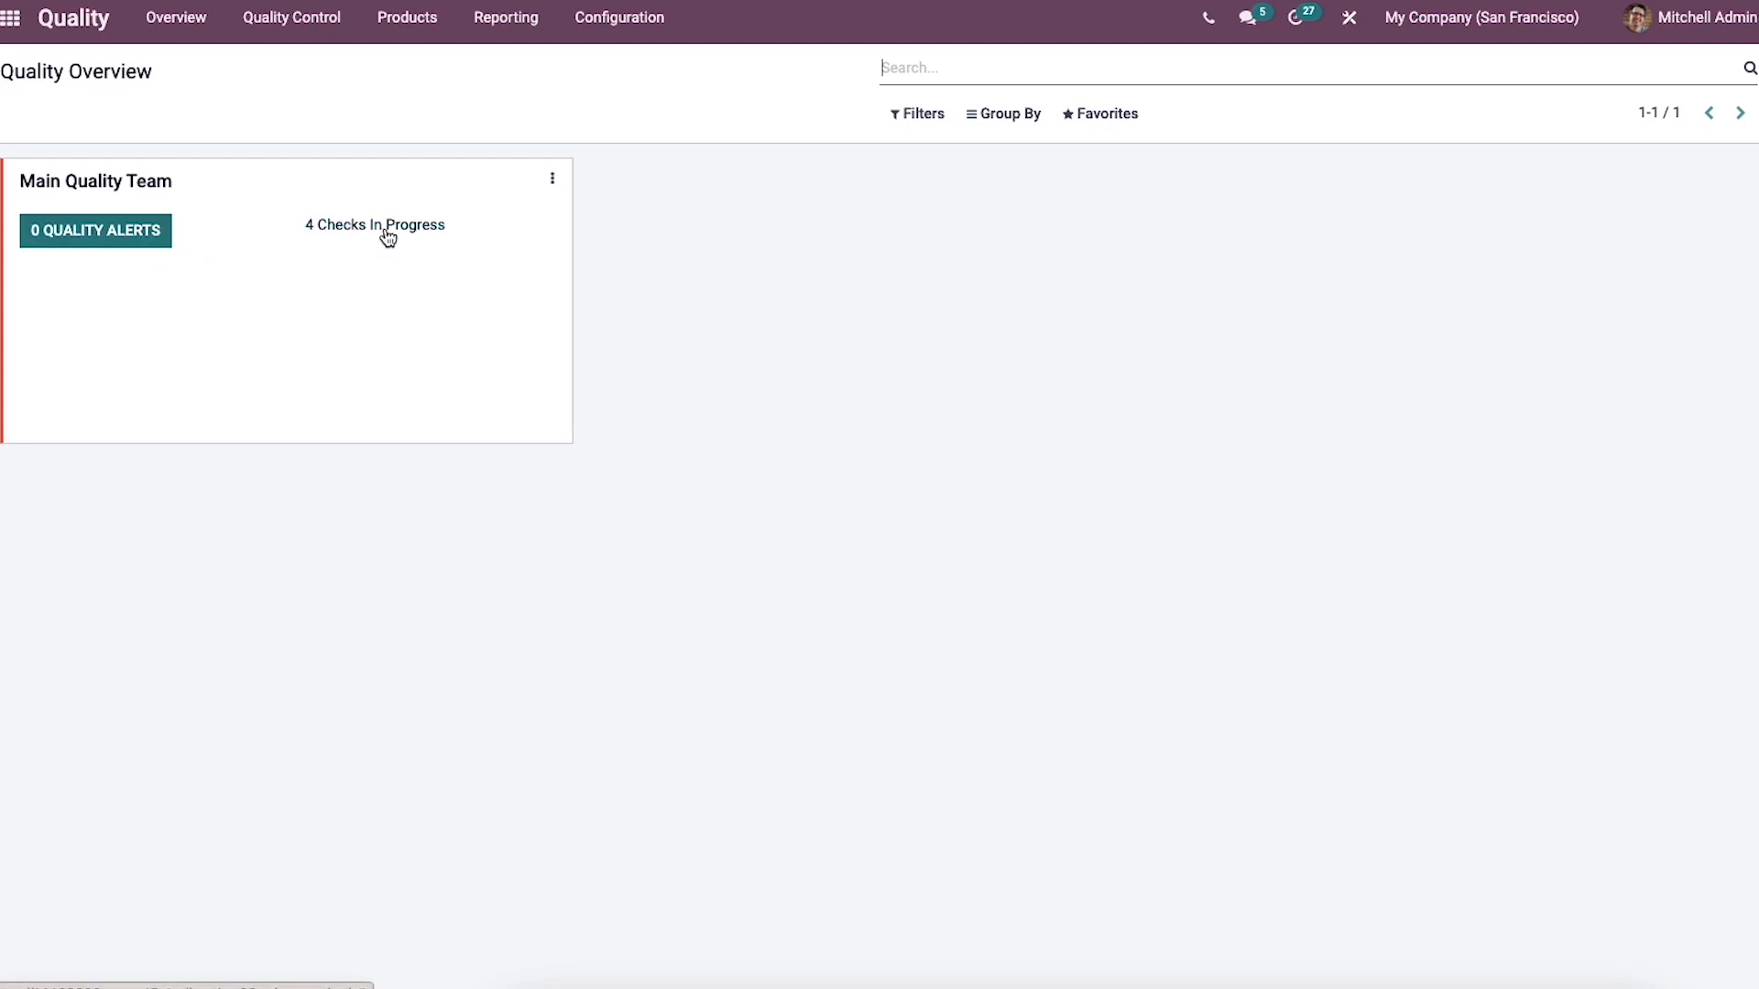
- Show Control Points QCP00008, QCP00009 and QCP00014 as cards, then as a list
left_click(374, 224)
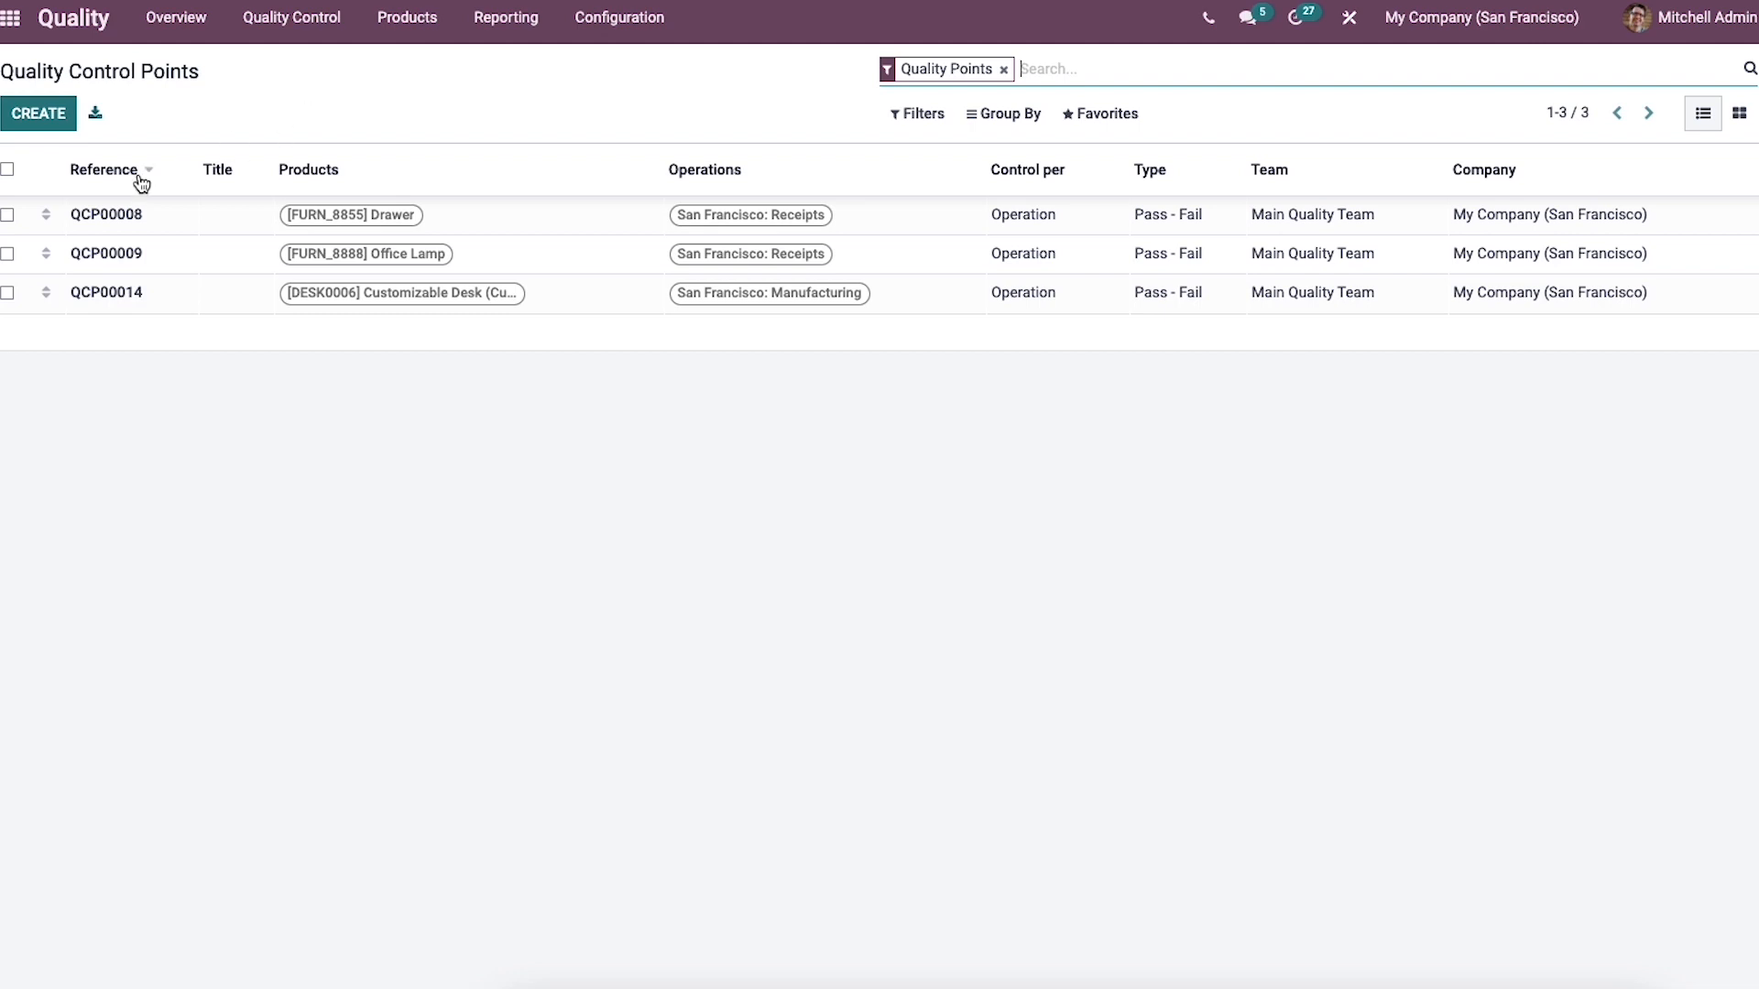
mouse_move(834, 195)
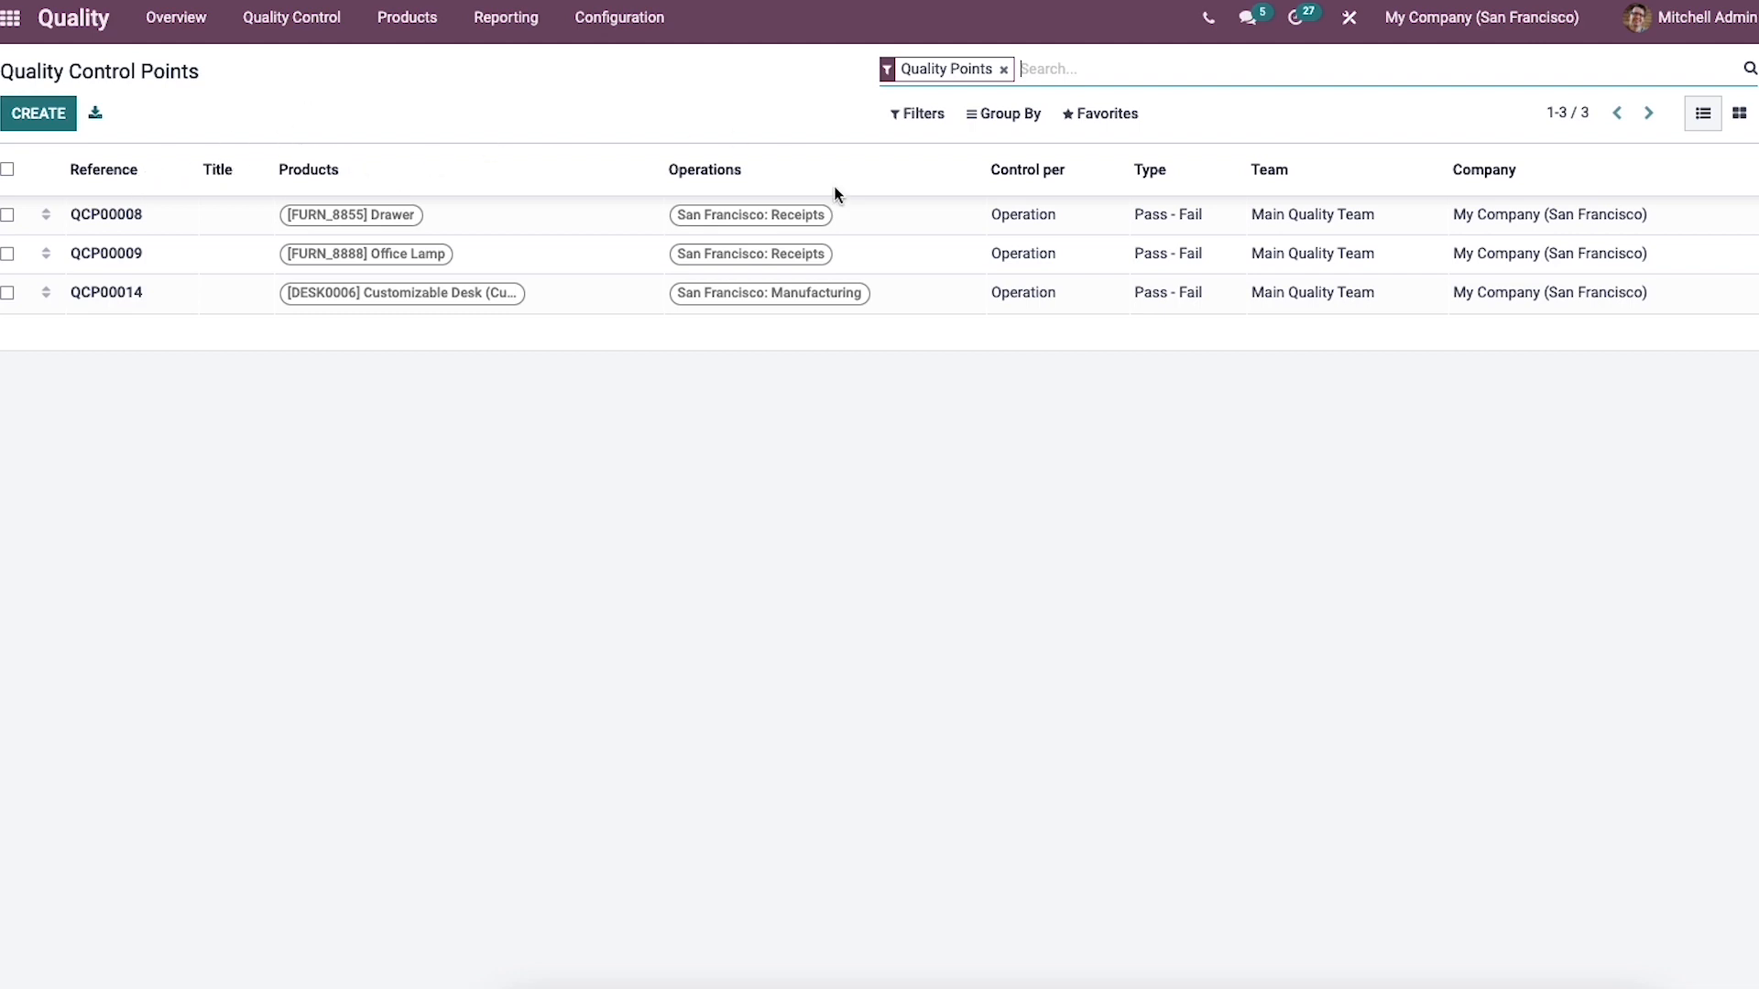
mouse_move(1320, 202)
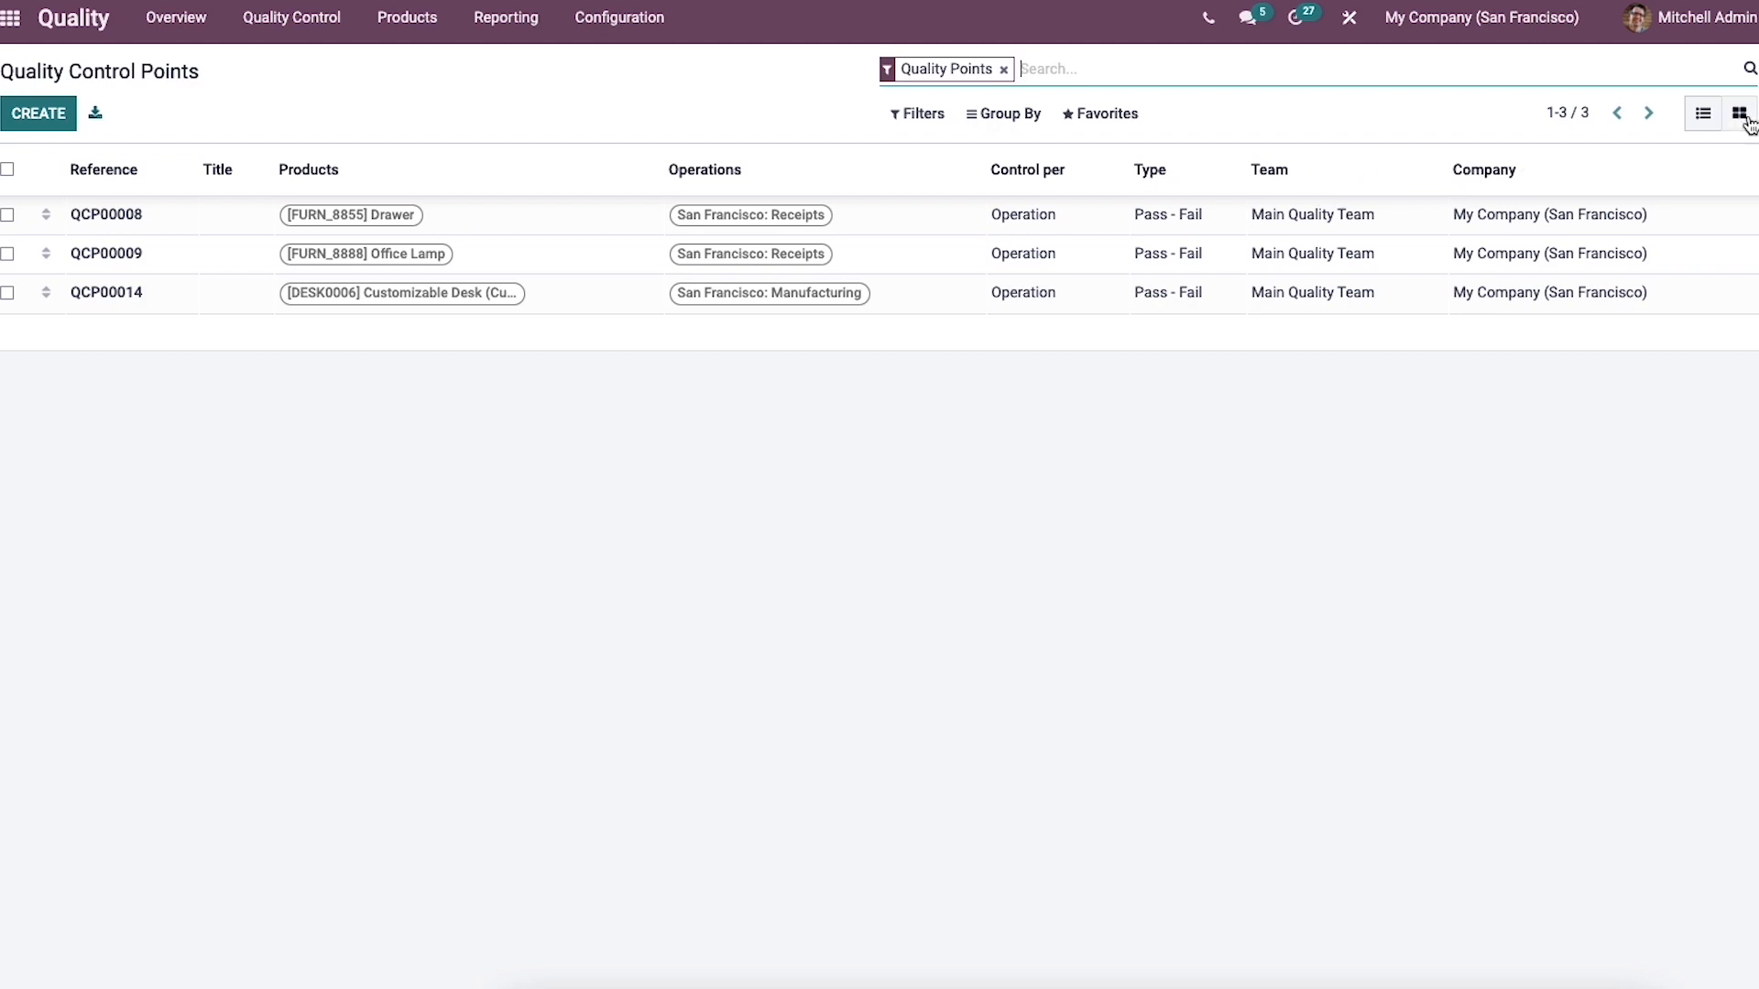
left_click(1740, 114)
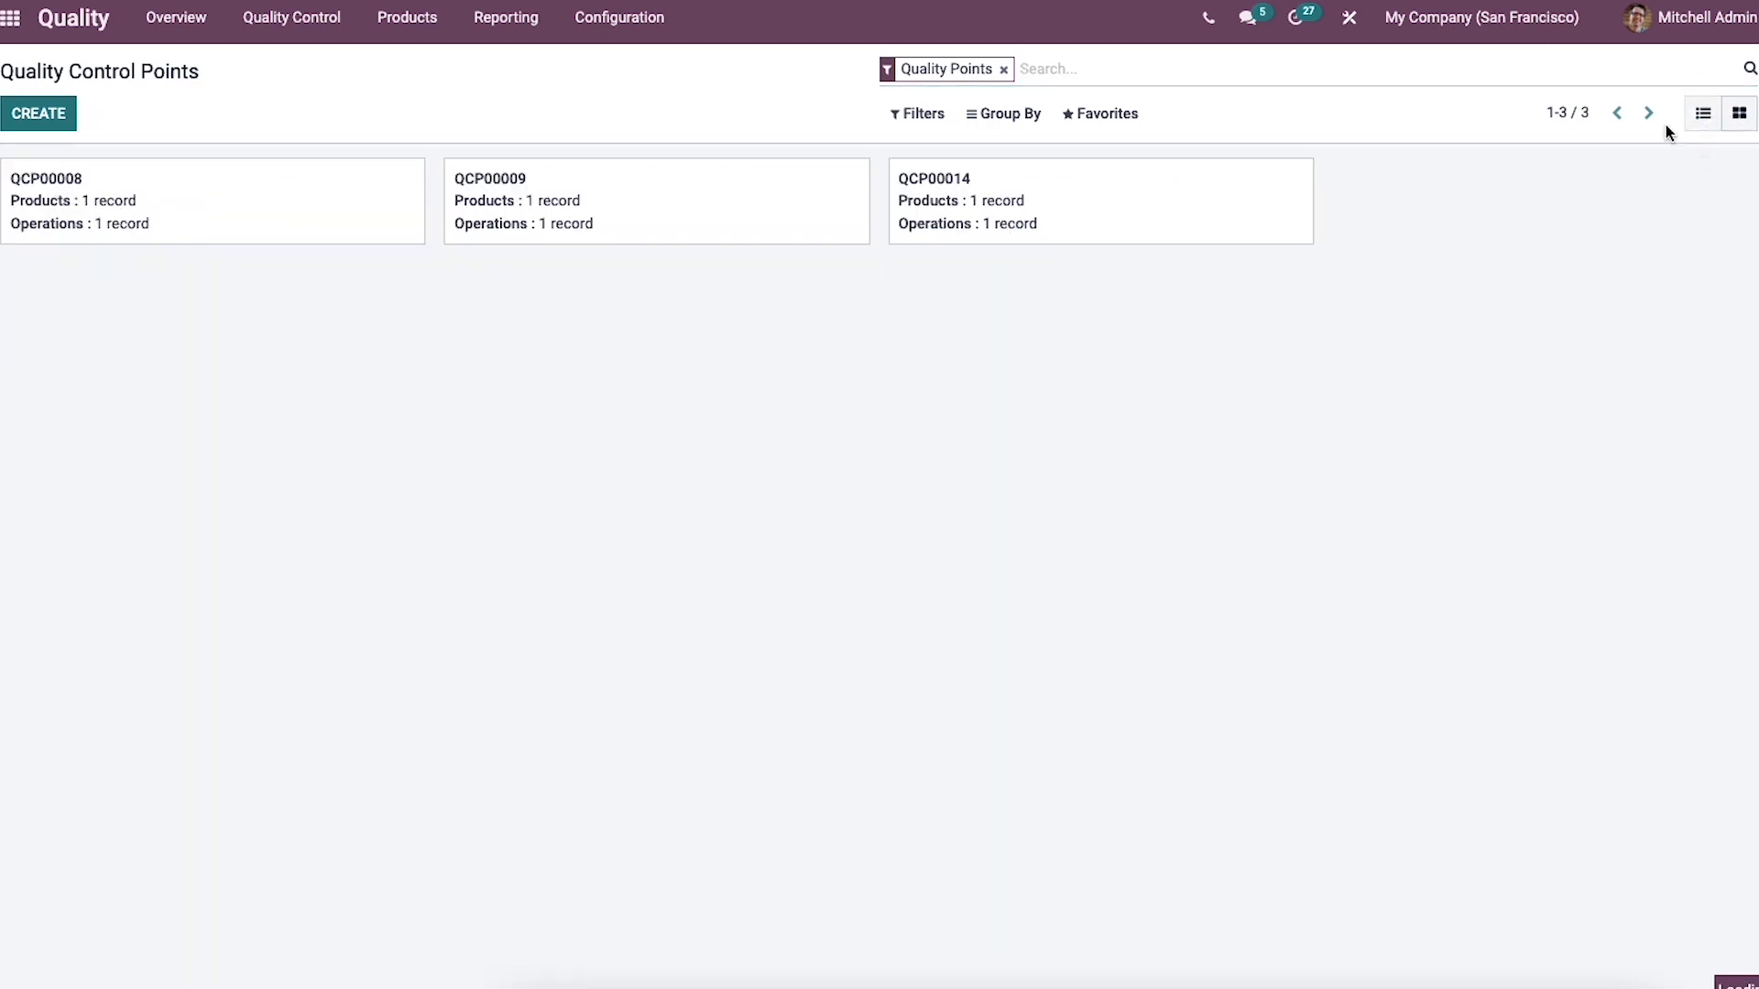
left_click(1702, 113)
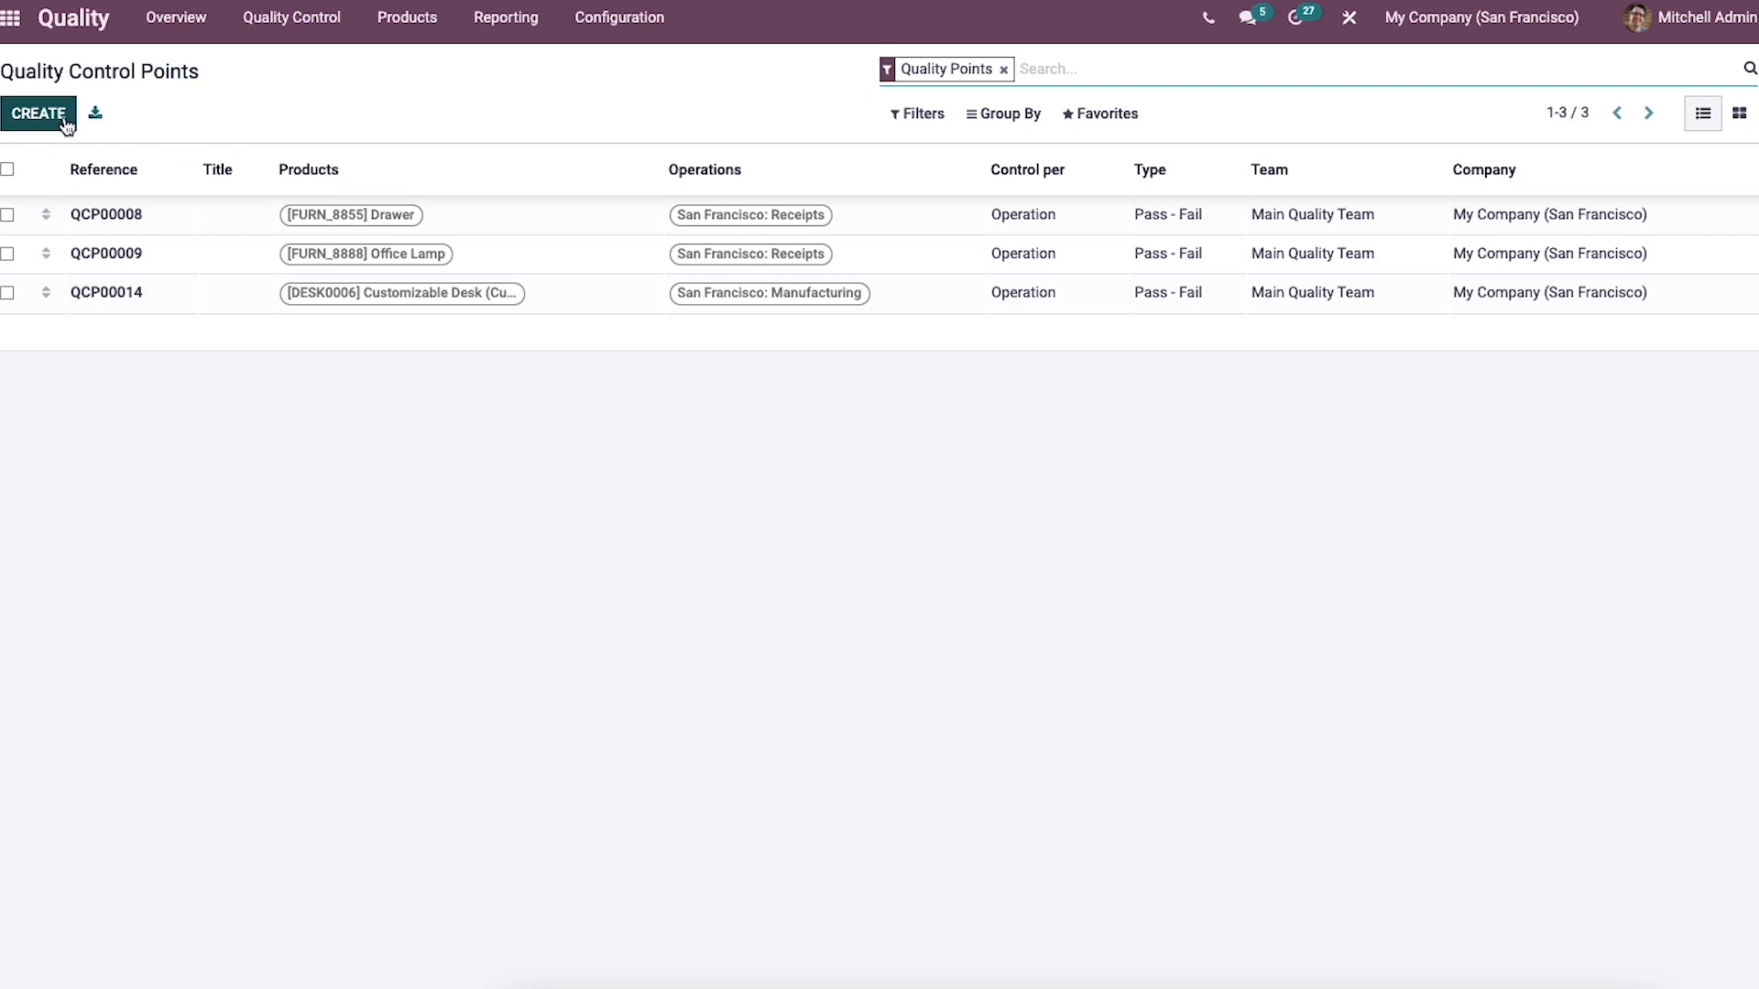
left_click(38, 113)
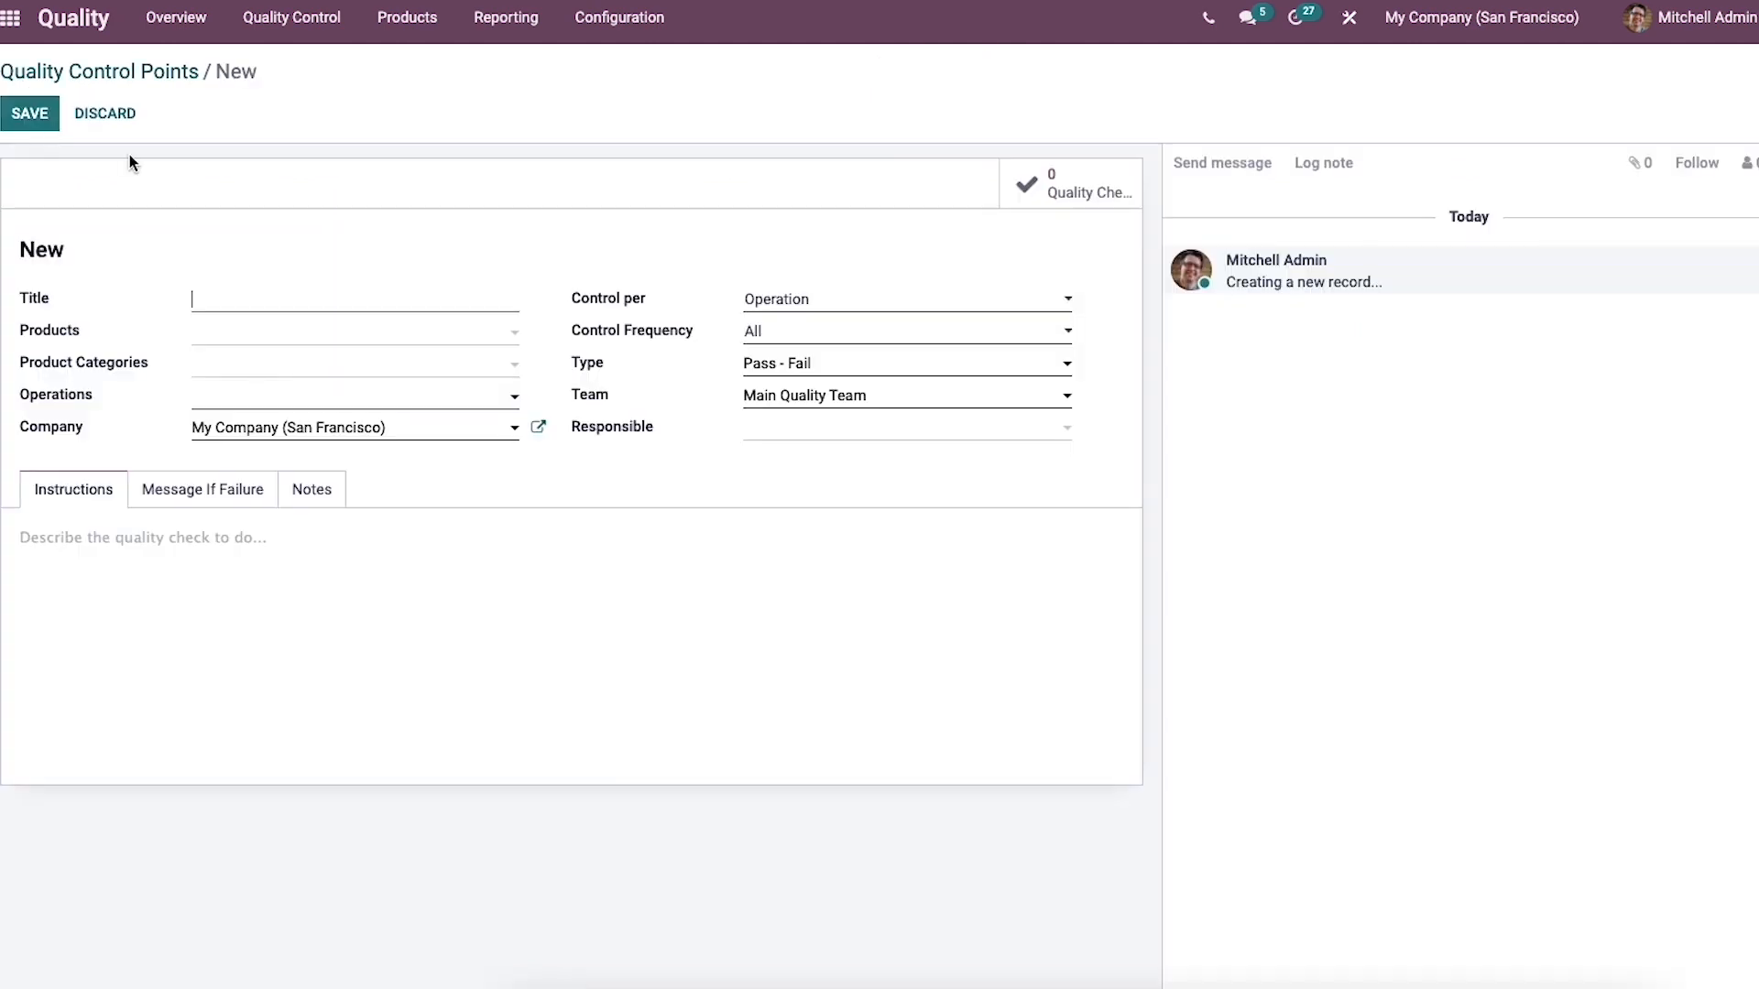
mouse_move(293, 284)
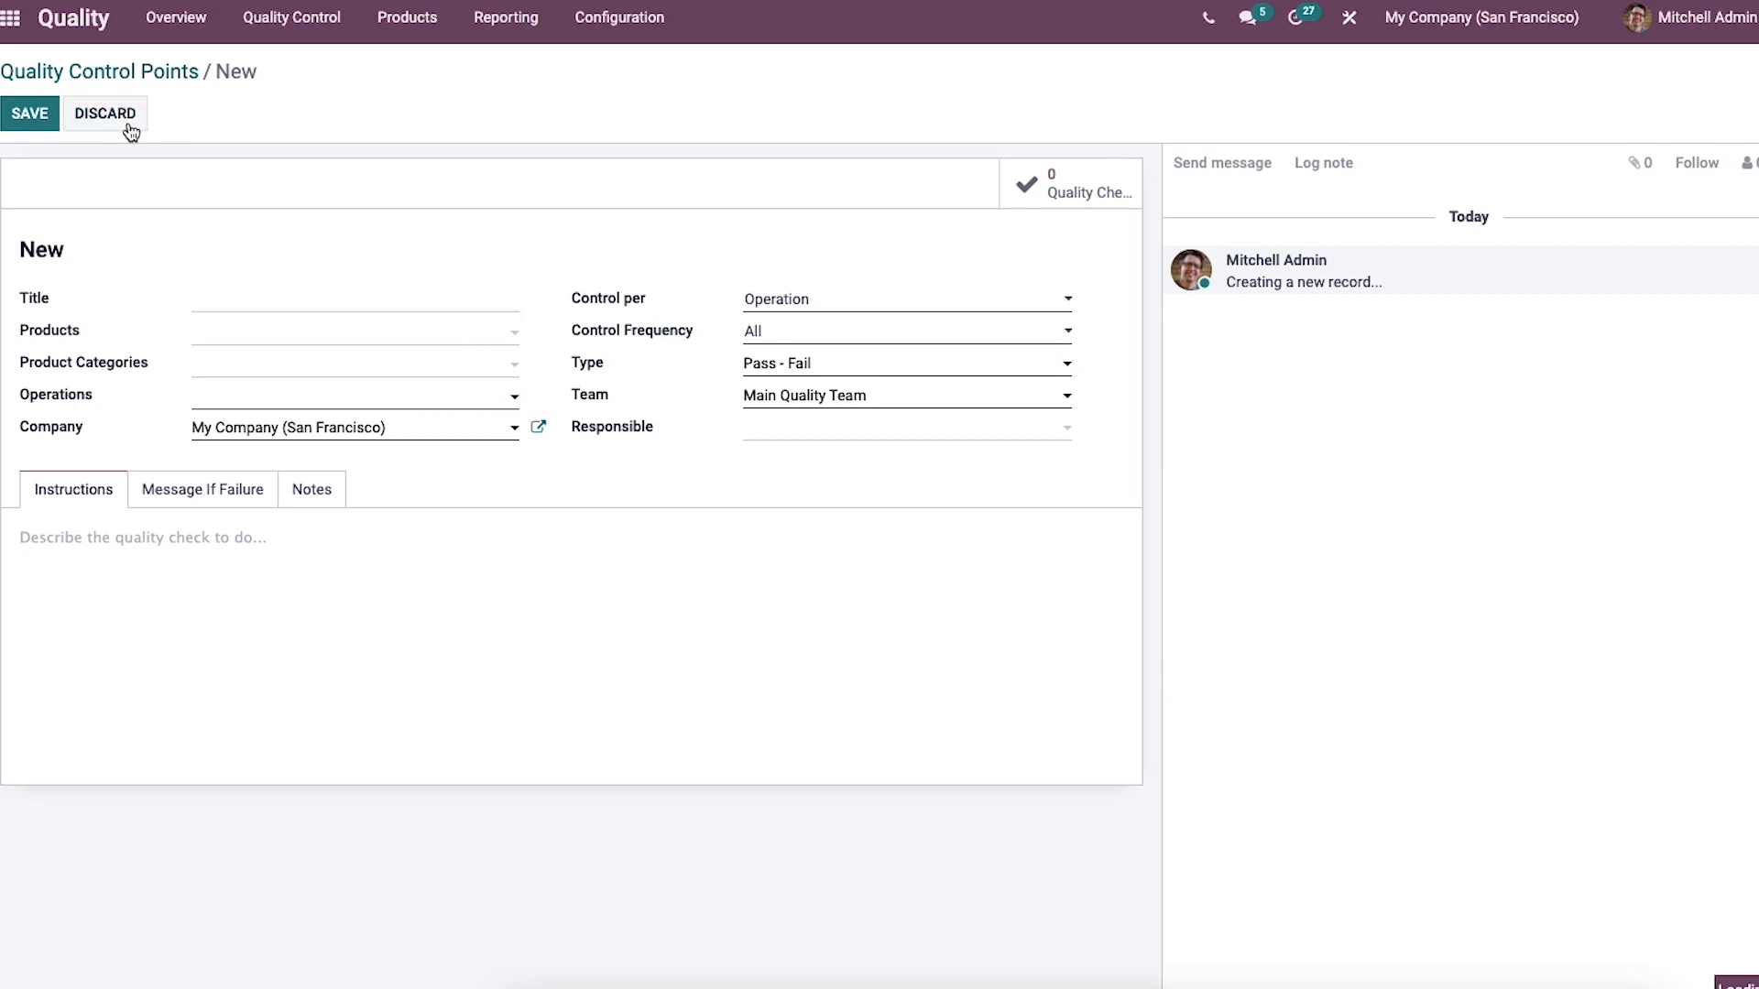
left_click(104, 113)
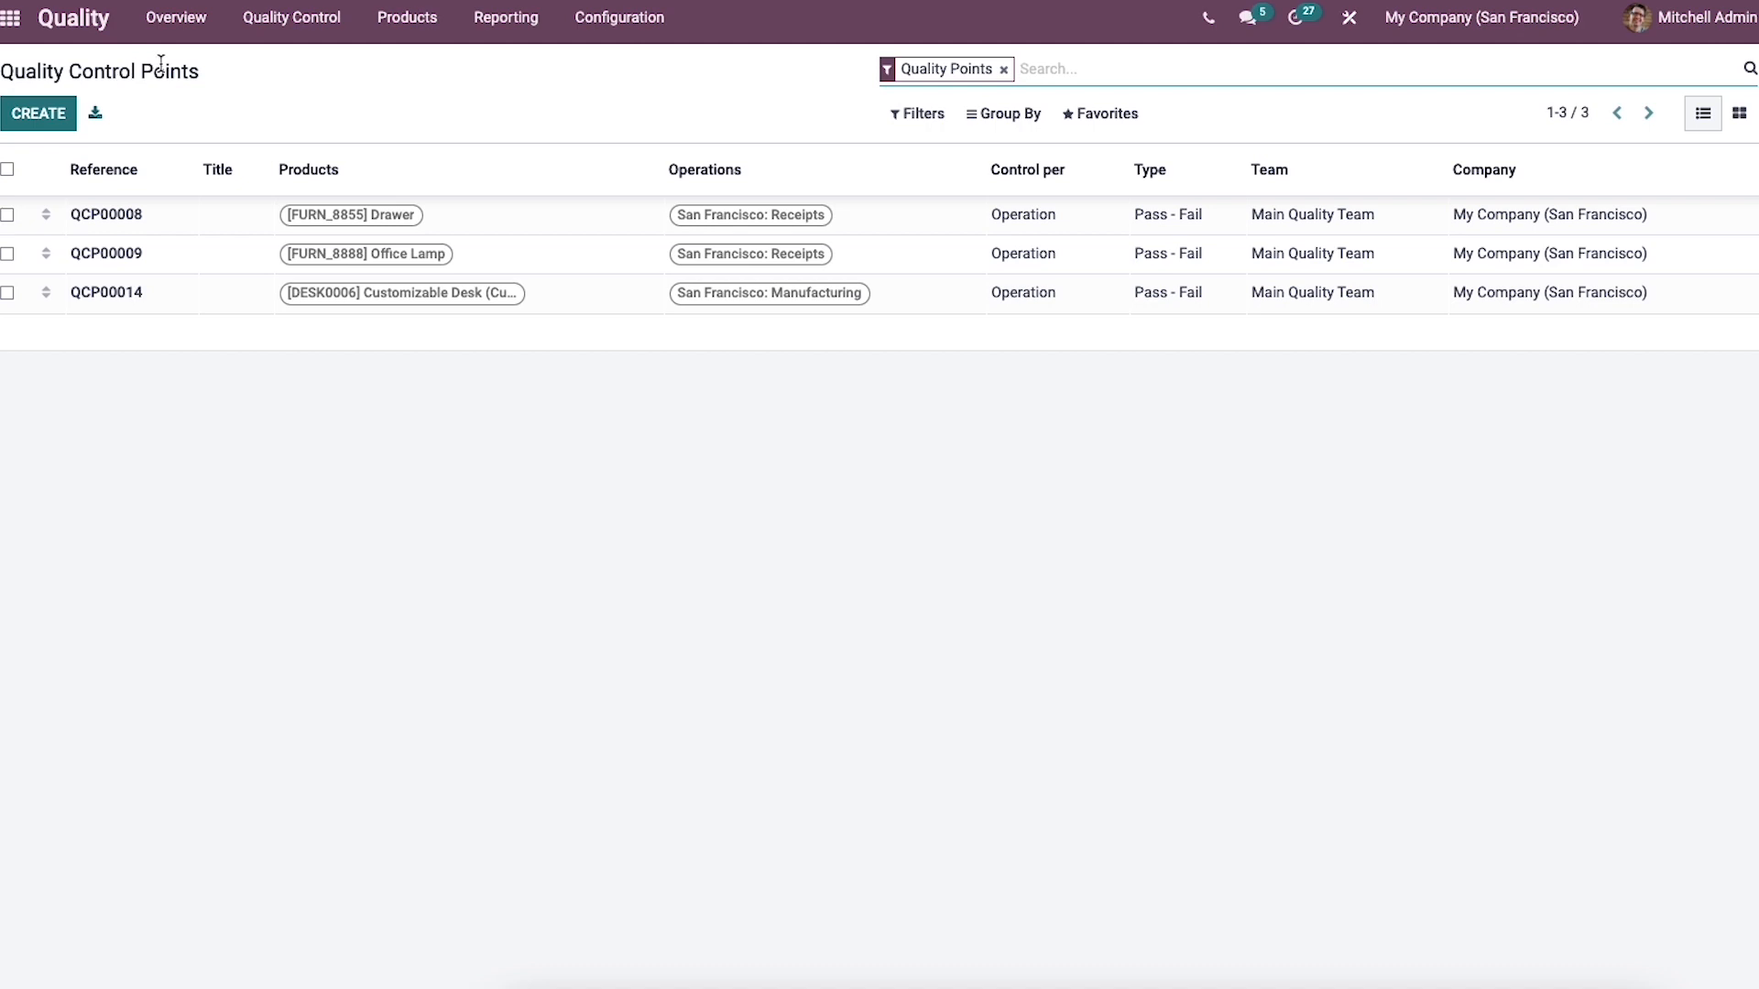
mouse_move(294, 129)
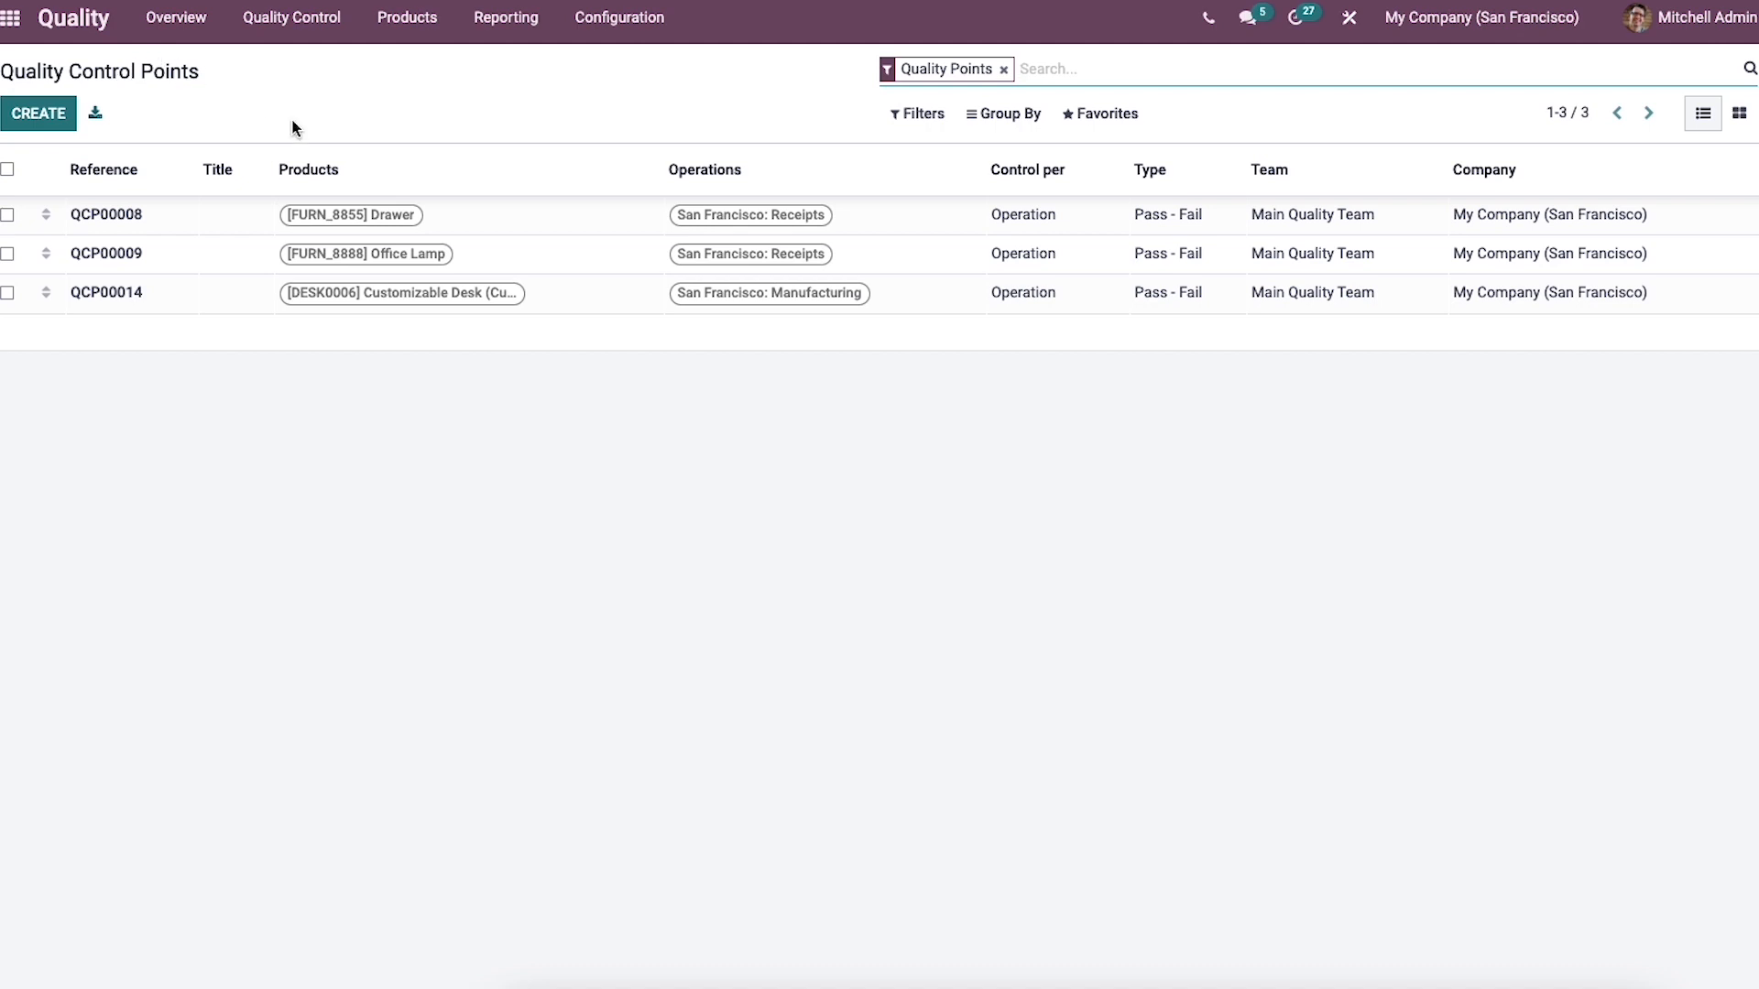
mouse_move(292, 136)
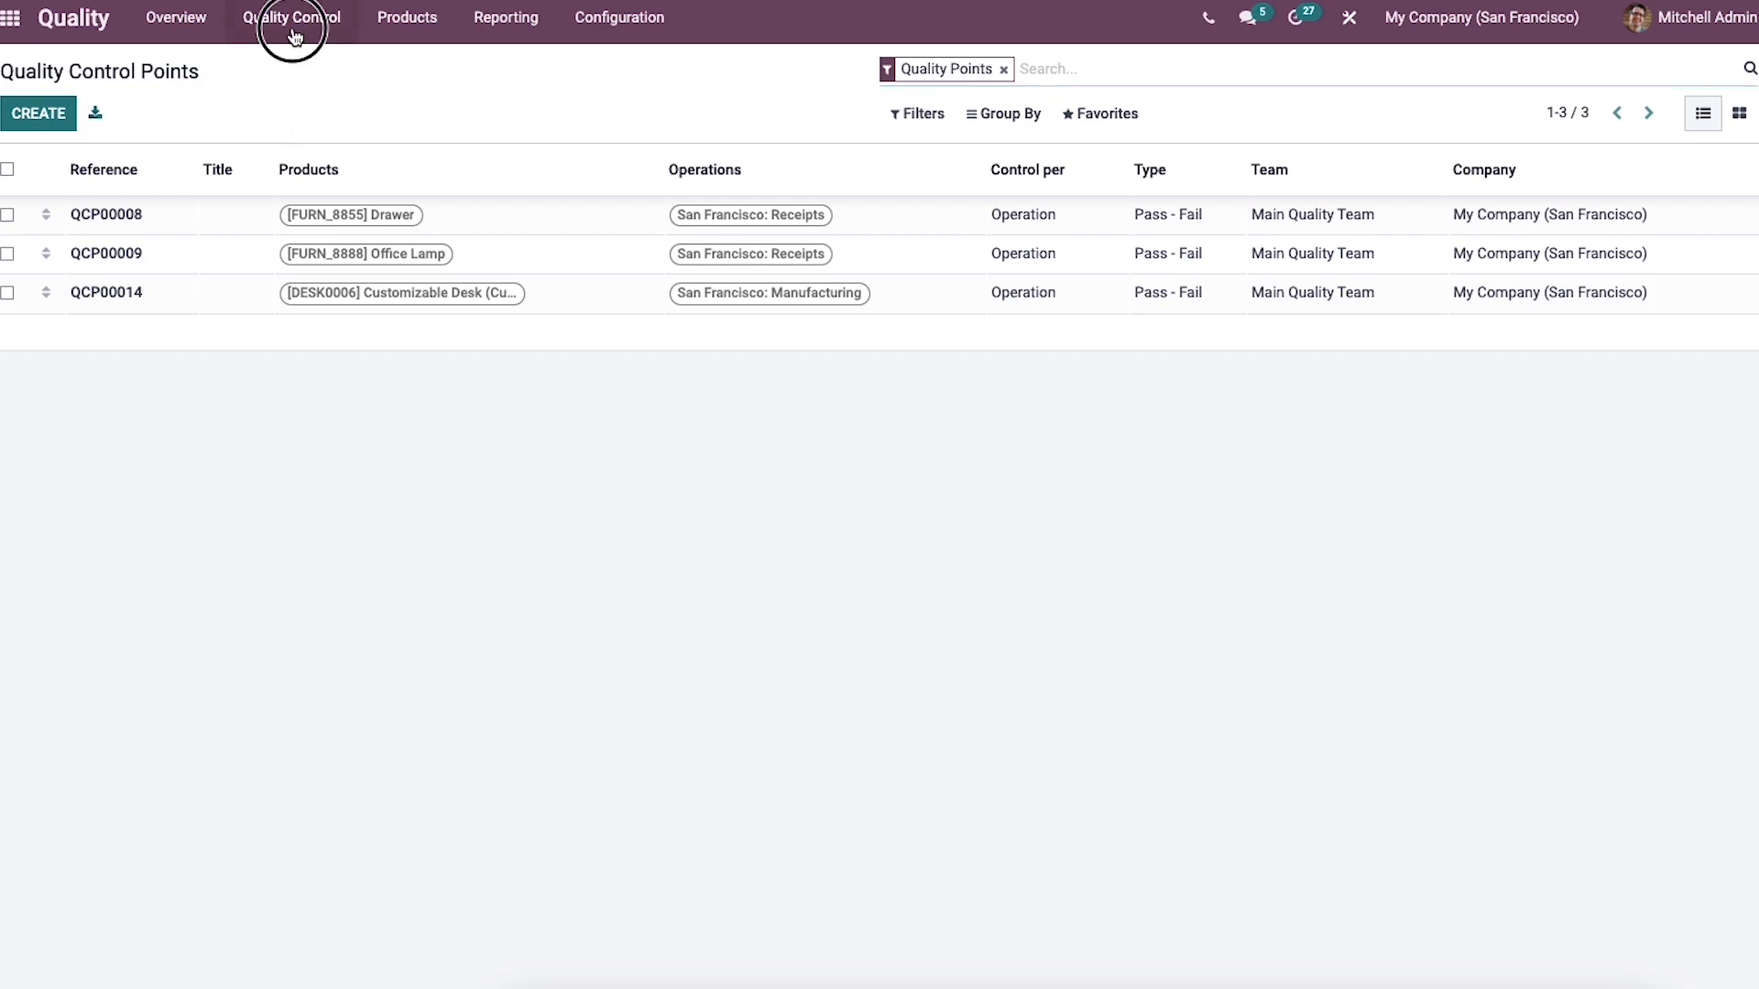
- Show all 14 quality checks as Kanban cards with To do or Passed status
left_click(295, 18)
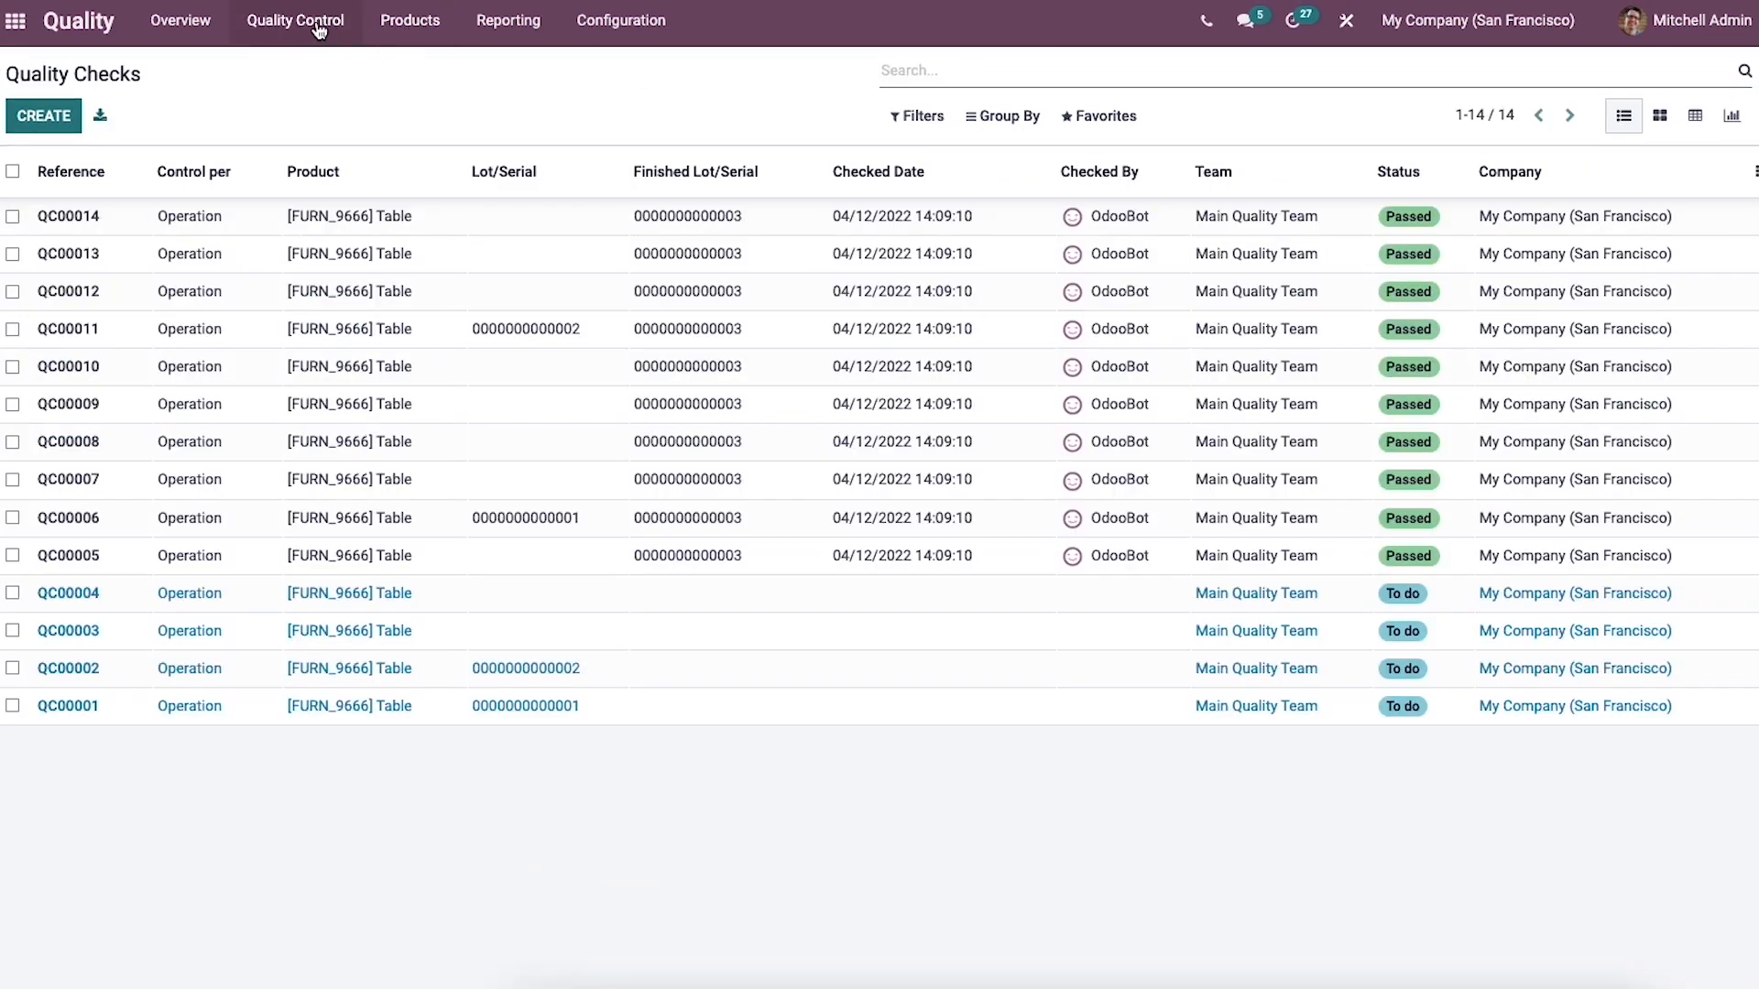
mouse_move(294, 20)
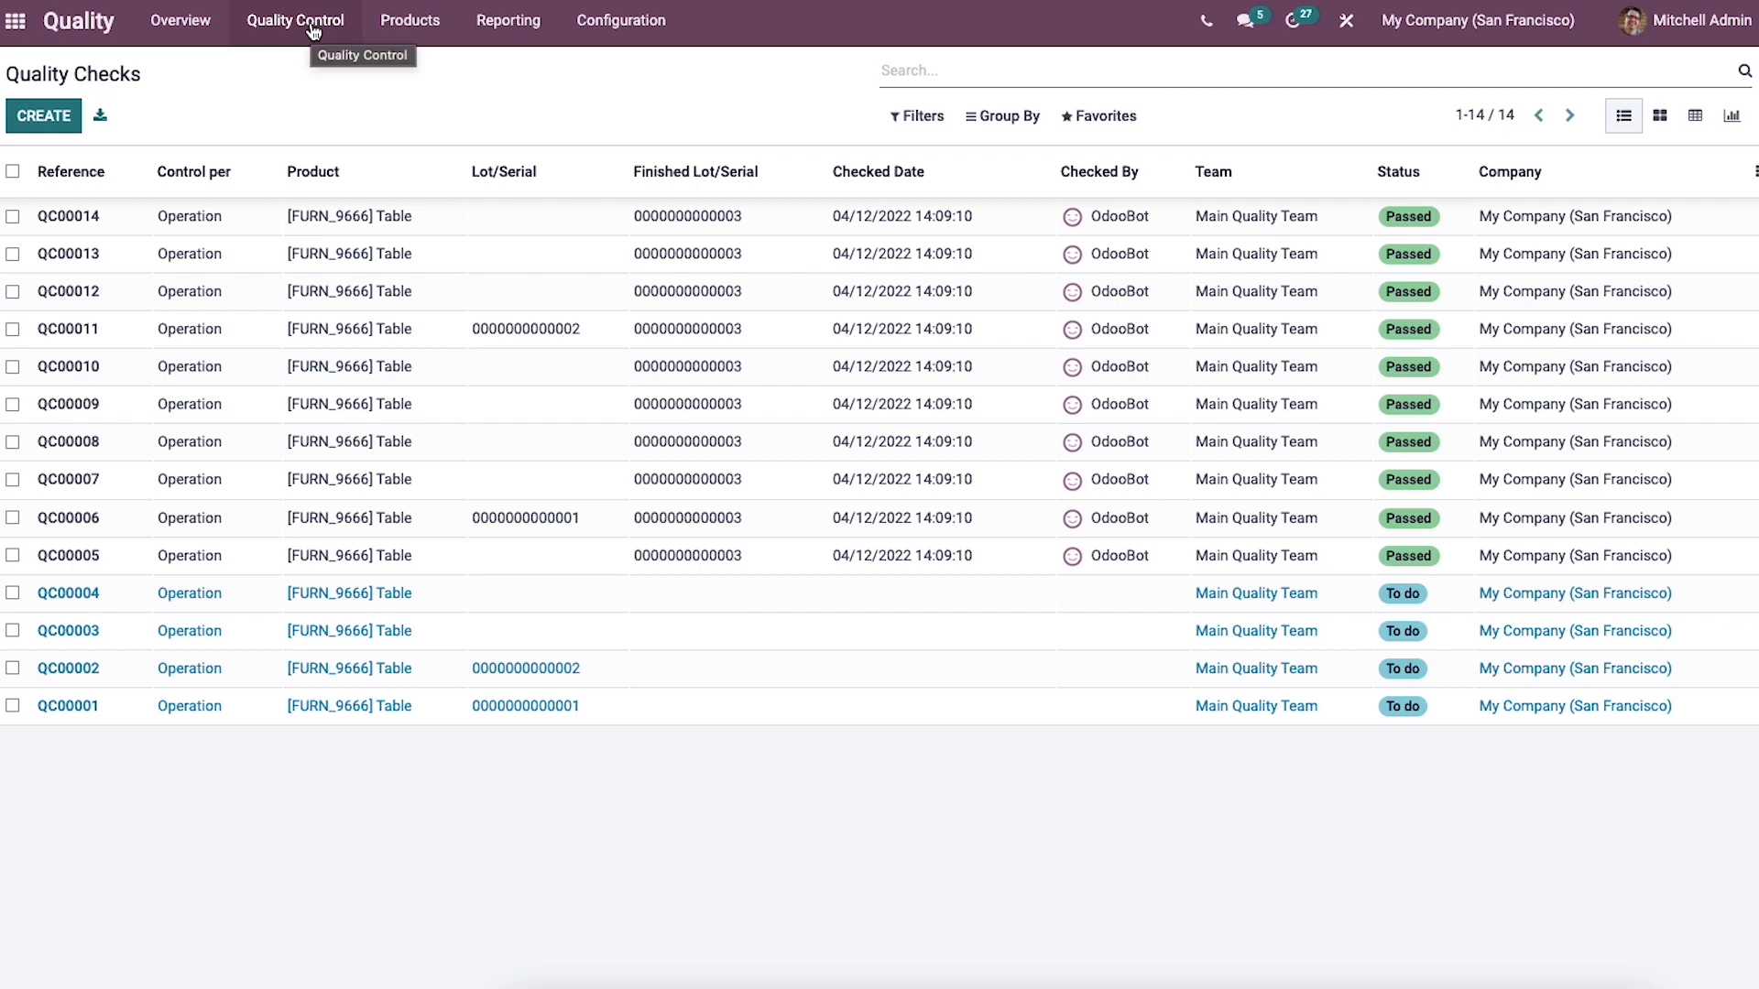
mouse_move(350, 70)
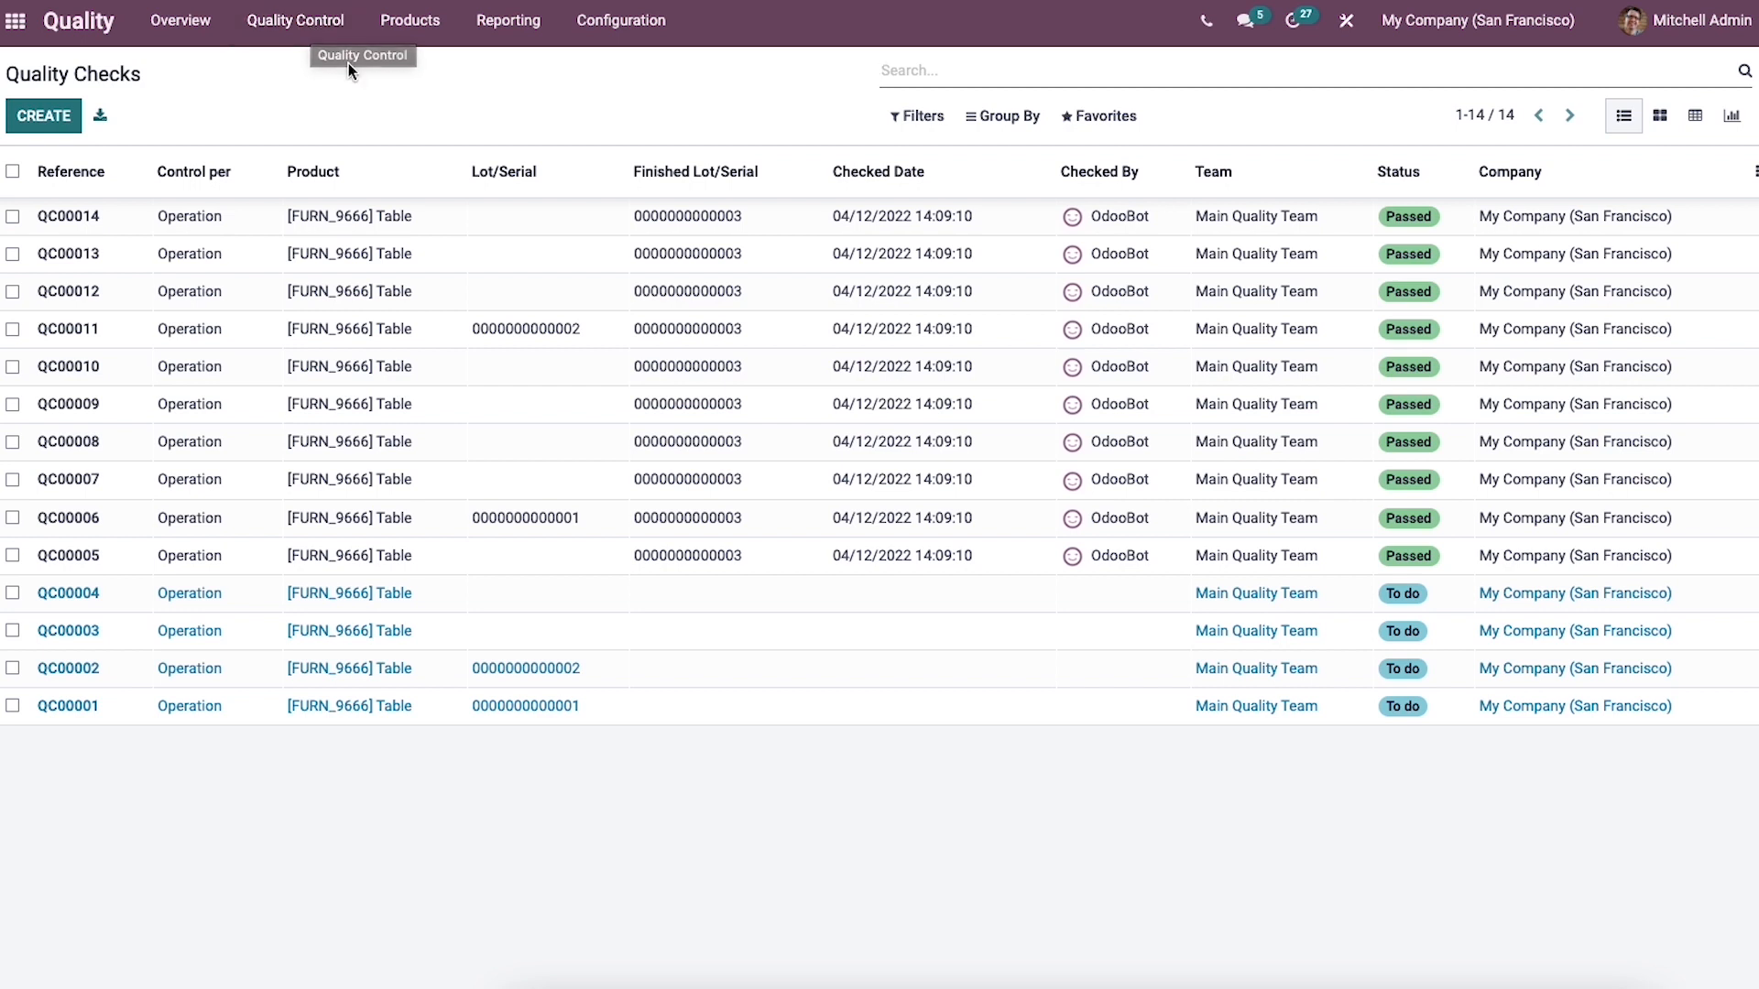
mouse_move(364, 174)
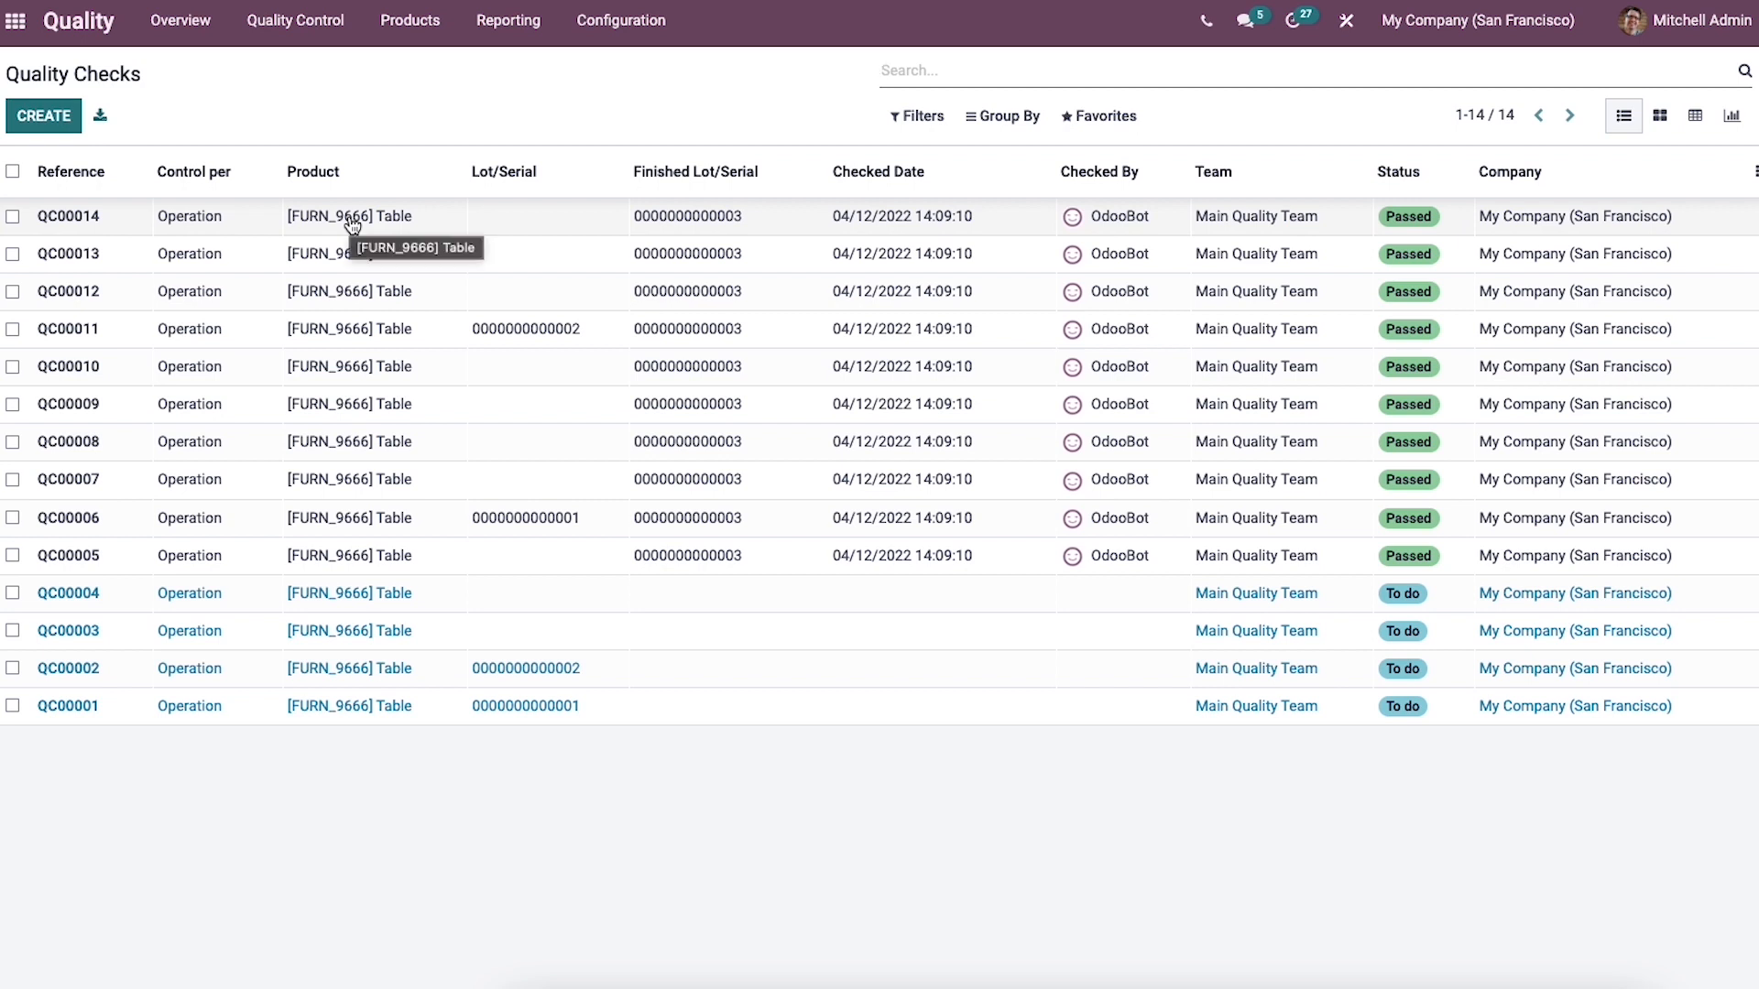
mouse_move(1054, 216)
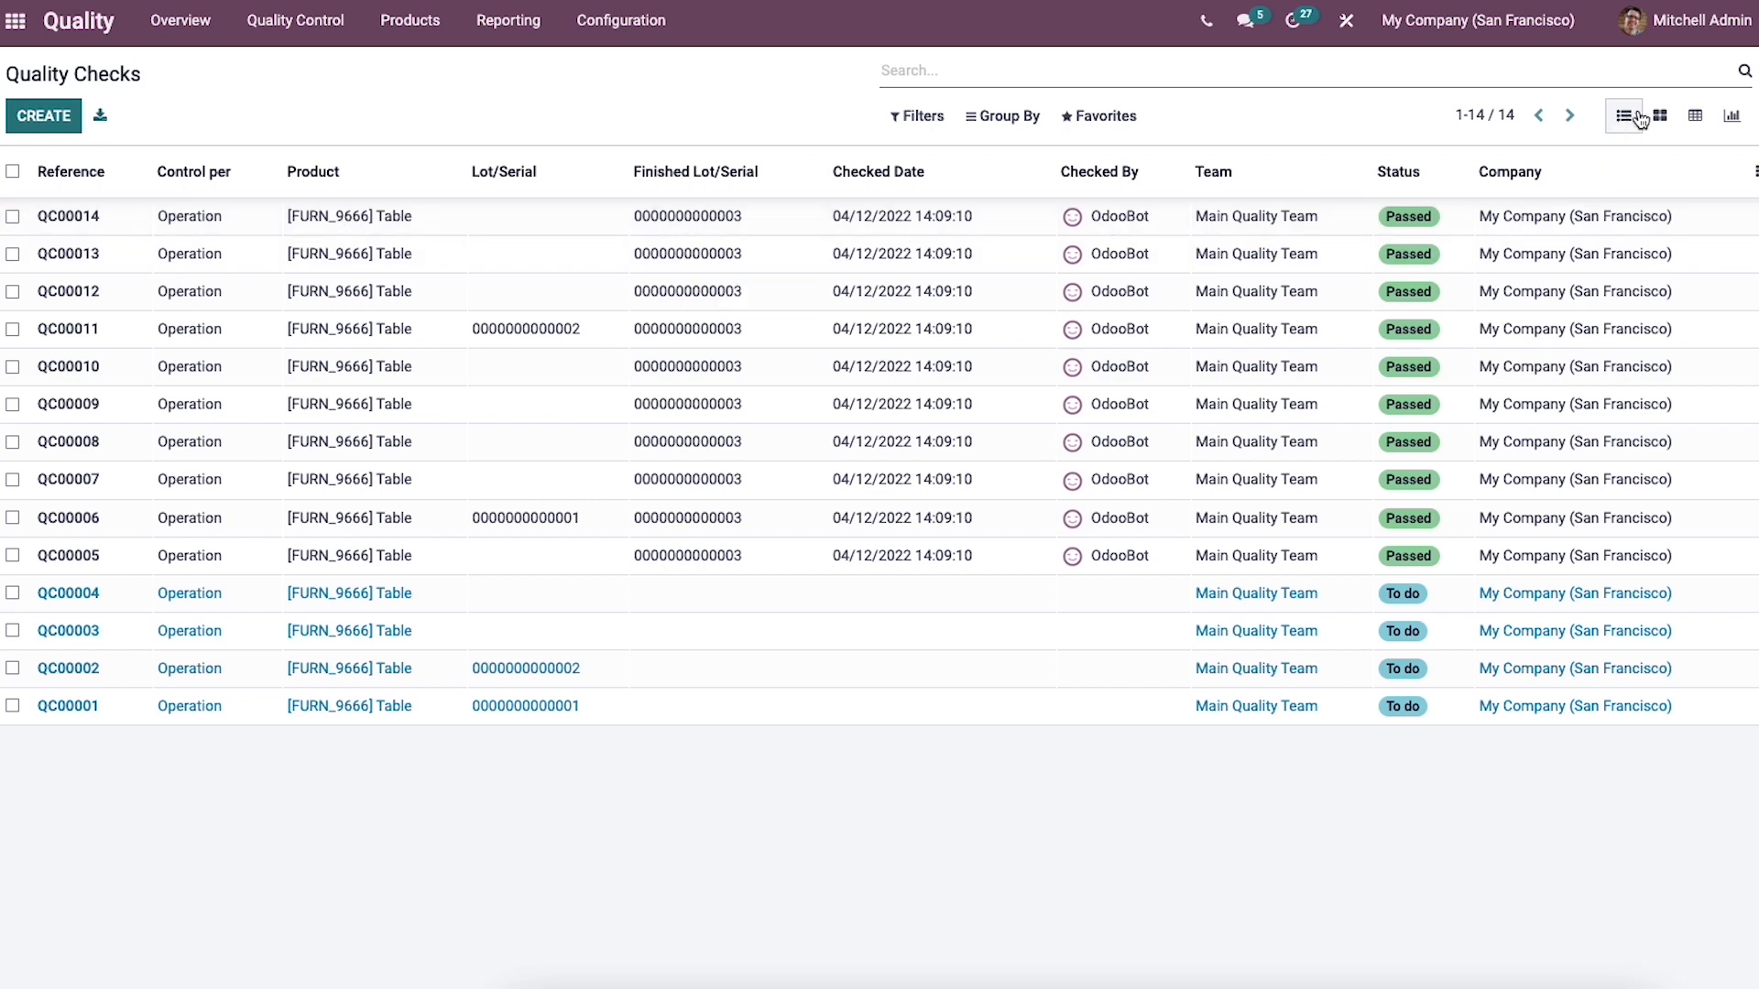
left_click(1658, 116)
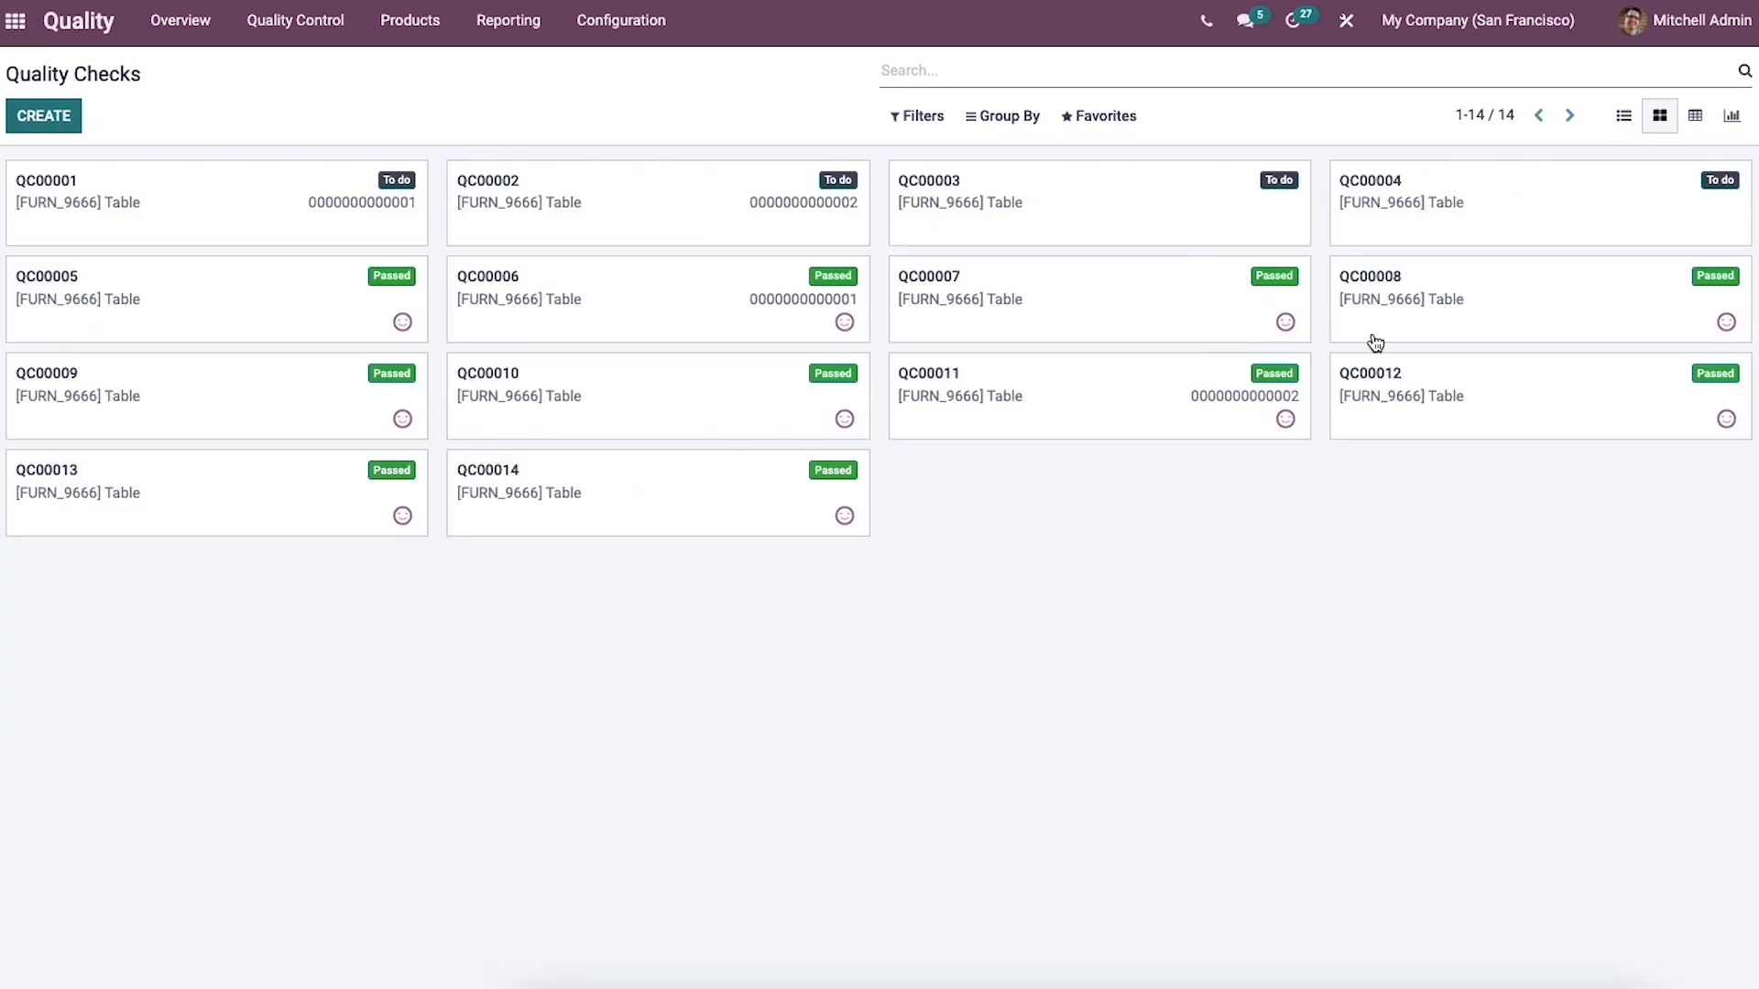
mouse_move(1183, 388)
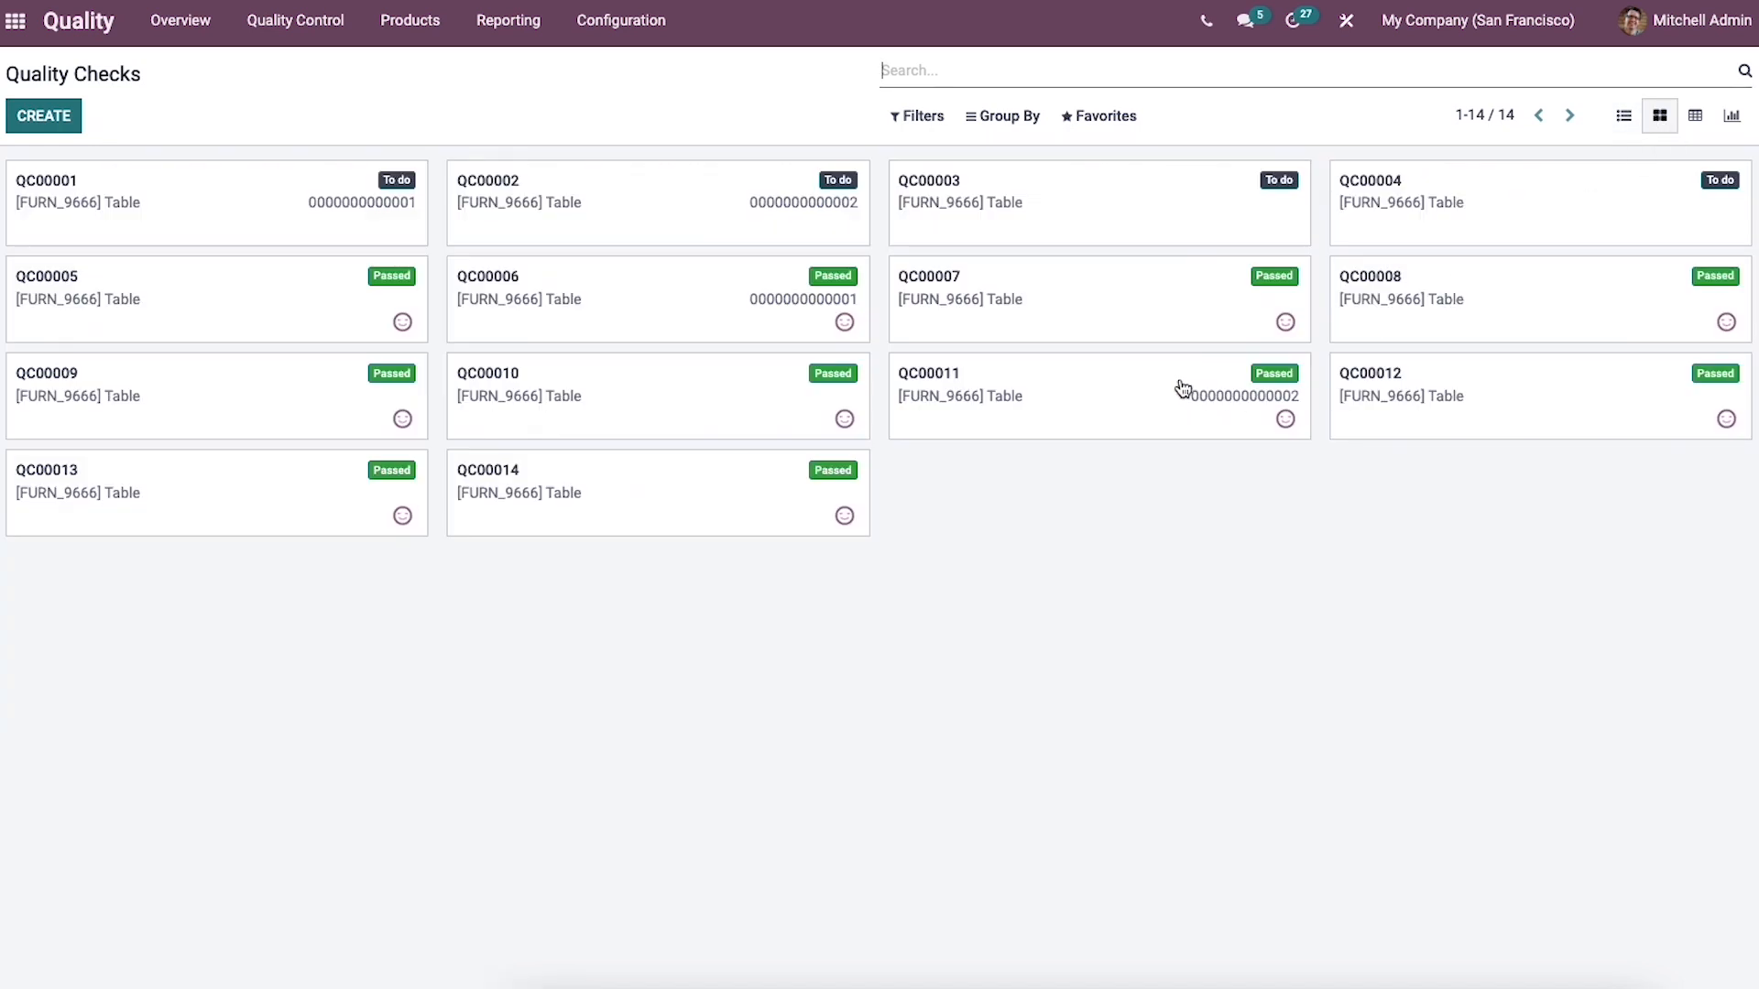
mouse_move(1181, 404)
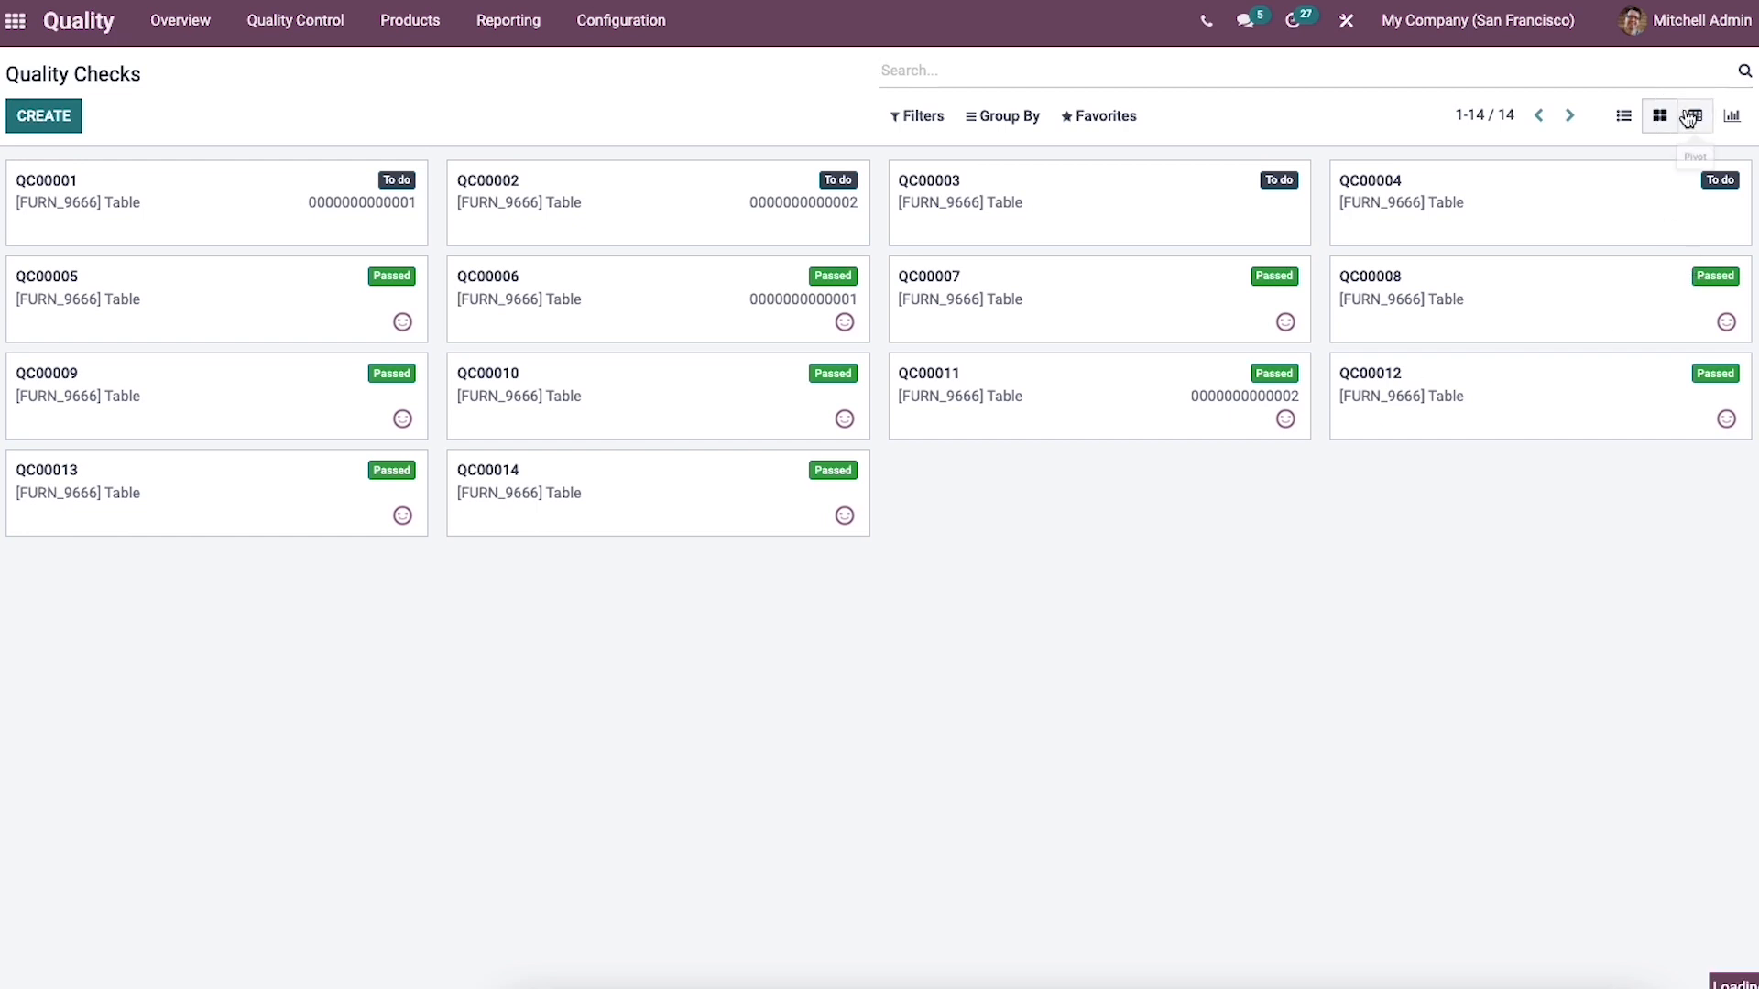
- Switch quality checks to pivot view and list measures: Done, Measure, Quantity Tested, Count
left_click(1694, 116)
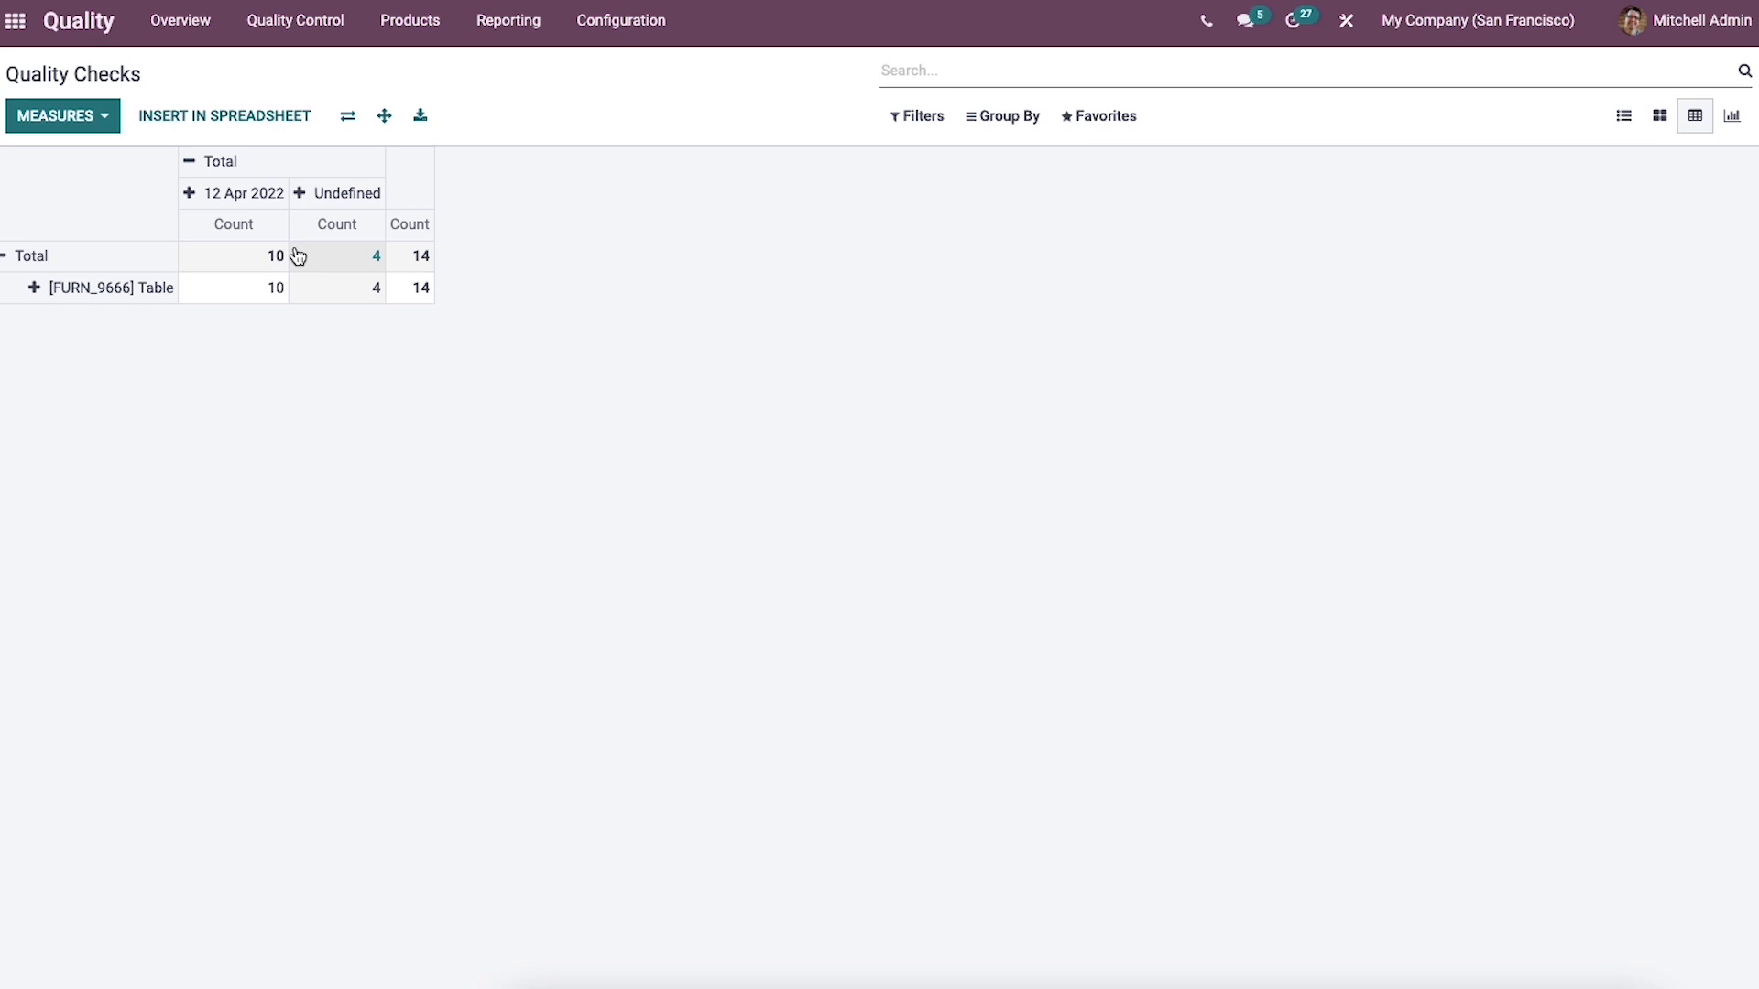
left_click(55, 116)
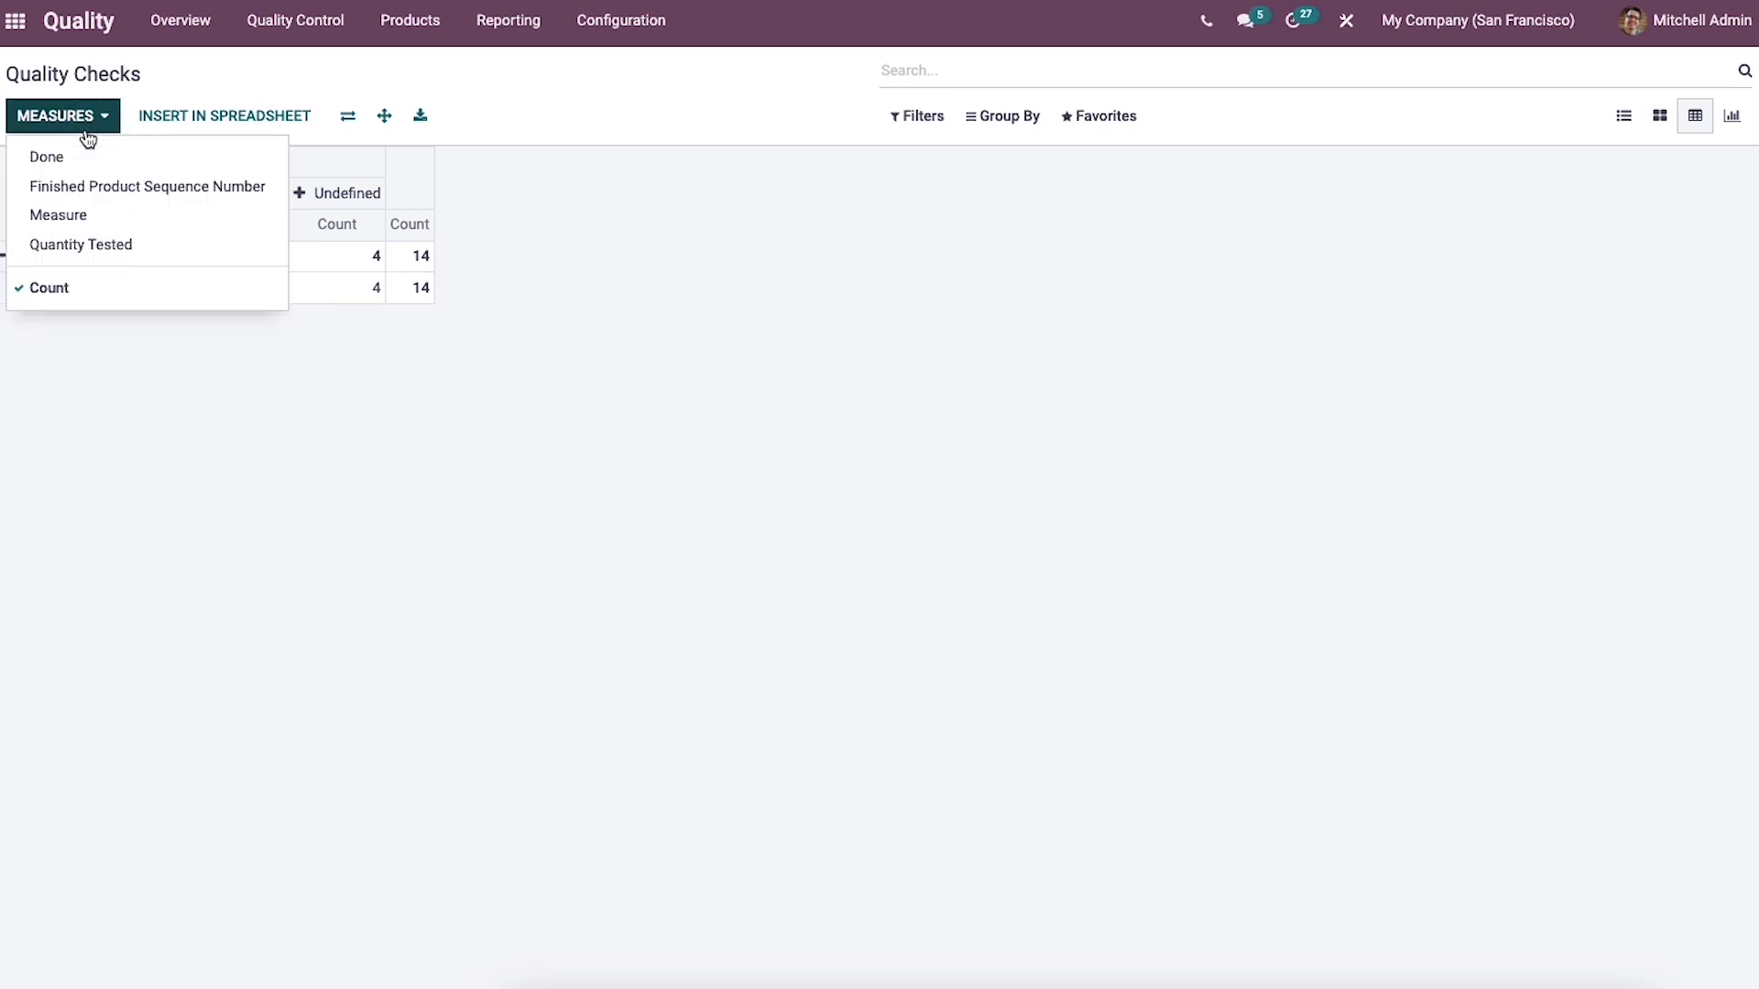
mouse_move(94, 163)
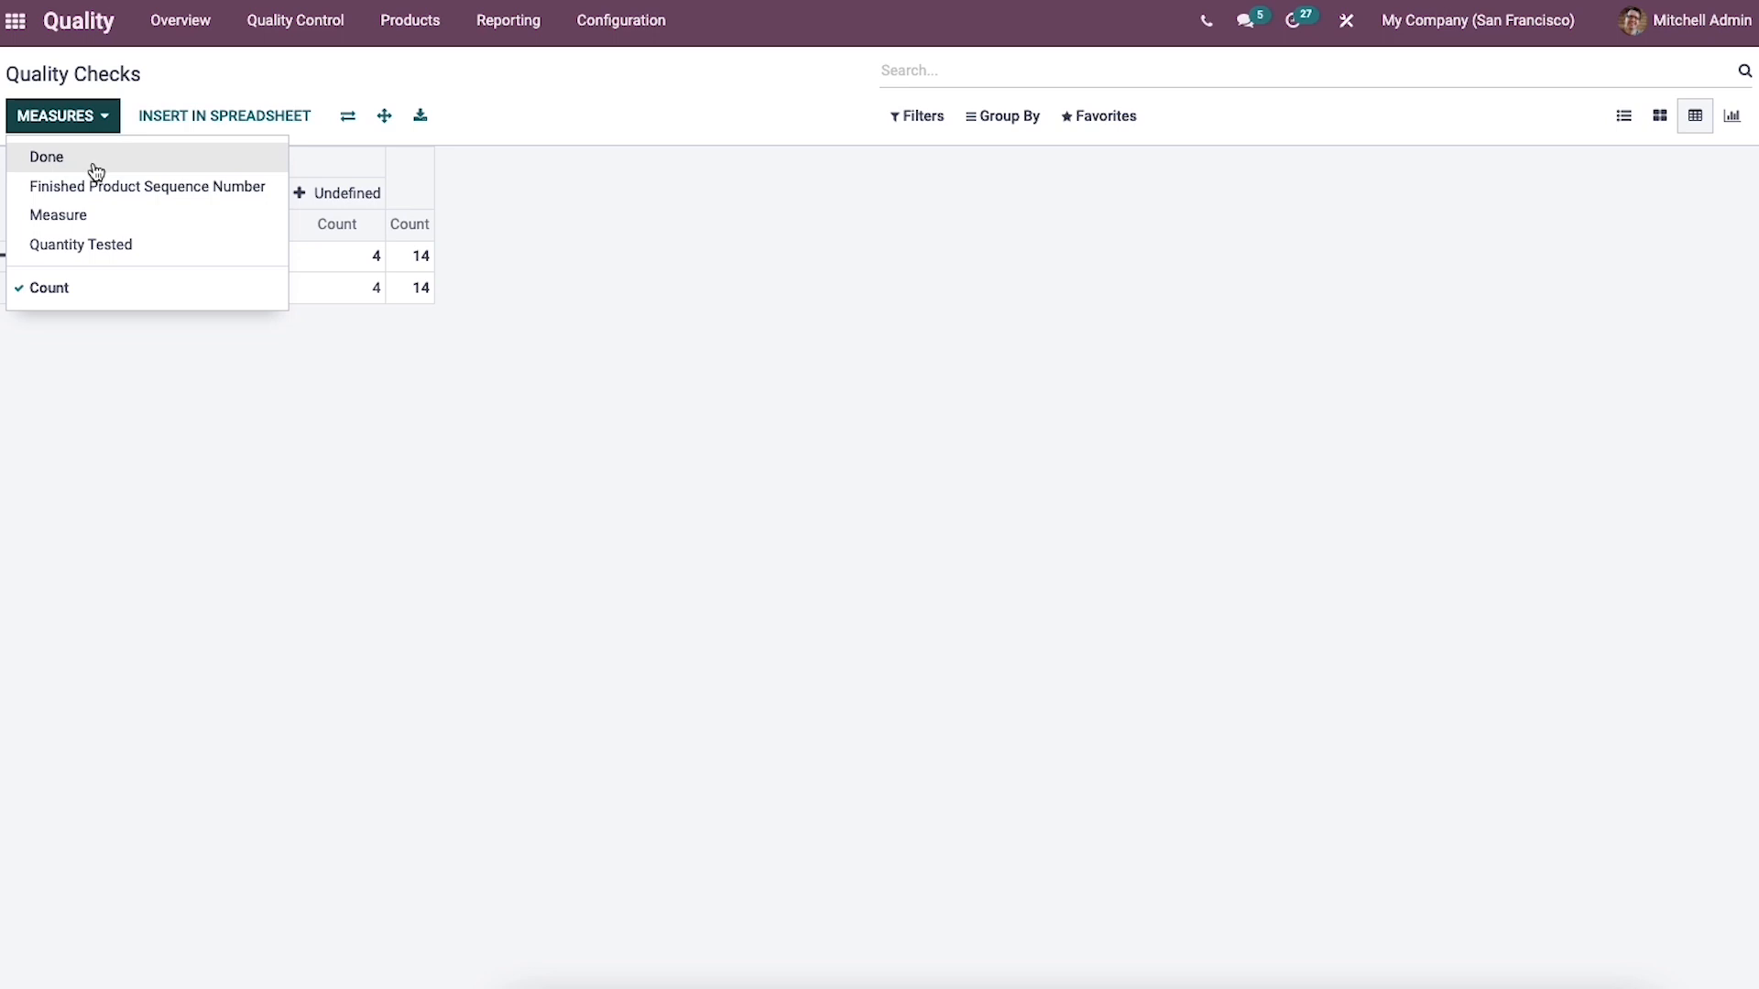
mouse_move(135, 186)
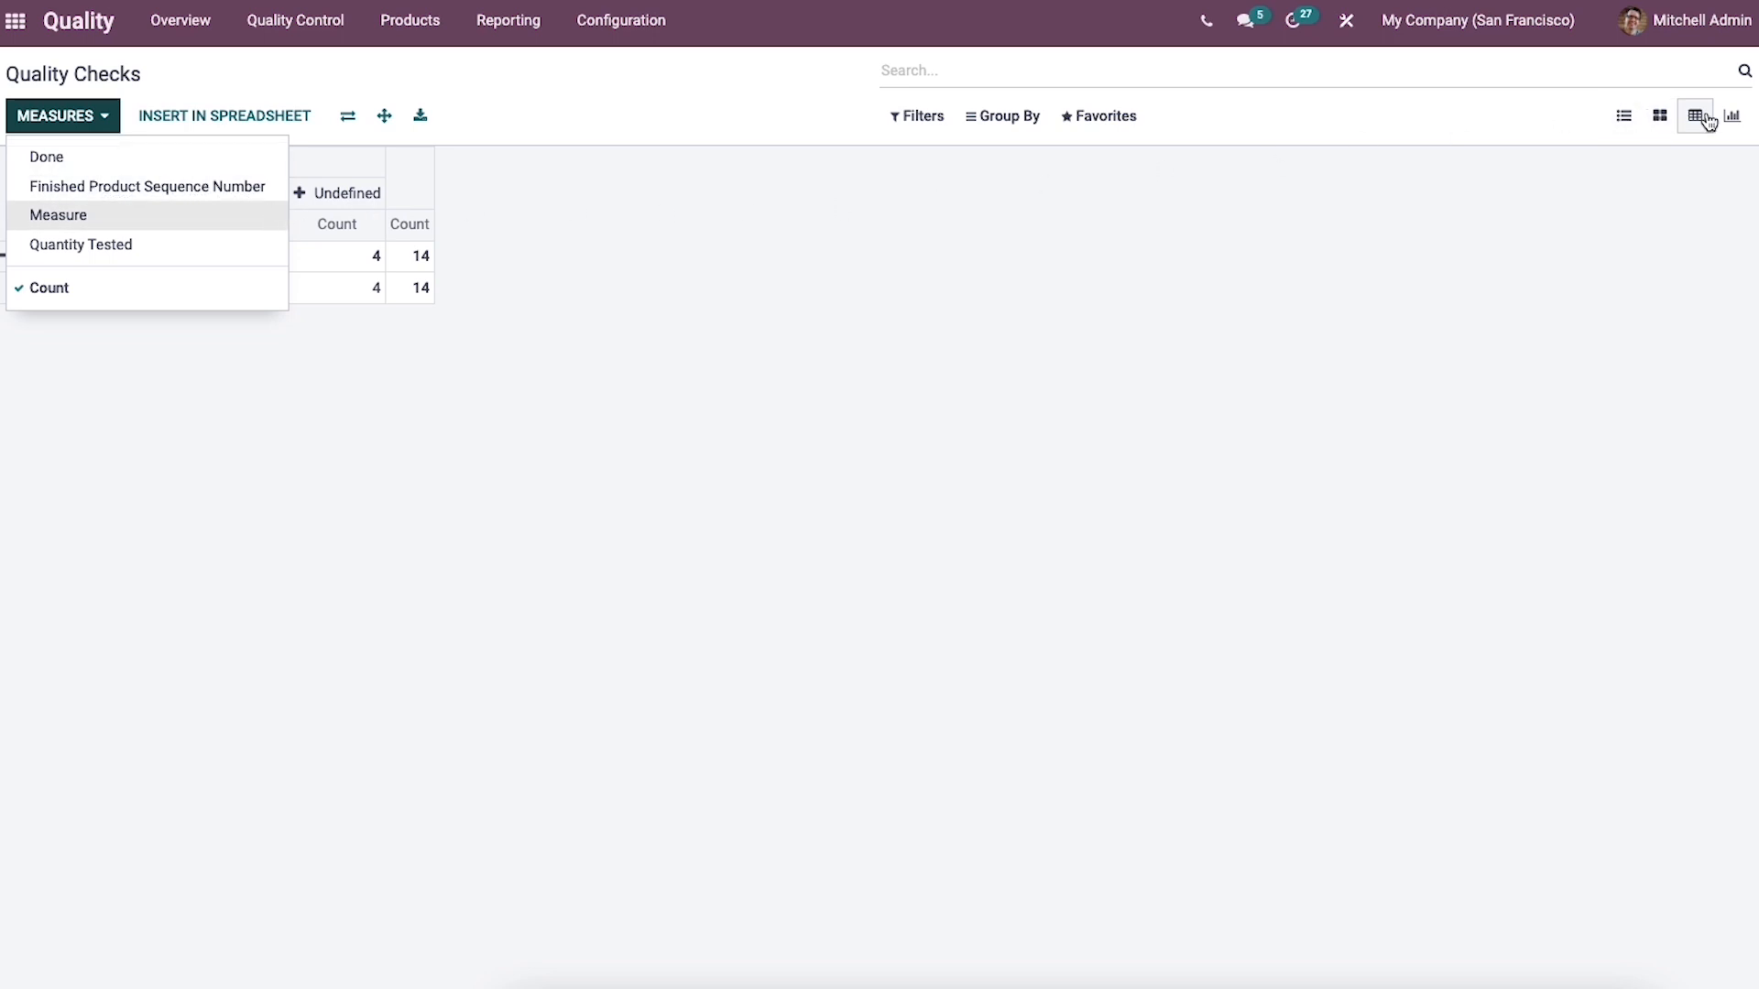
- Chart quality checks as stacked bars sorted ascending, then return to the 14-row list
left_click(1733, 115)
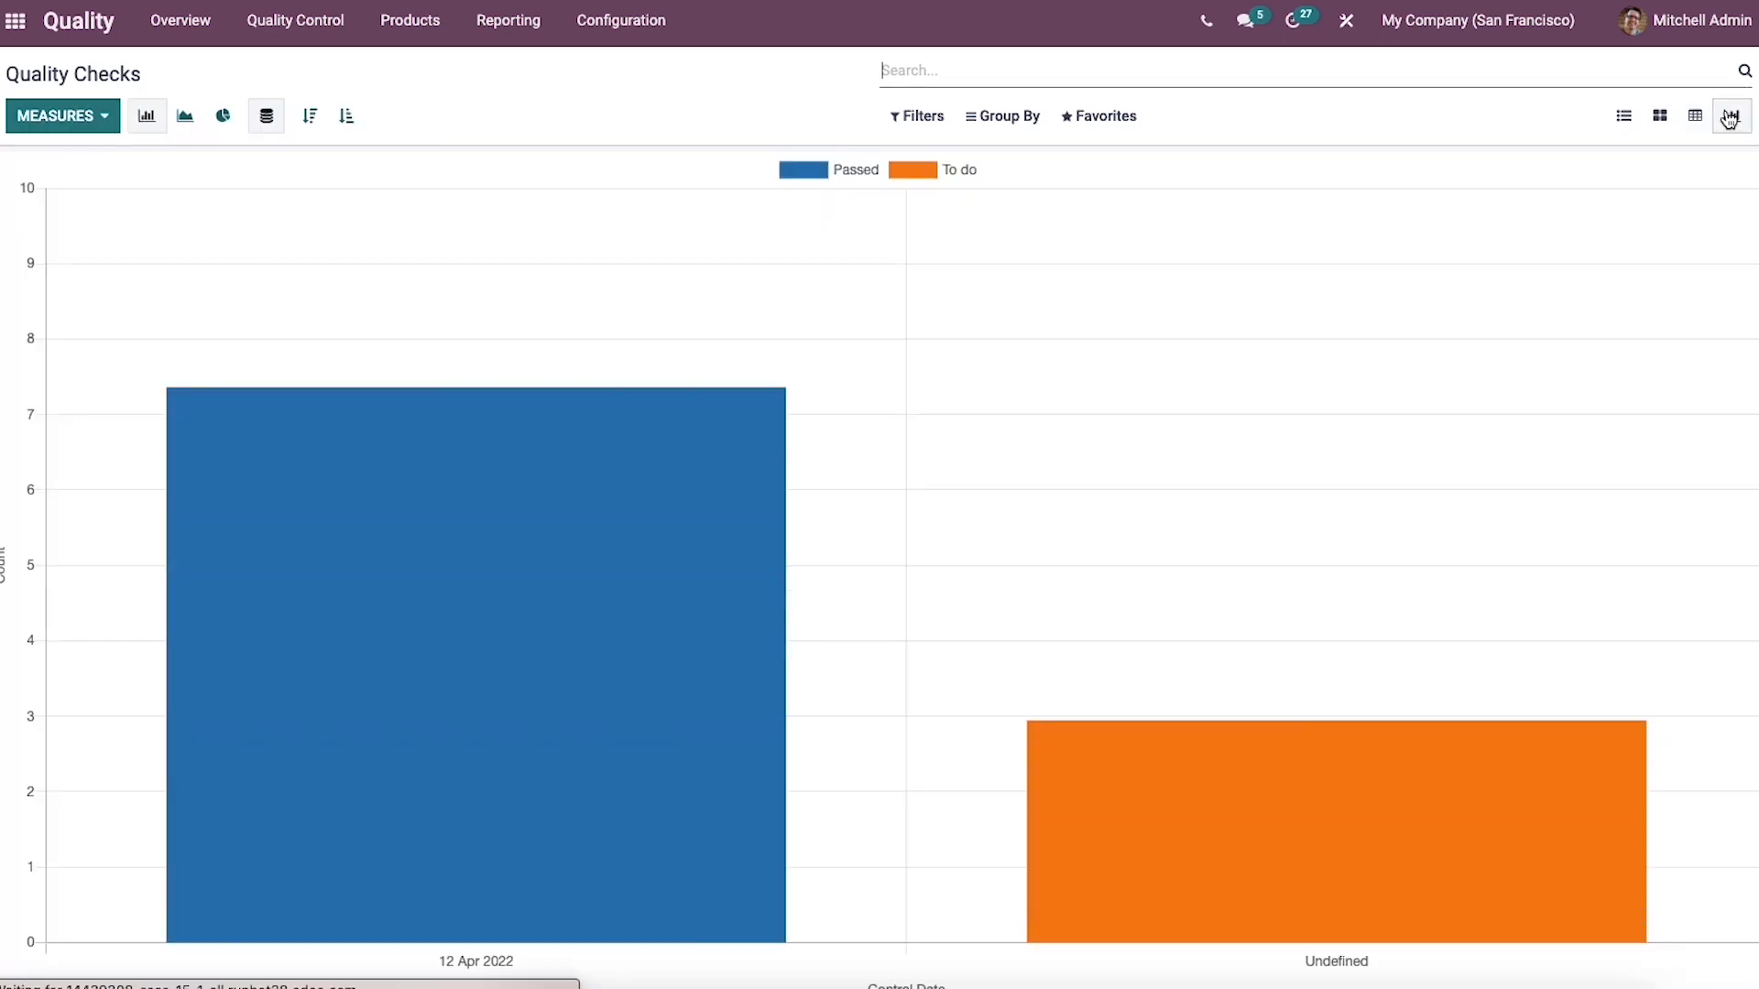
mouse_move(1036, 712)
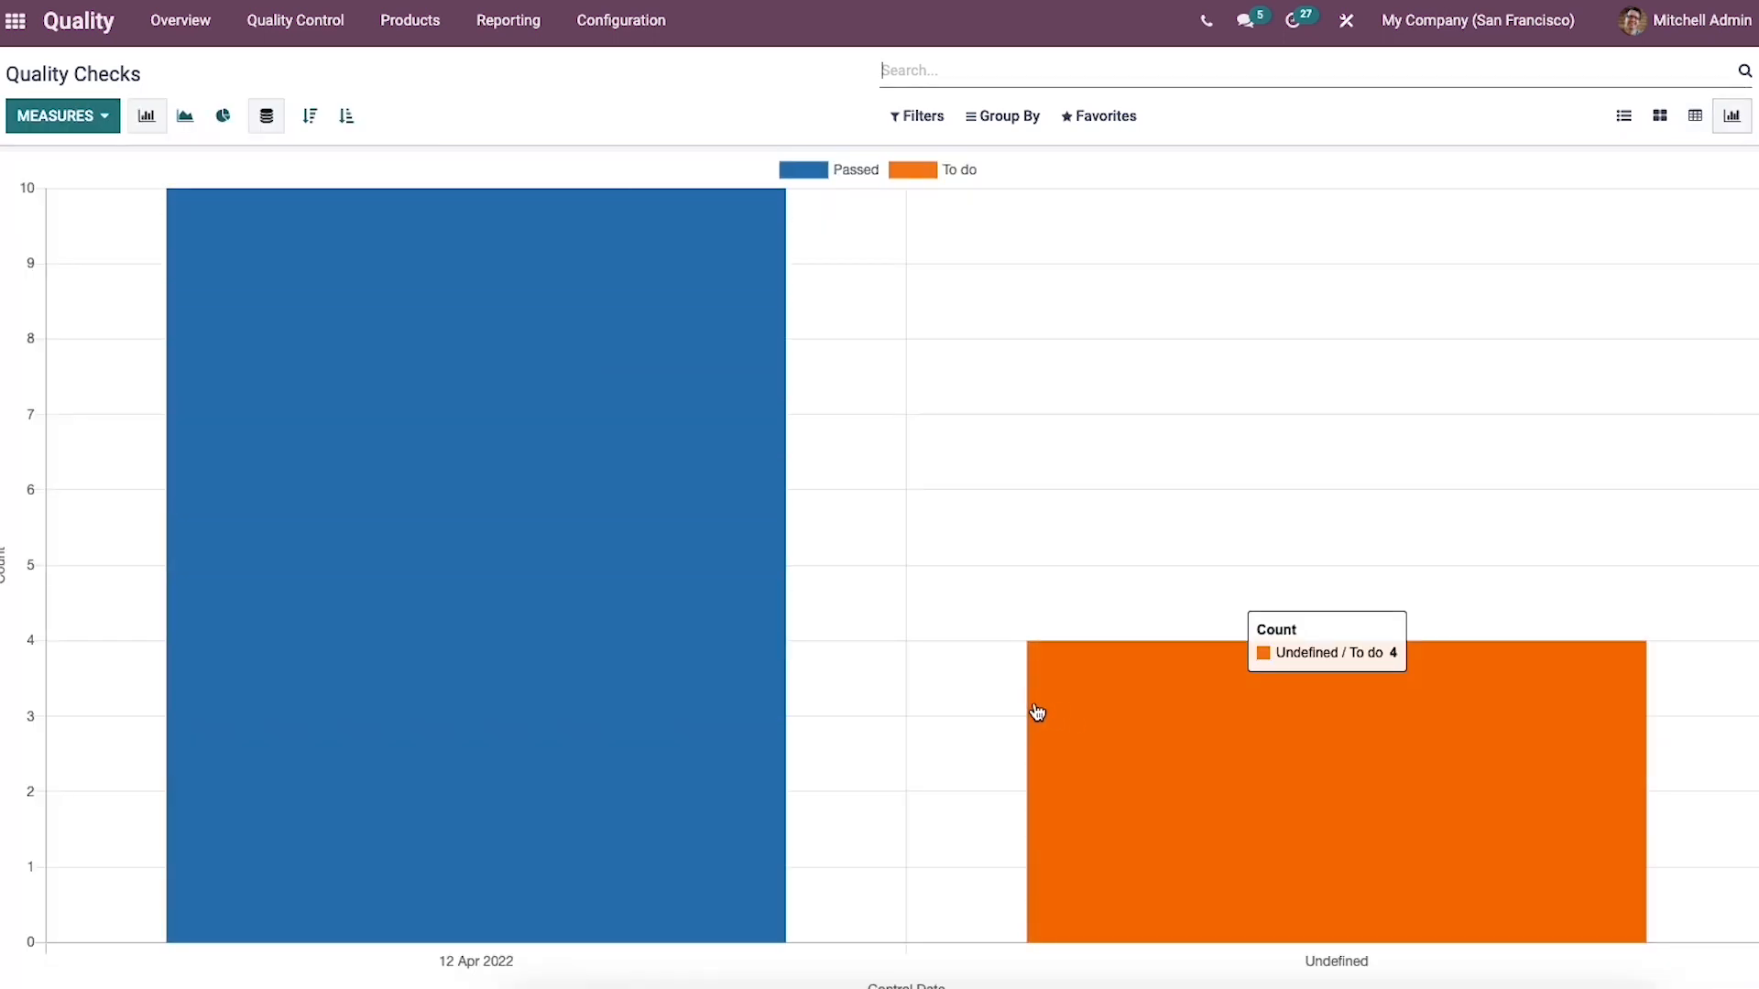
mouse_move(11, 518)
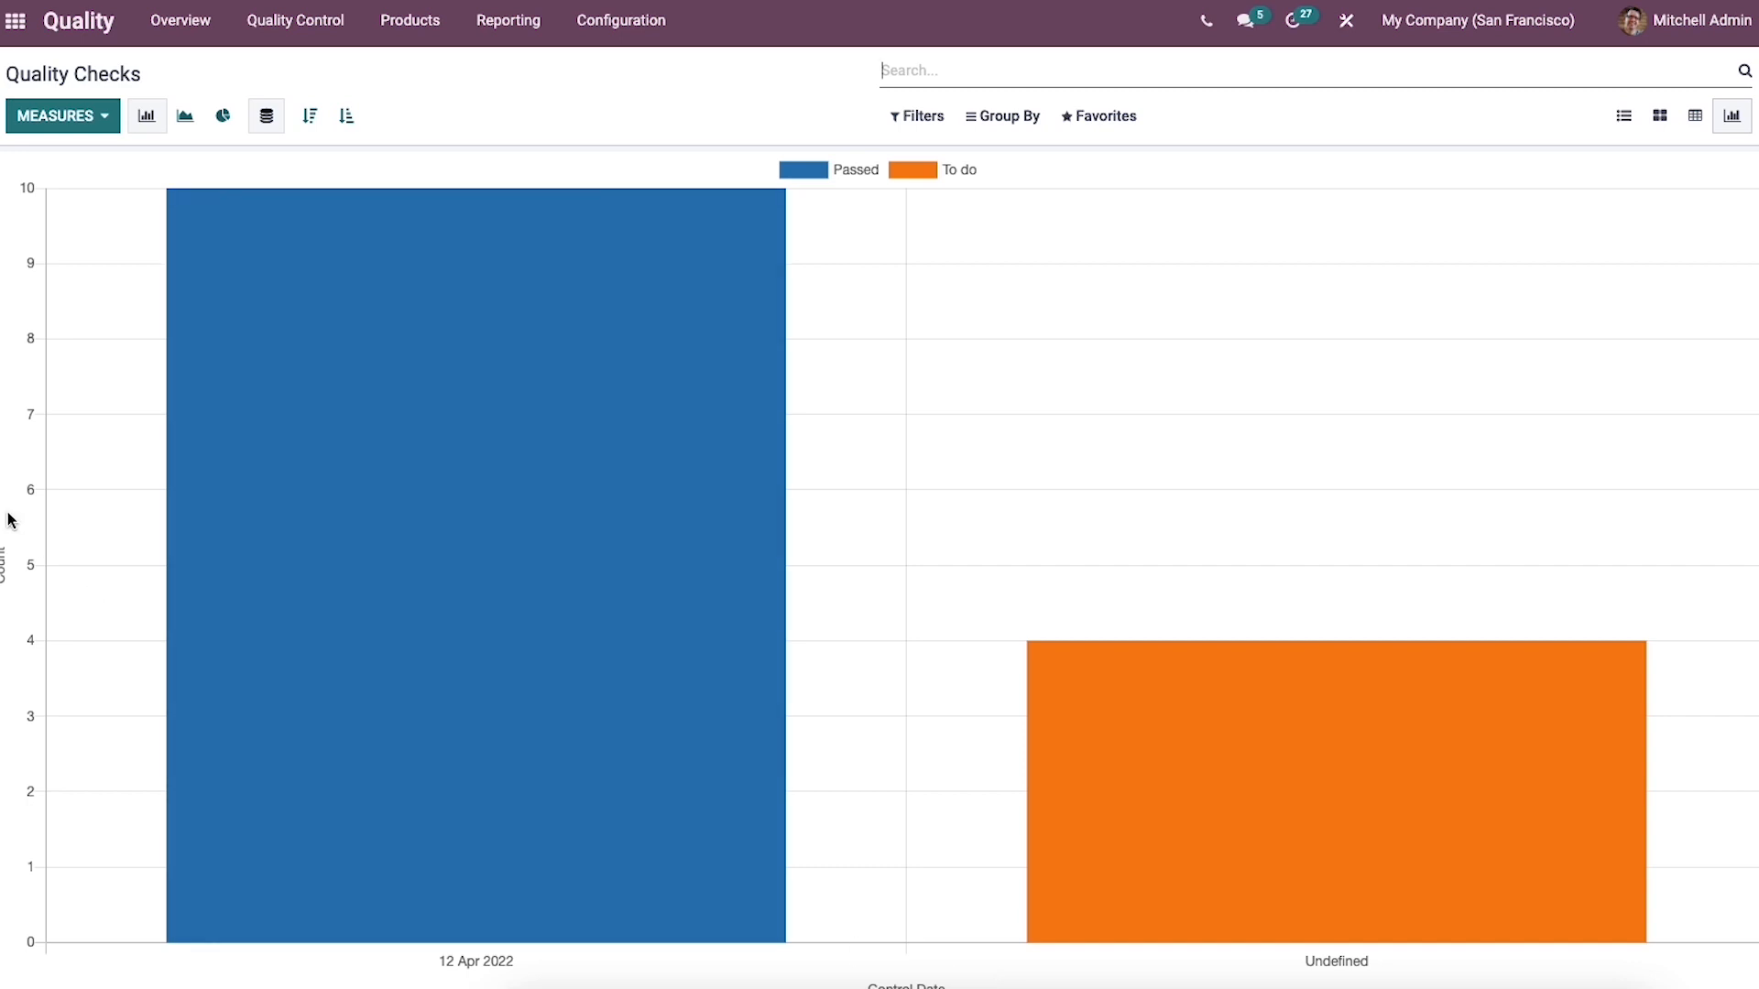
mouse_move(81, 483)
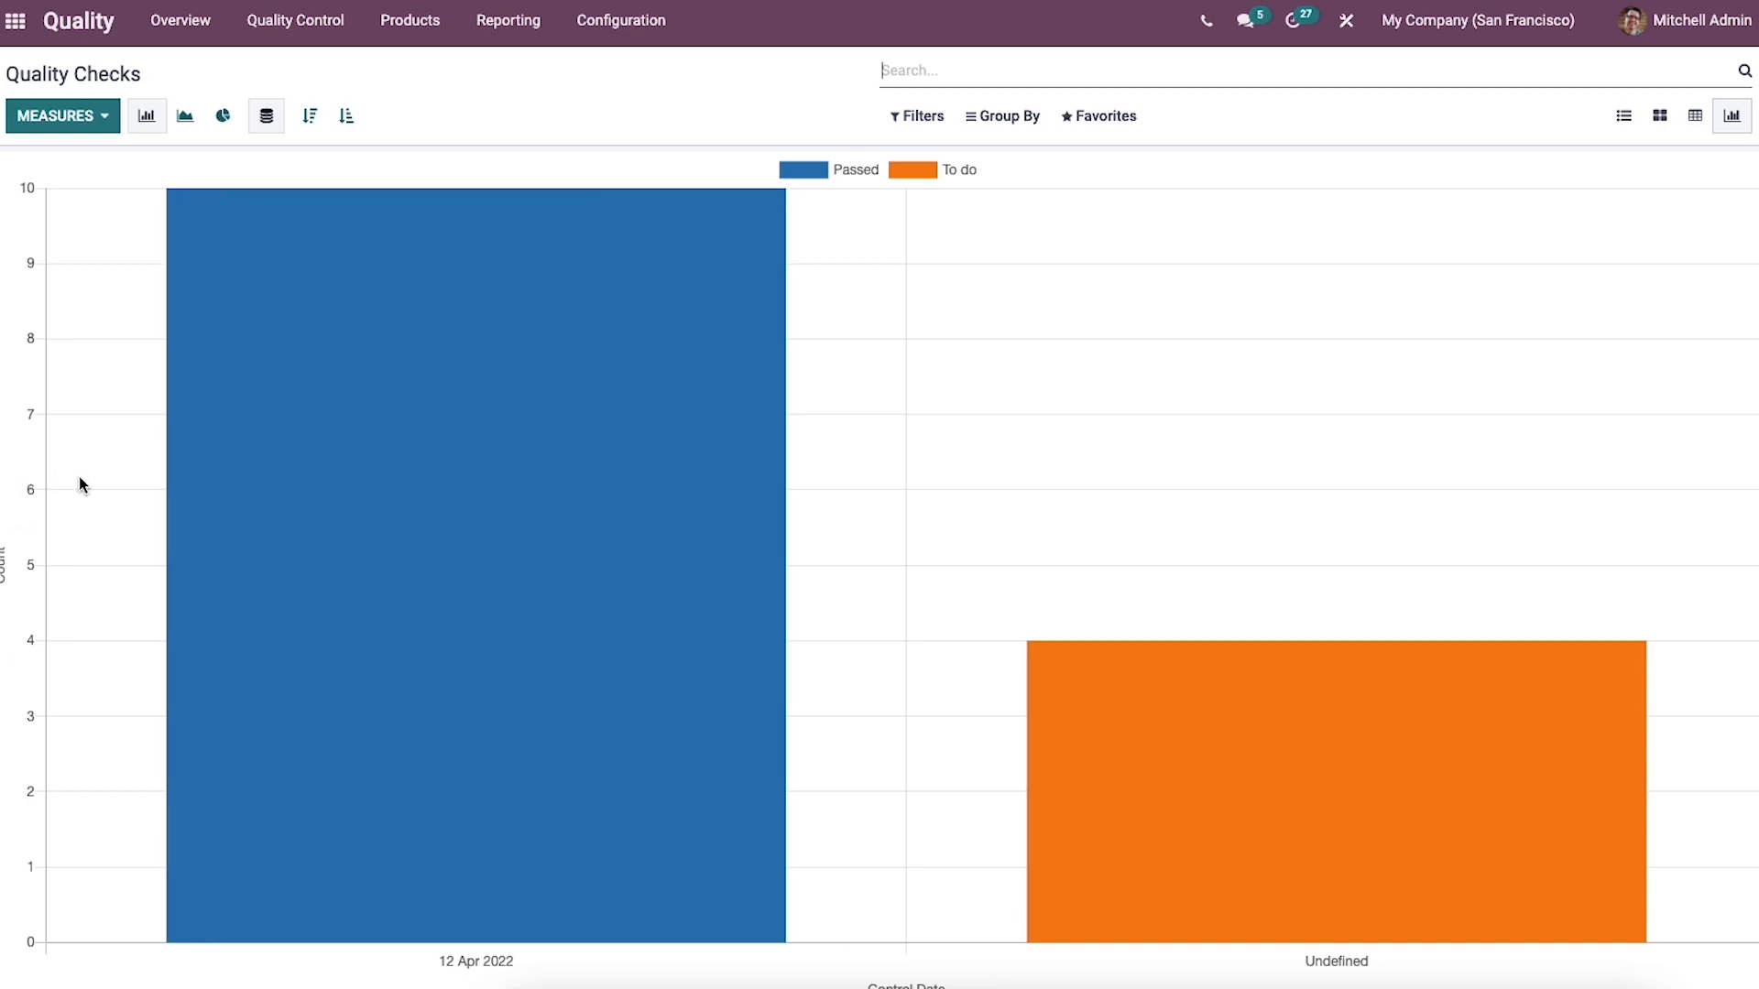
mouse_move(191, 343)
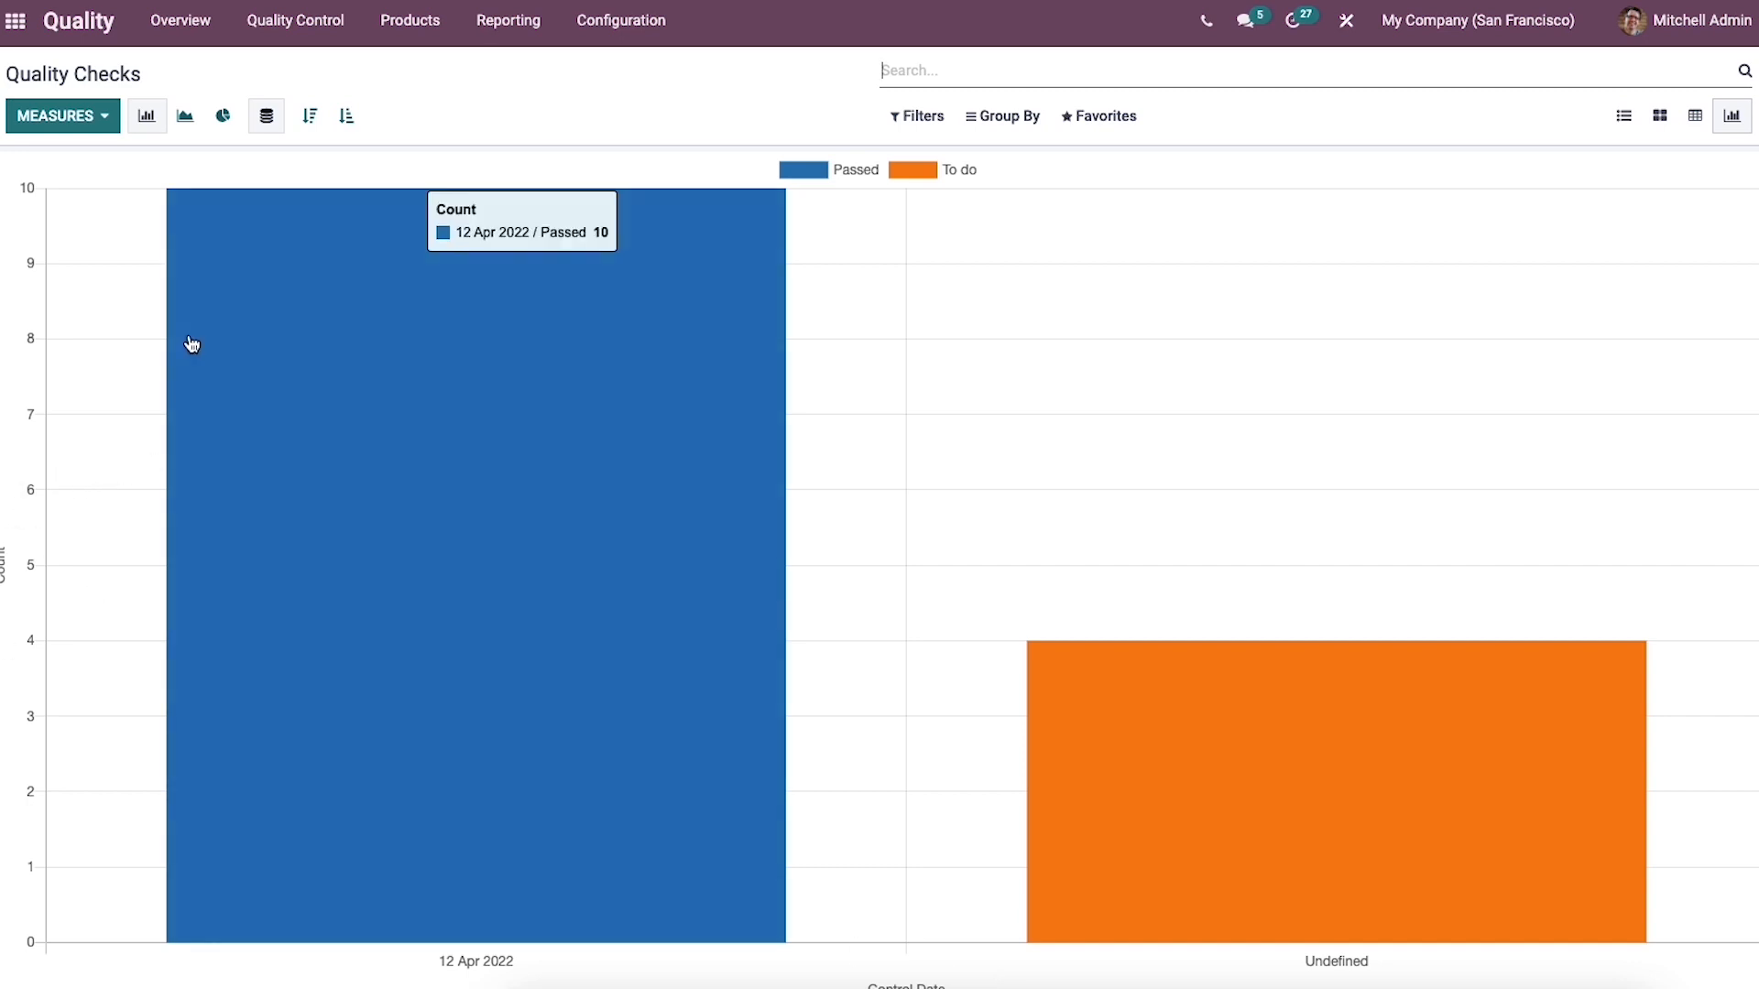
left_click(184, 116)
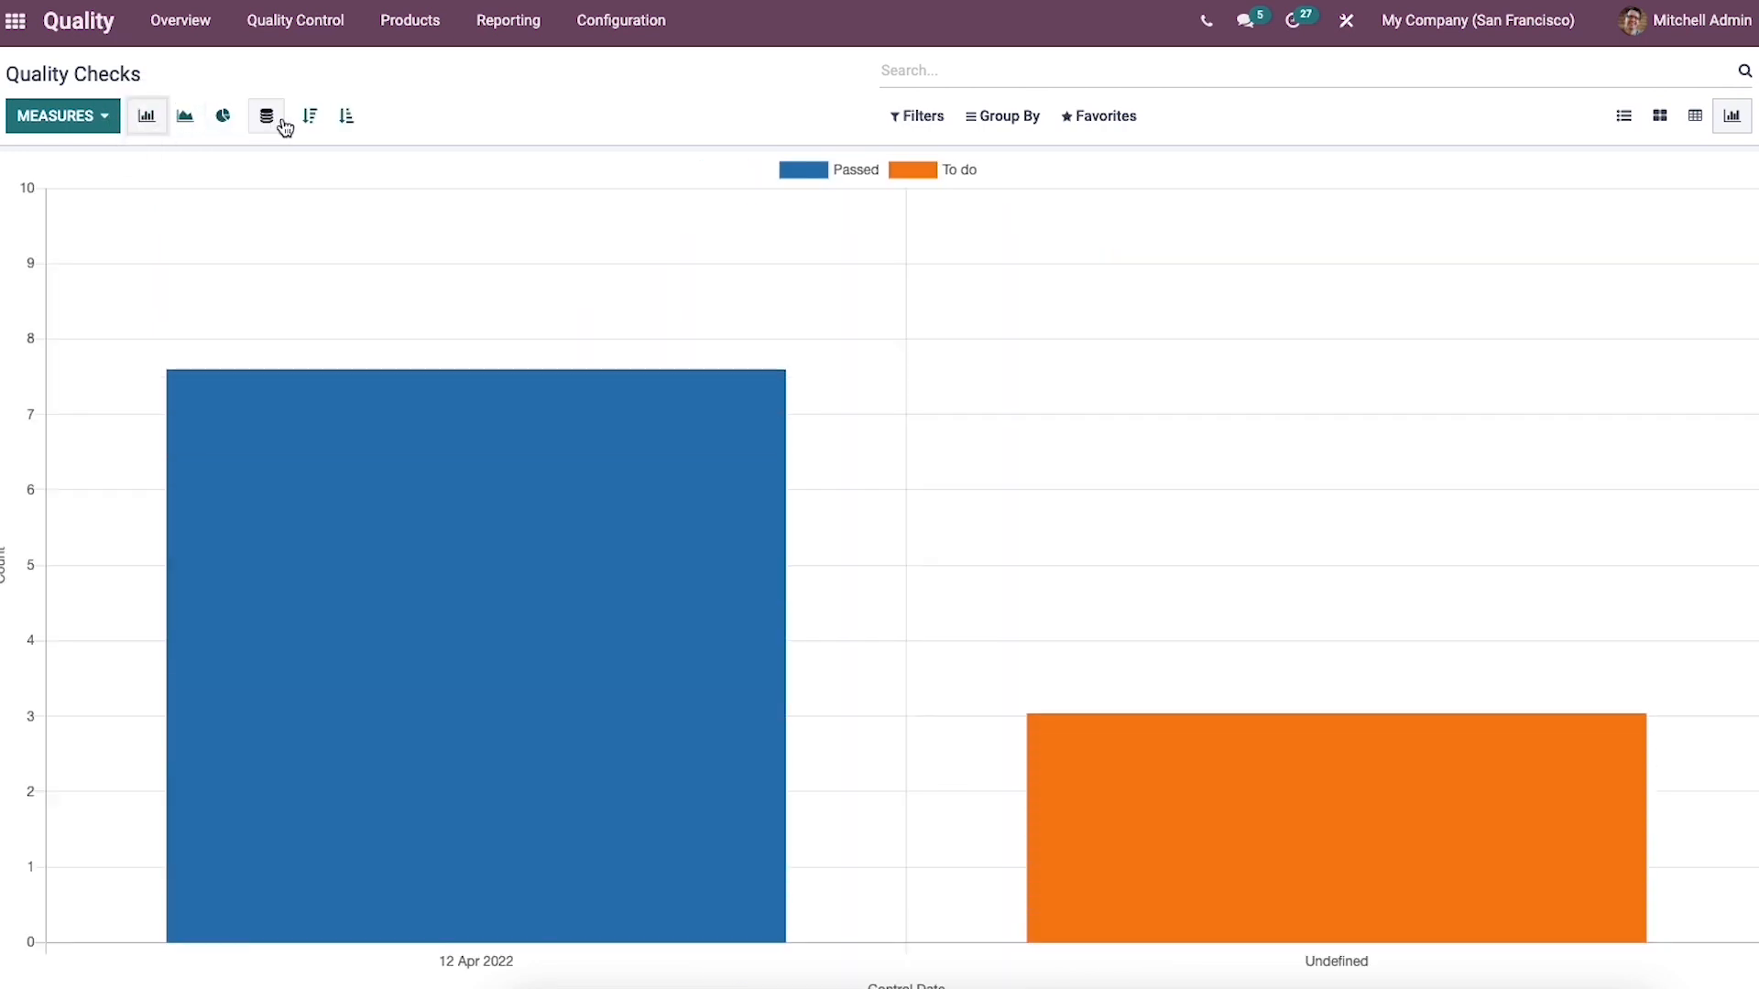
left_click(346, 116)
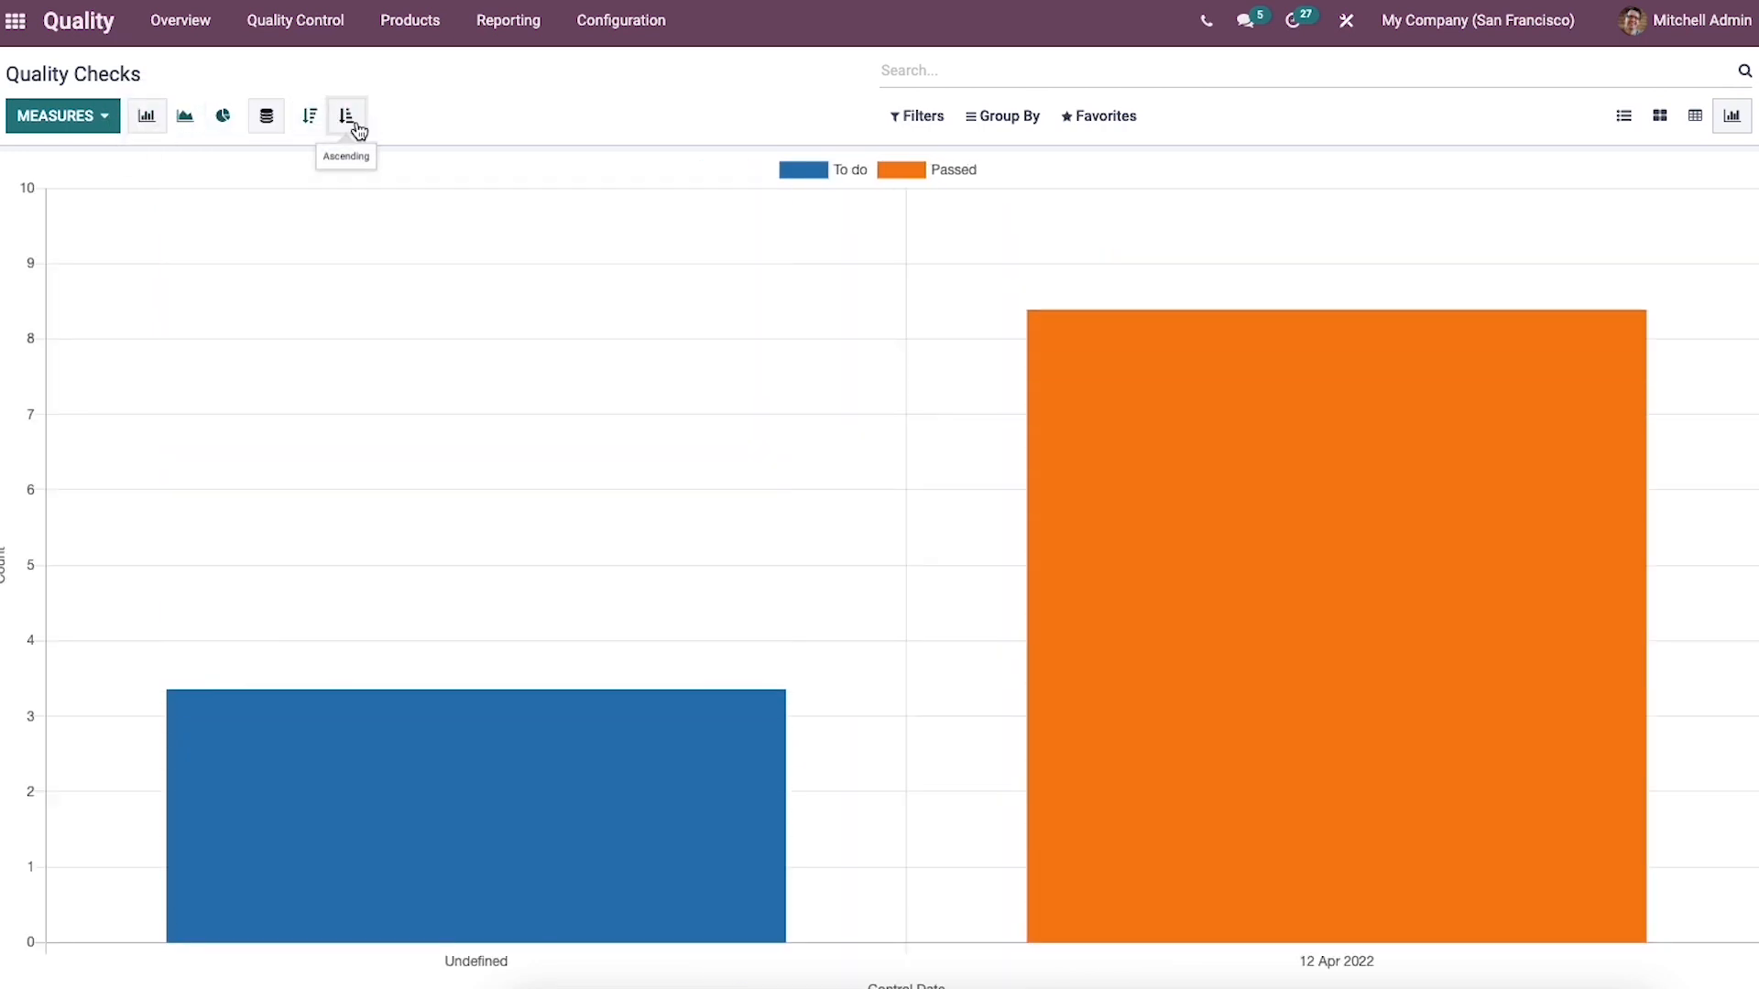
left_click(346, 115)
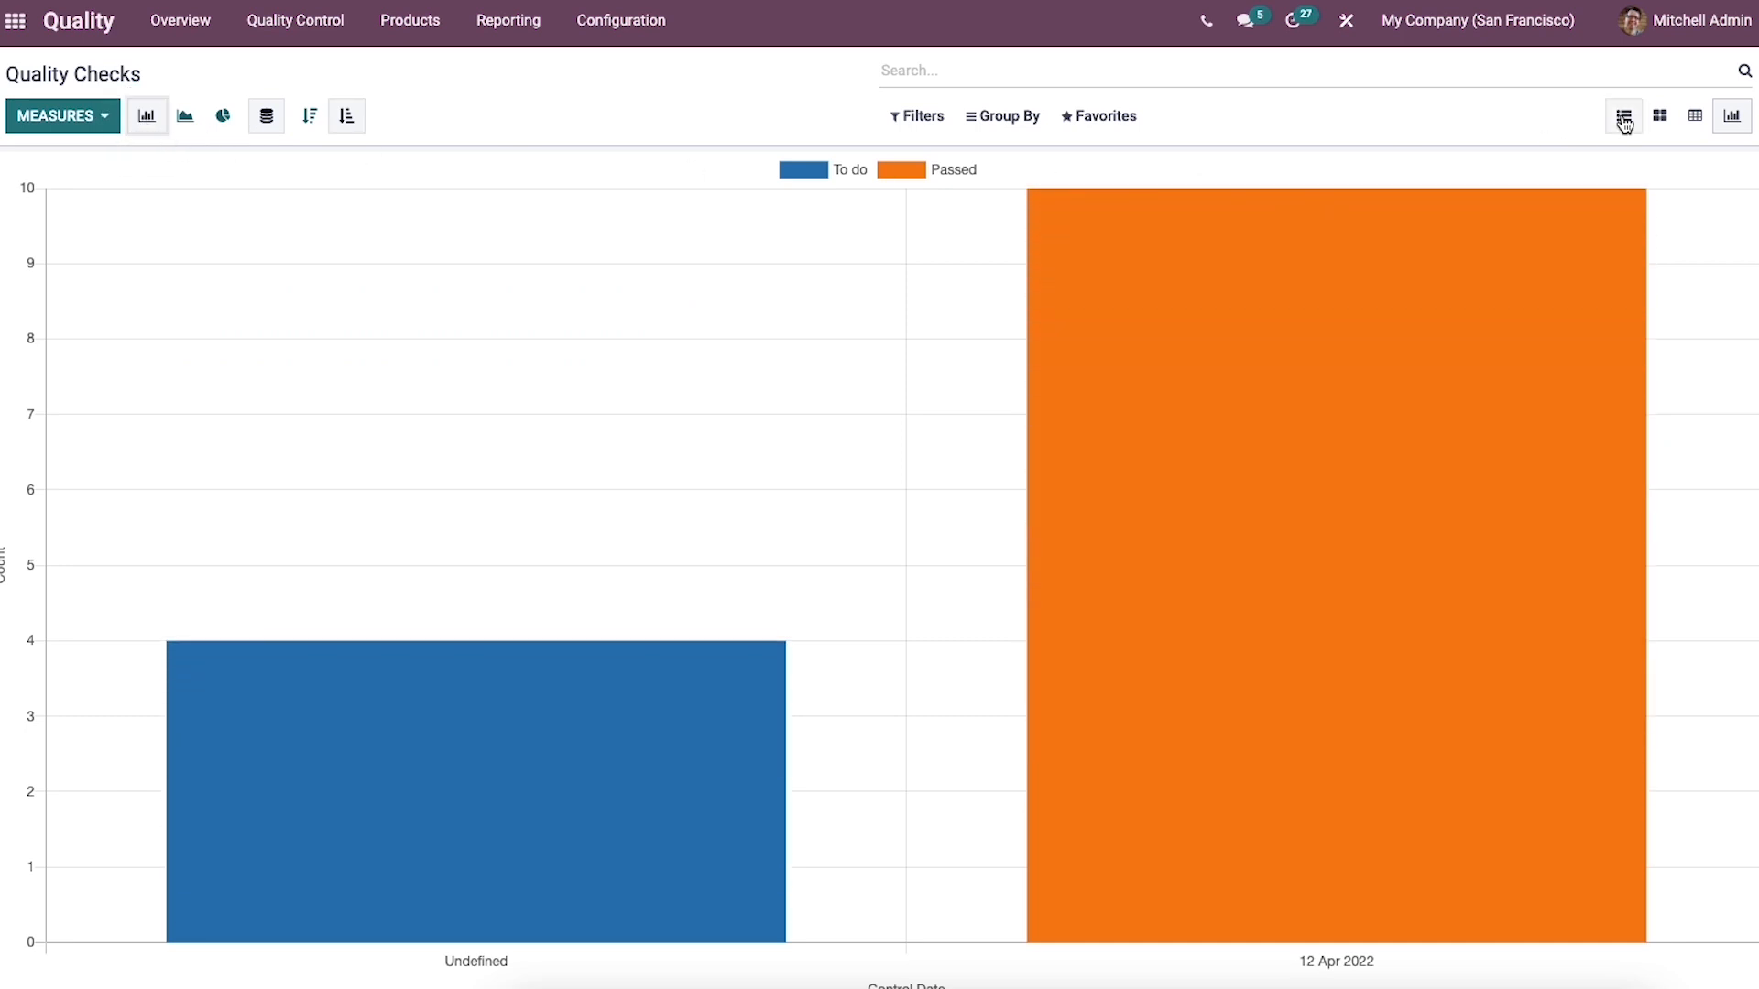
left_click(1623, 115)
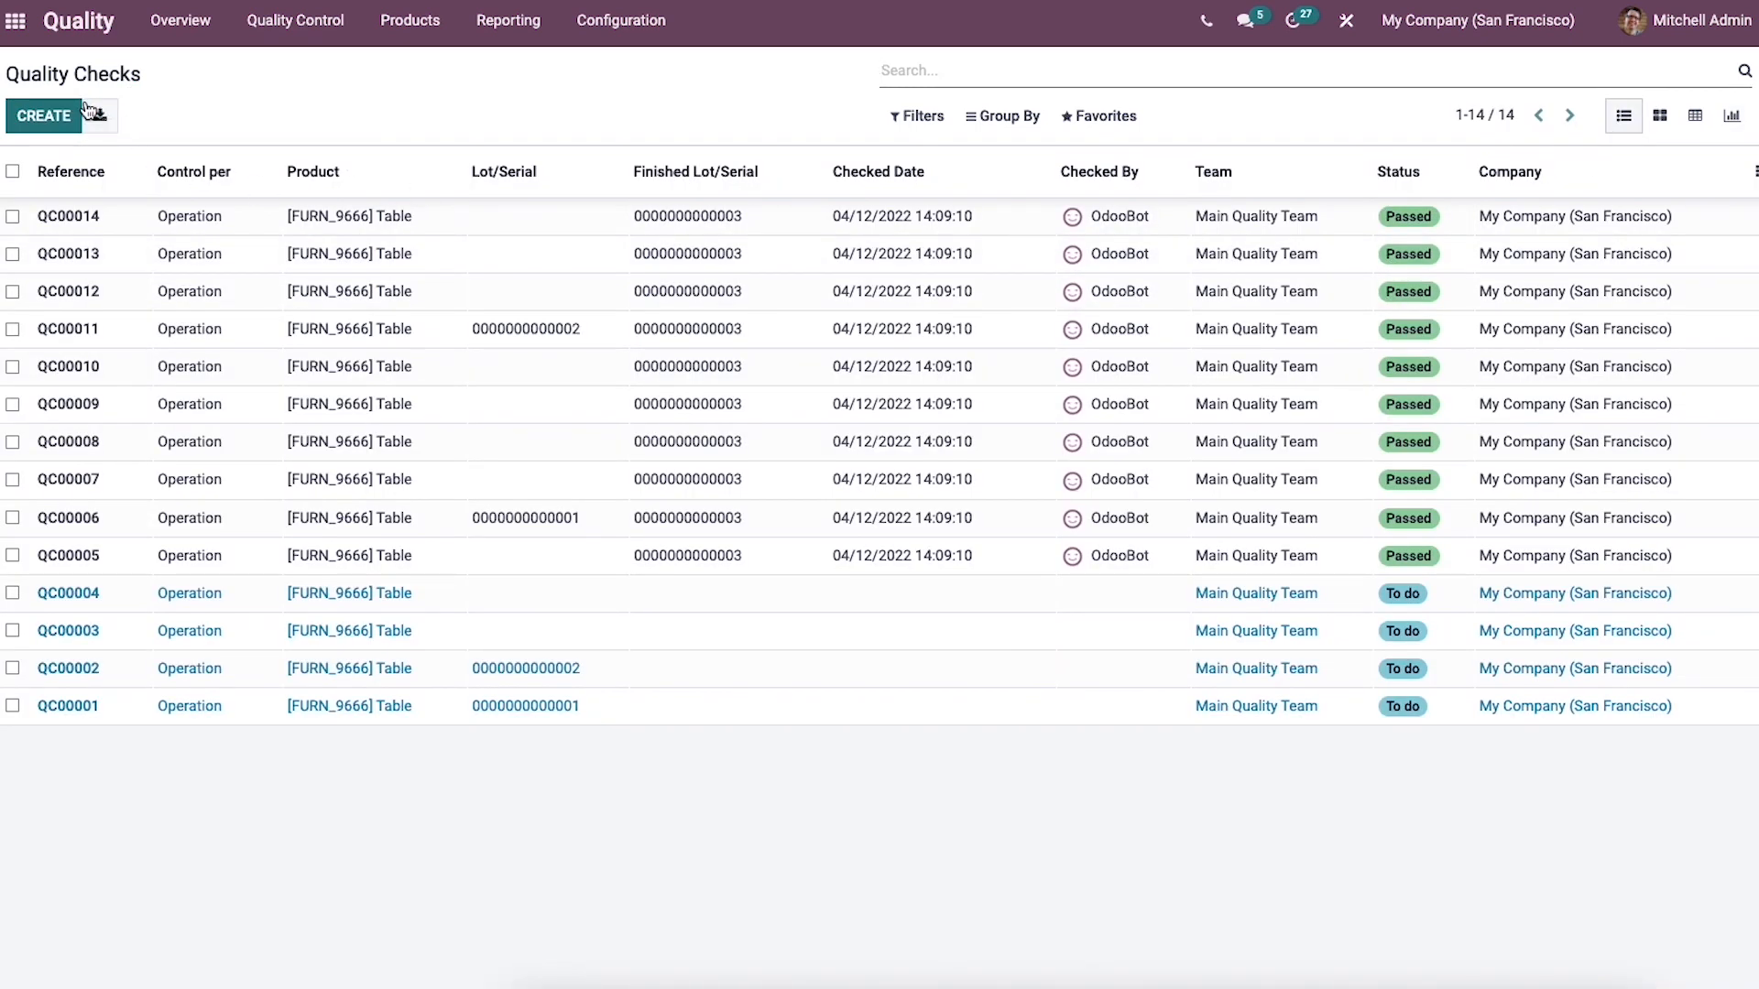
left_click(45, 115)
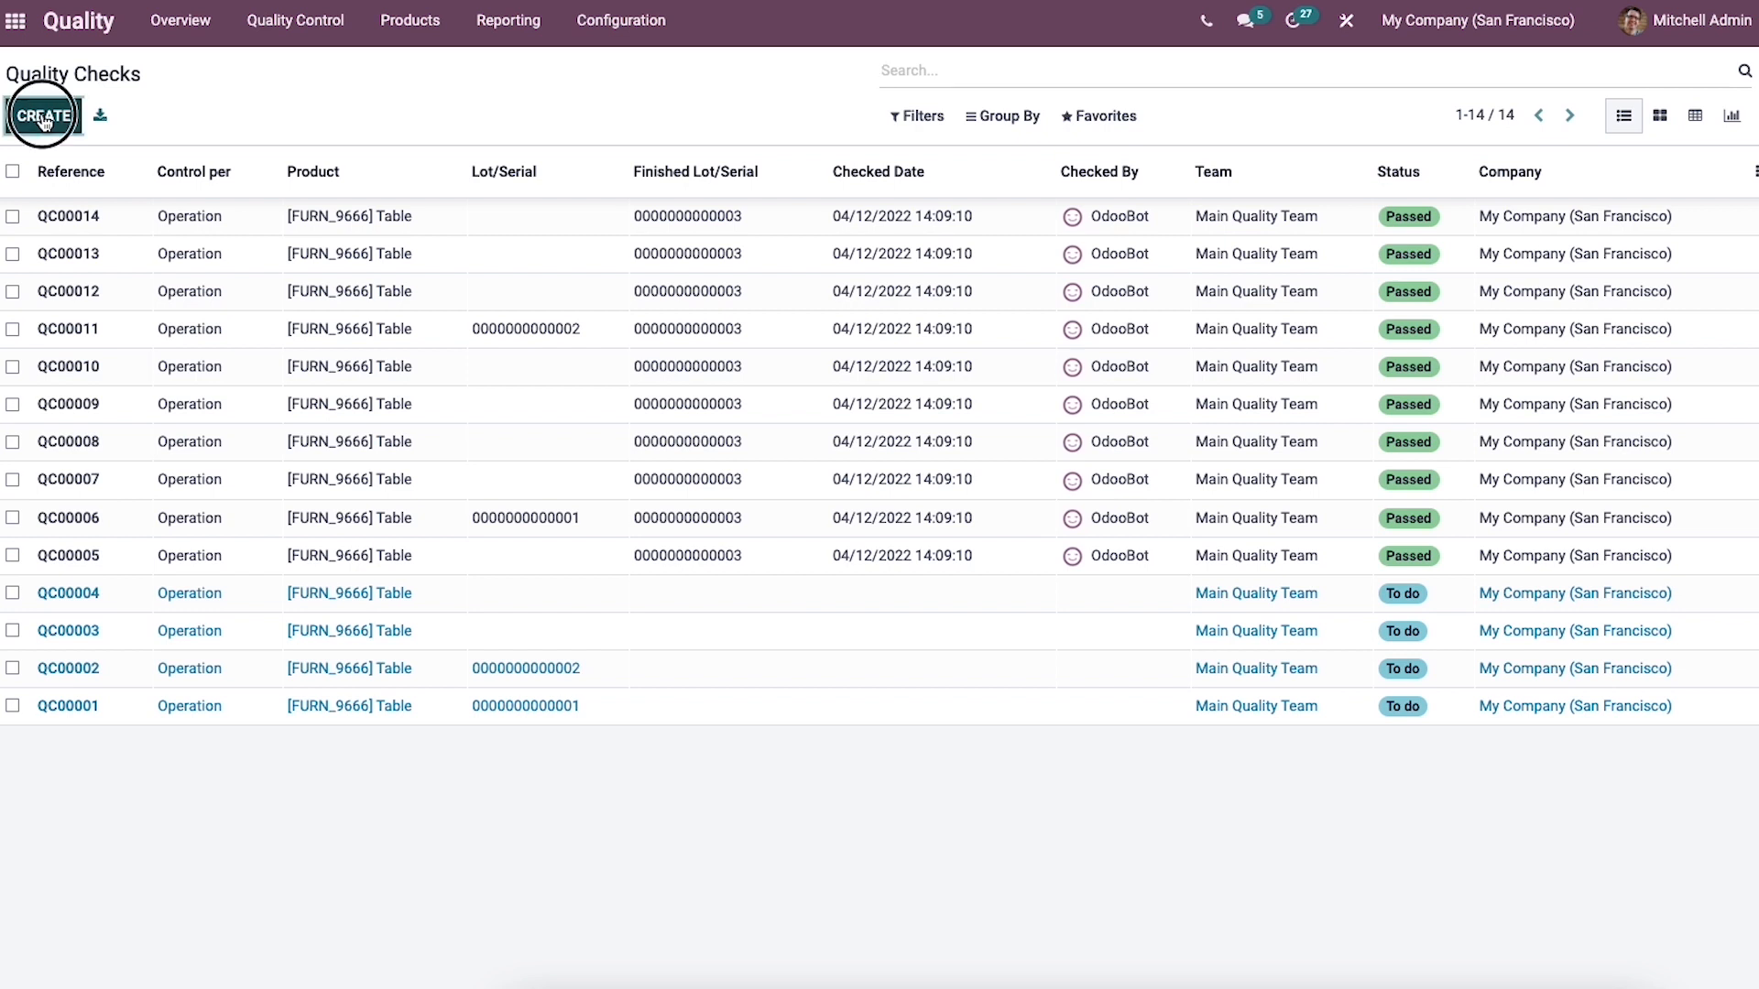
- Start a new quality check for [DESK0005] Customizable Desk (Custom, White)
left_click(43, 115)
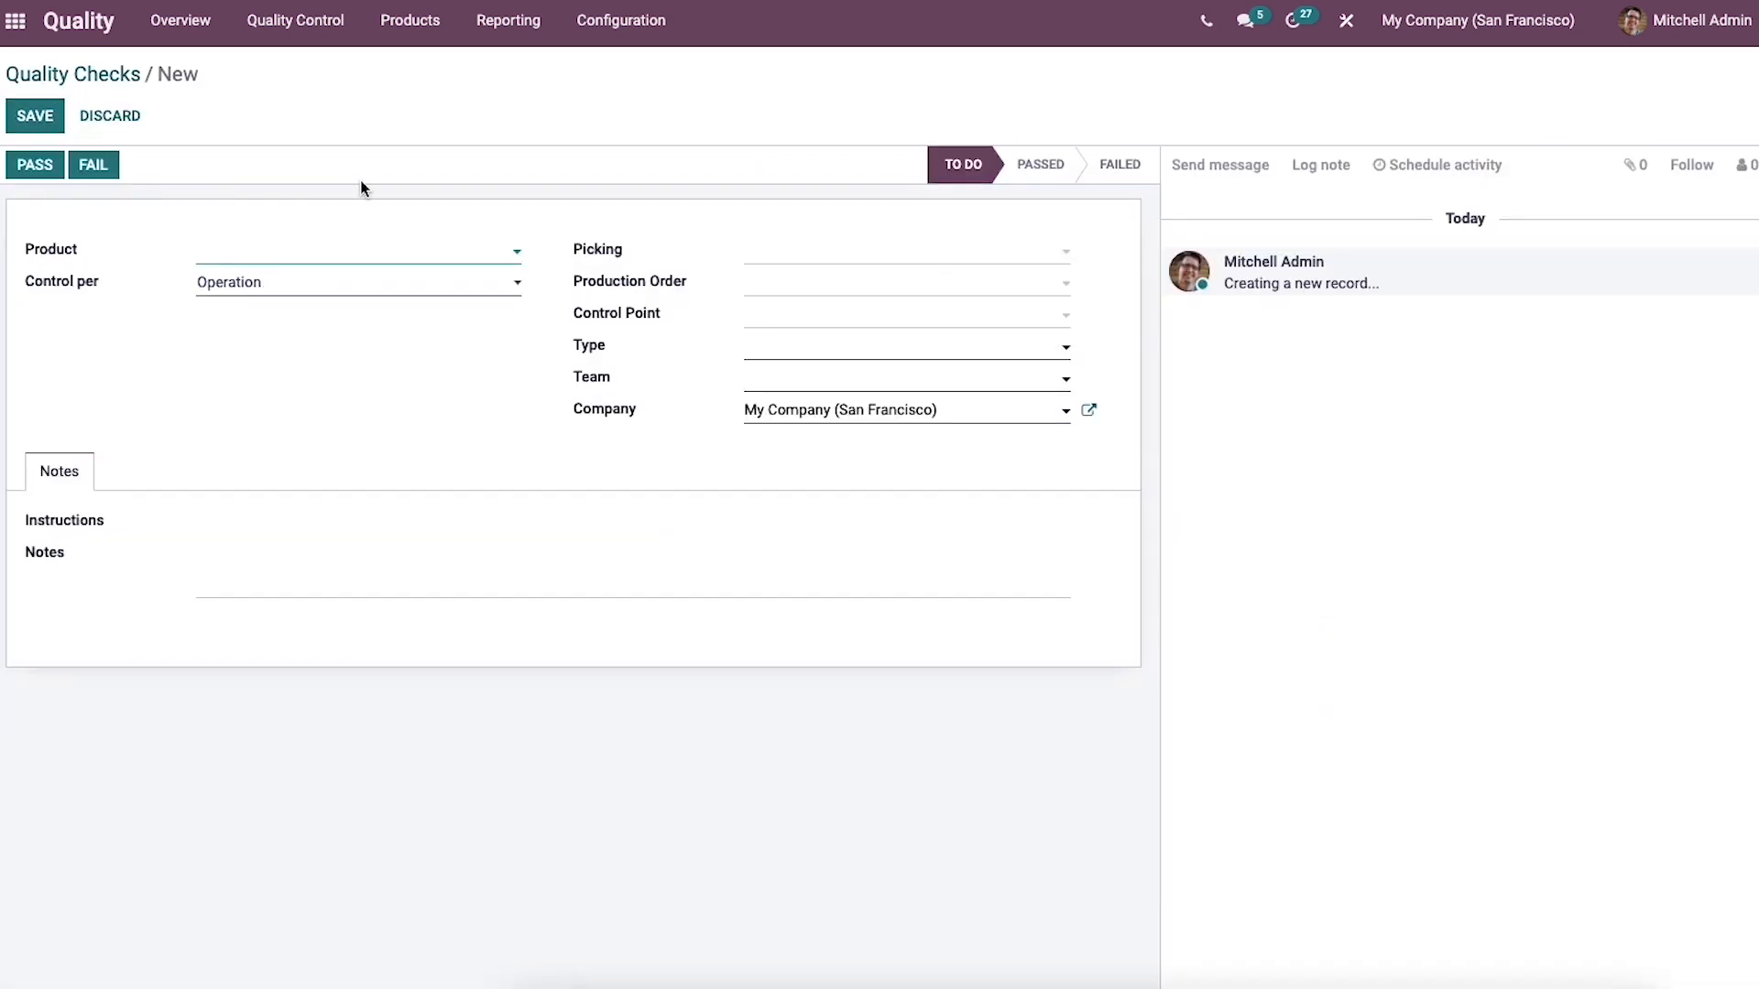
mouse_move(285, 260)
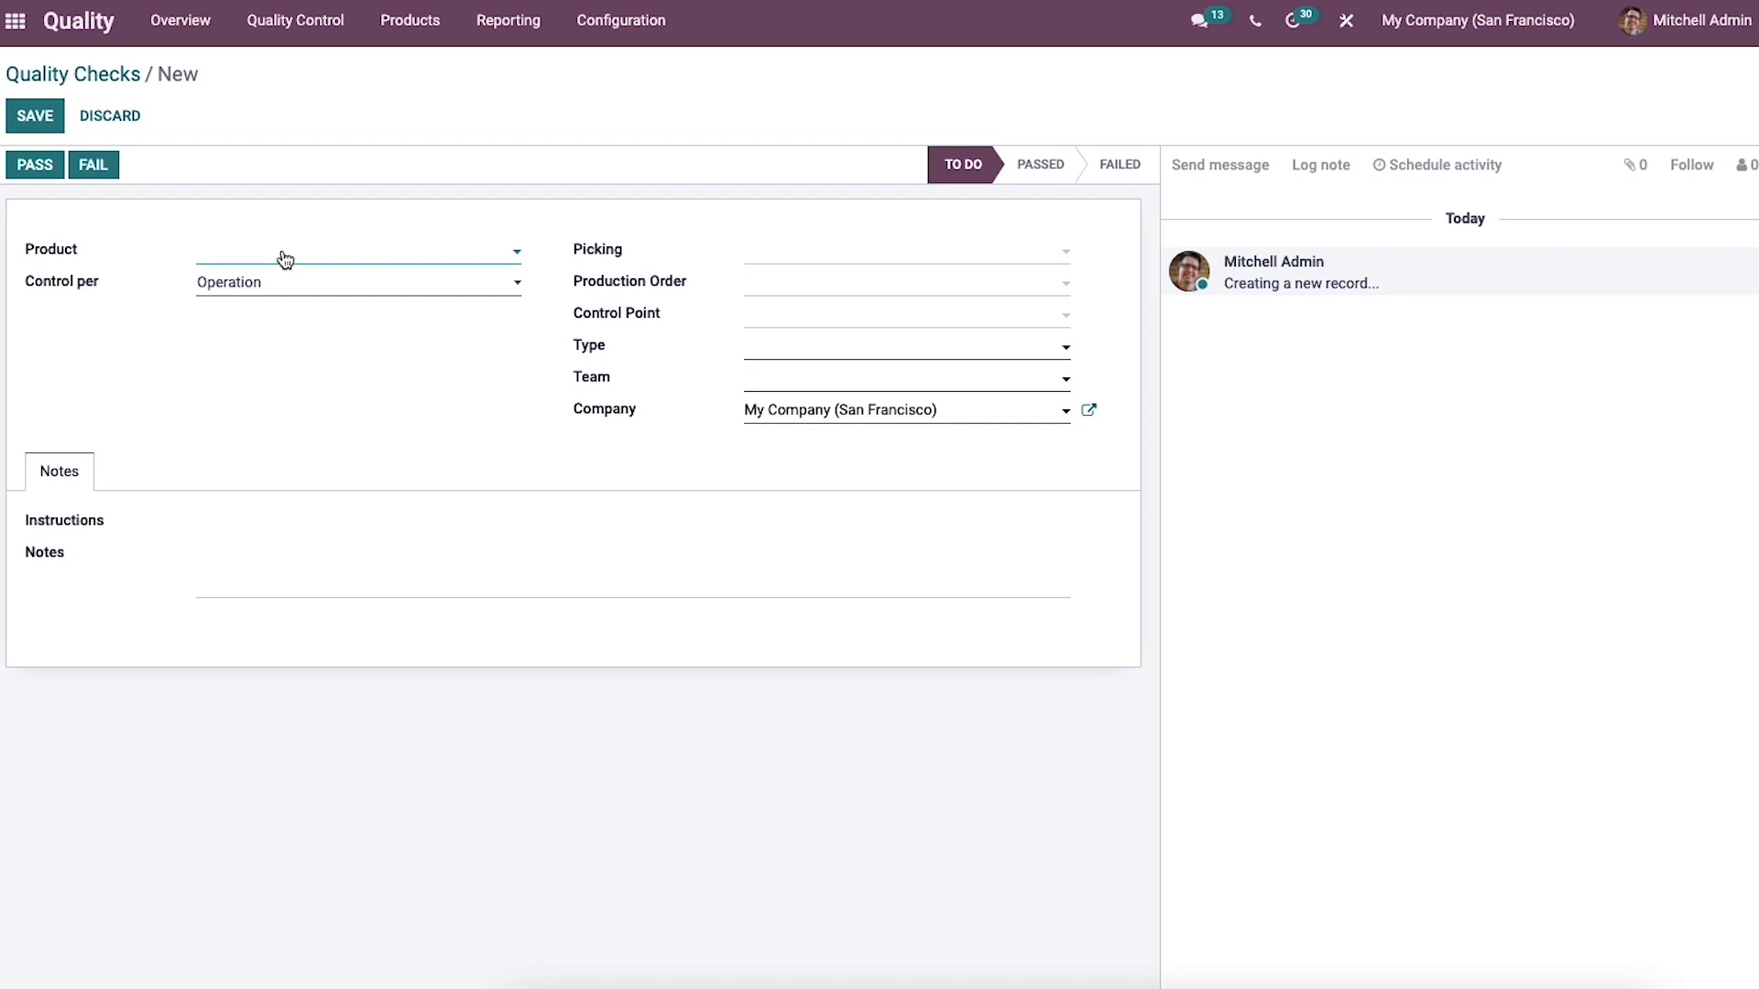
left_click(284, 249)
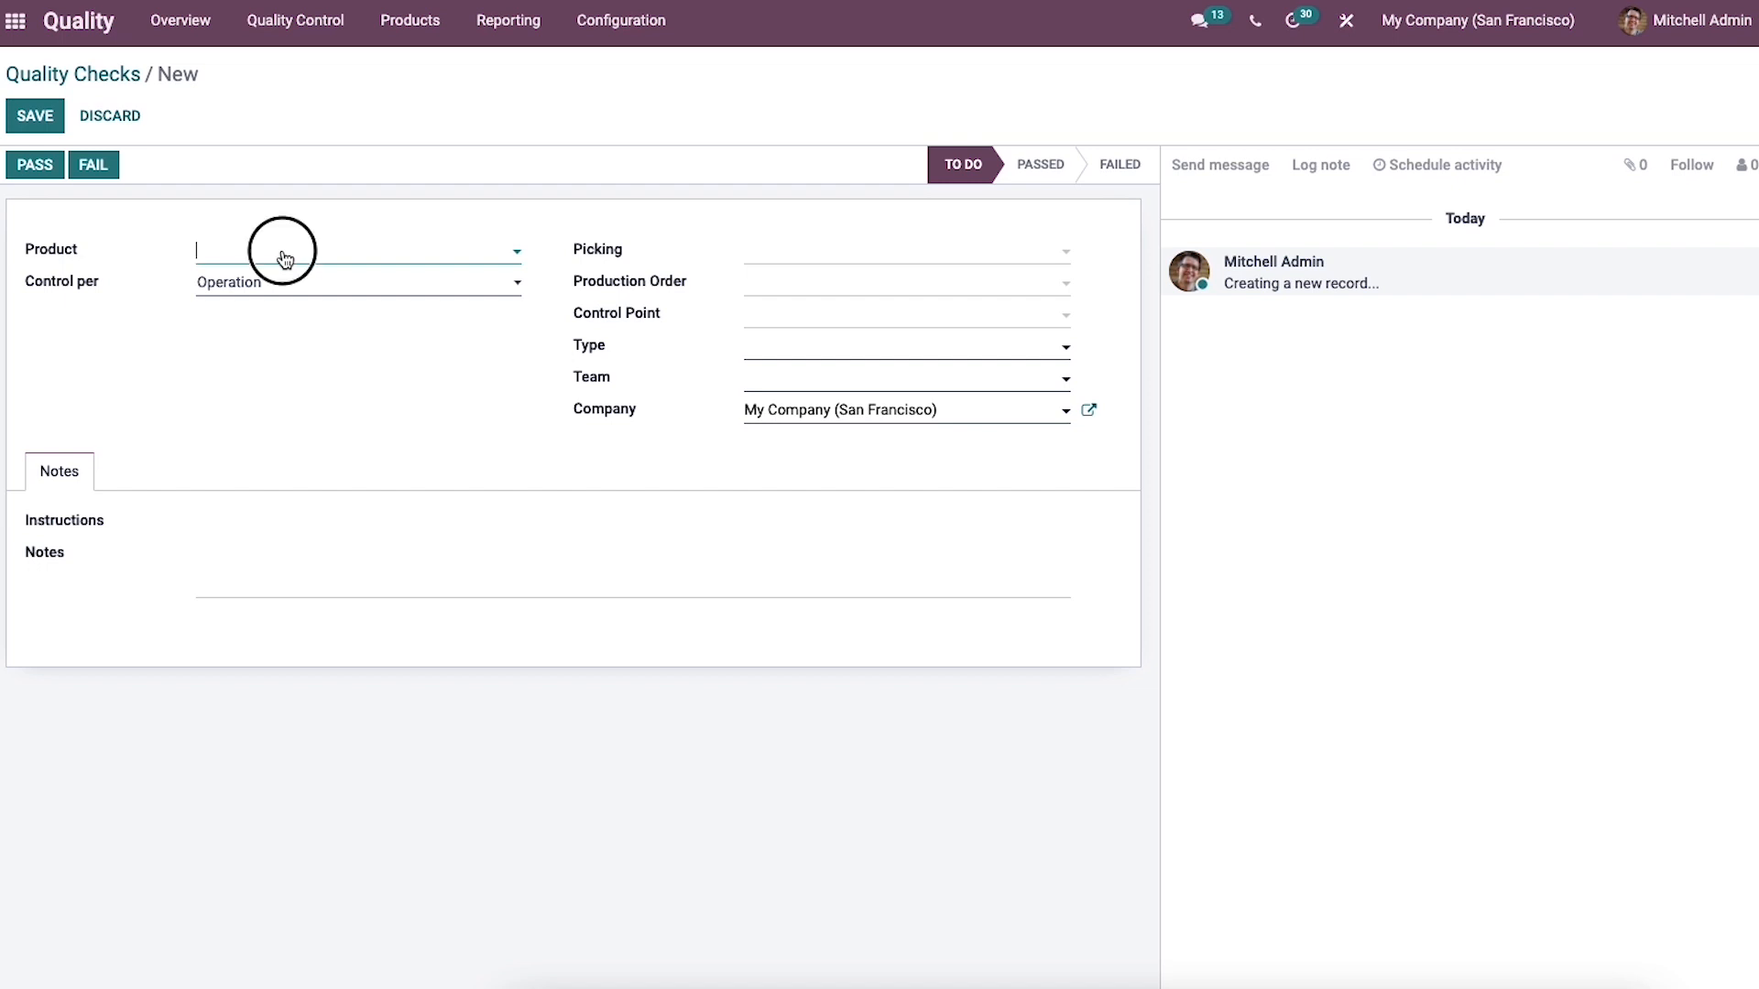
left_click(356, 250)
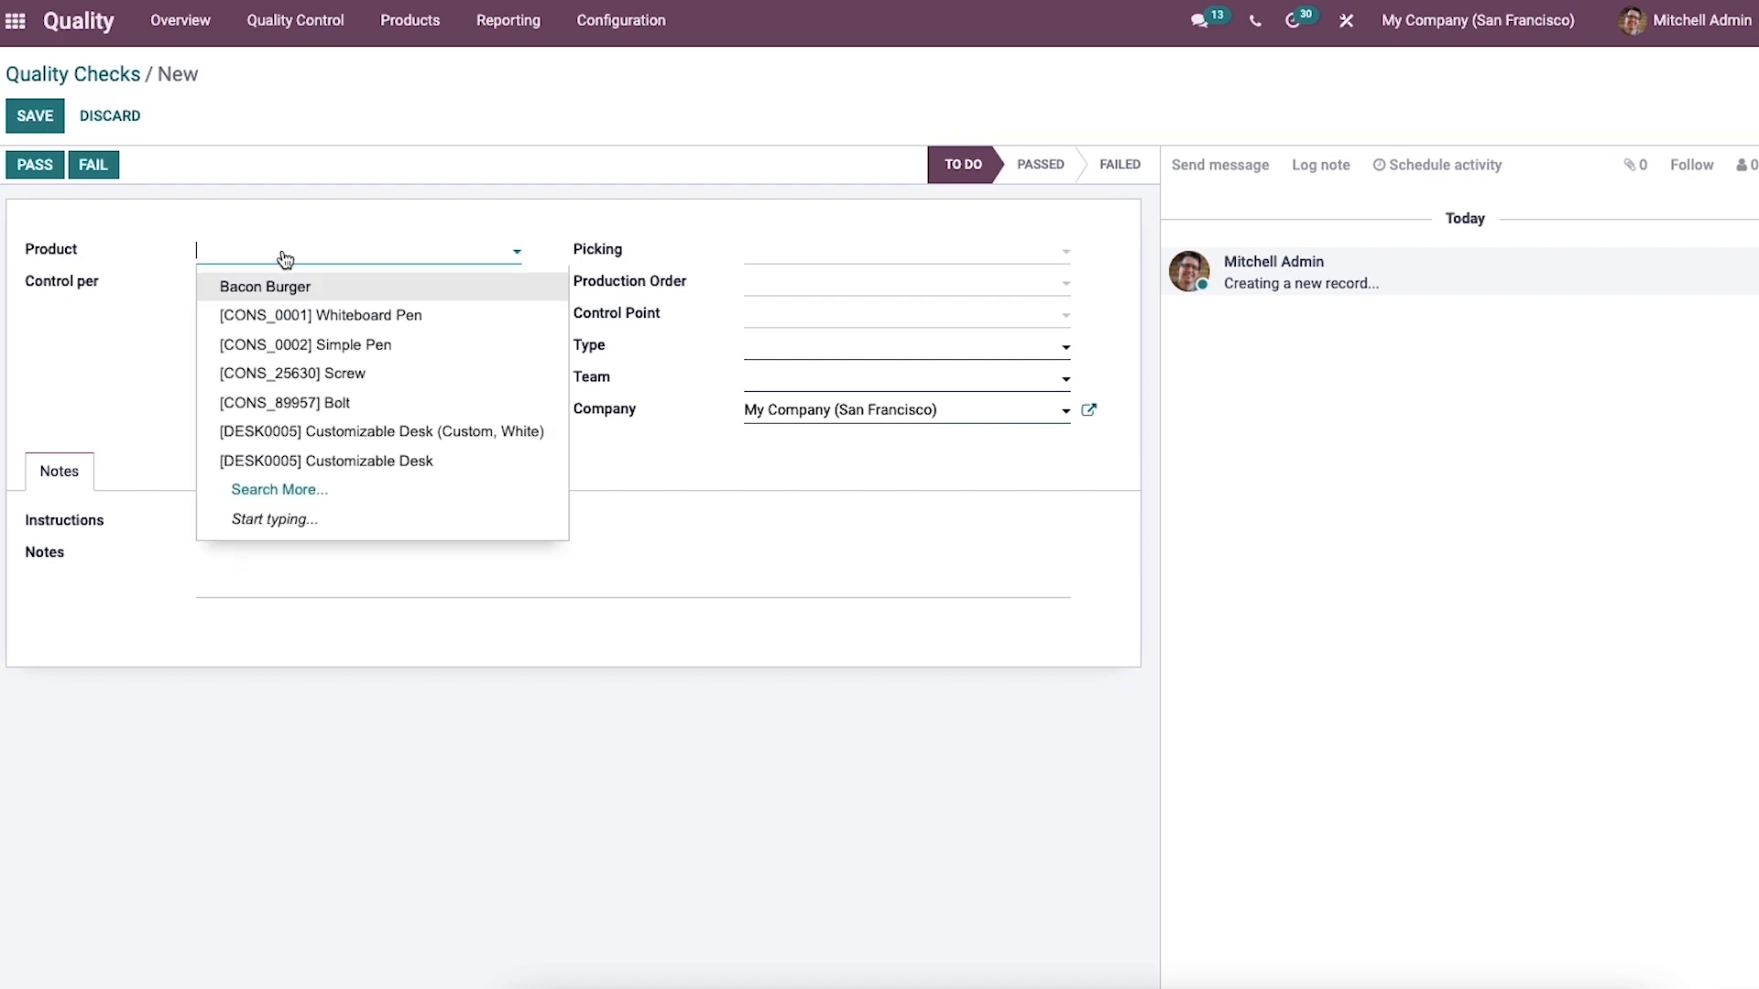
left_click(381, 431)
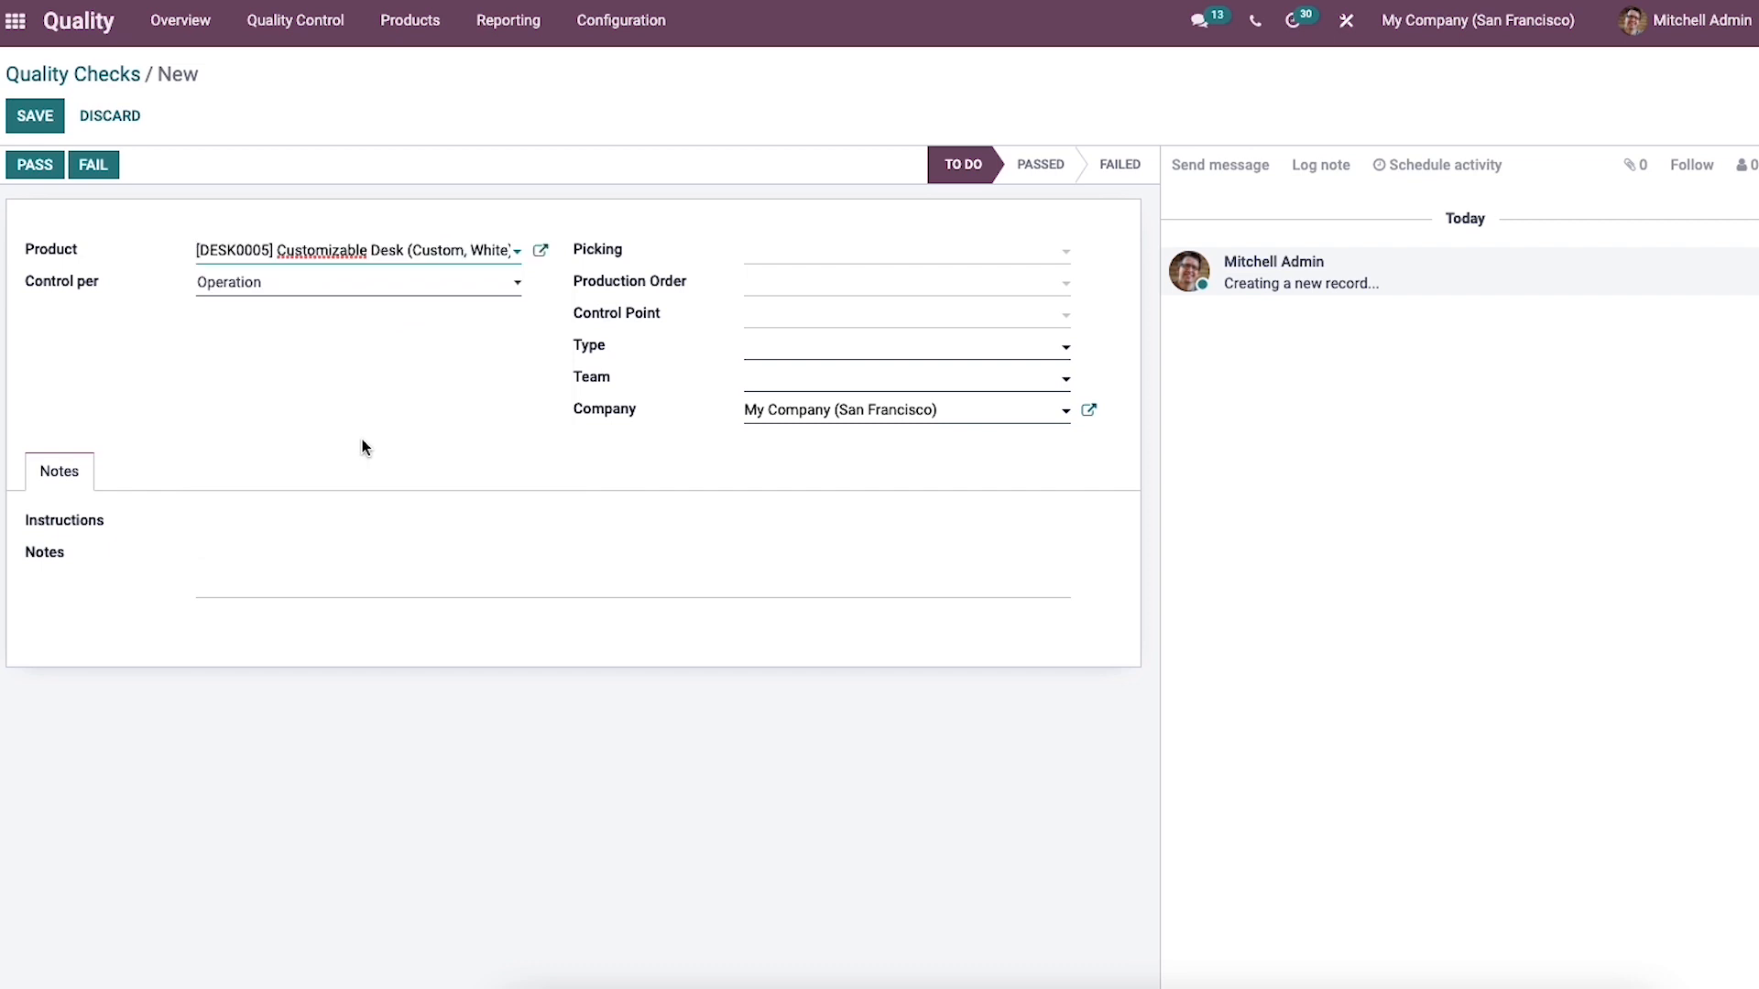
mouse_move(338, 279)
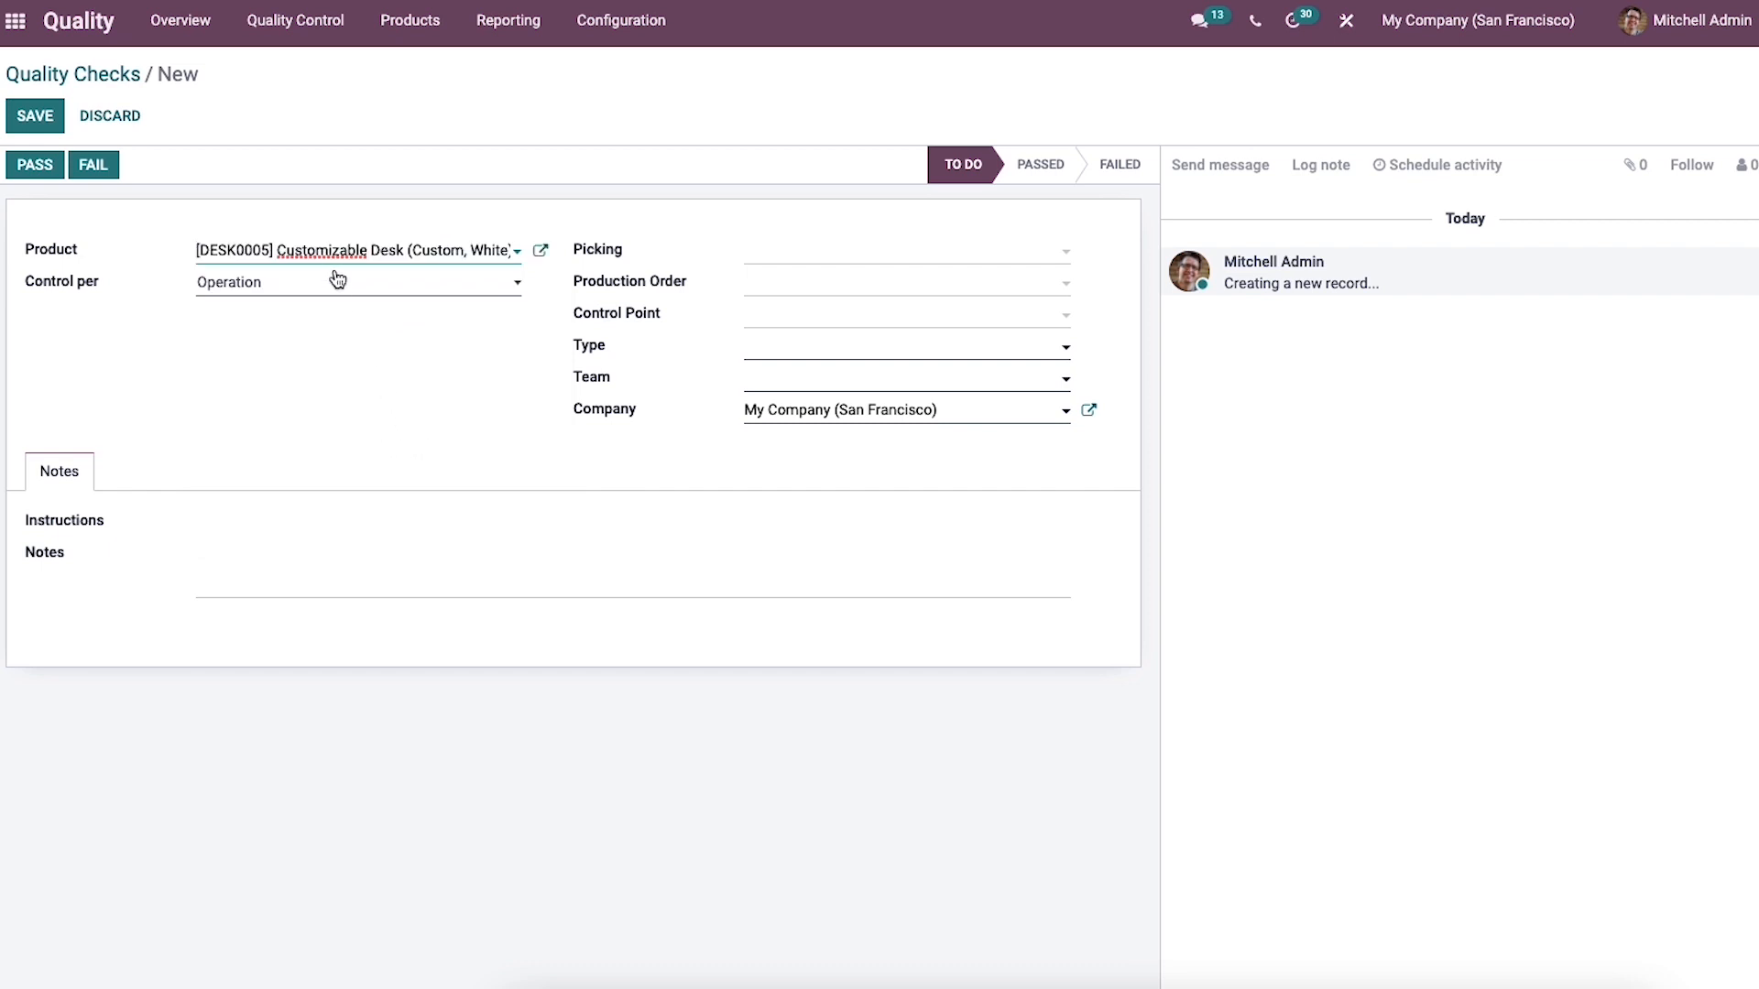
mouse_move(345, 298)
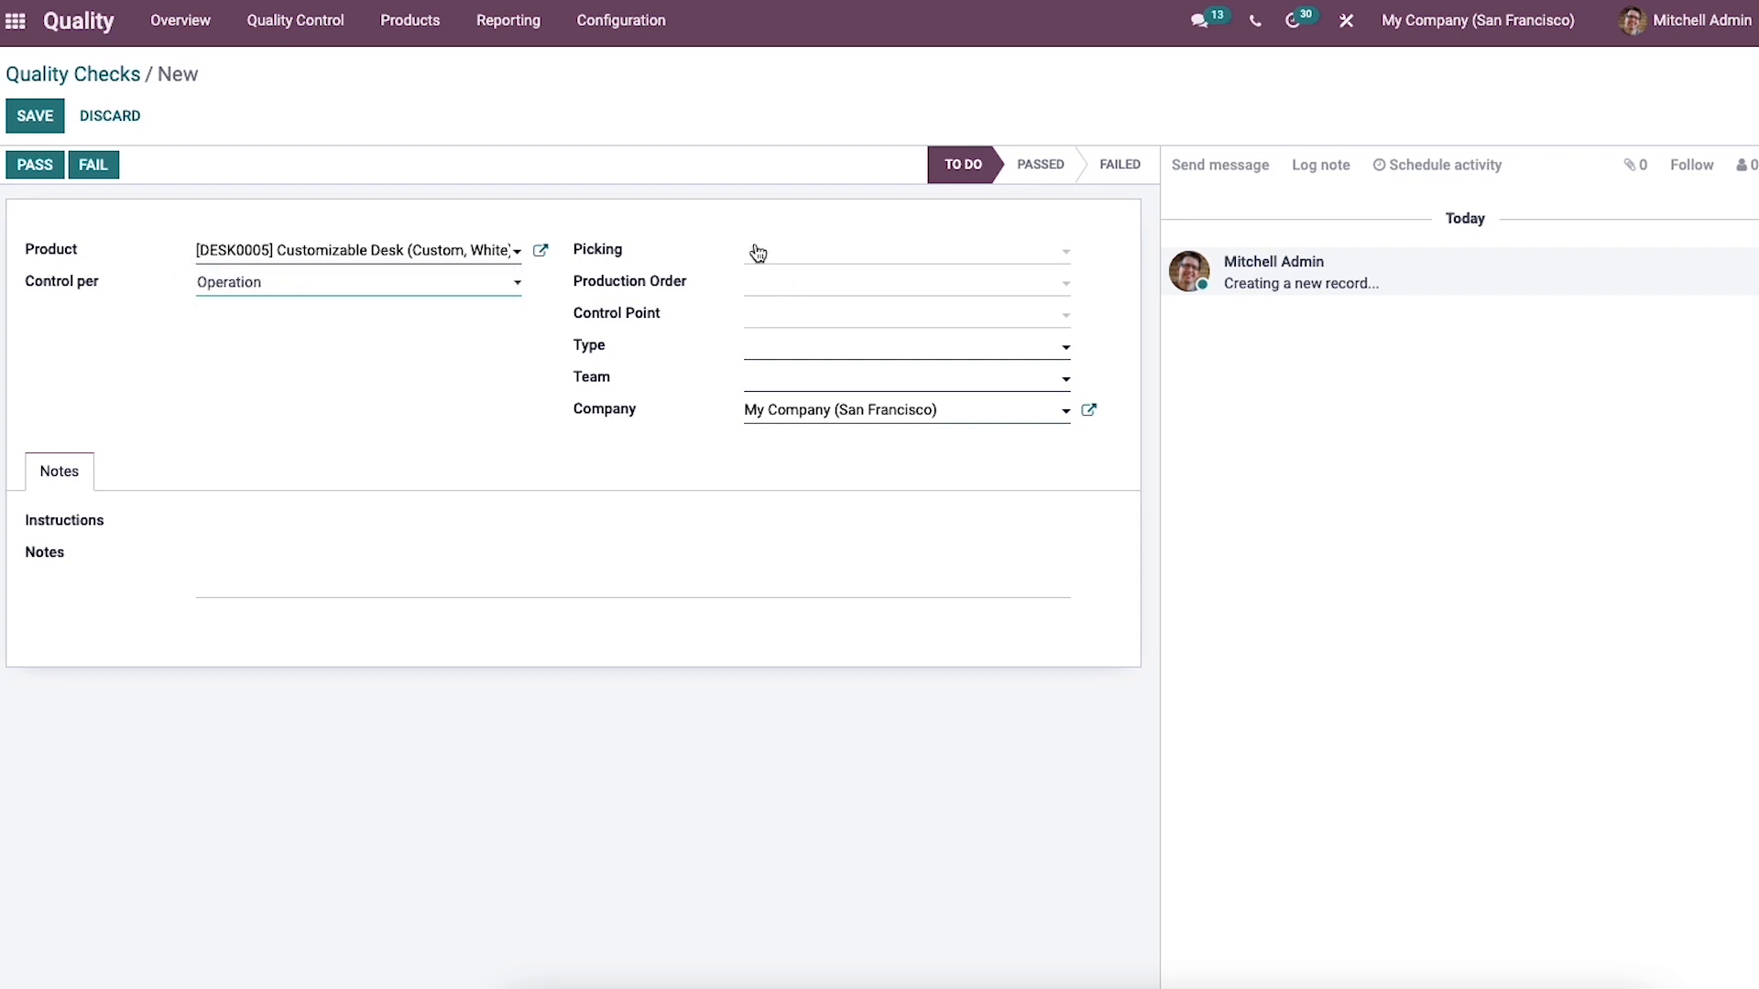
mouse_move(778, 333)
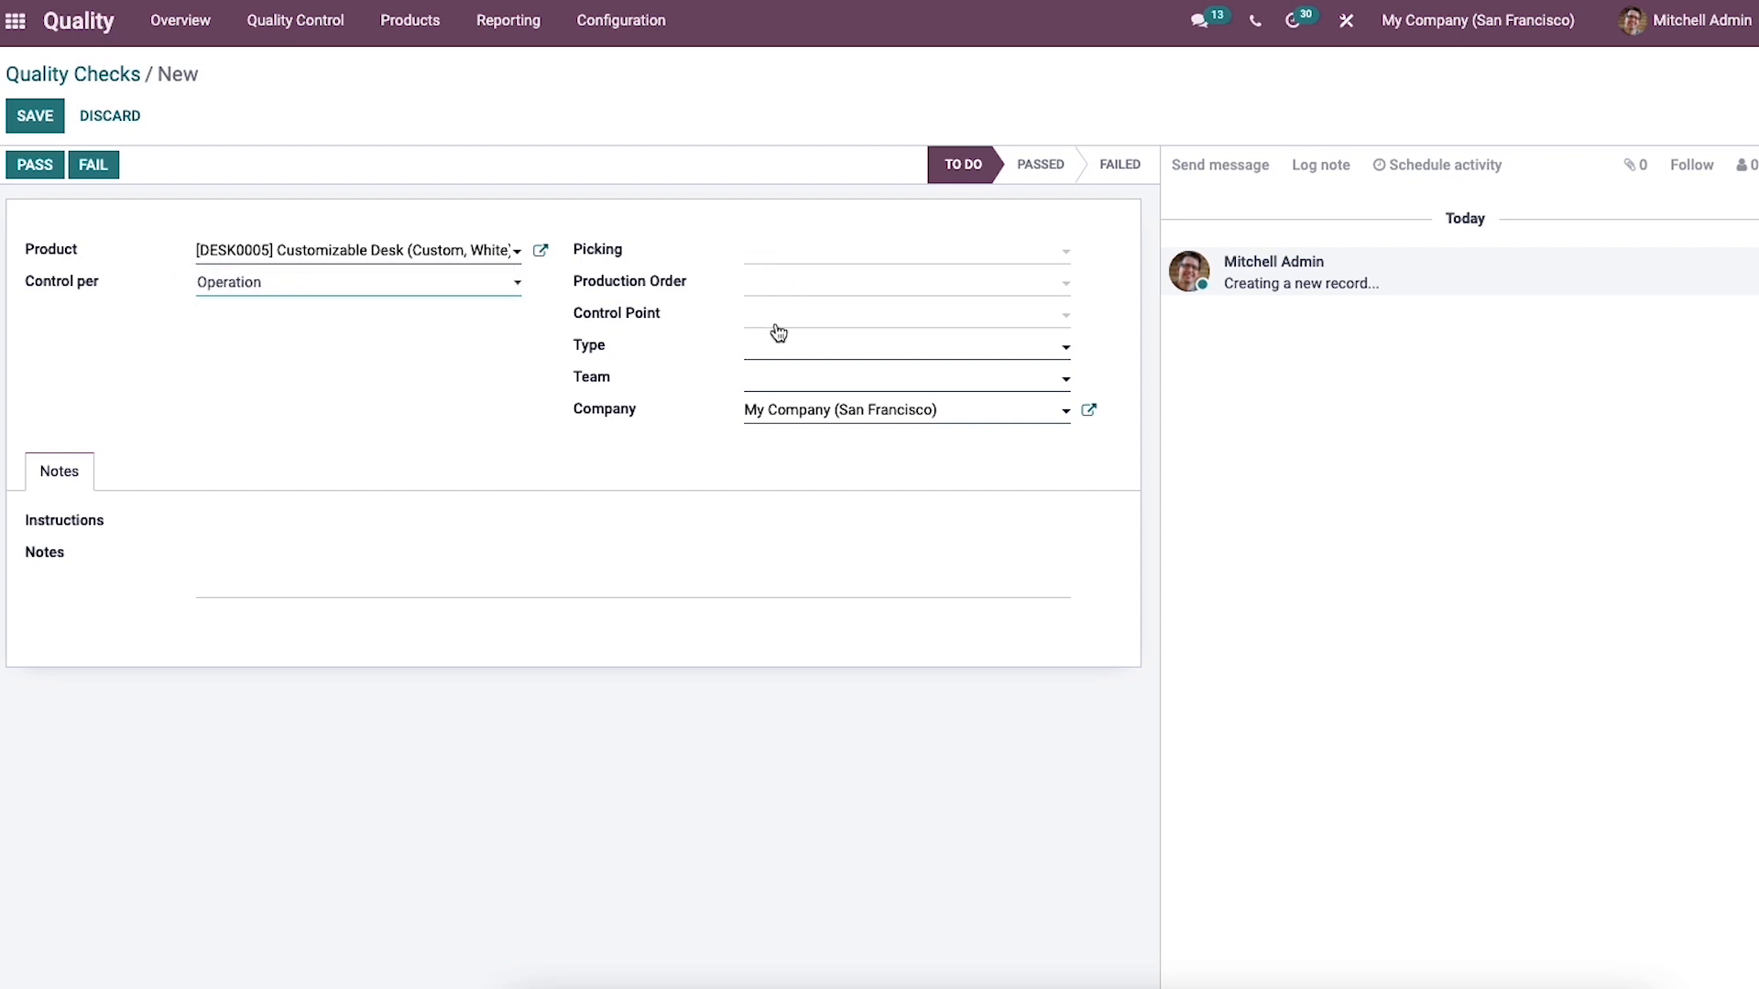
- Set type Pass - Fail and team Main Quality Team, and mark the check Passed
left_click(903, 345)
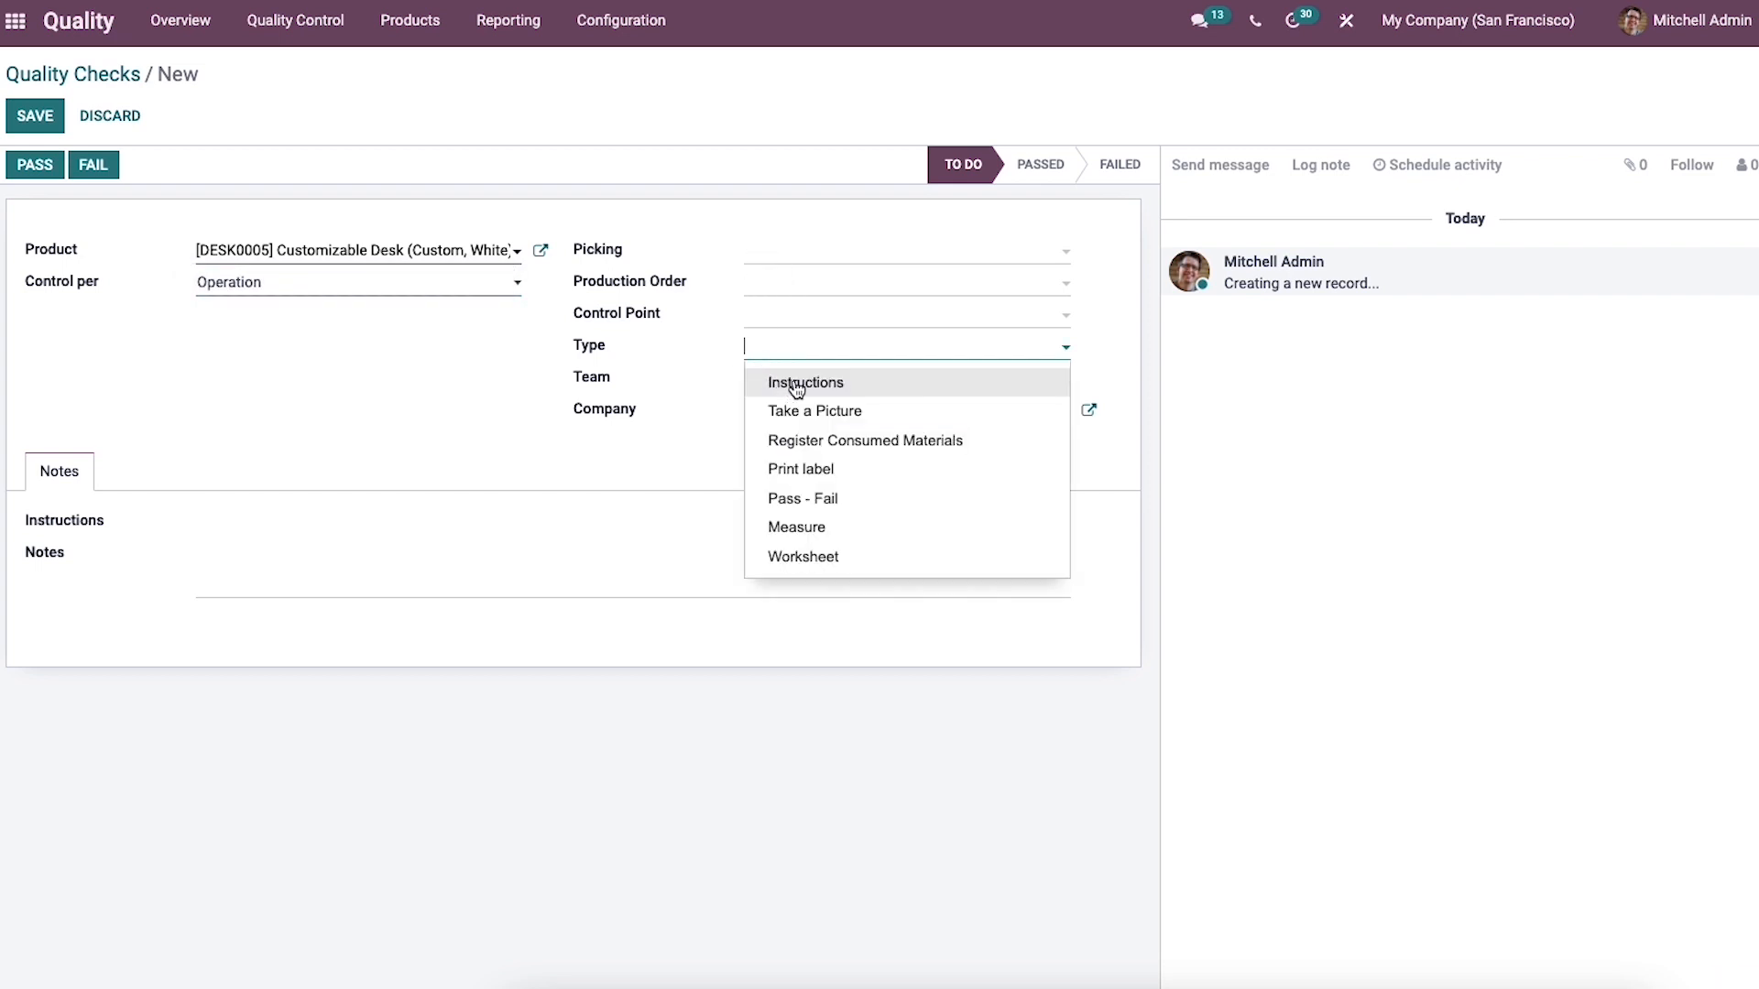
mouse_move(814, 469)
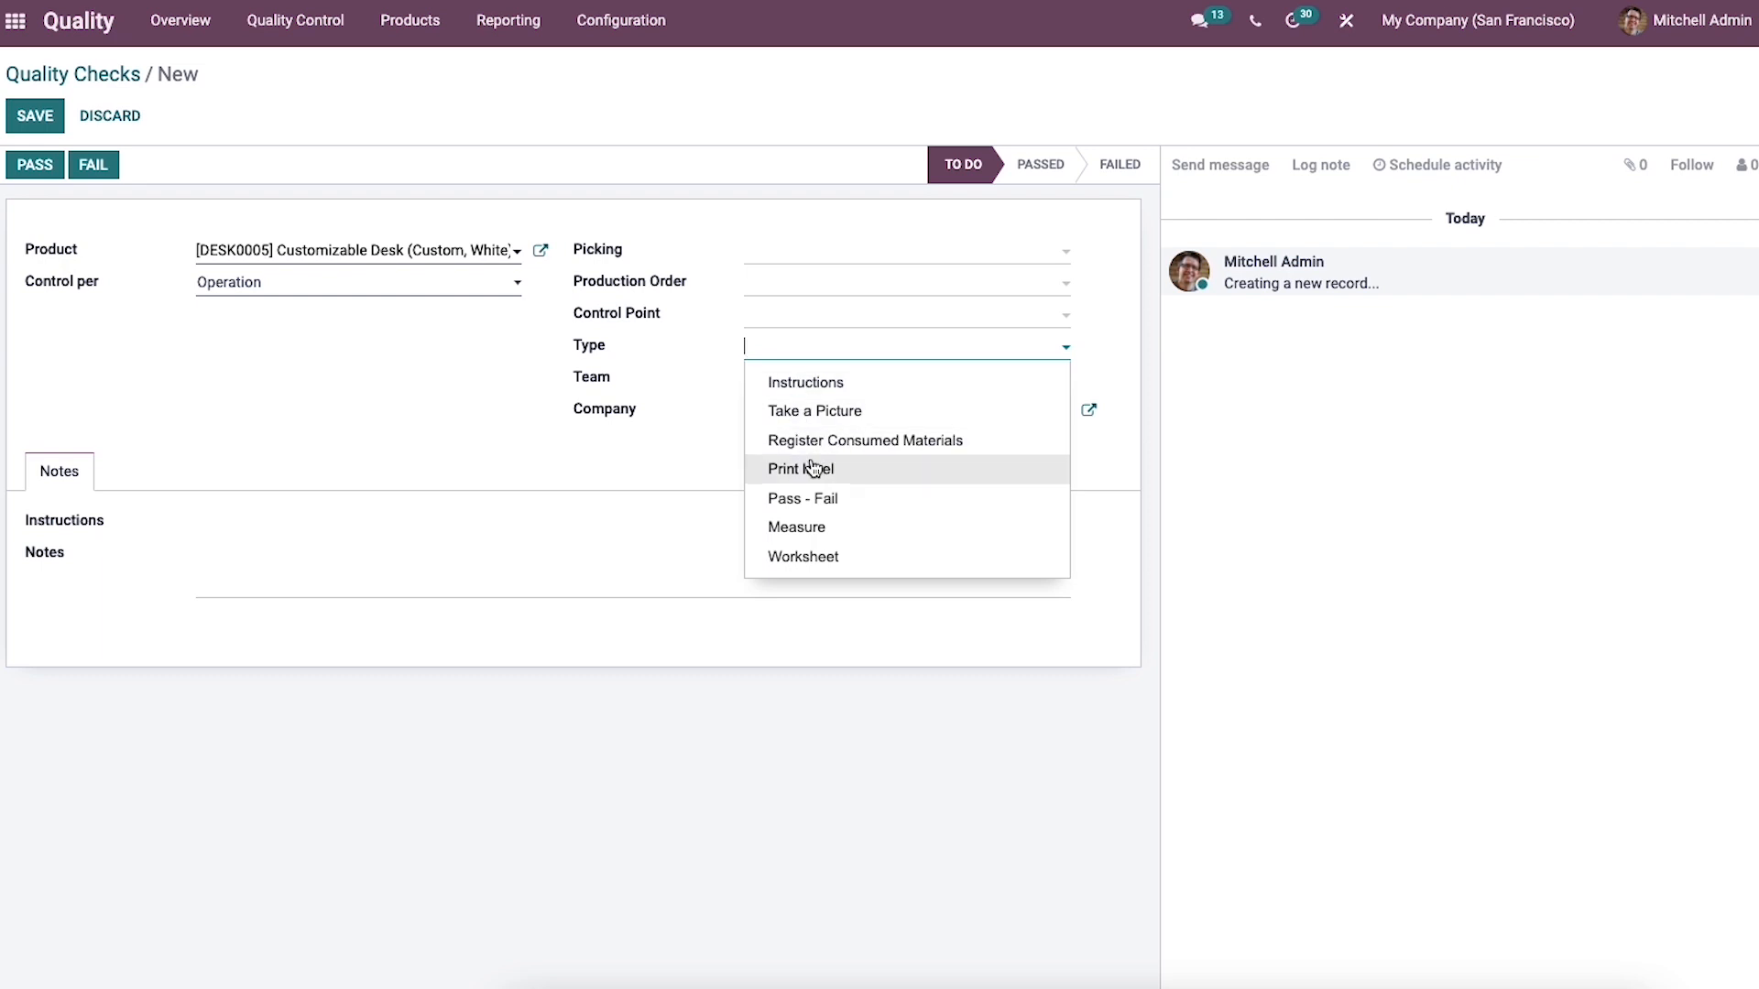
mouse_move(812, 527)
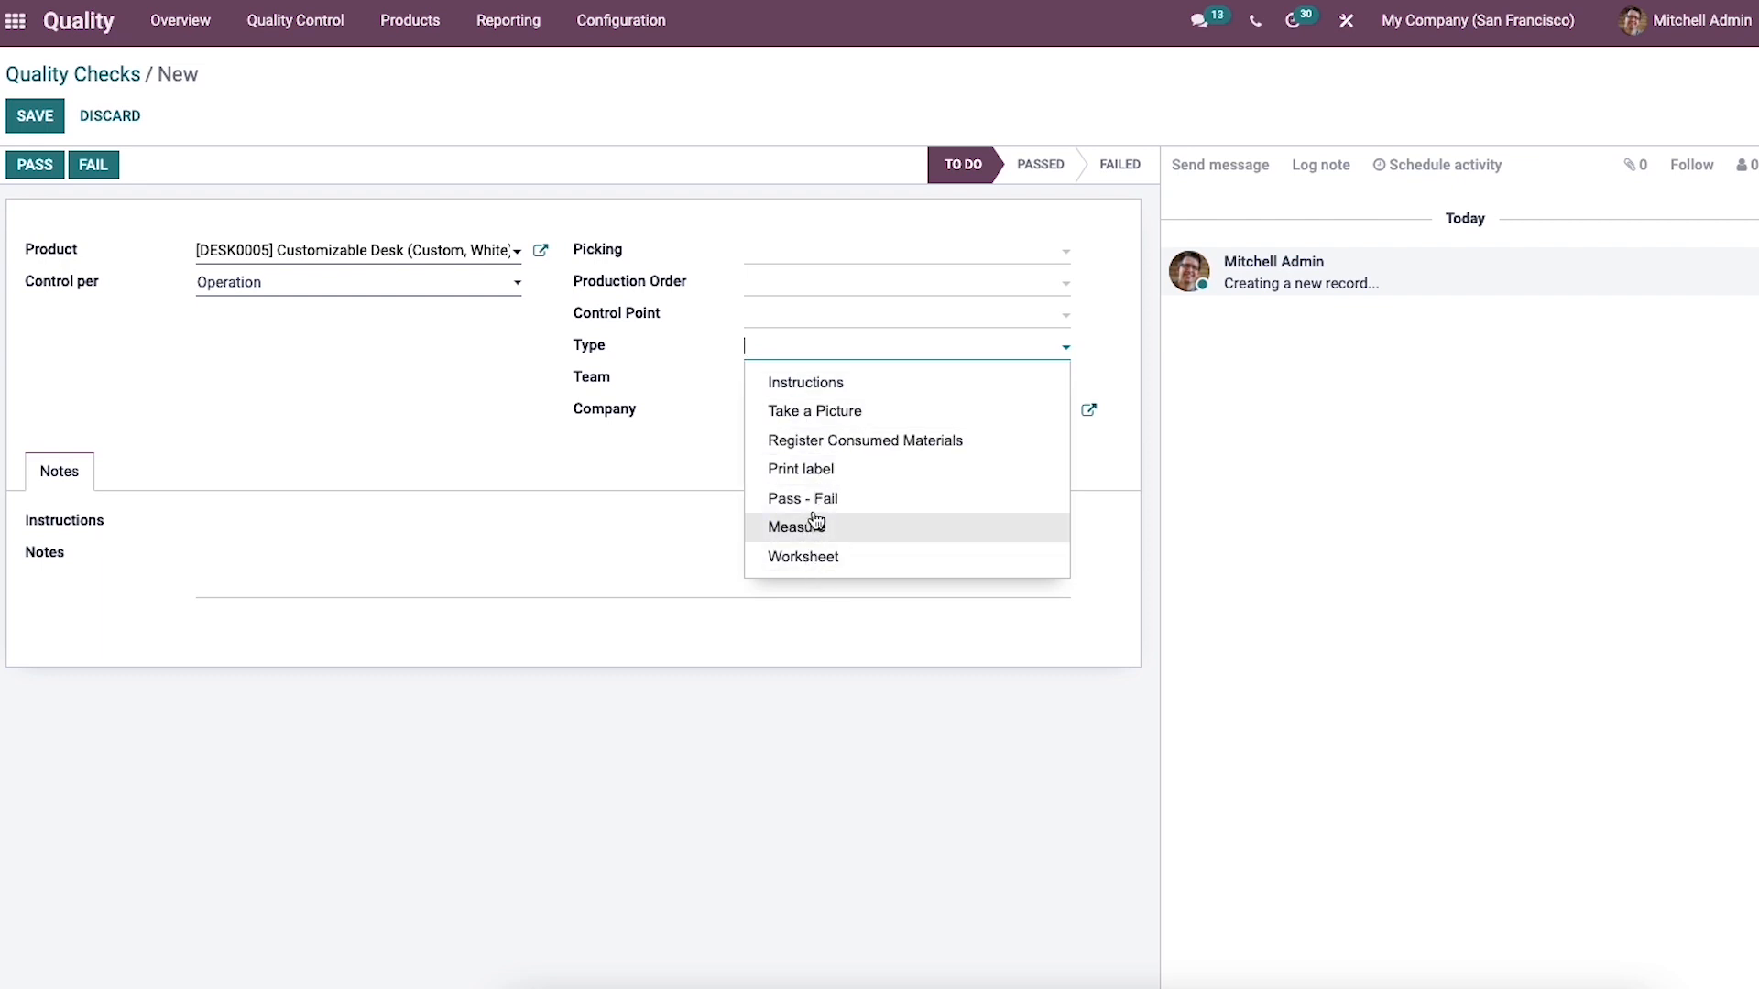
left_click(802, 499)
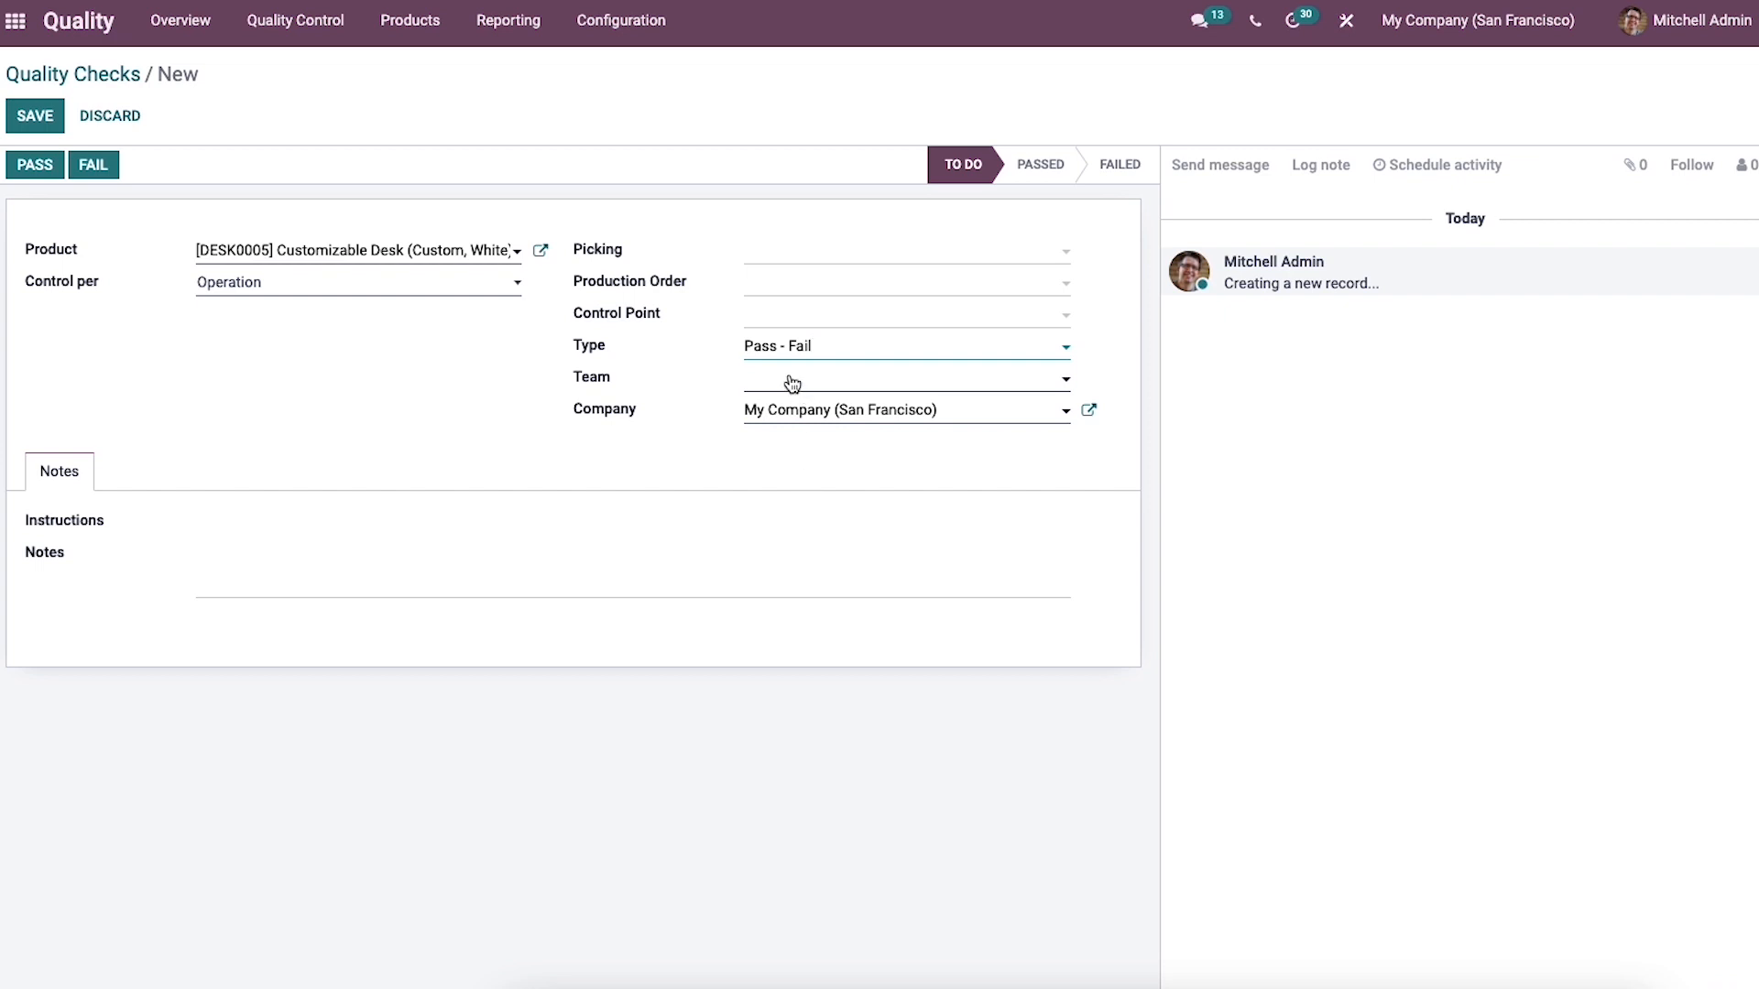
left_click(897, 377)
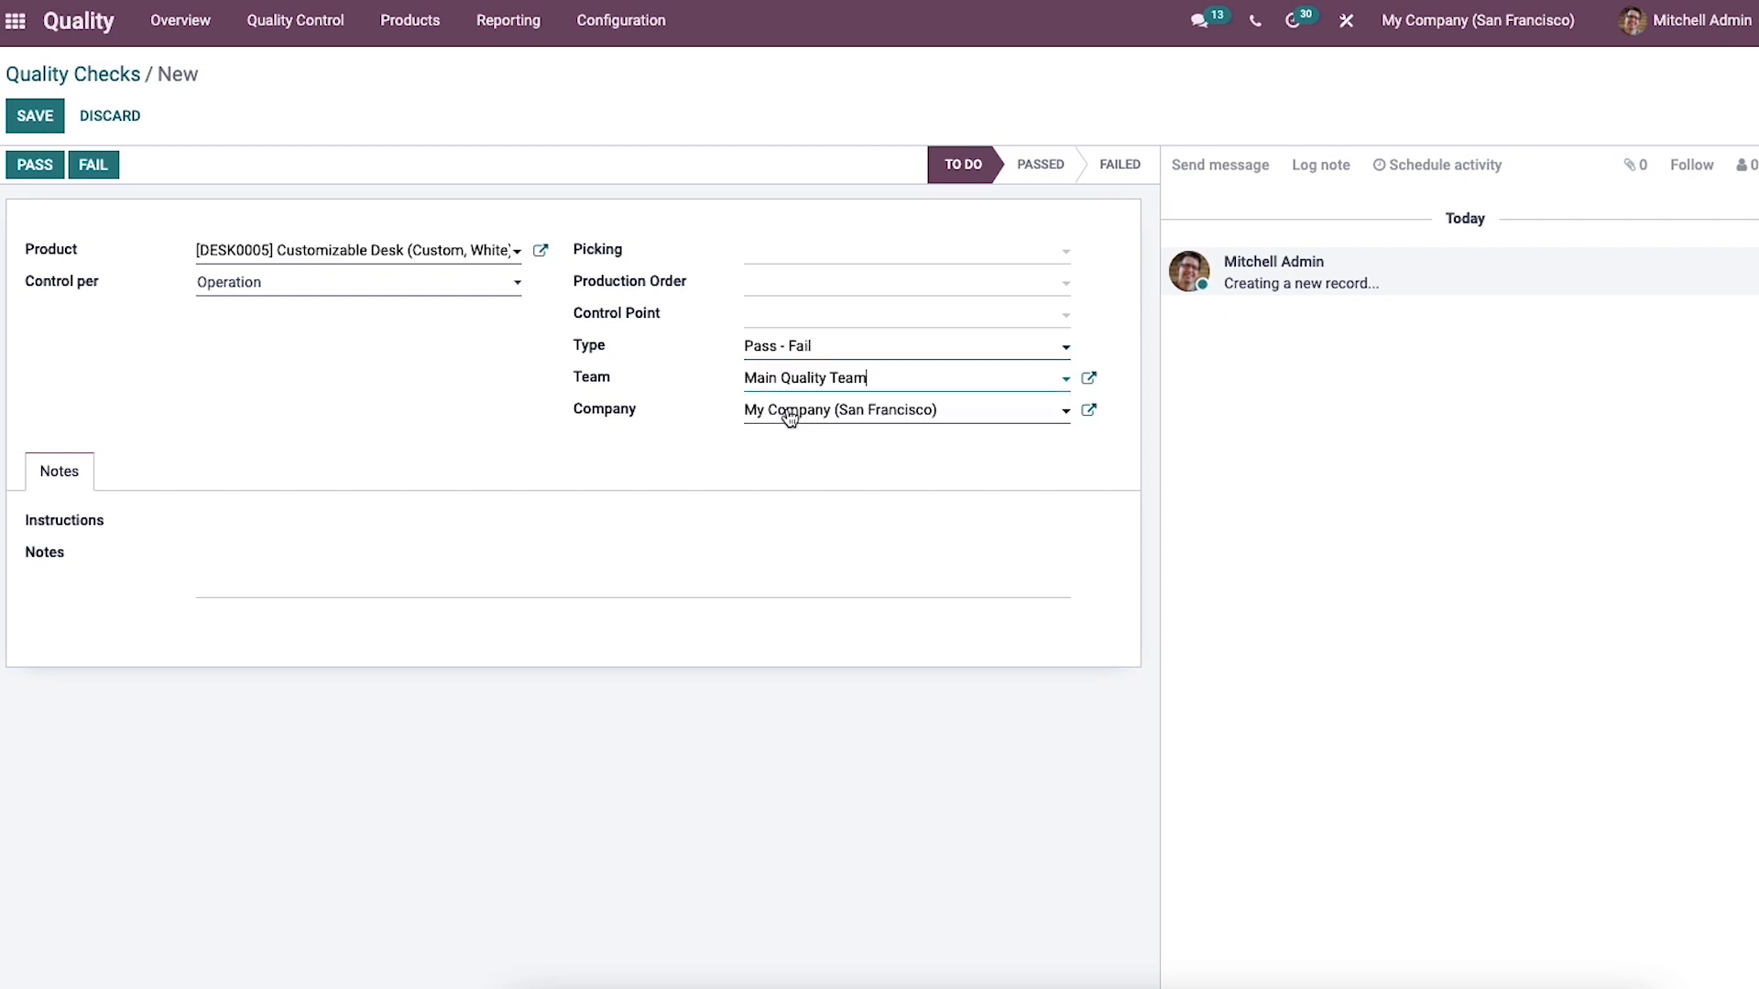
mouse_move(633, 440)
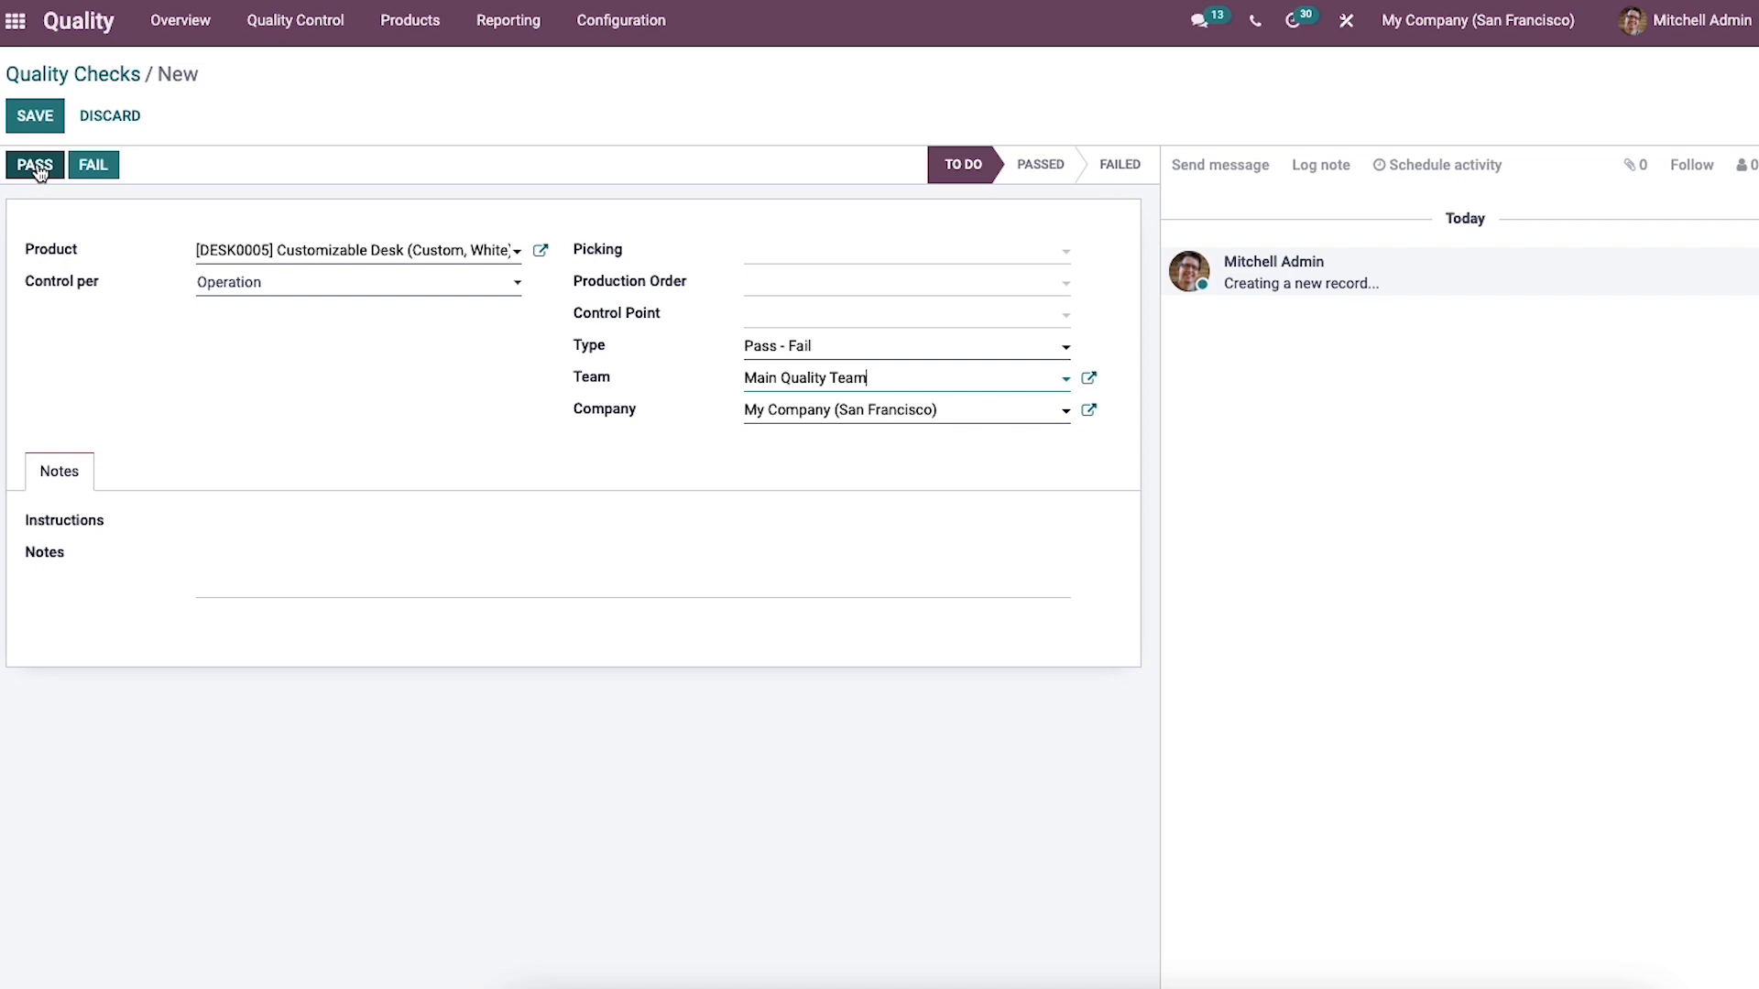
left_click(34, 165)
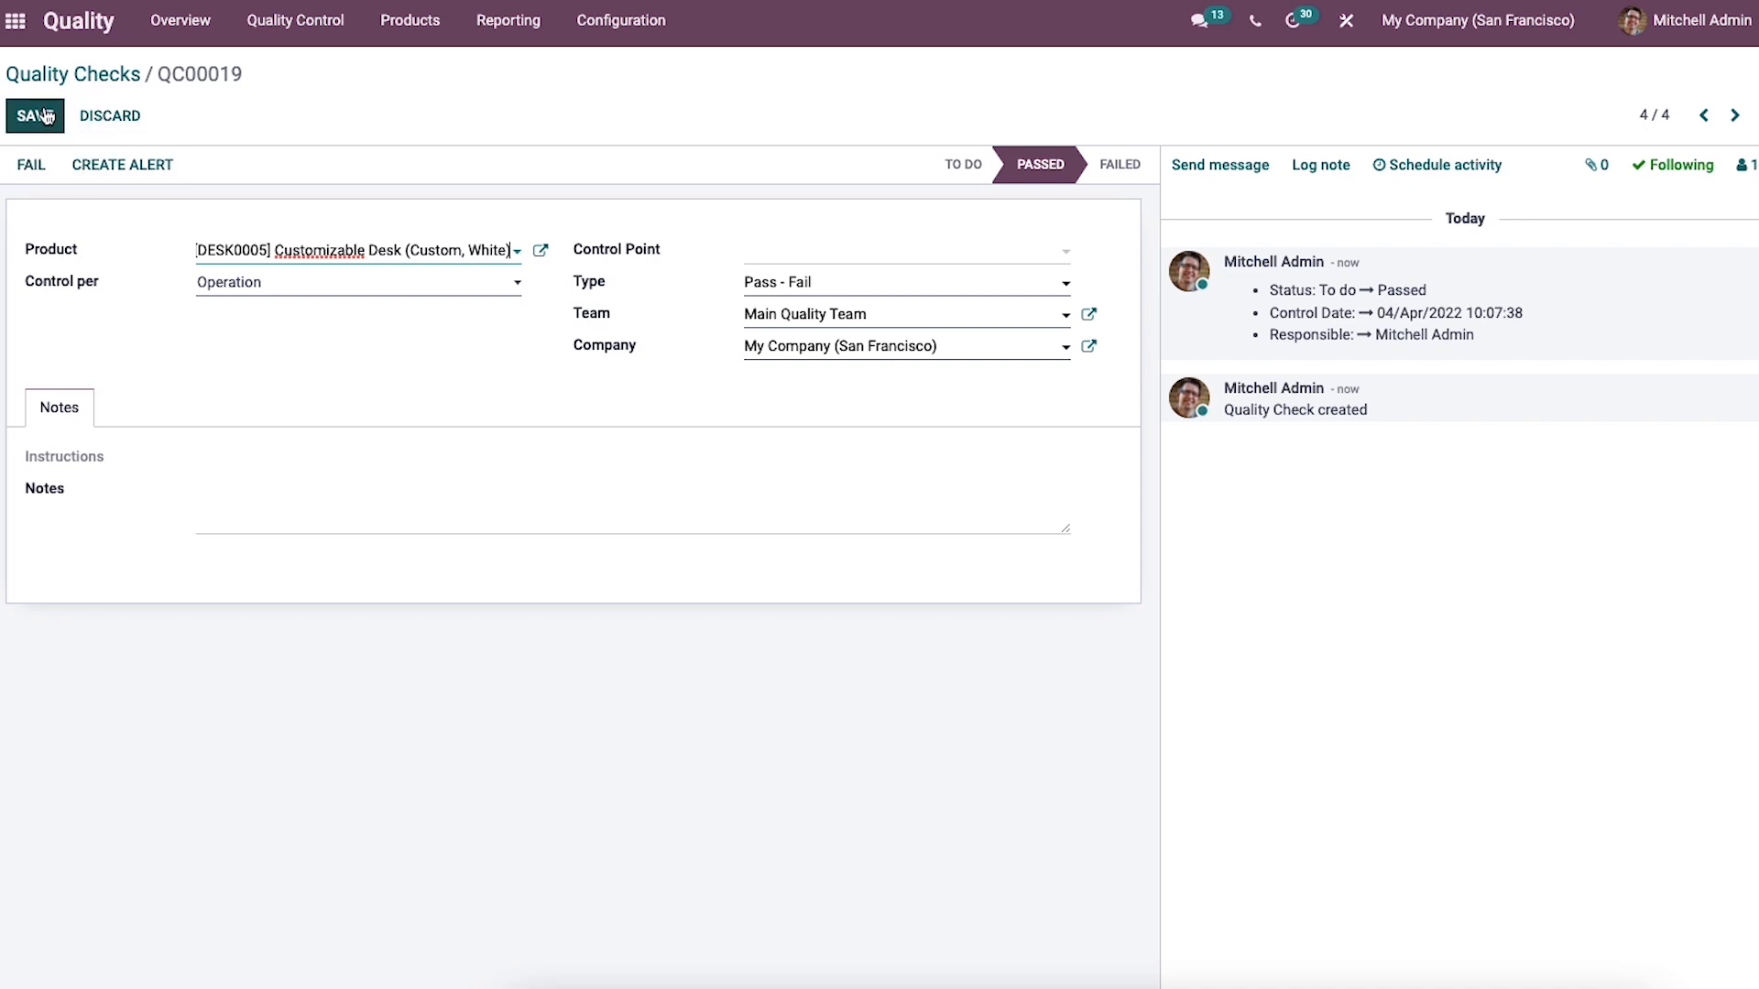
- Return from QC00019 to the Quality Checks list showing four checks
left_click(35, 116)
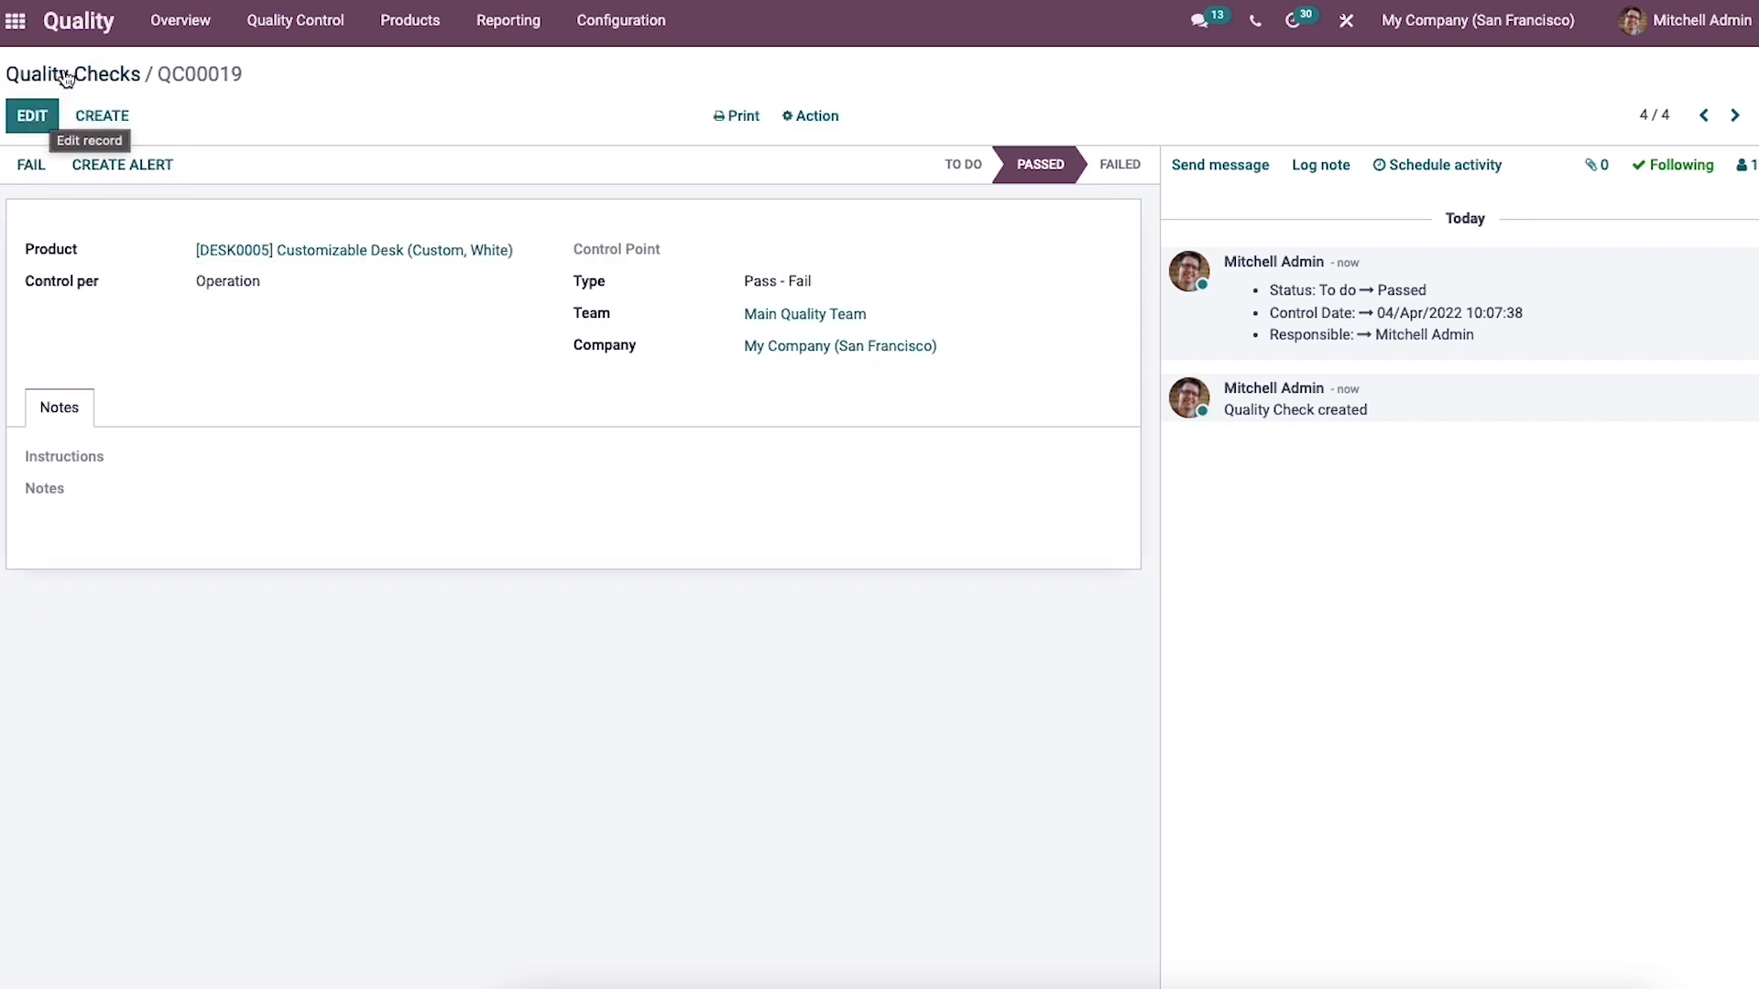
left_click(72, 74)
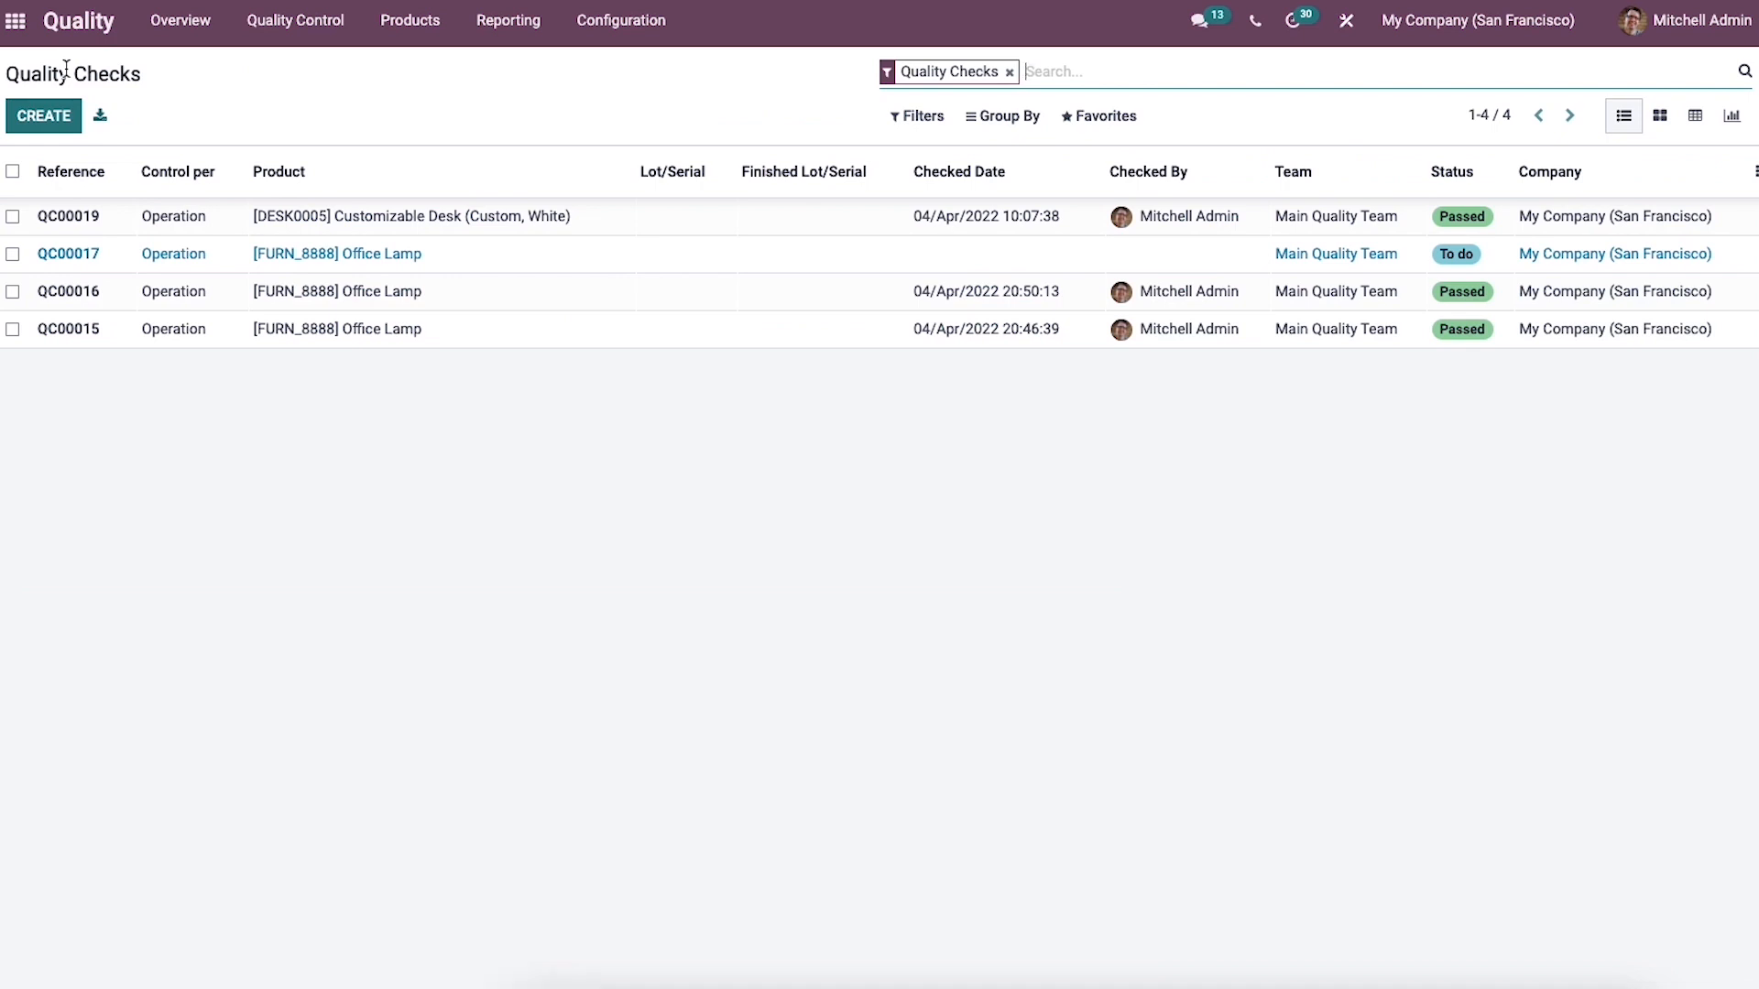
mouse_move(405, 229)
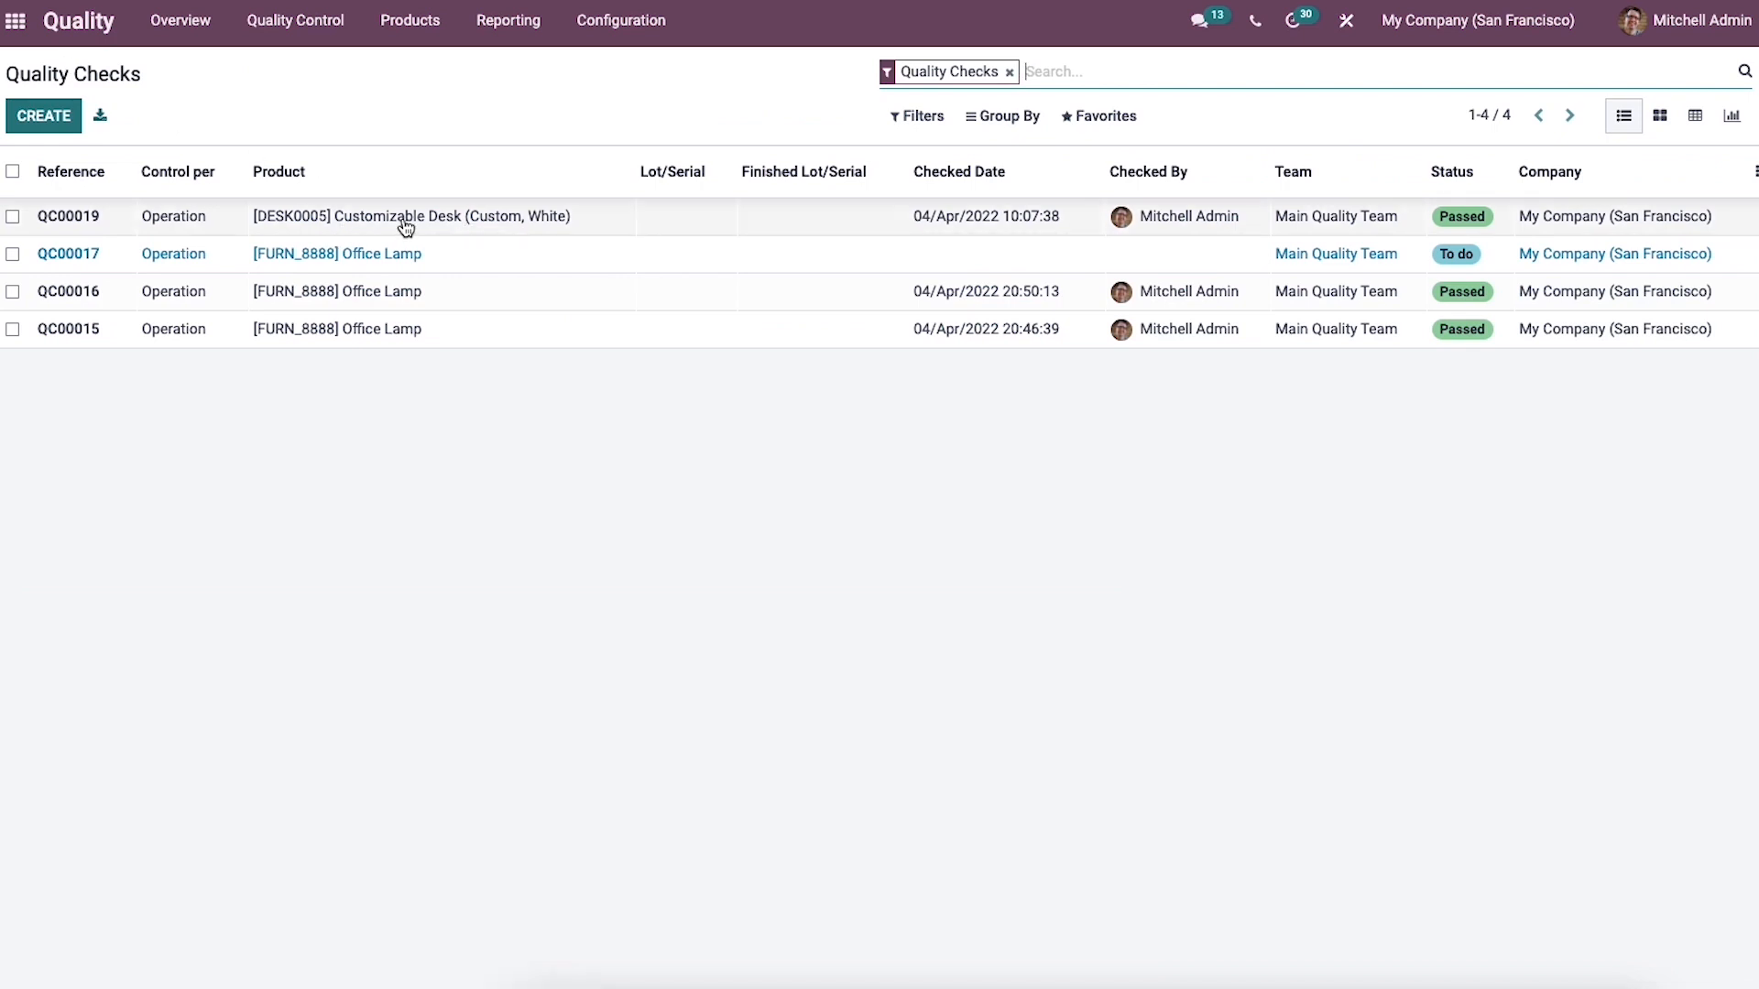
mouse_move(295, 20)
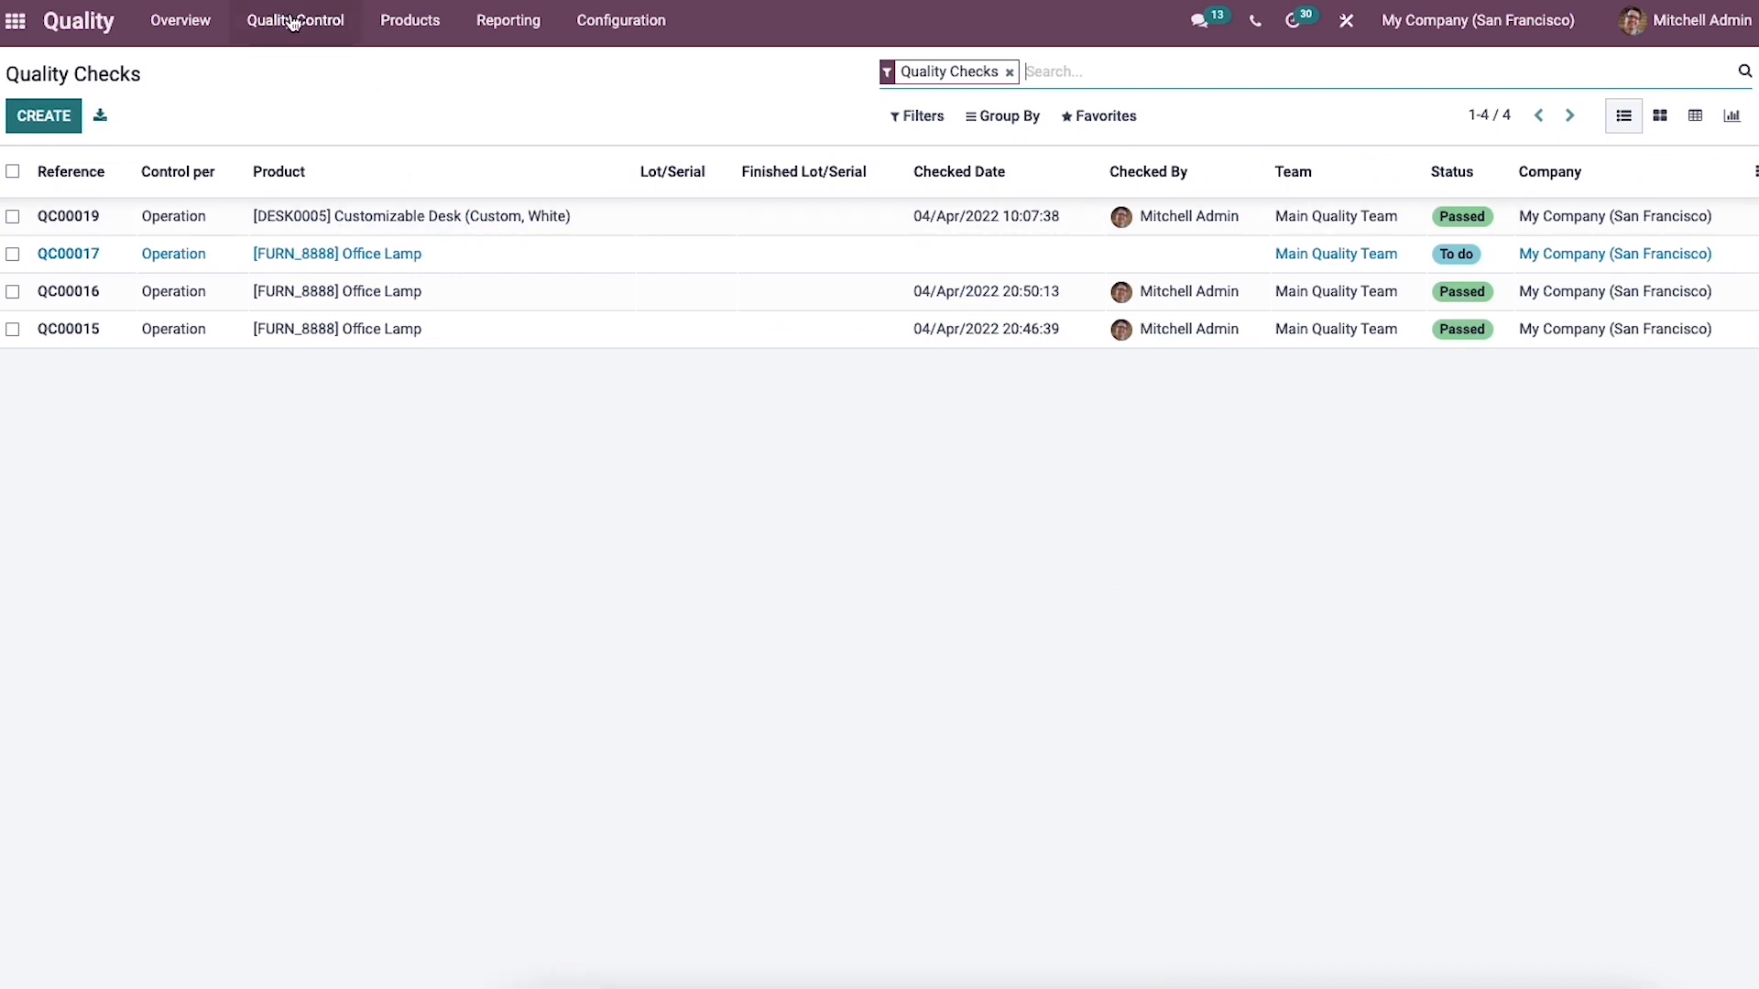
mouse_move(295, 20)
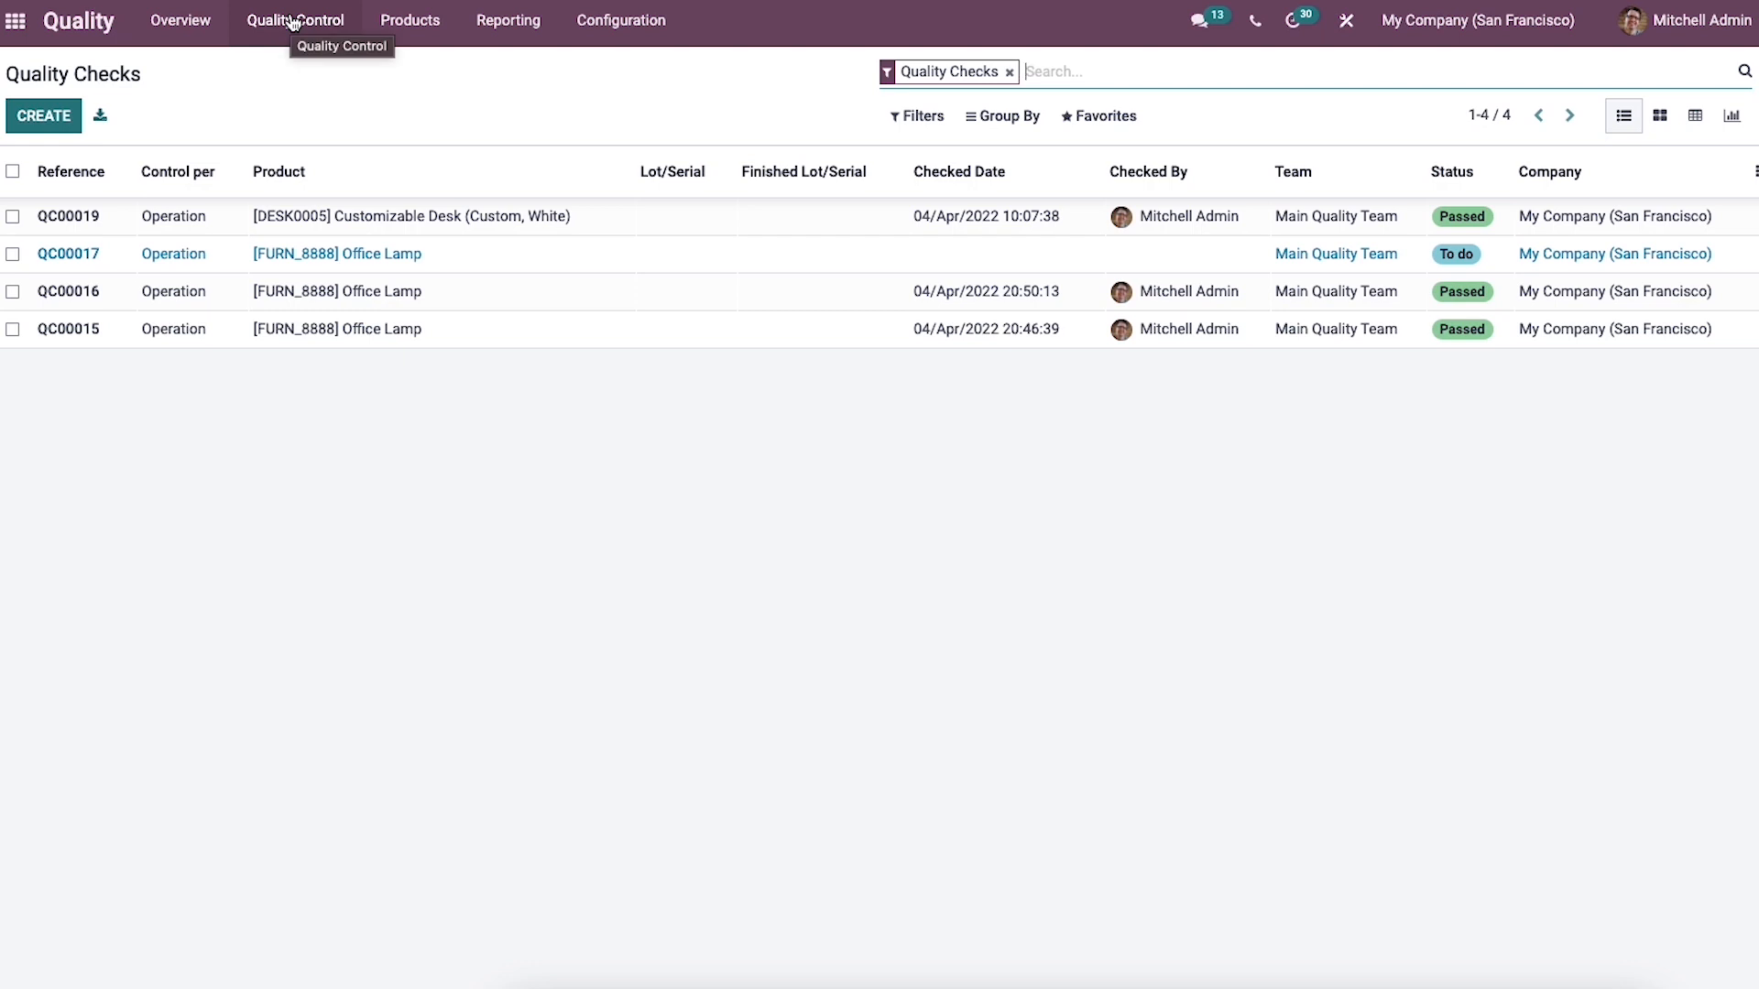
- Open control point QCP00008 for the Drawer from the Control Points list
left_click(295, 20)
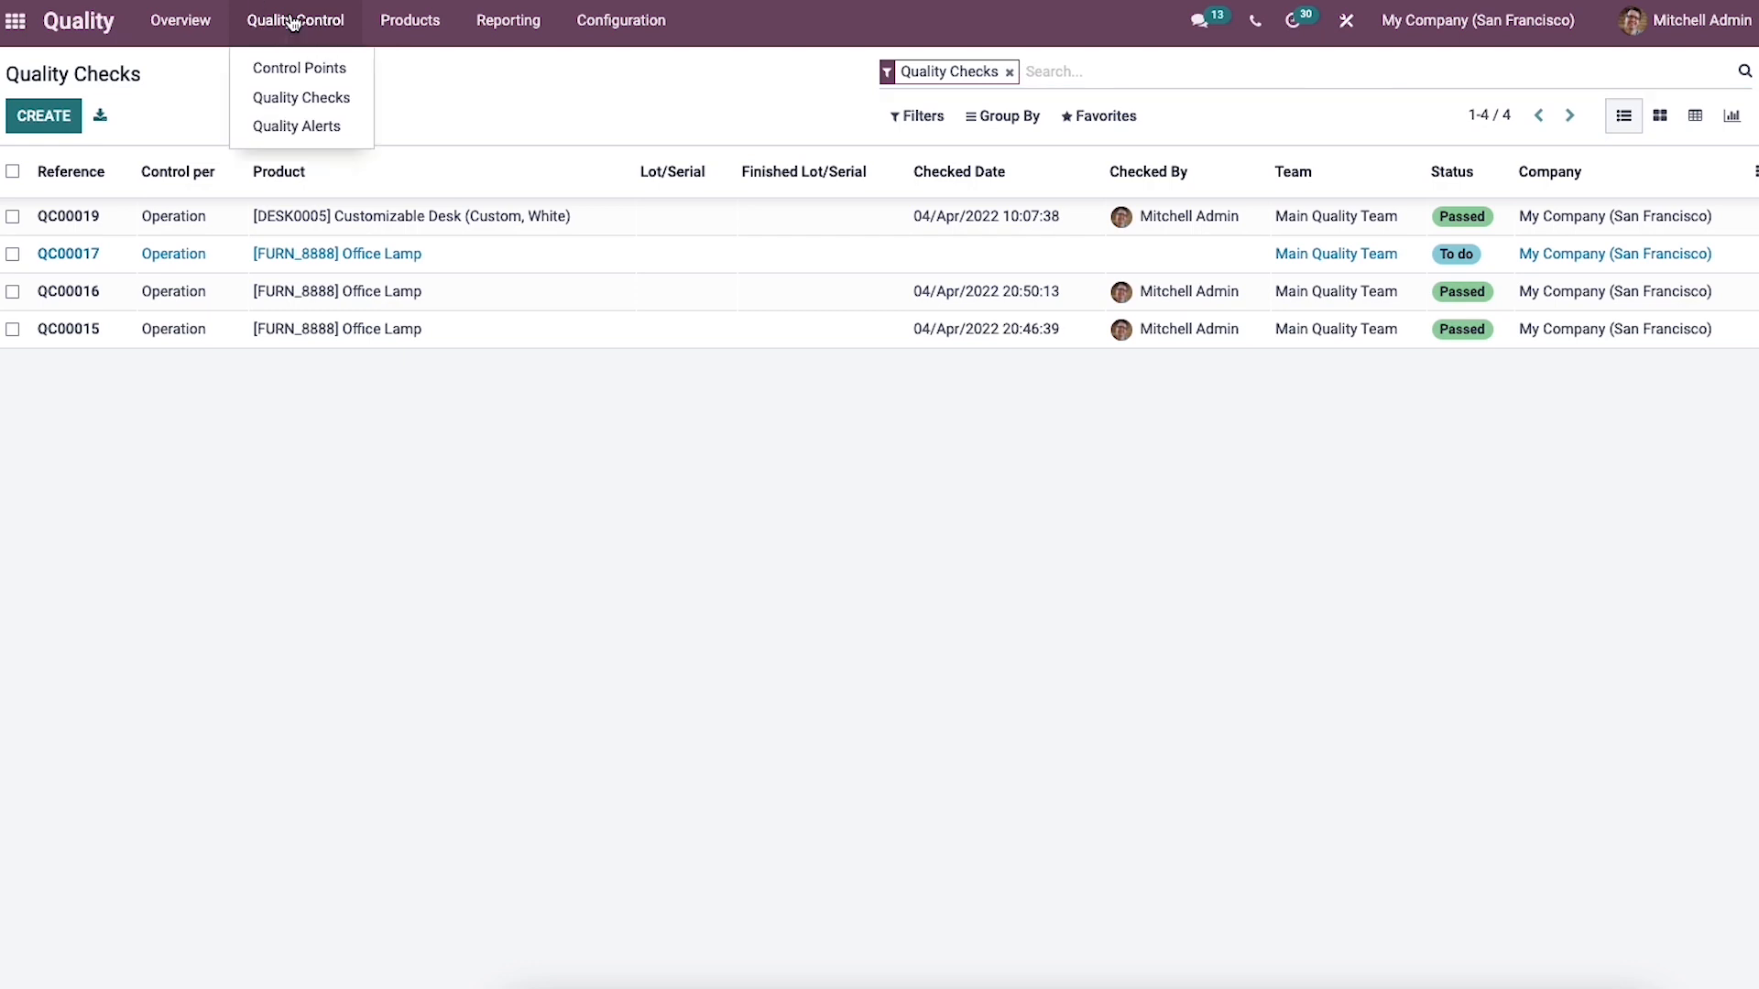
left_click(299, 67)
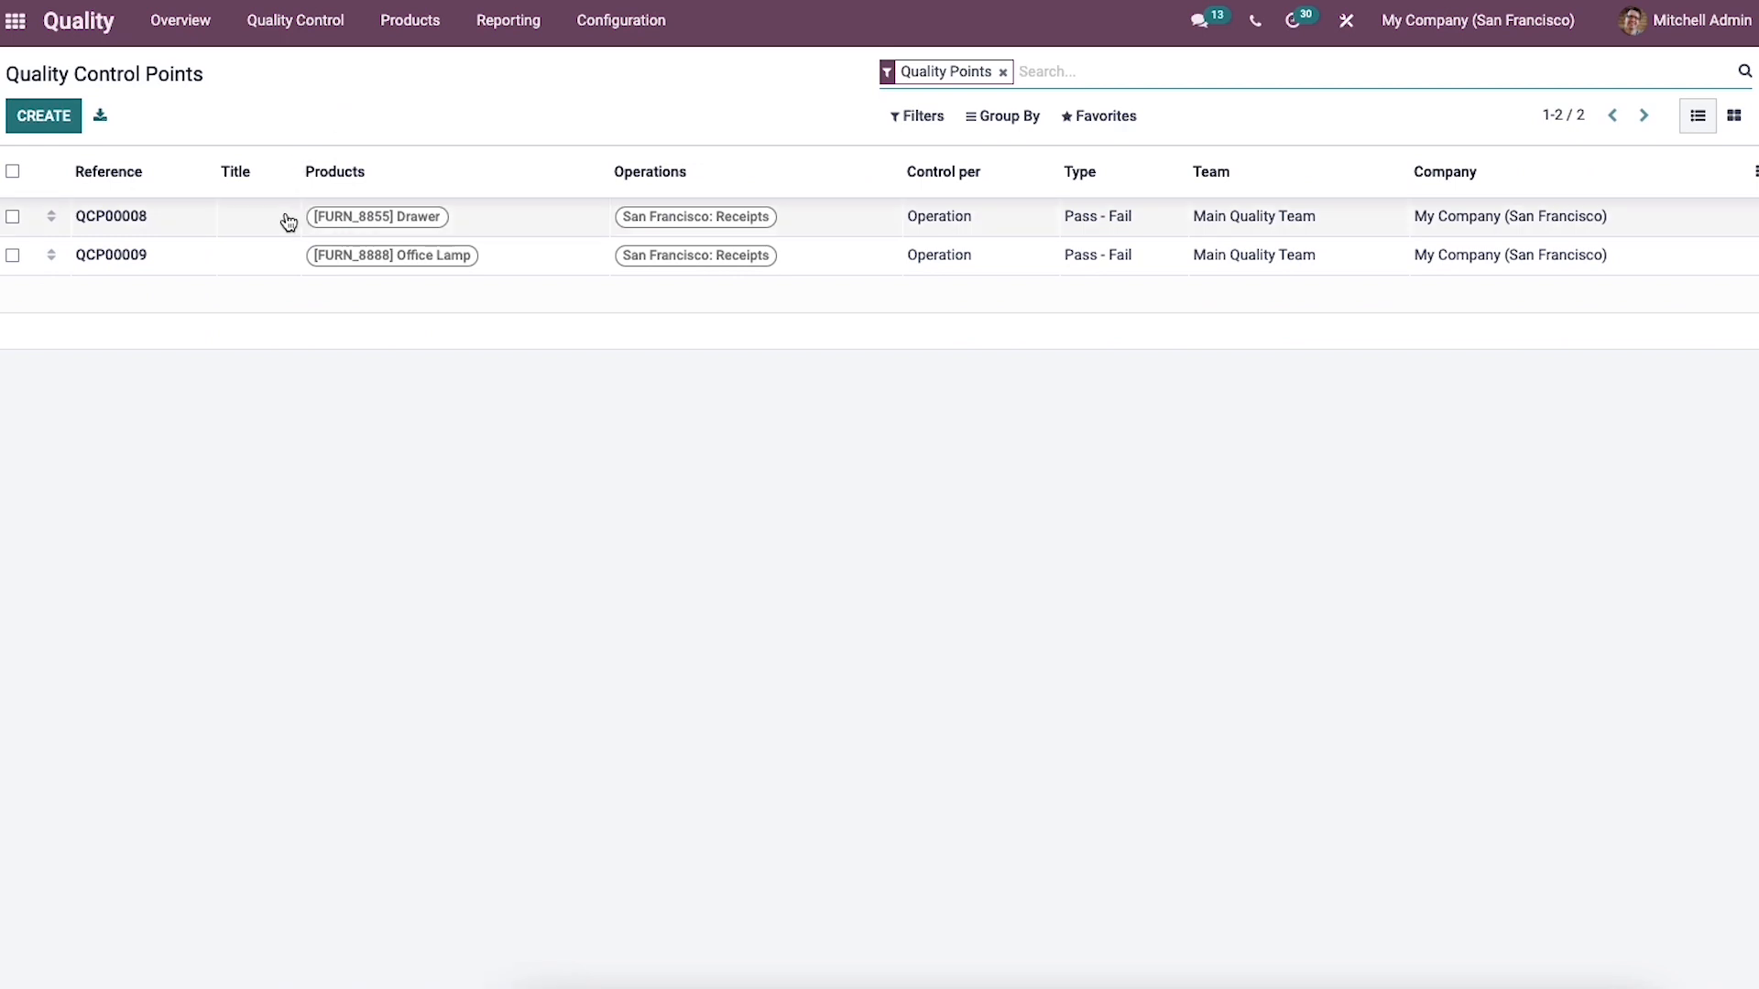
left_click(110, 215)
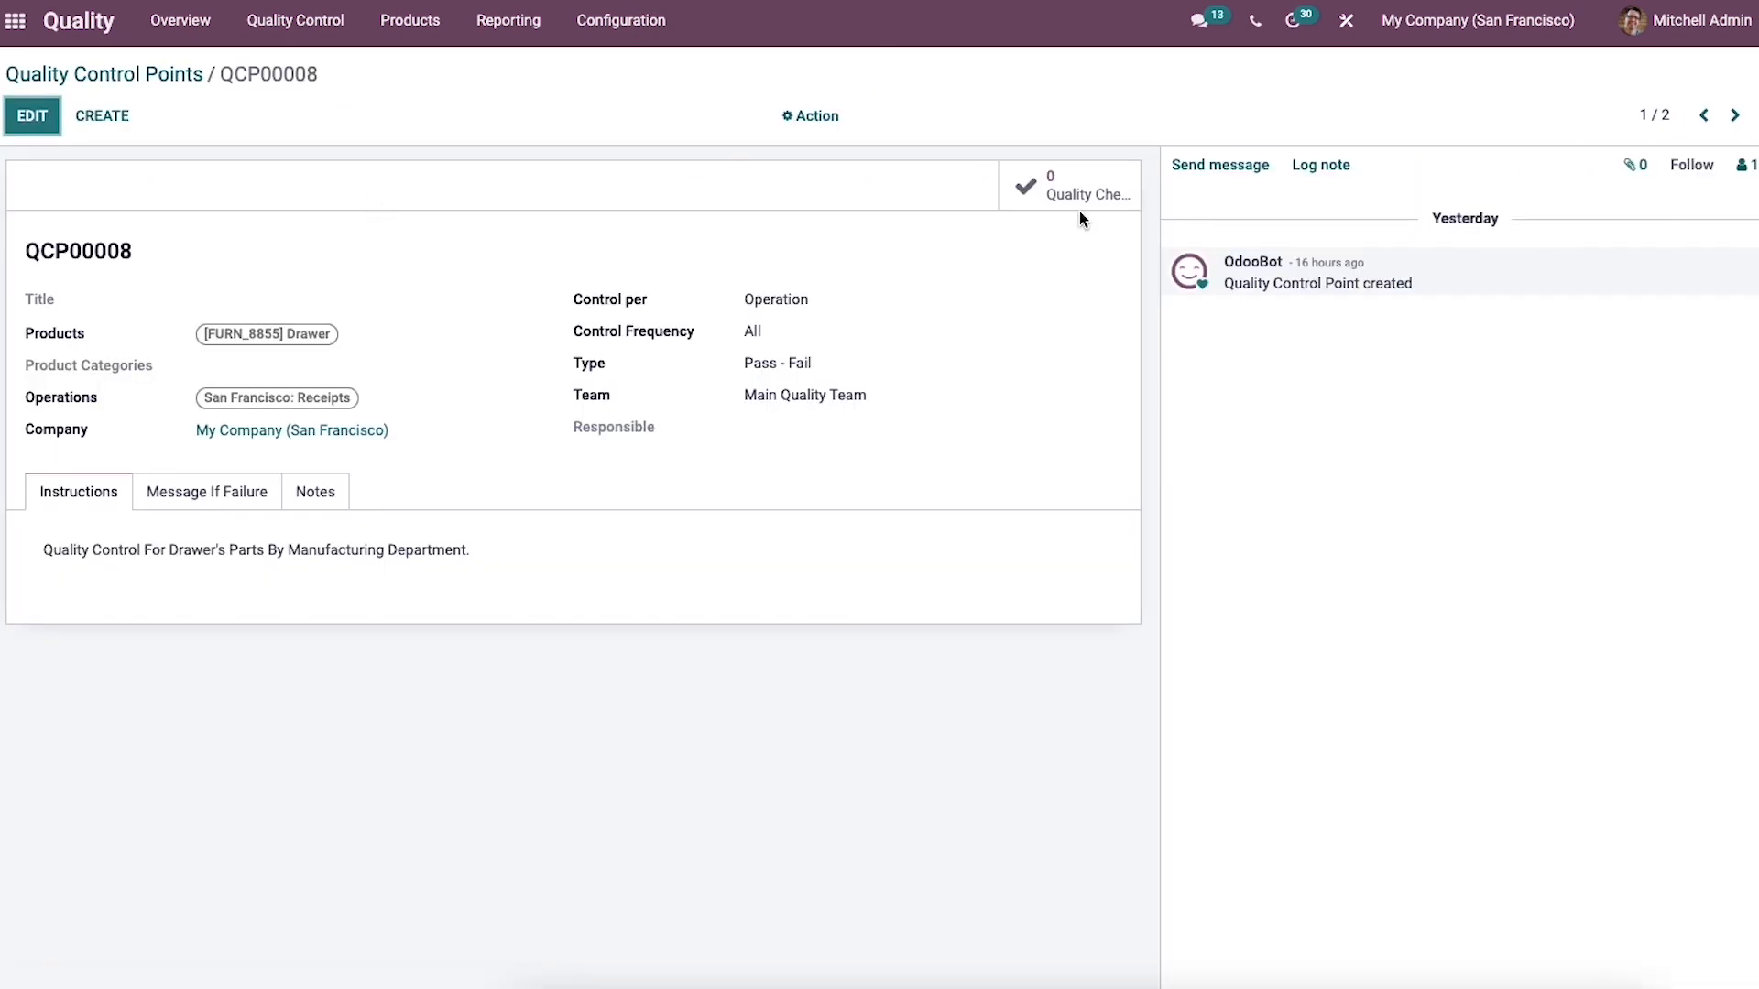
mouse_move(1032, 196)
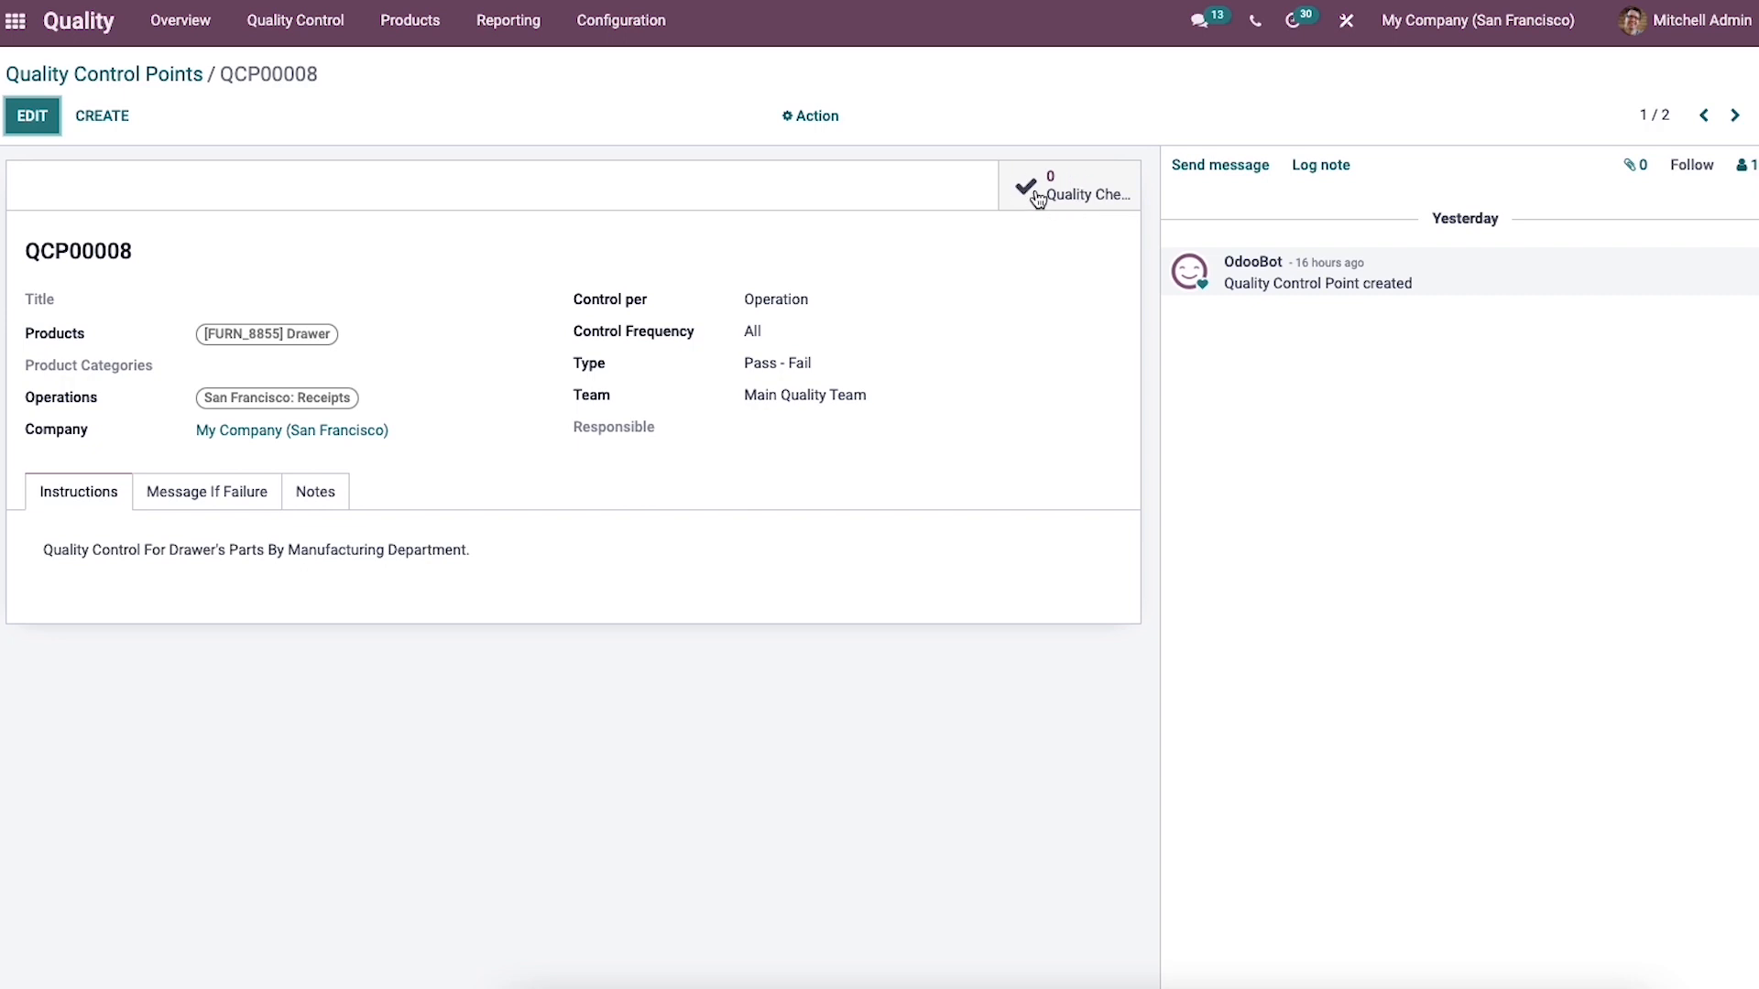
- View the Drawer point's quality checks, start a new check, then go back to Control Points
left_click(1034, 186)
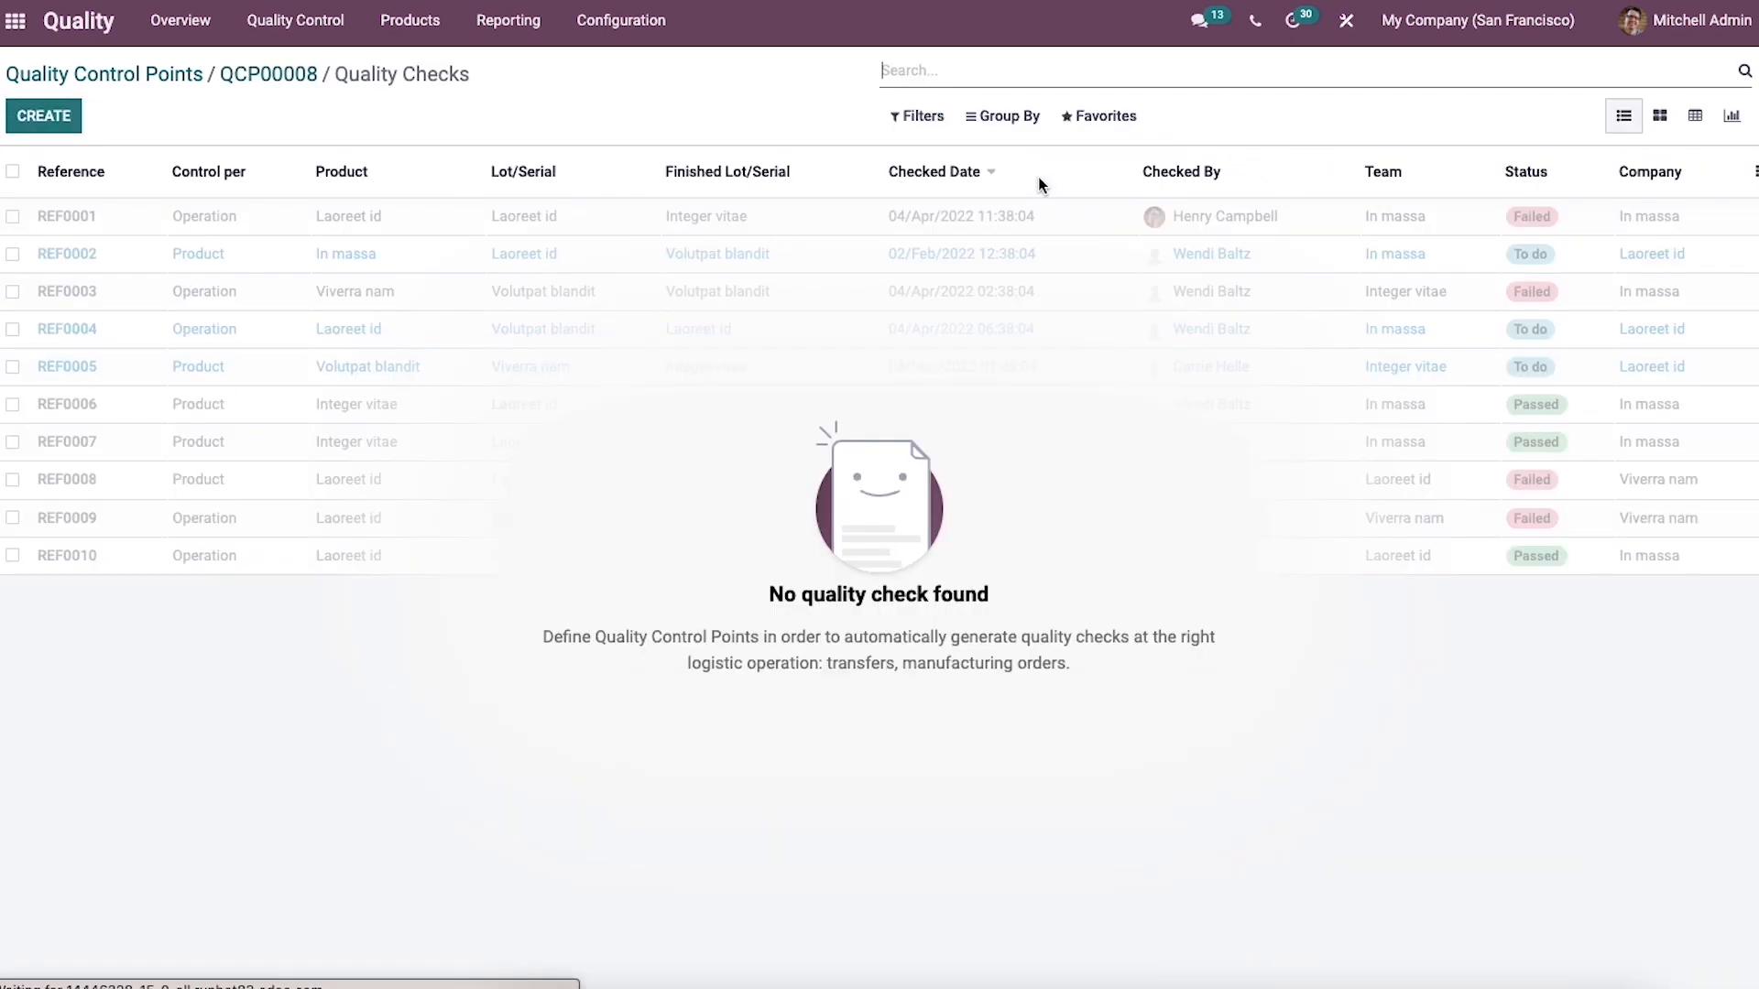
mouse_move(1038, 185)
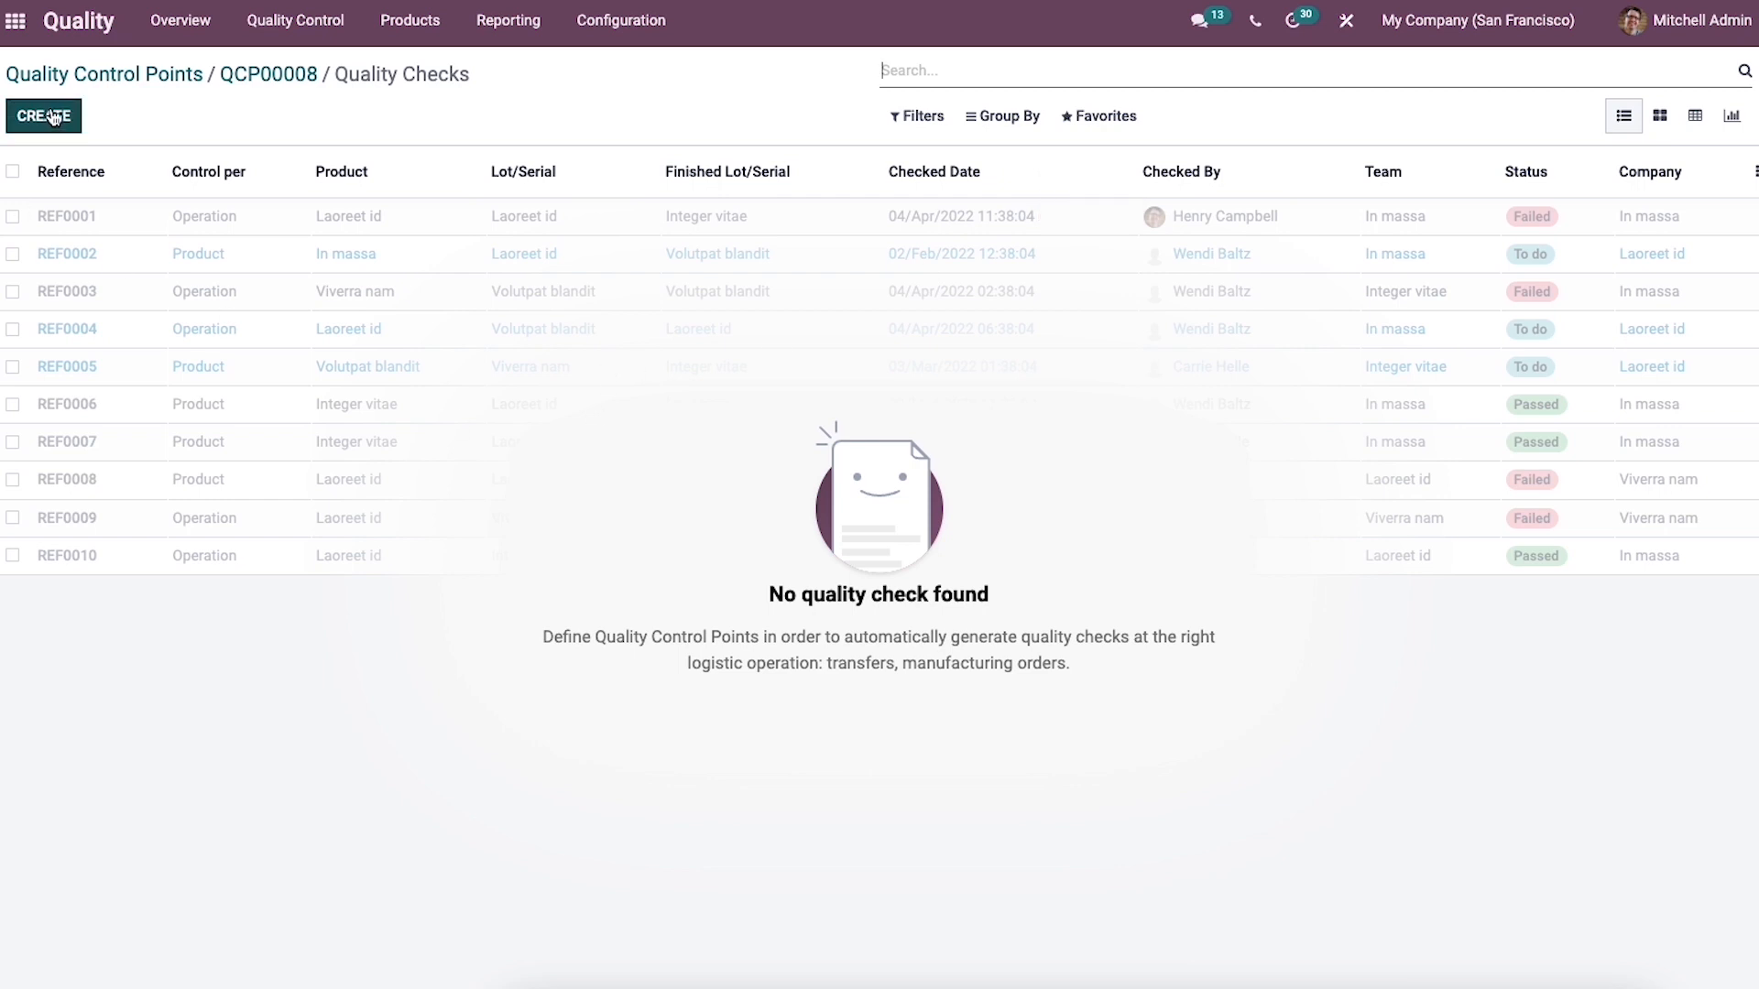
left_click(43, 115)
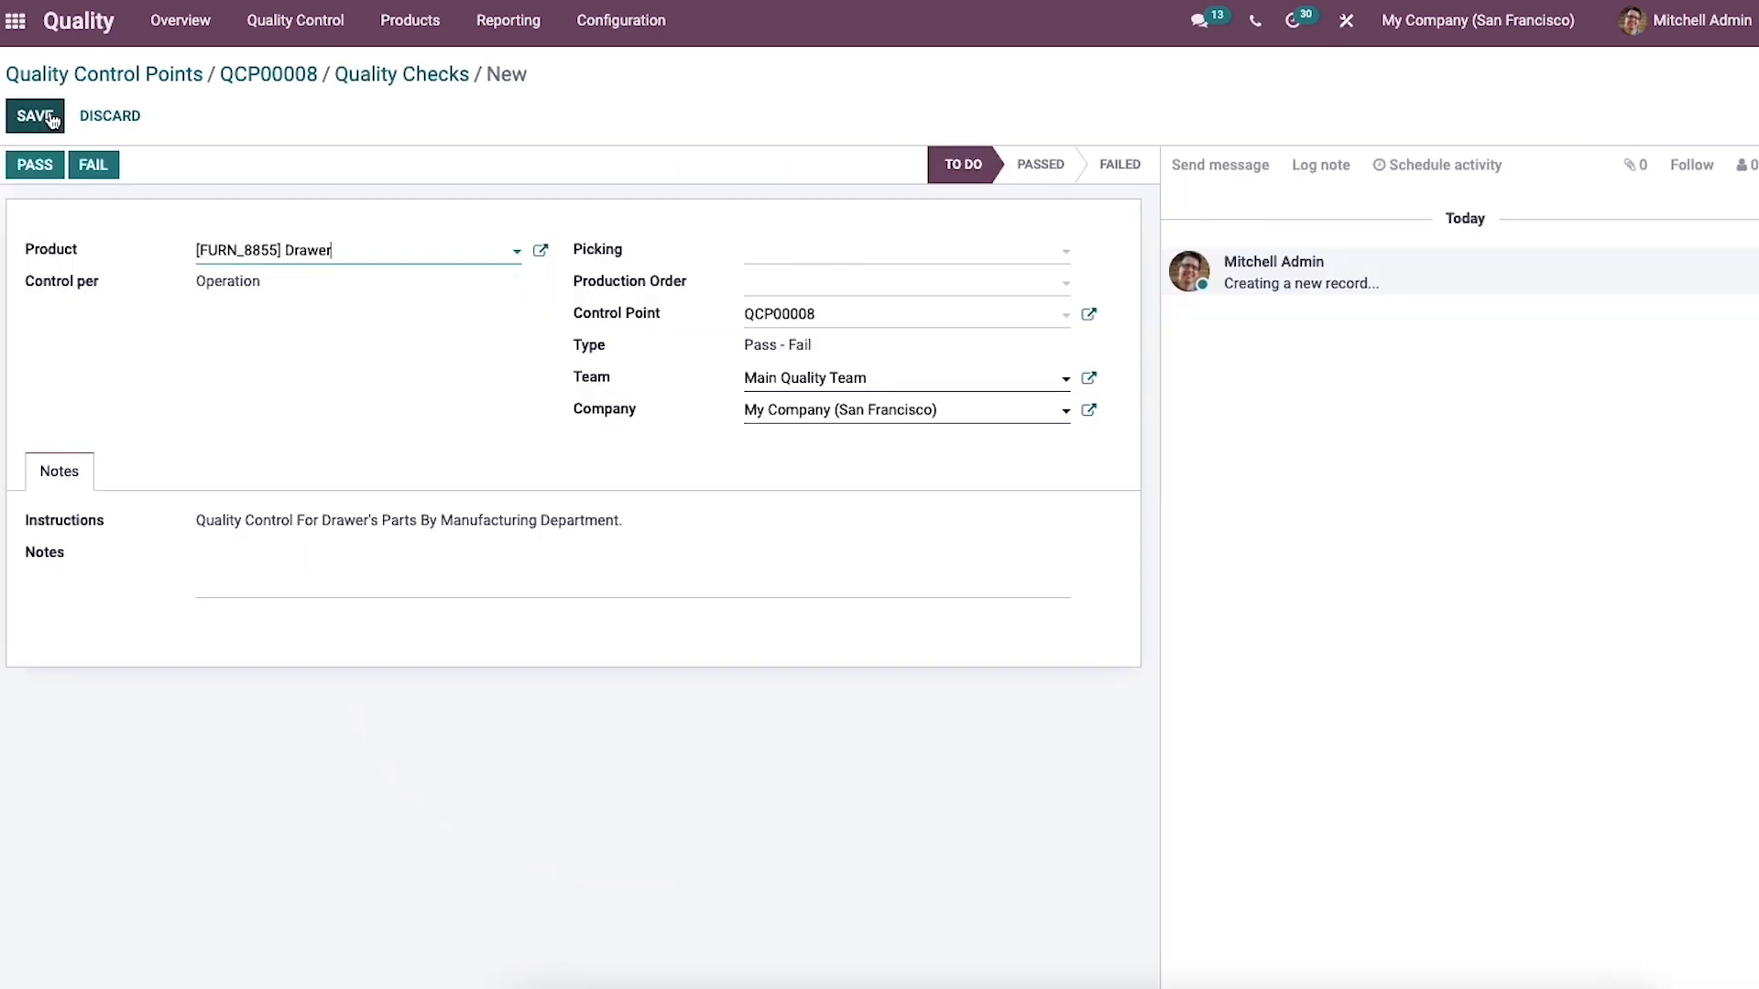
mouse_move(359, 452)
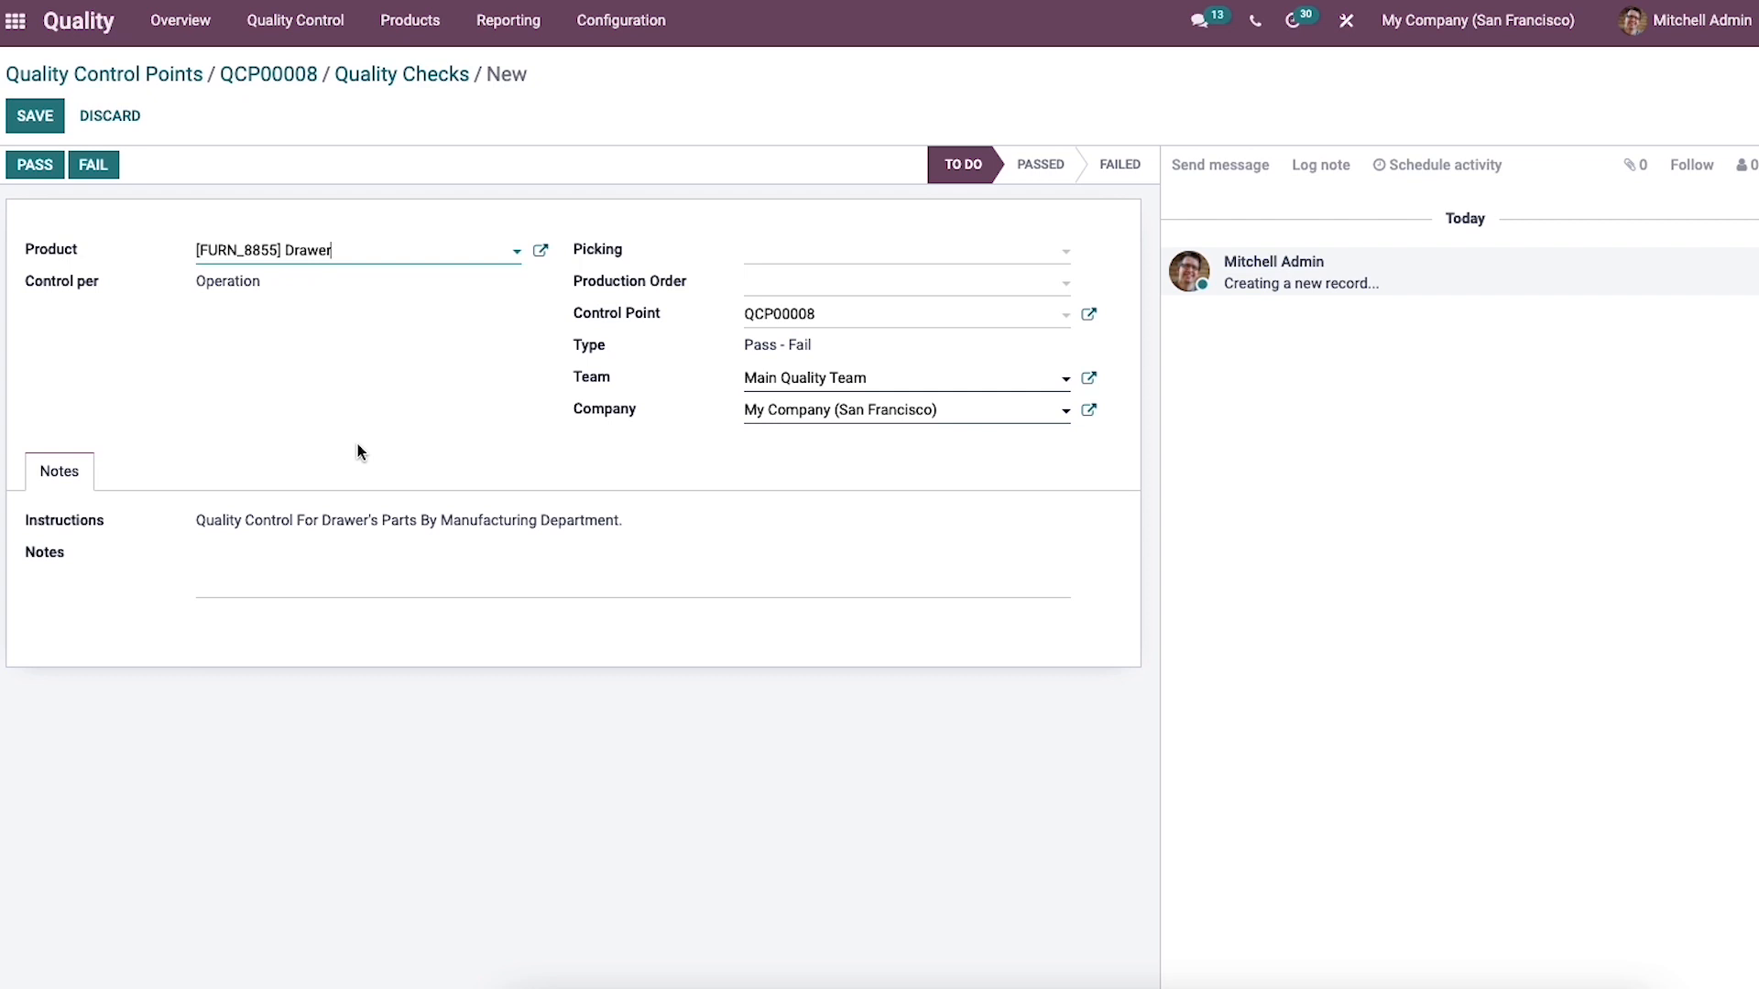
left_click(177, 76)
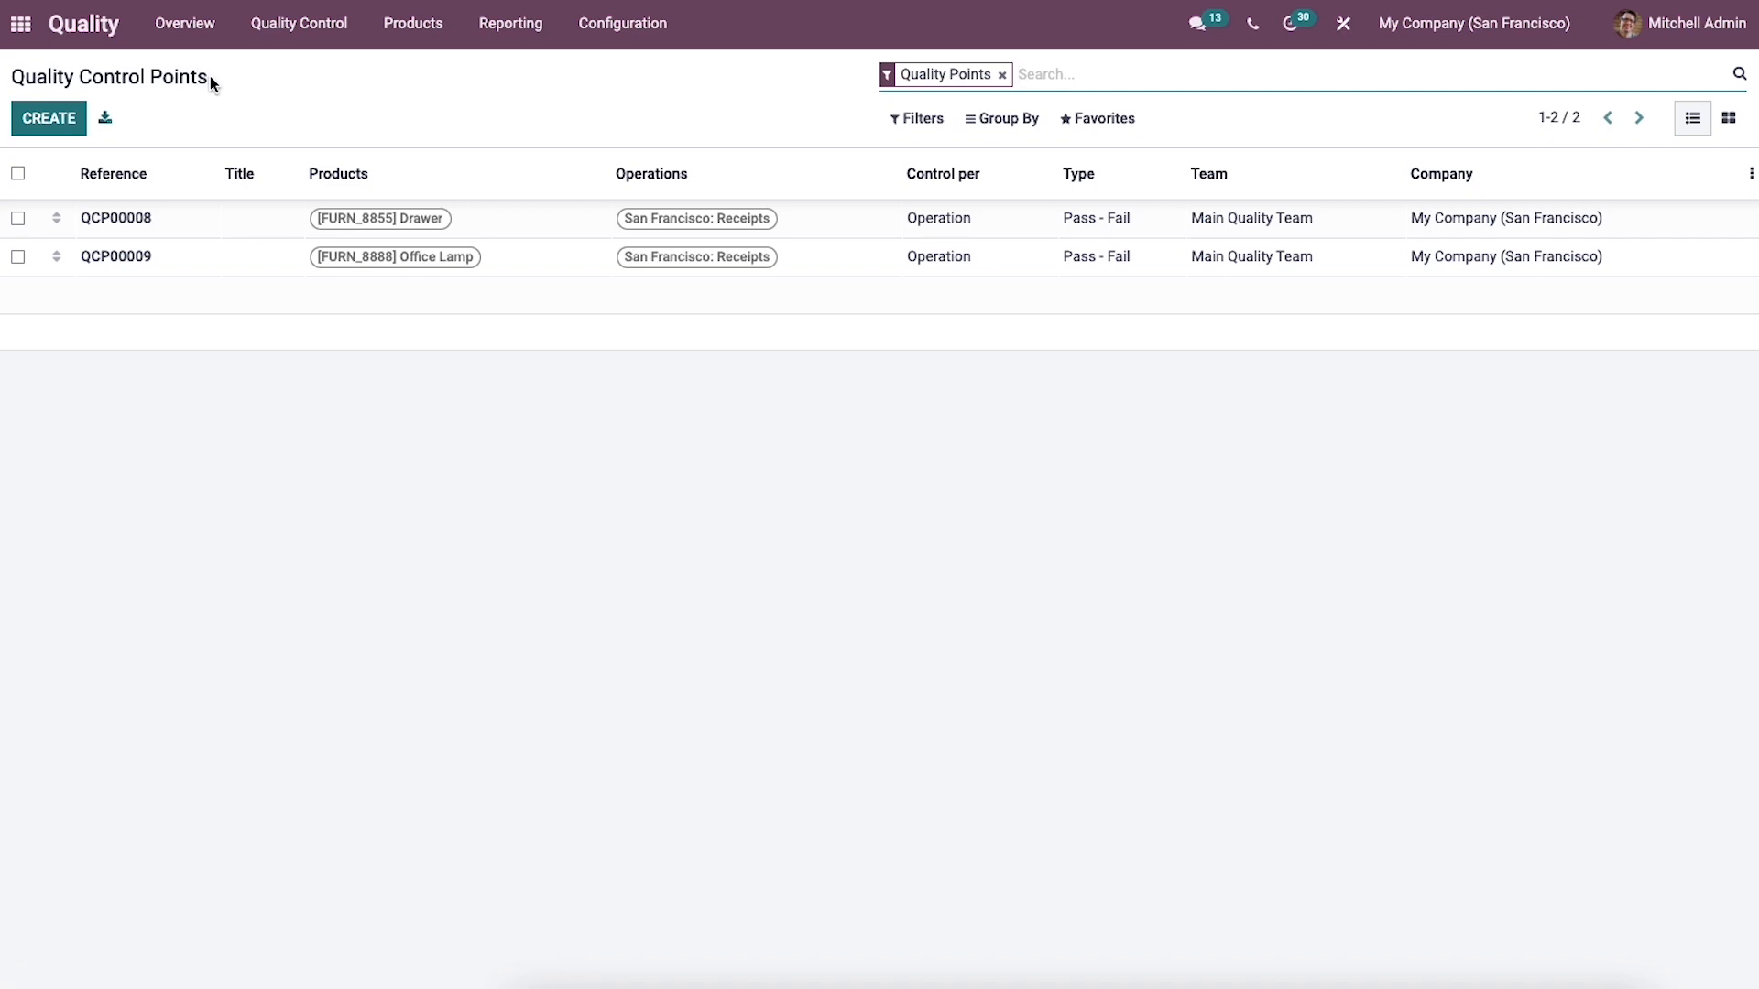
mouse_move(612, 61)
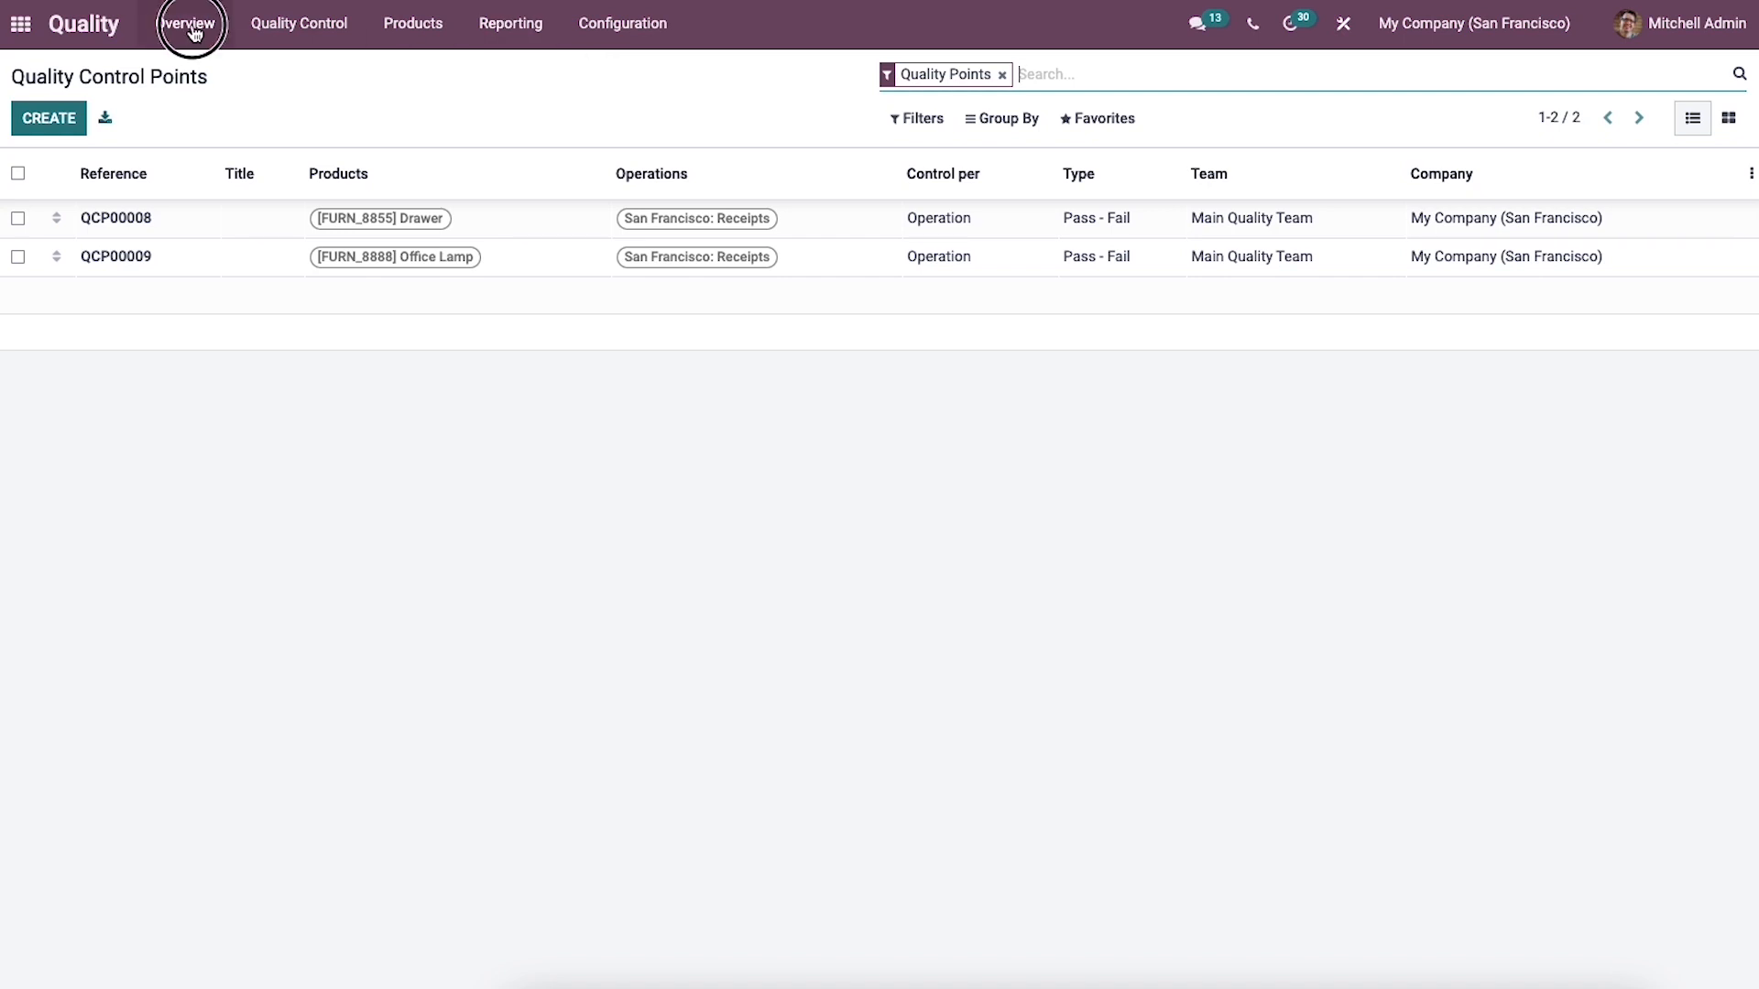
- Return to the Quality Overview with the Main Quality Team card
left_click(187, 22)
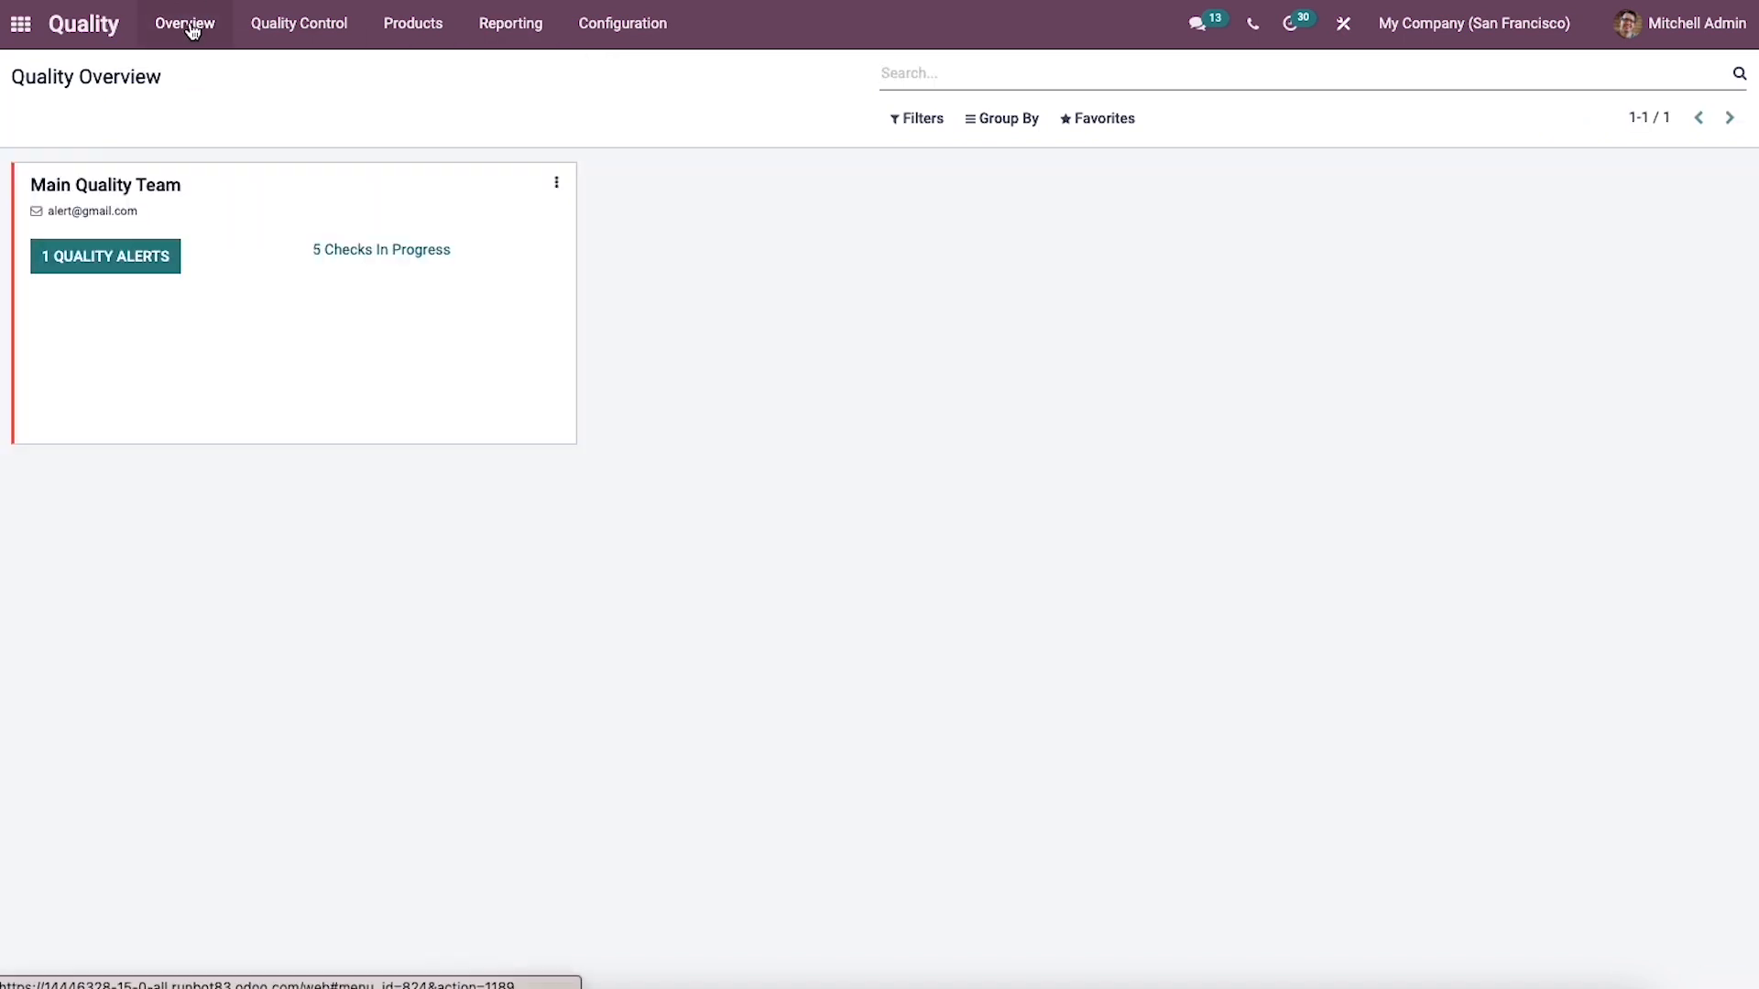
mouse_move(620, 22)
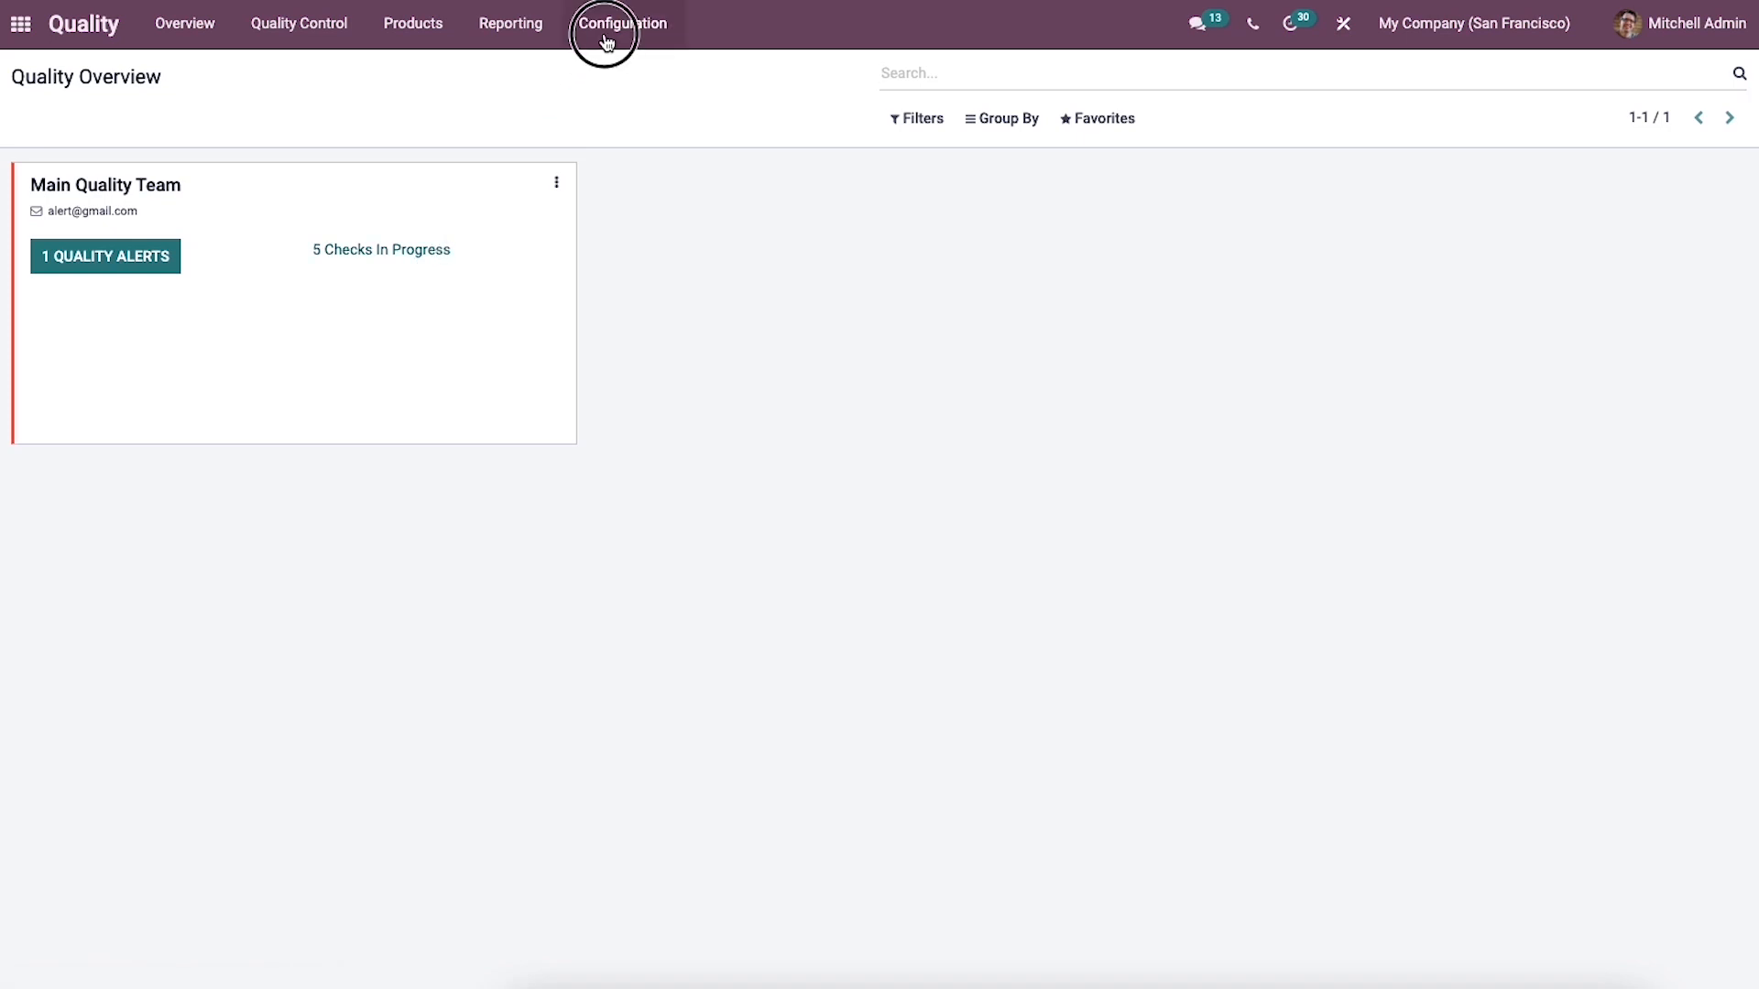
- Open the Quality Teams list, view Main Quality Team, then return to the list
left_click(621, 24)
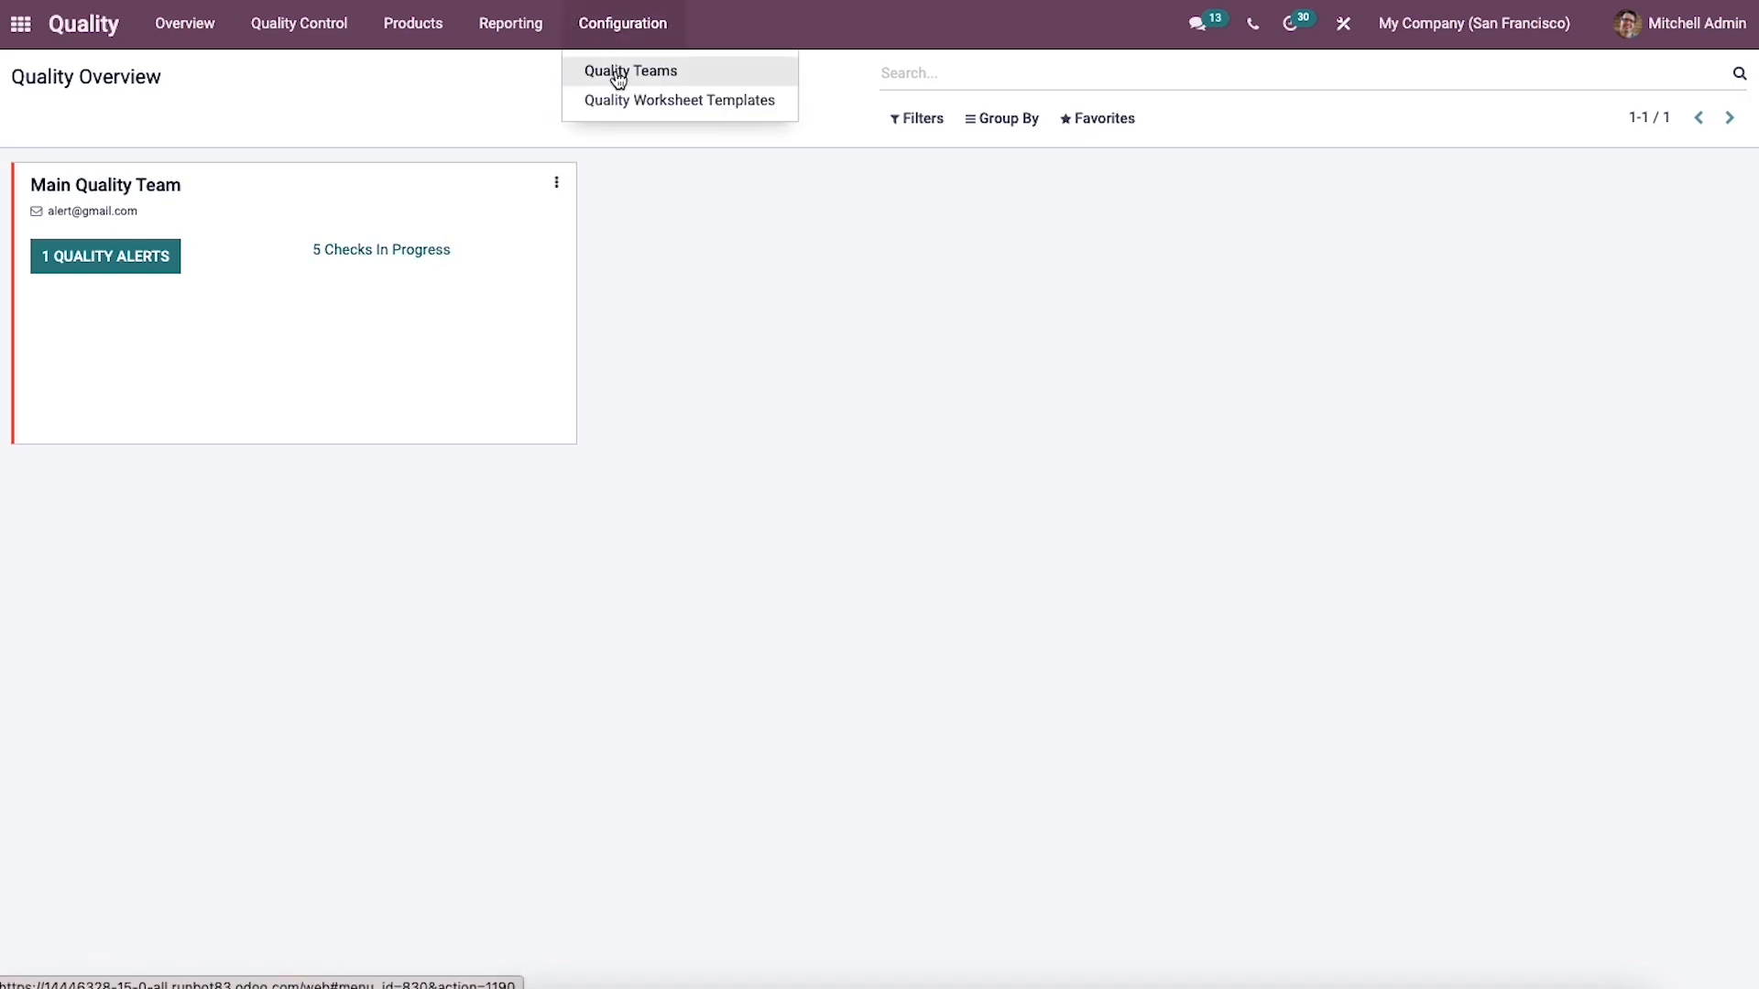
mouse_move(625, 80)
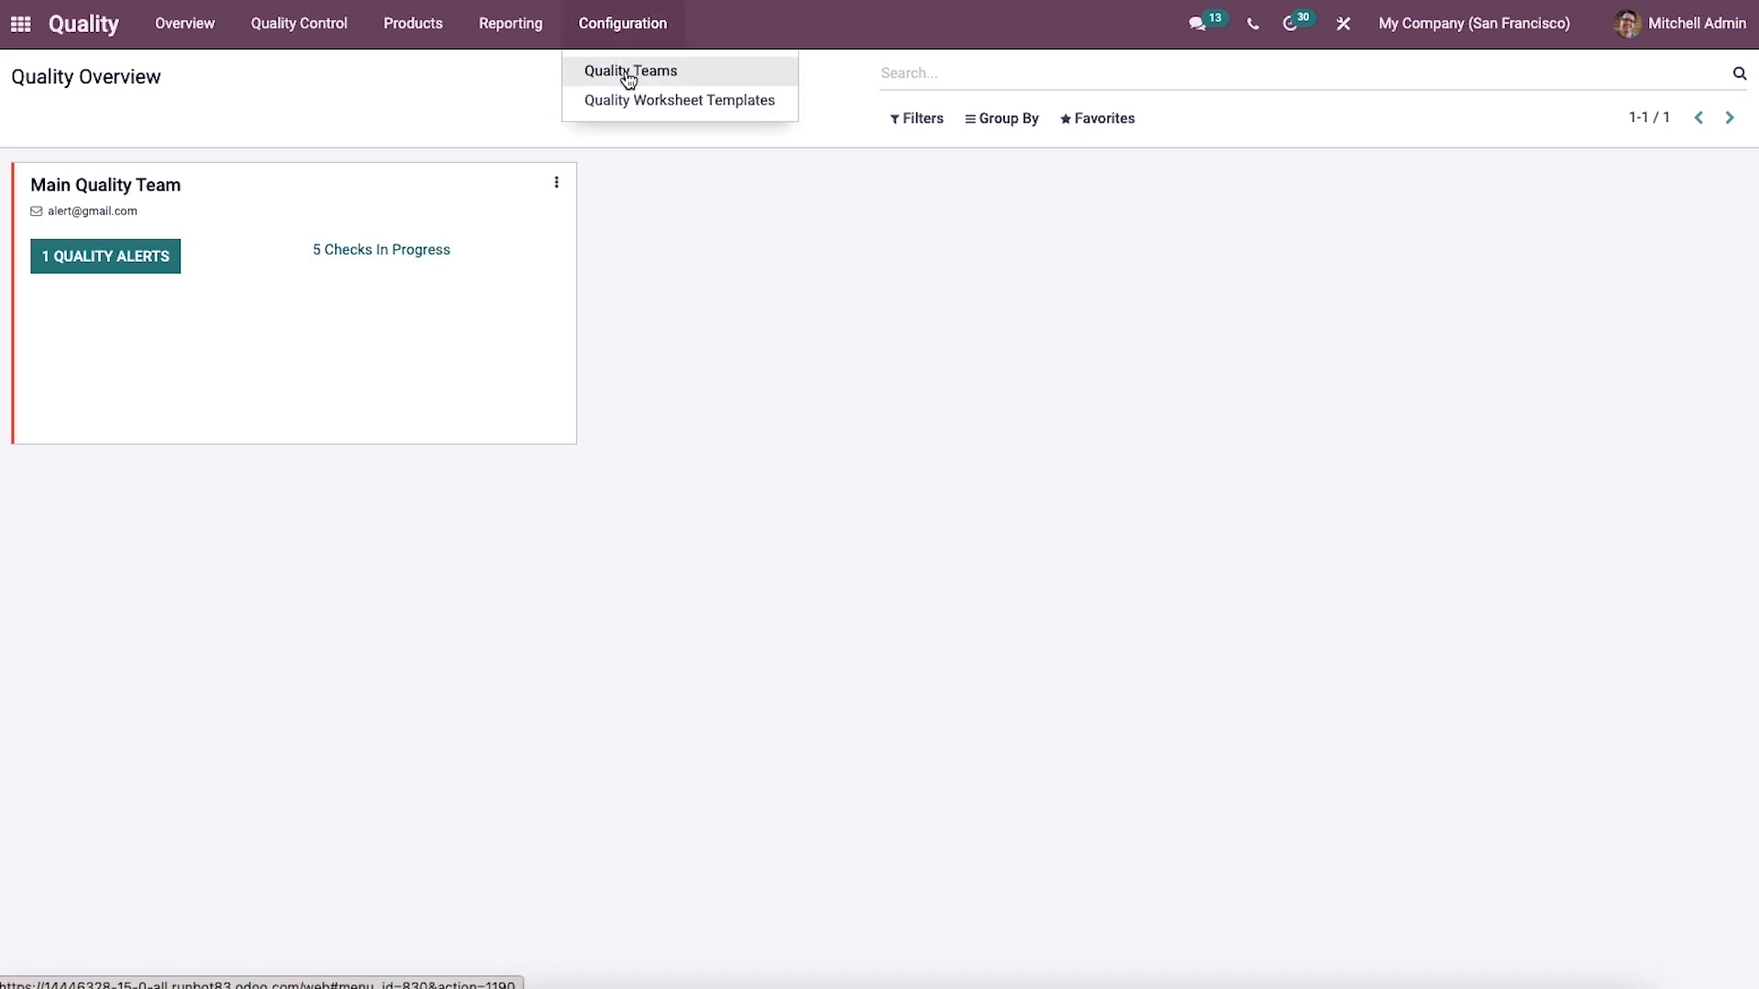
left_click(631, 71)
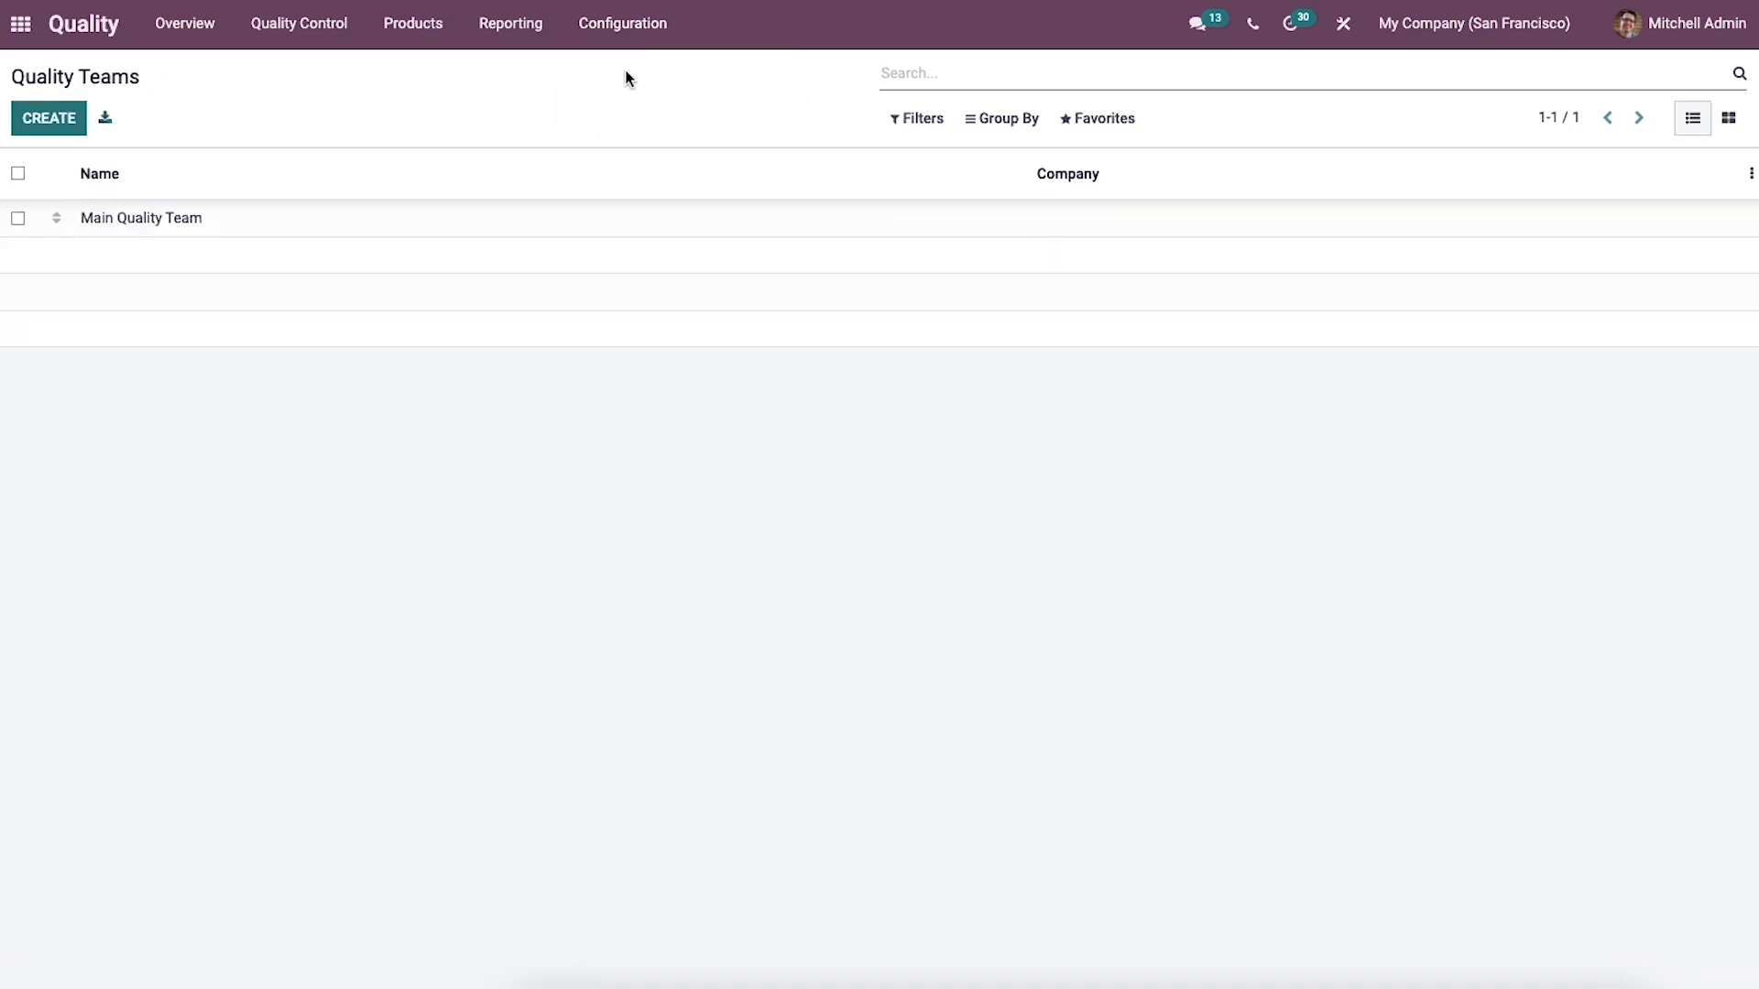
mouse_move(512, 211)
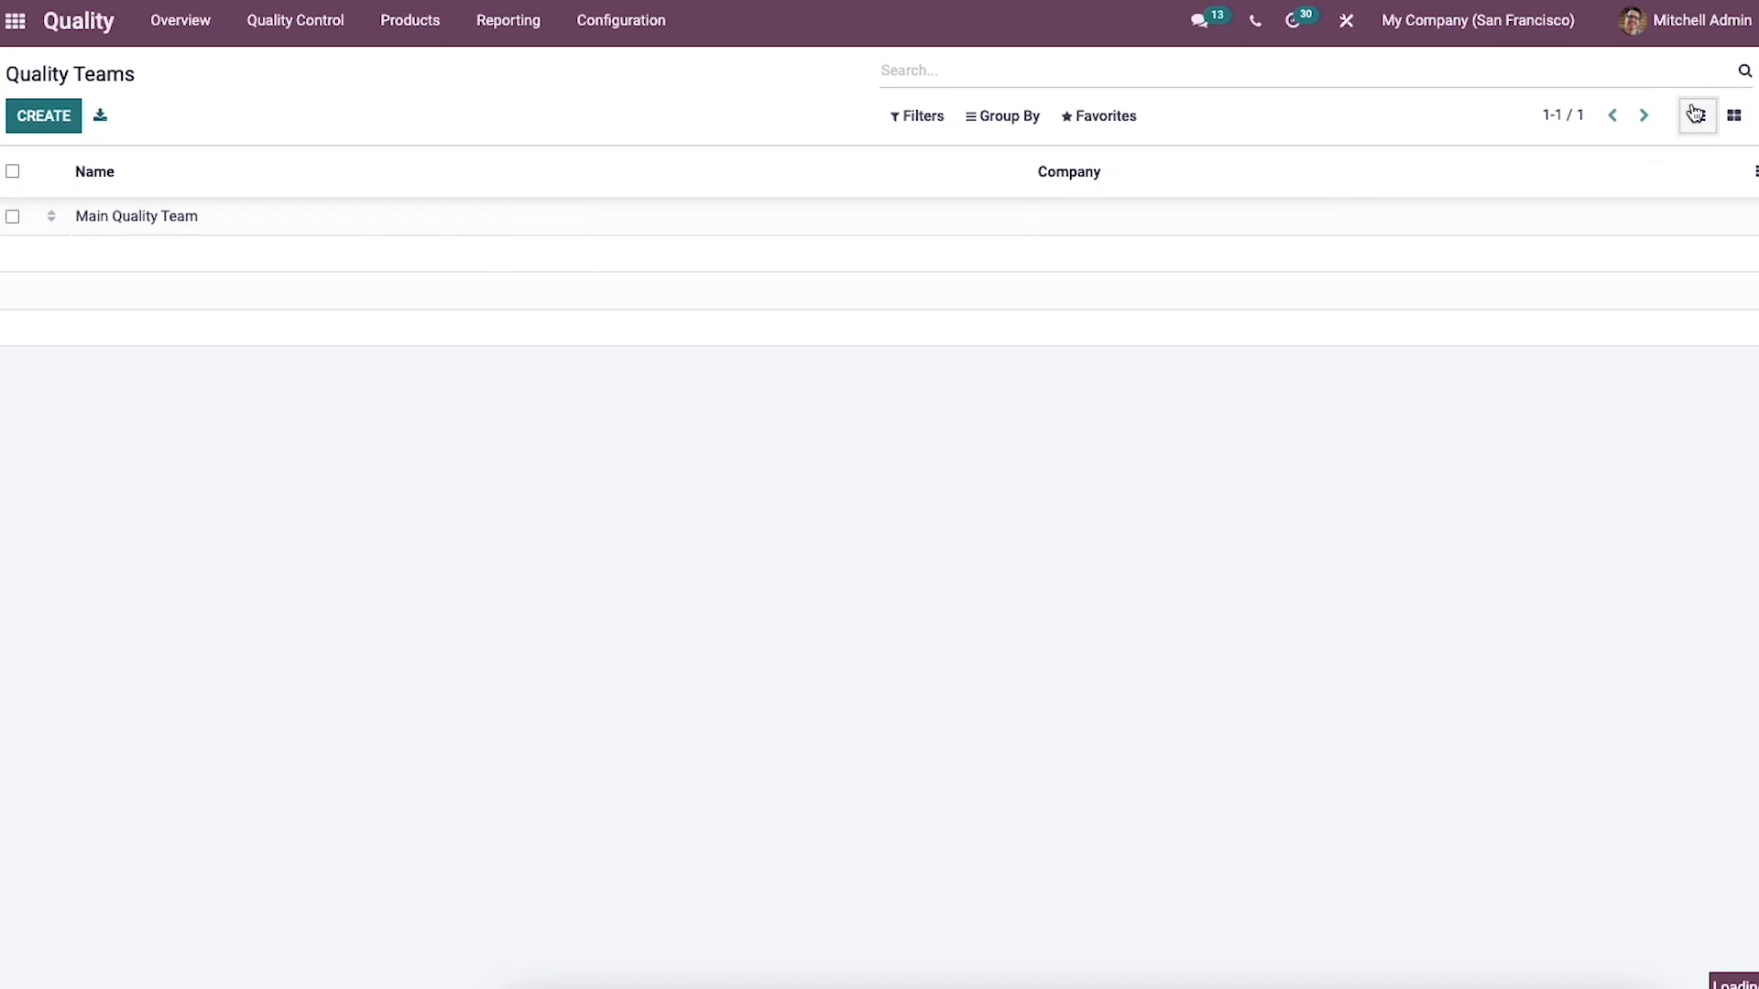
left_click(1697, 116)
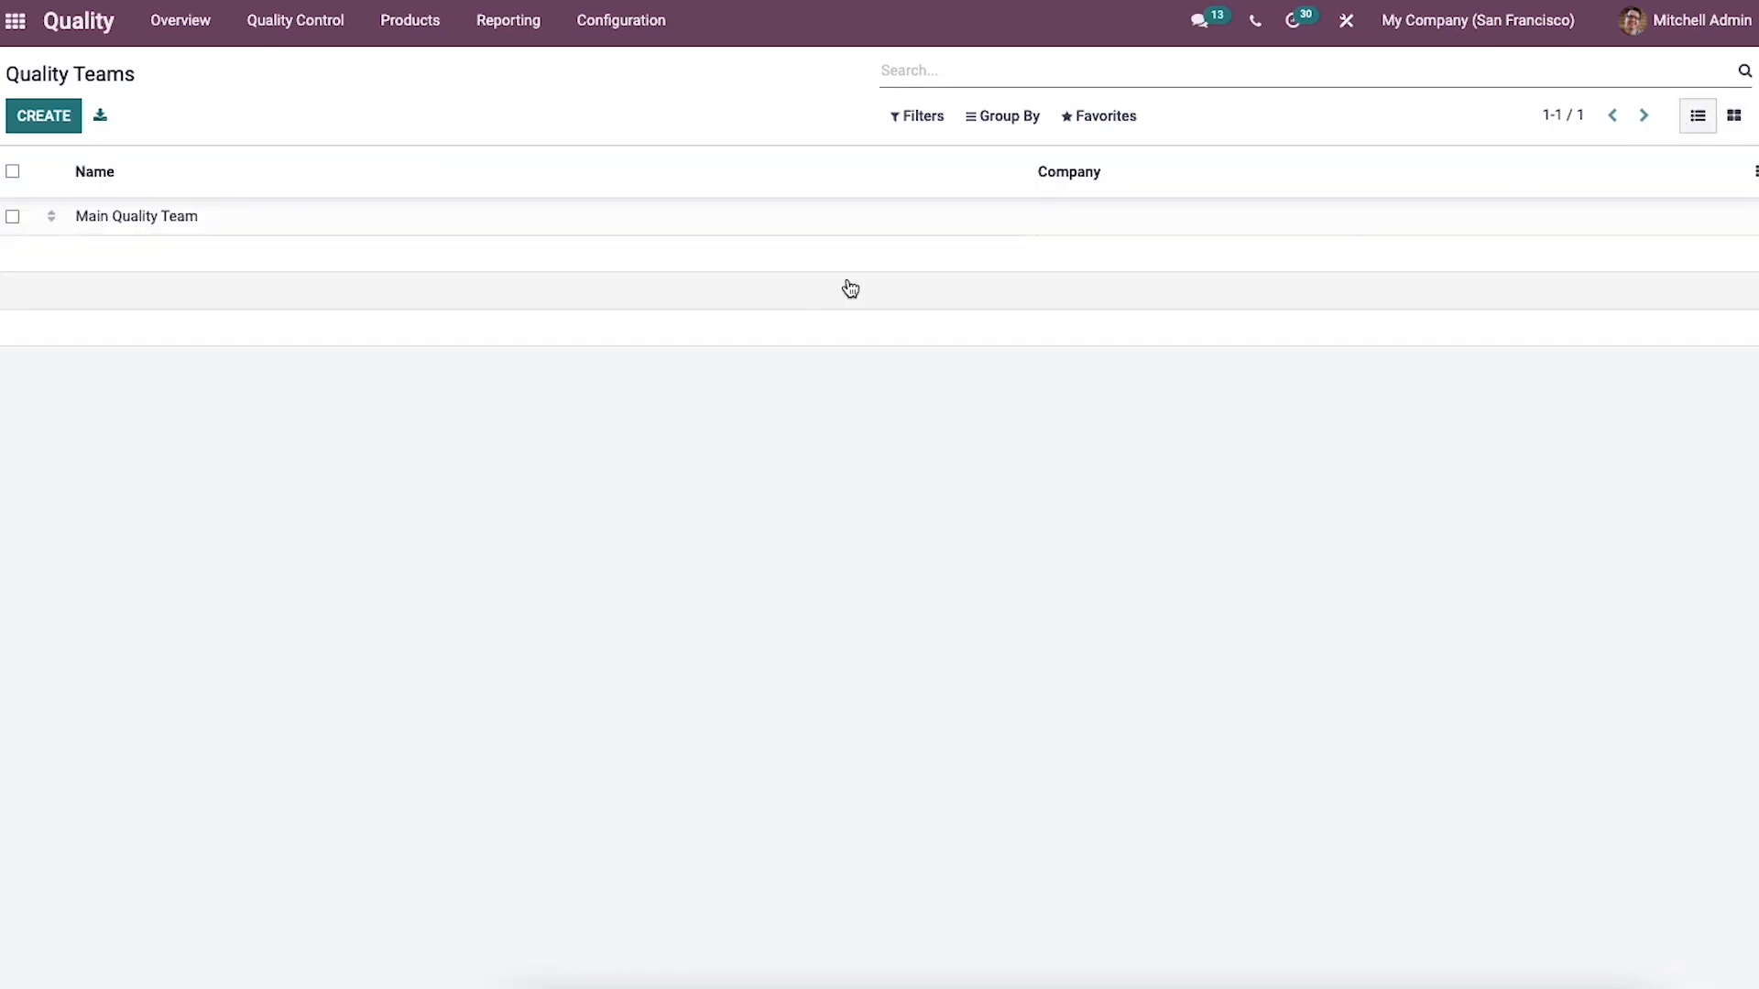
mouse_move(653, 216)
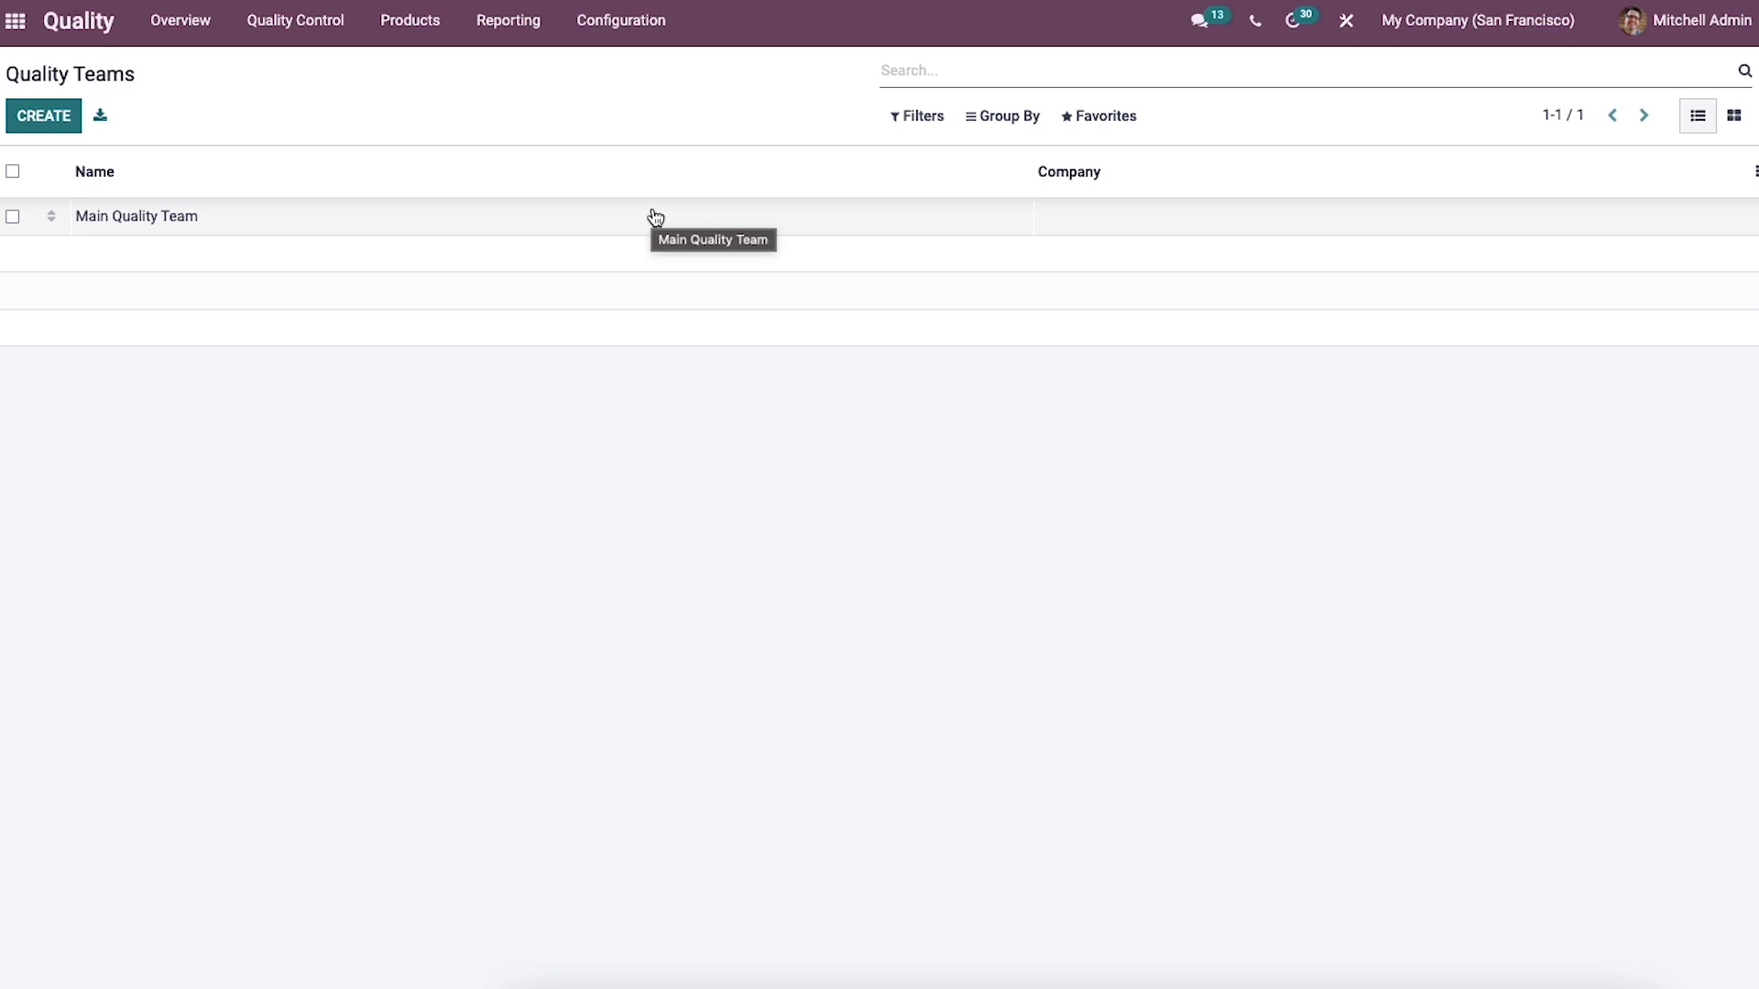
left_click(137, 216)
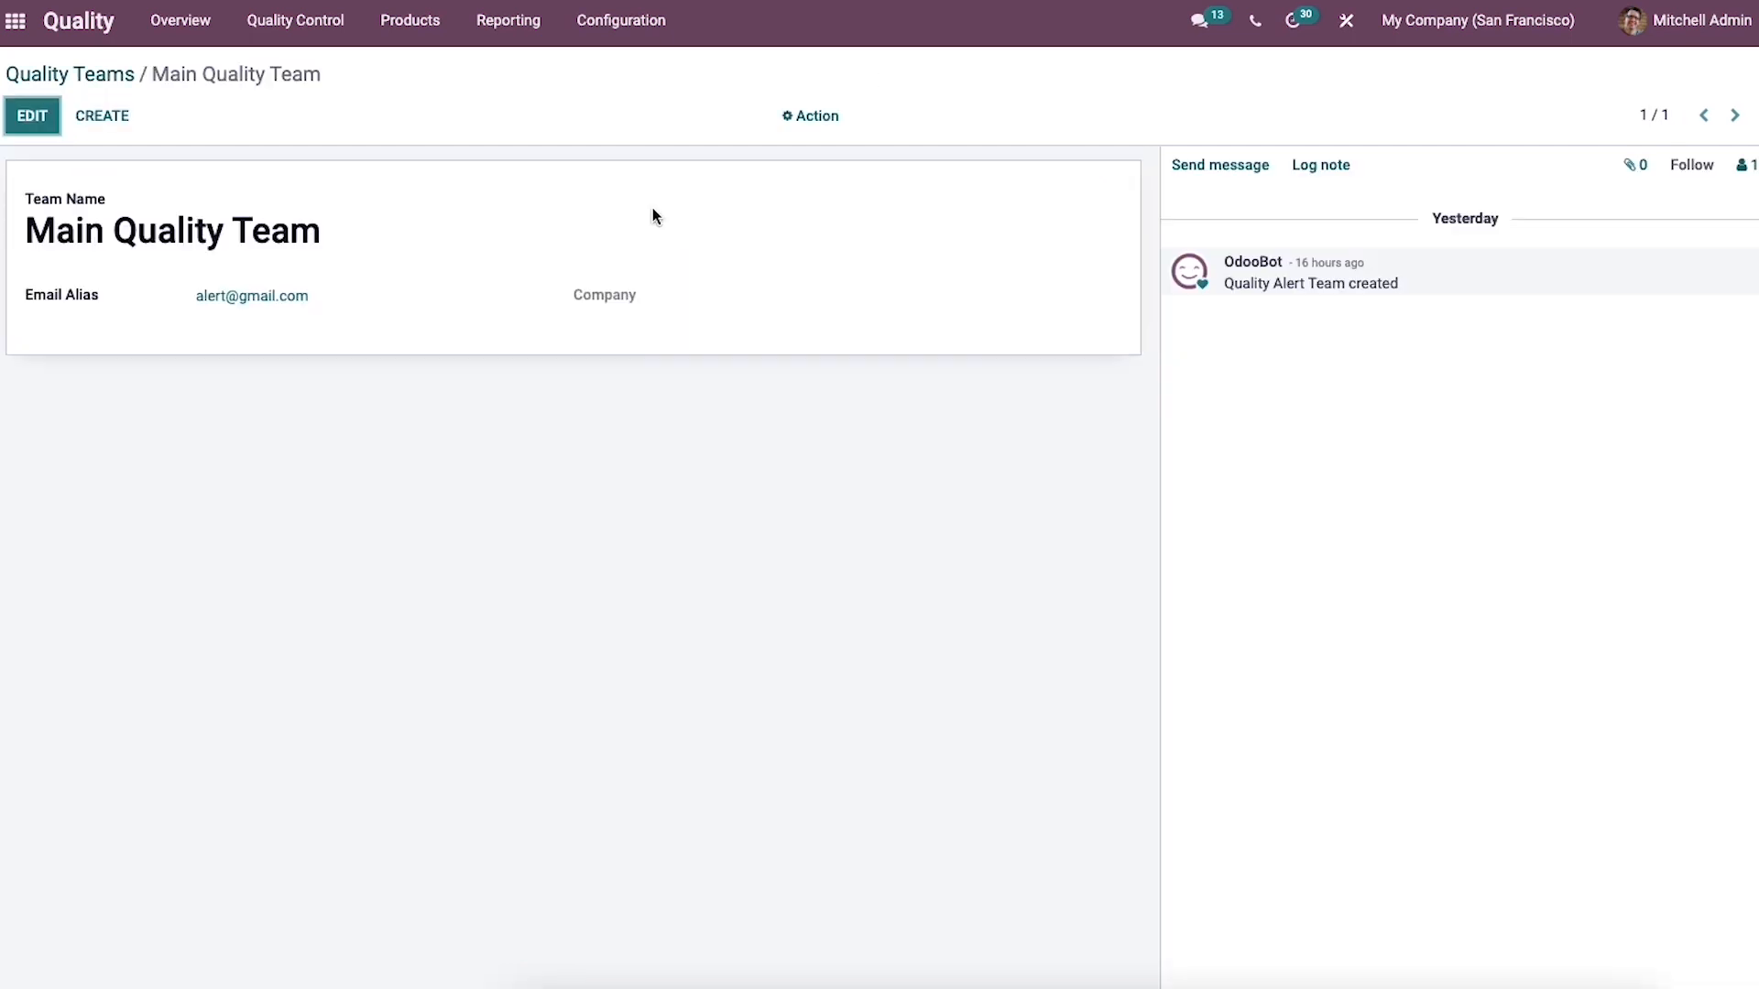
mouse_move(644, 234)
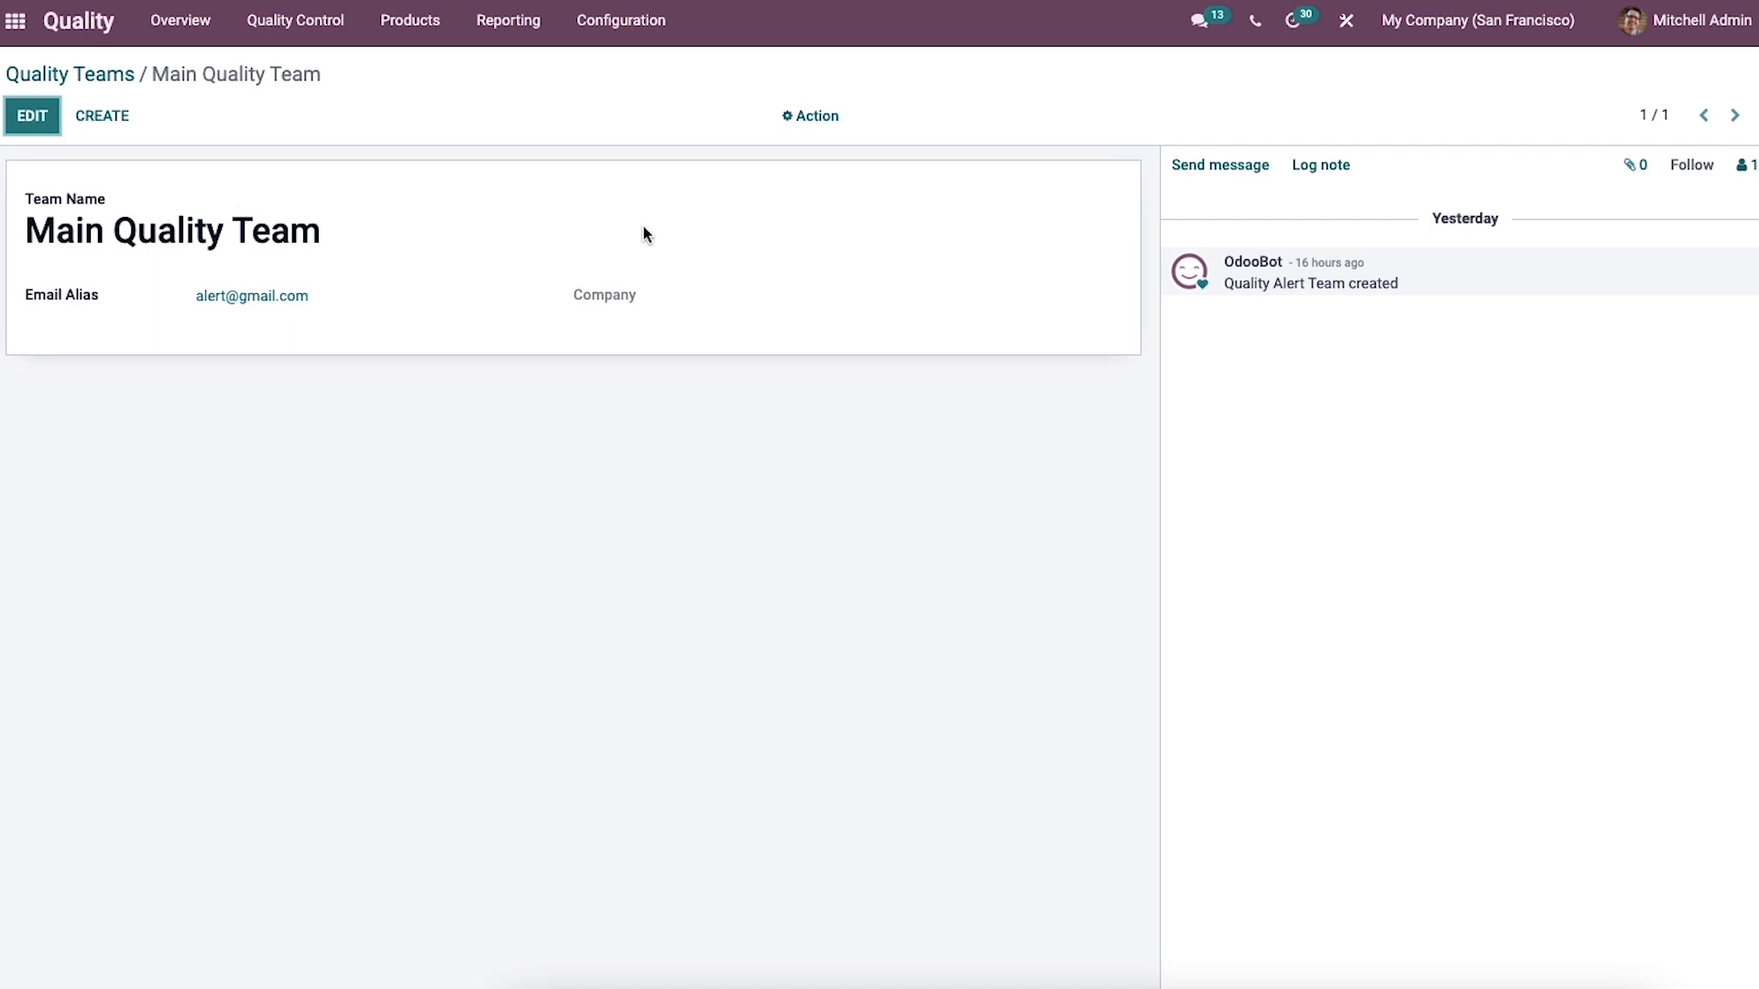
left_click(69, 74)
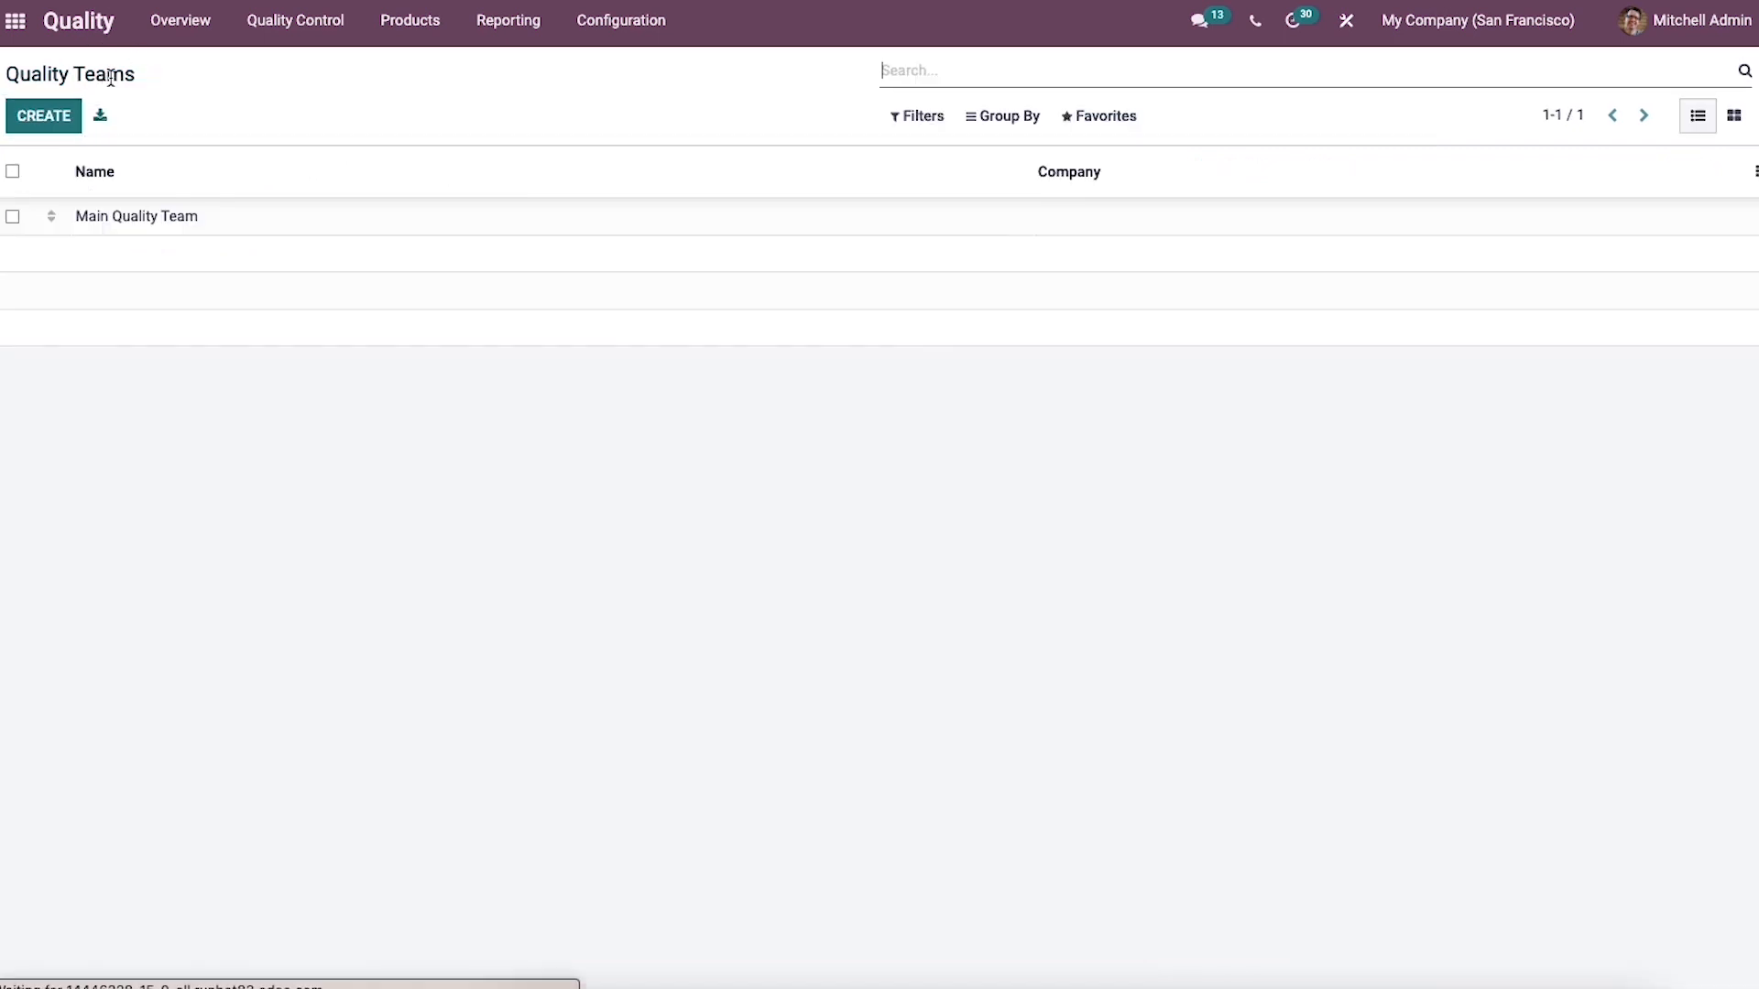
- Create a new quality team named 'ABC Team' with email alias 'abc'
left_click(43, 115)
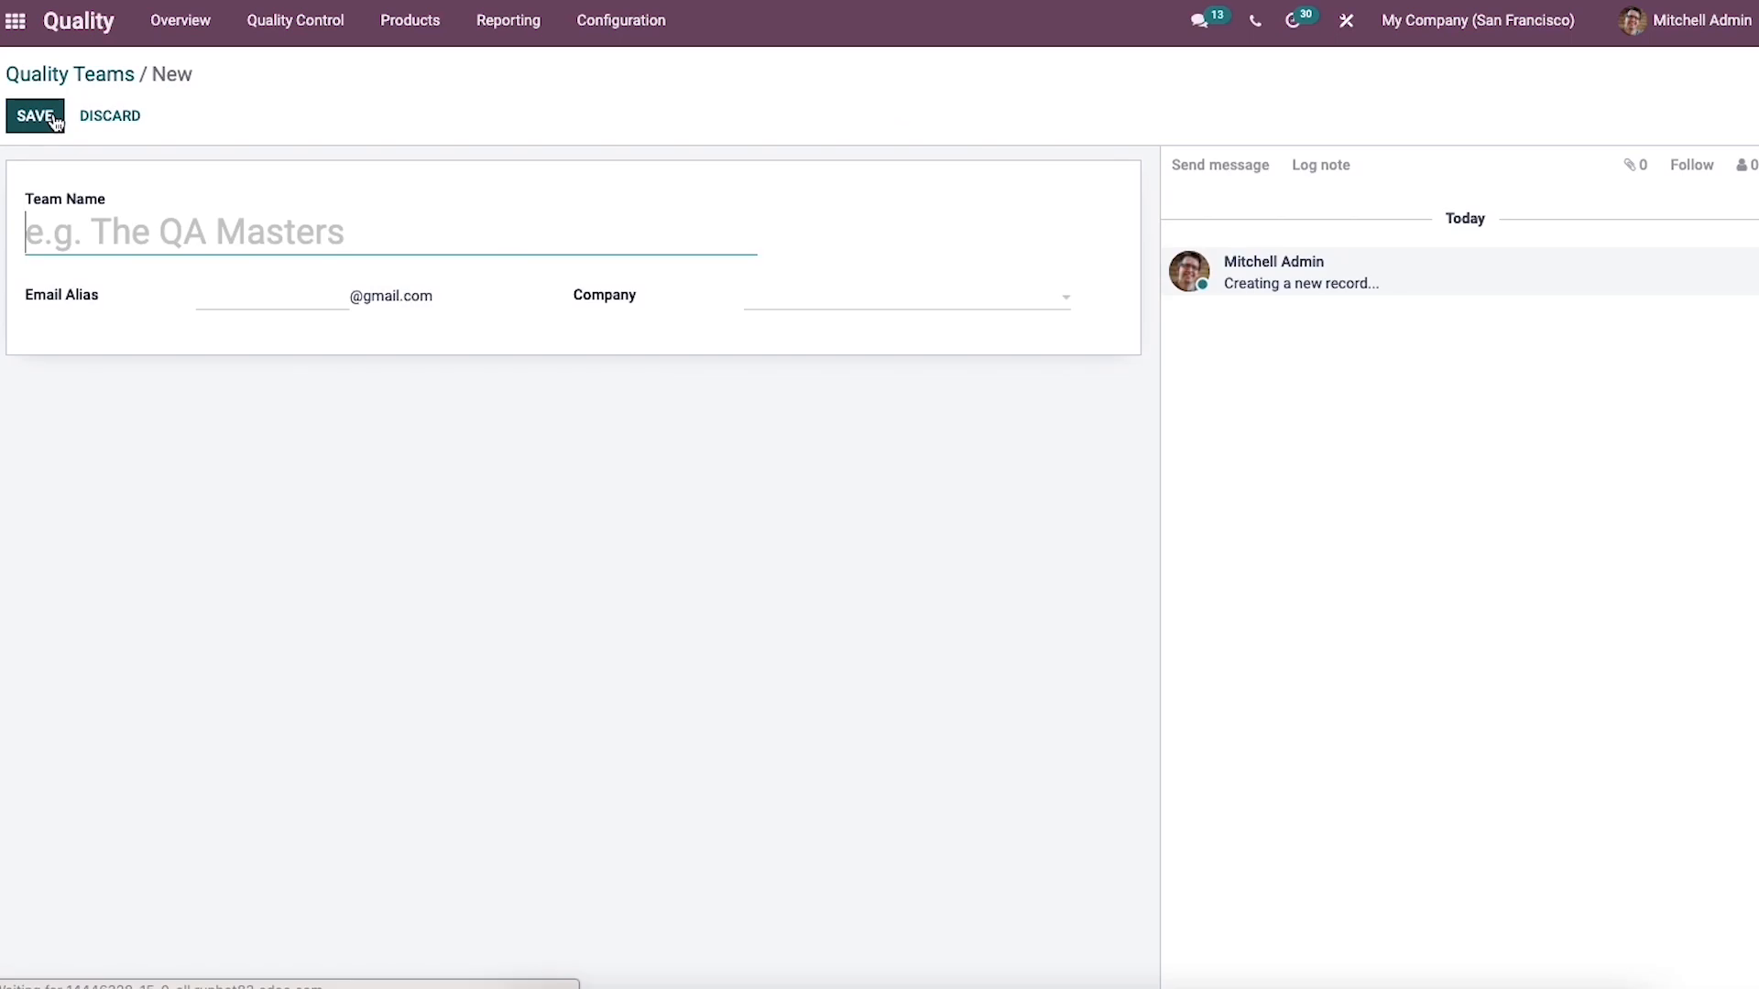
mouse_move(35, 115)
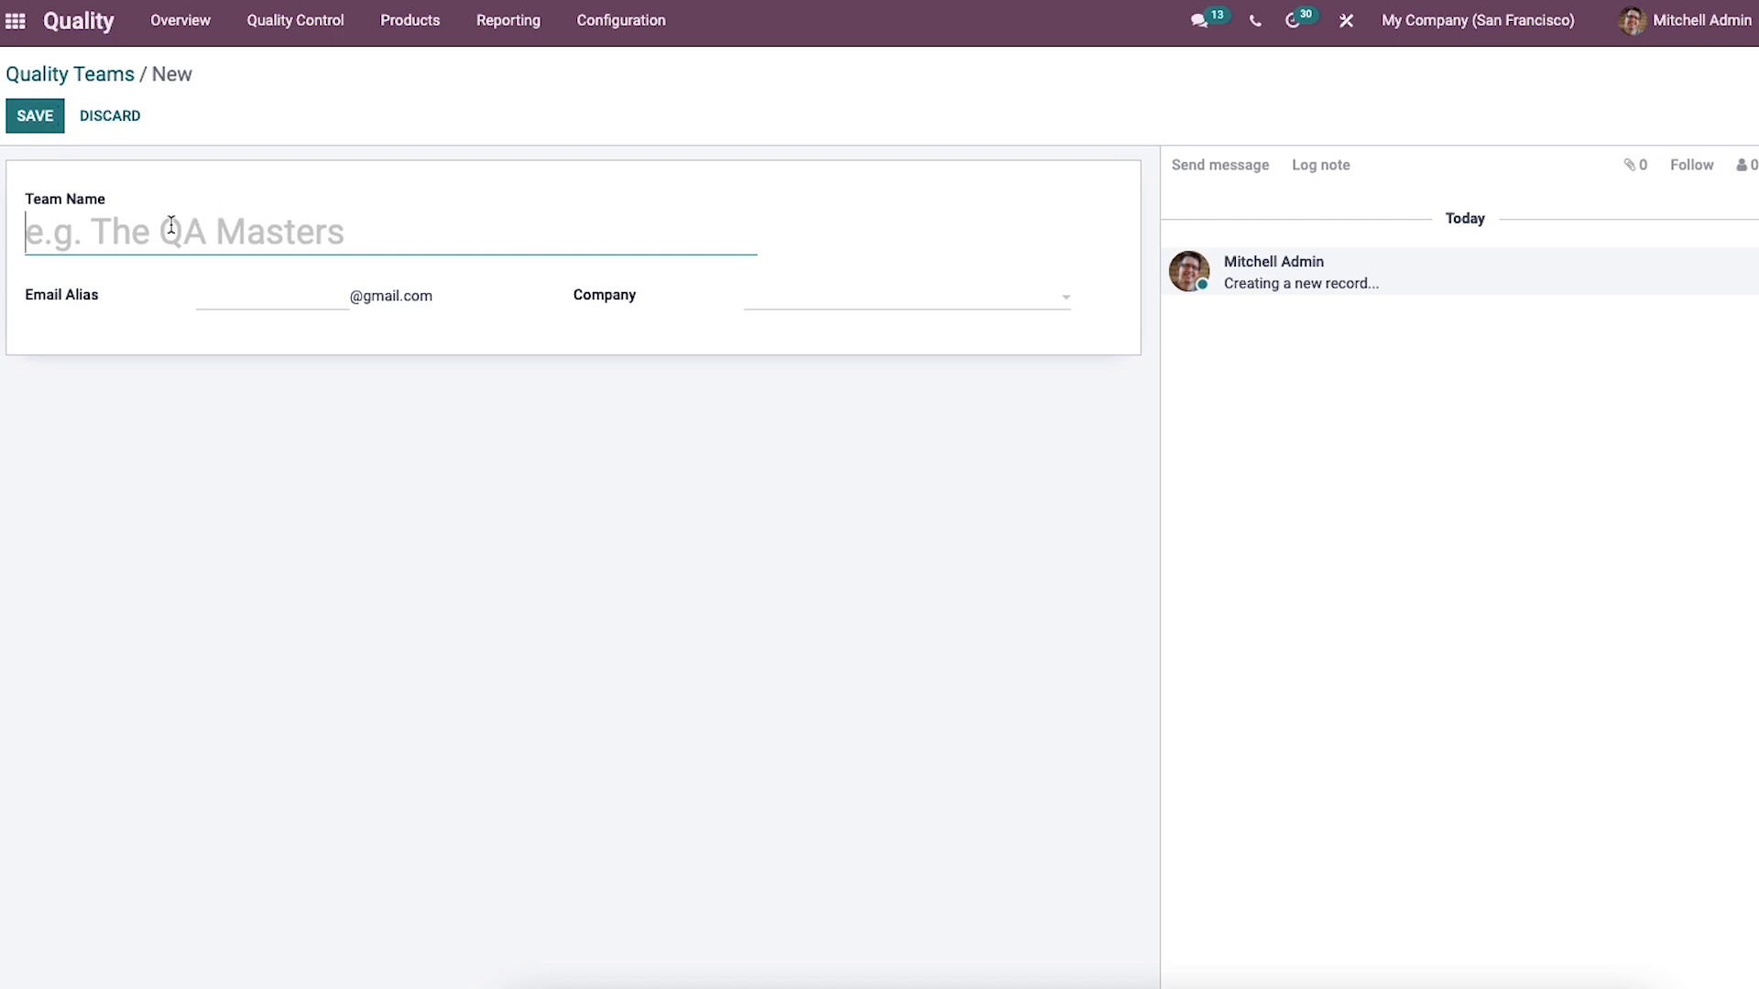
type("A")
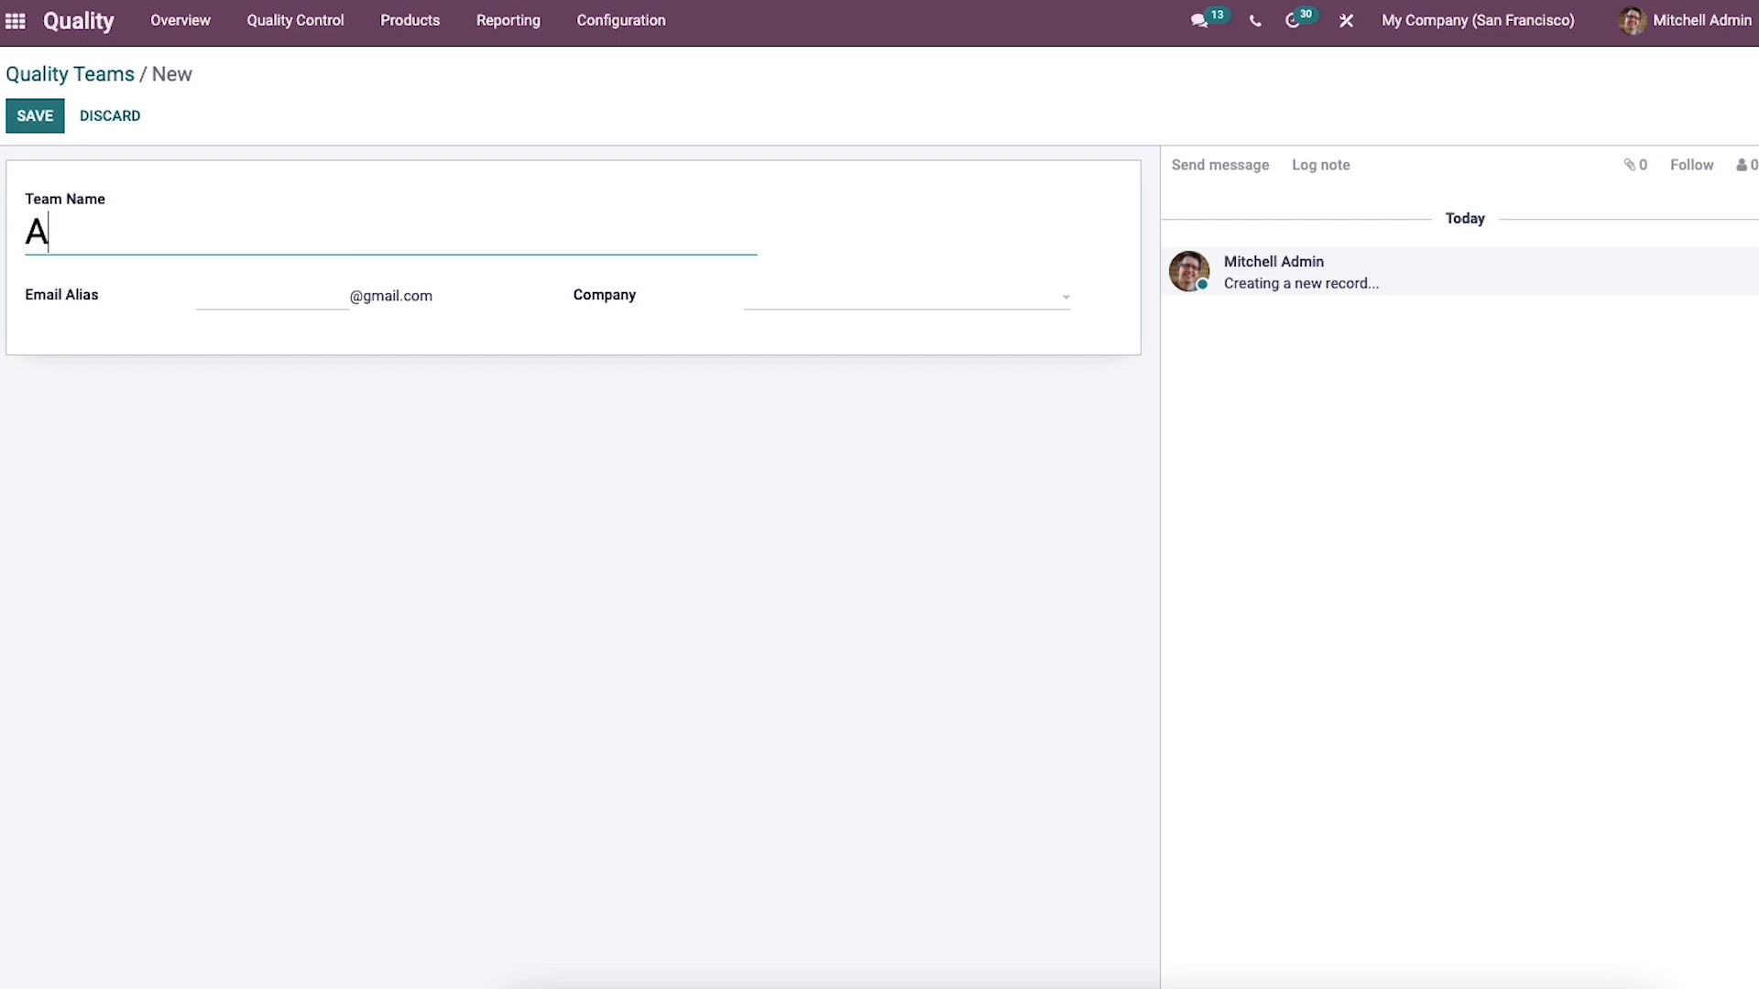
type("BC")
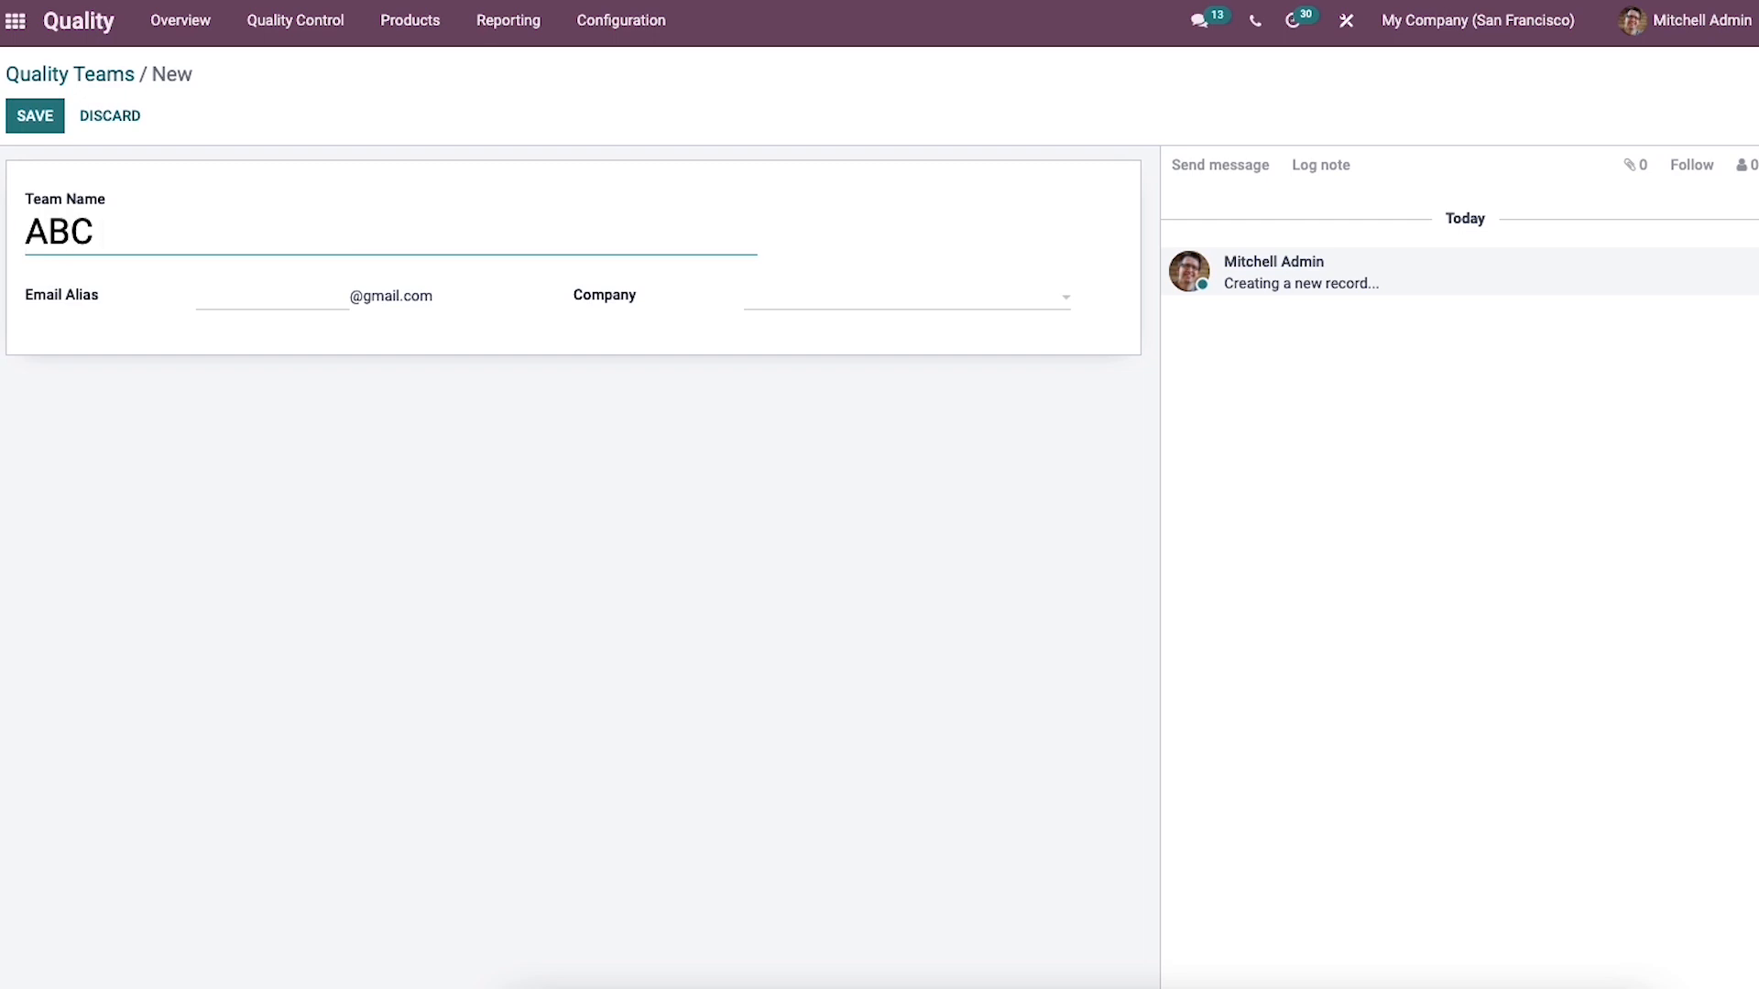
type("Team")
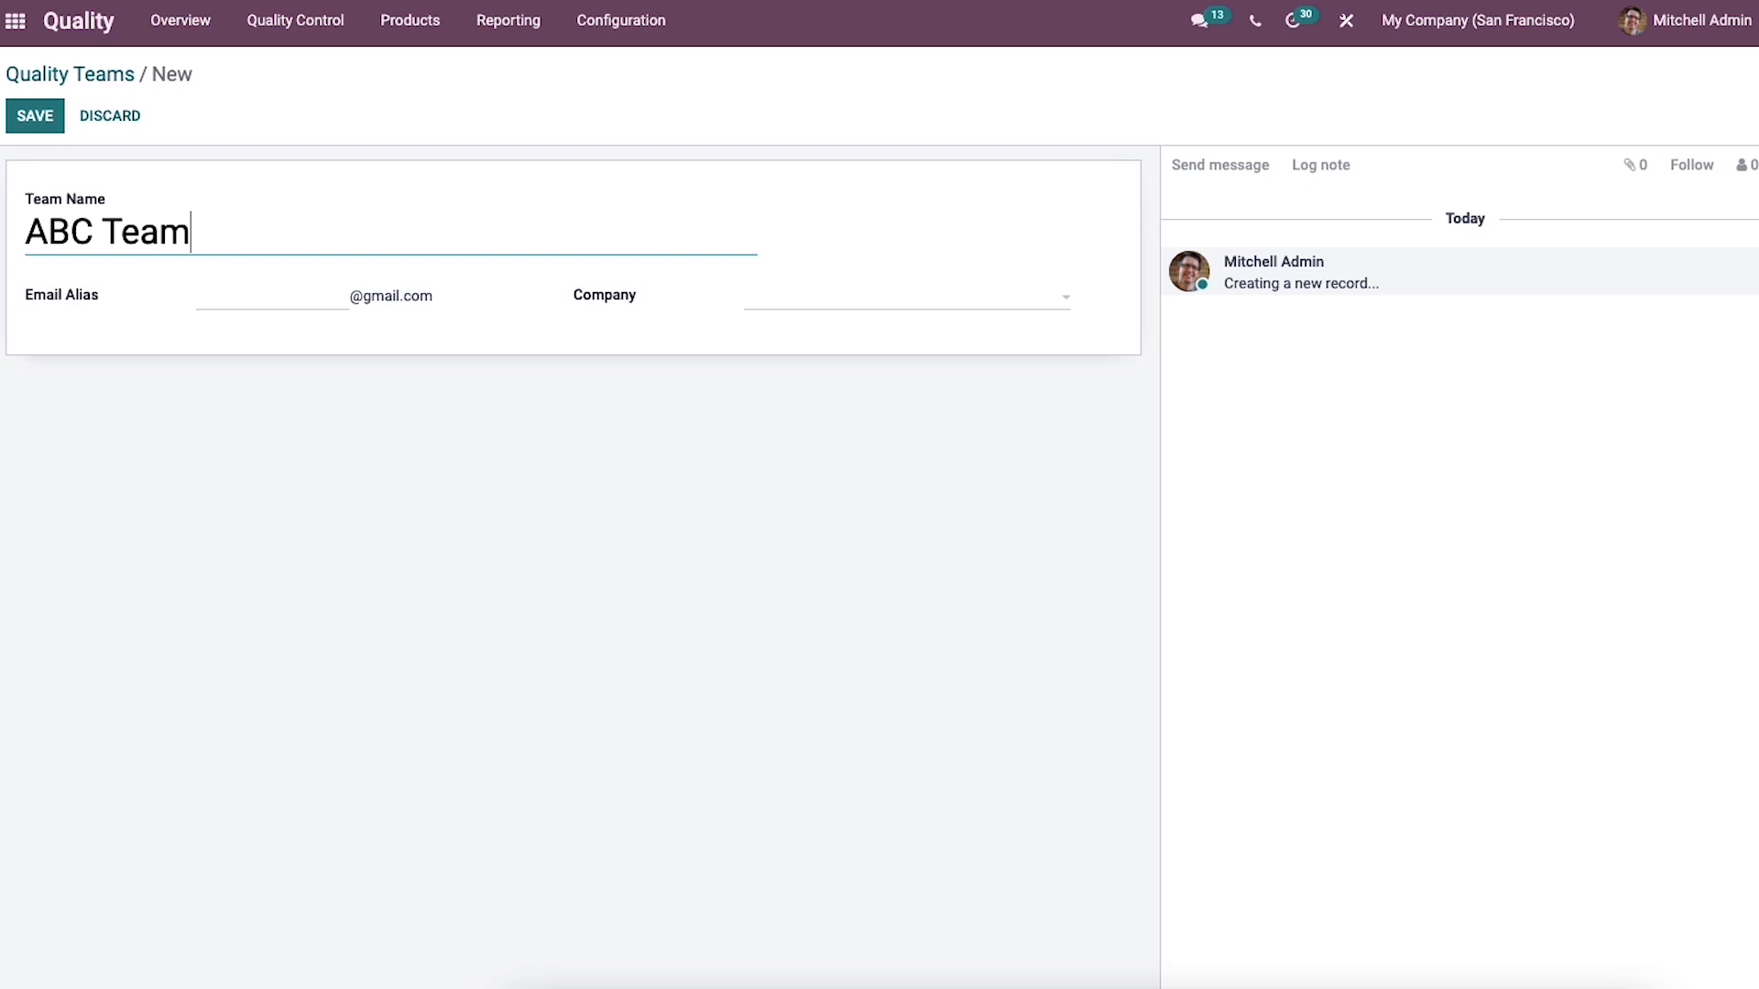
left_click(273, 295)
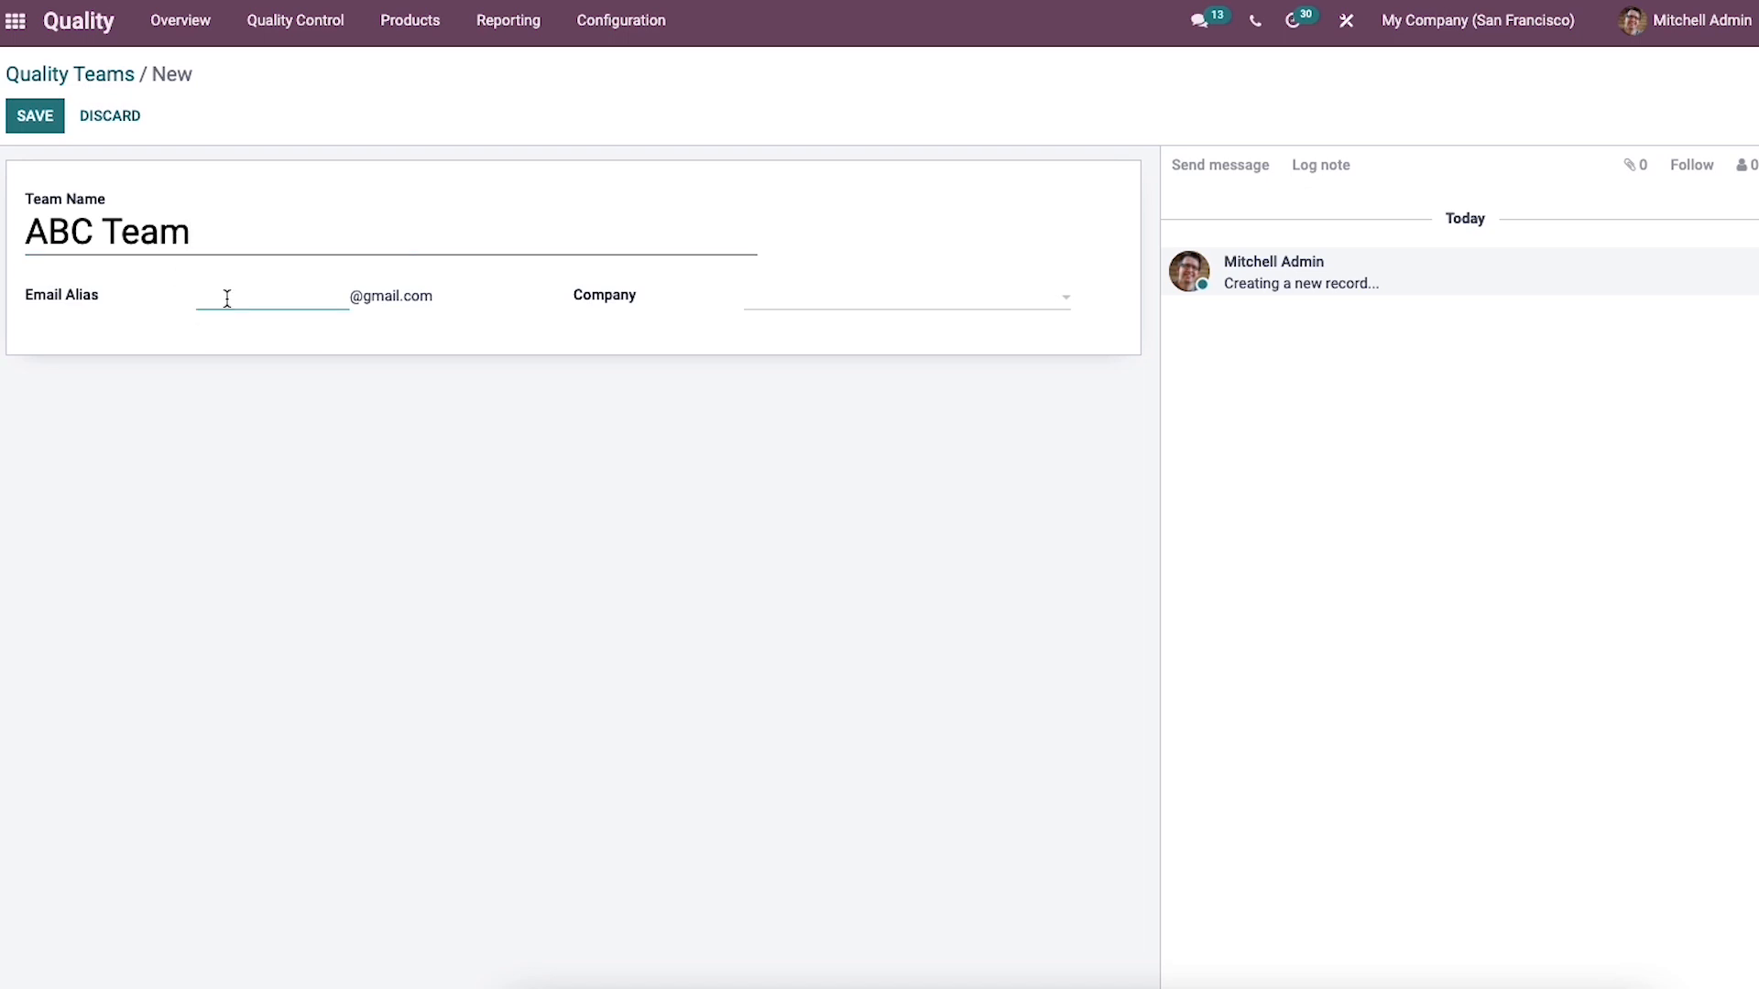
type("ab")
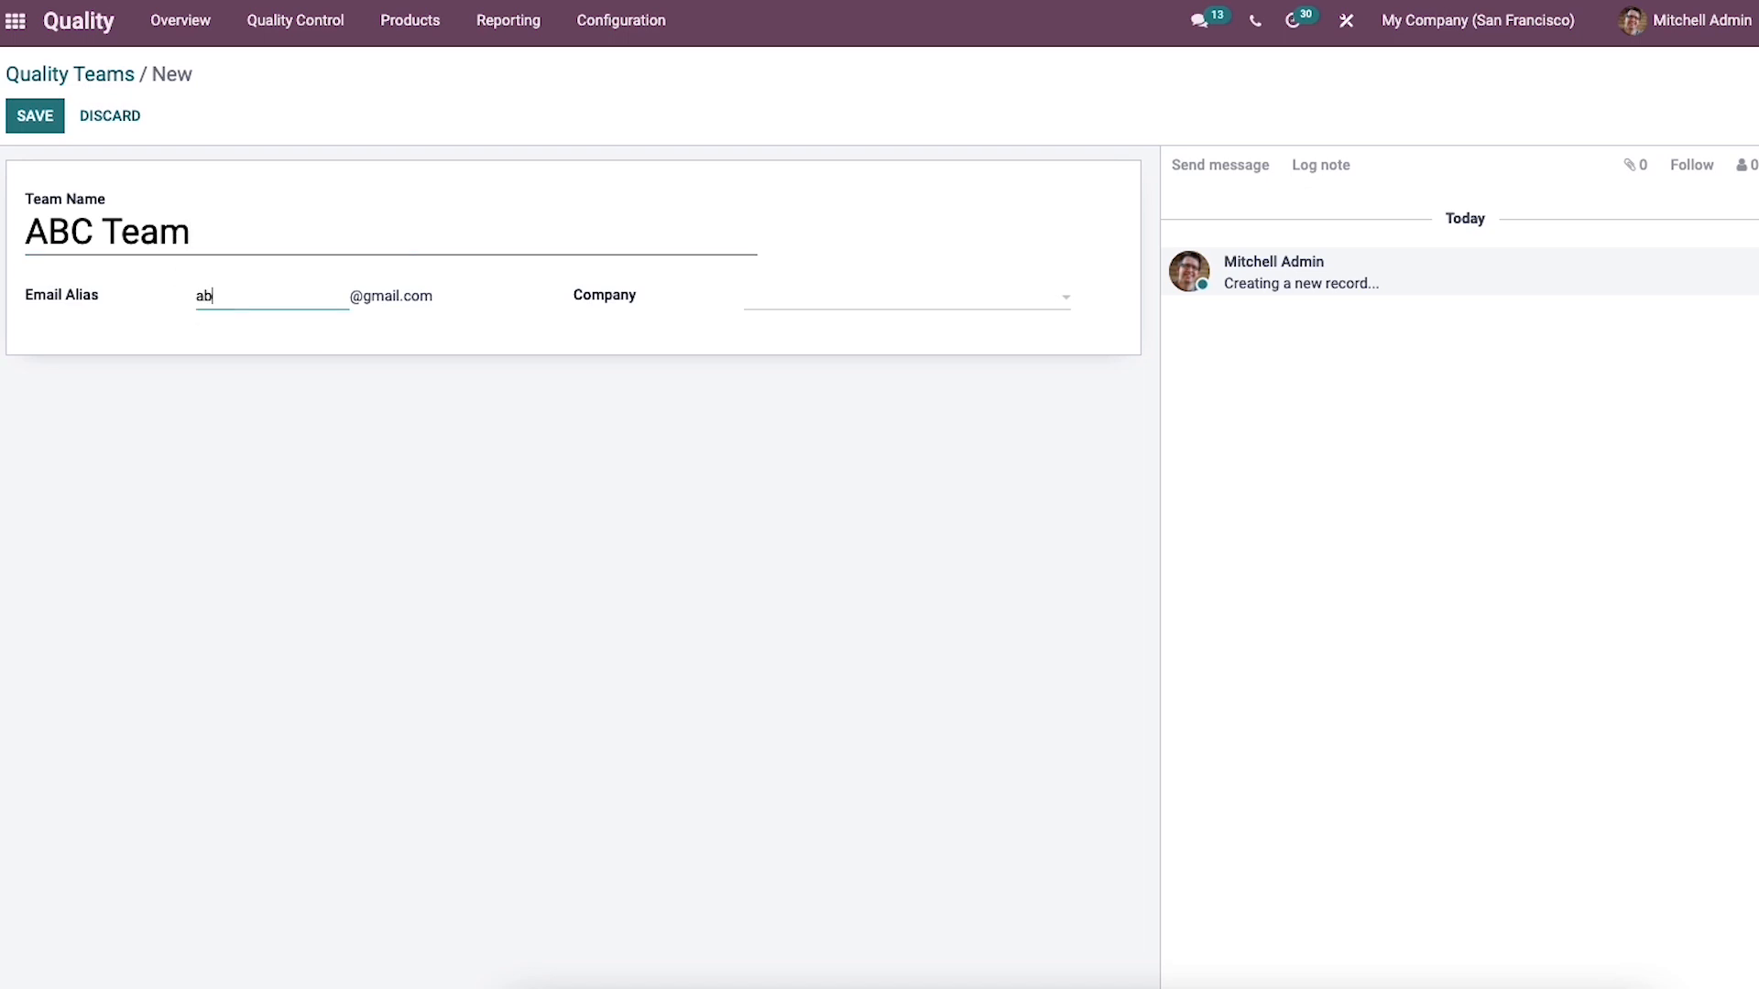
type("c")
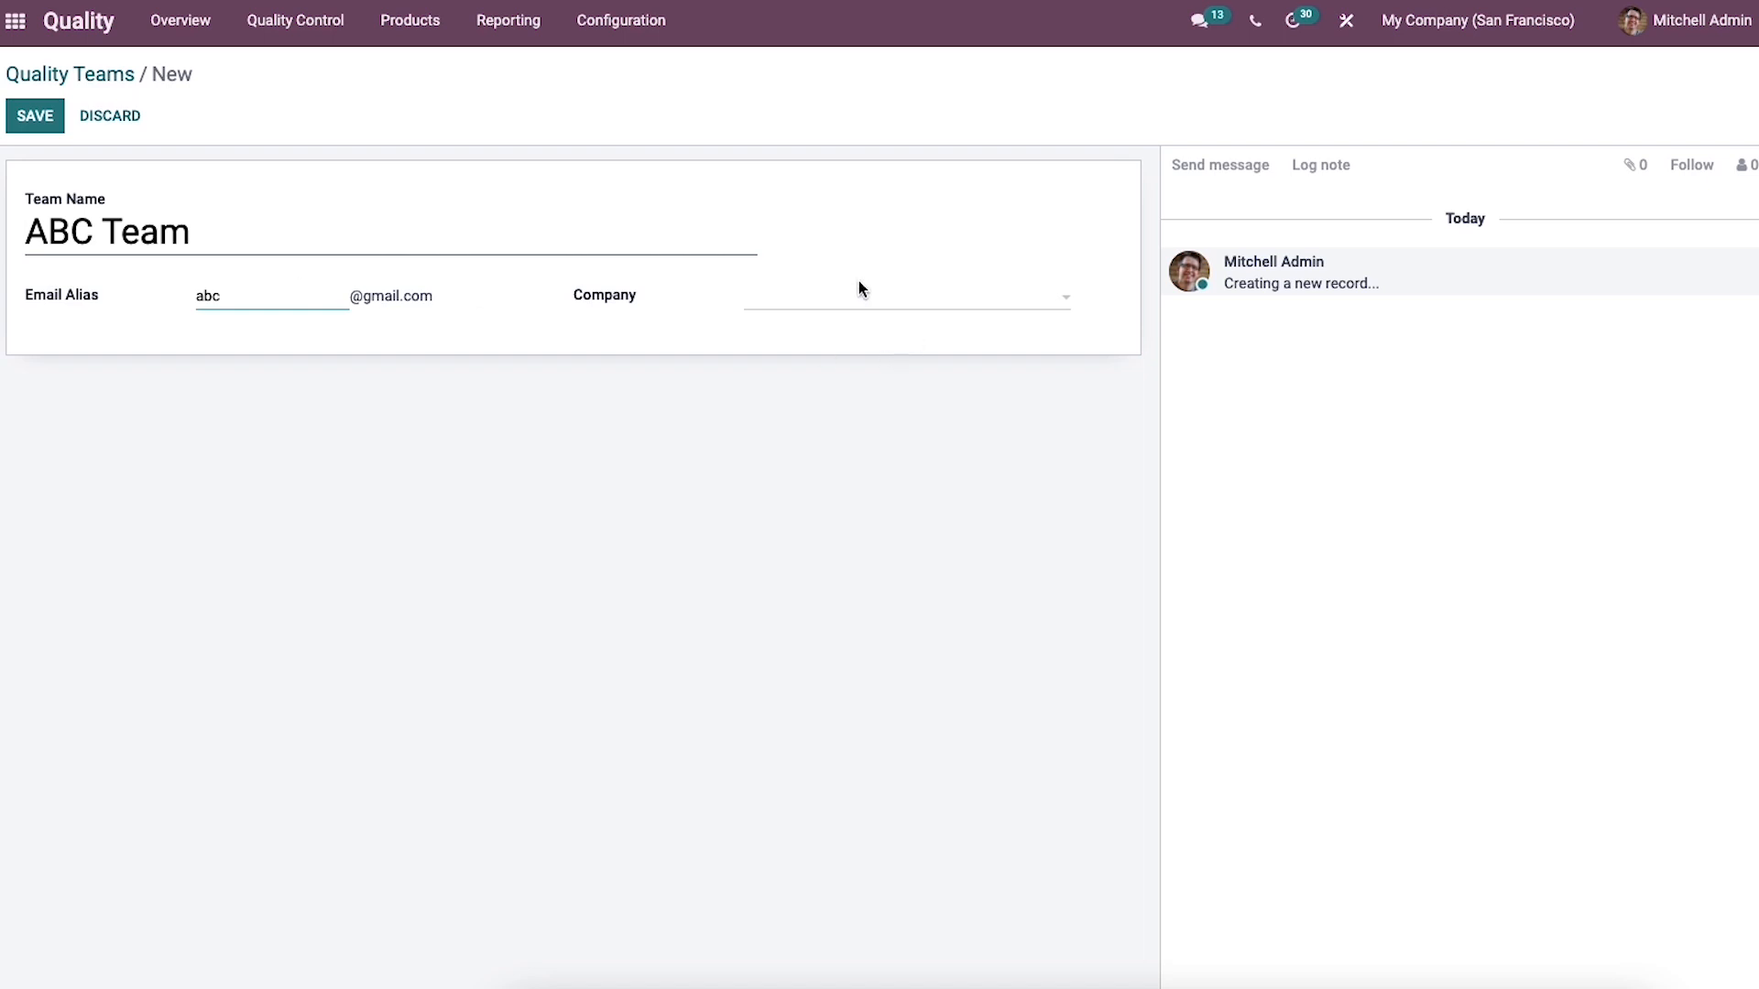
- Set the team's company to My Company (San Francisco) and save
left_click(903, 295)
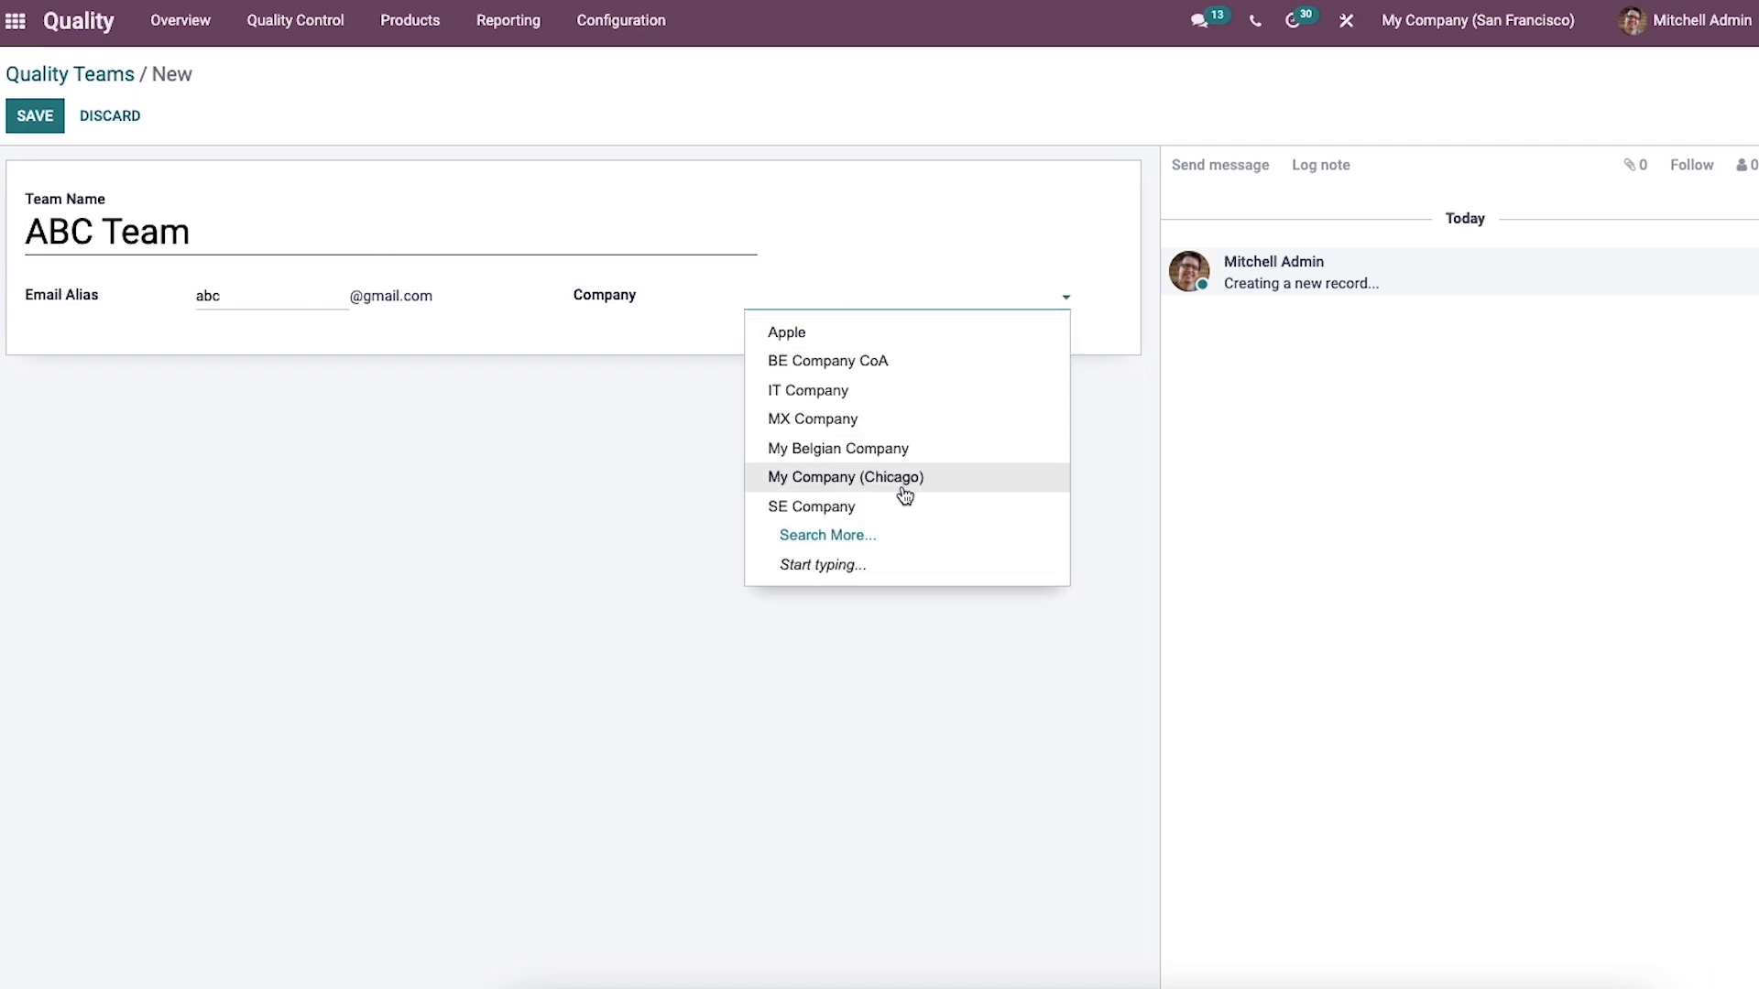
type("sa")
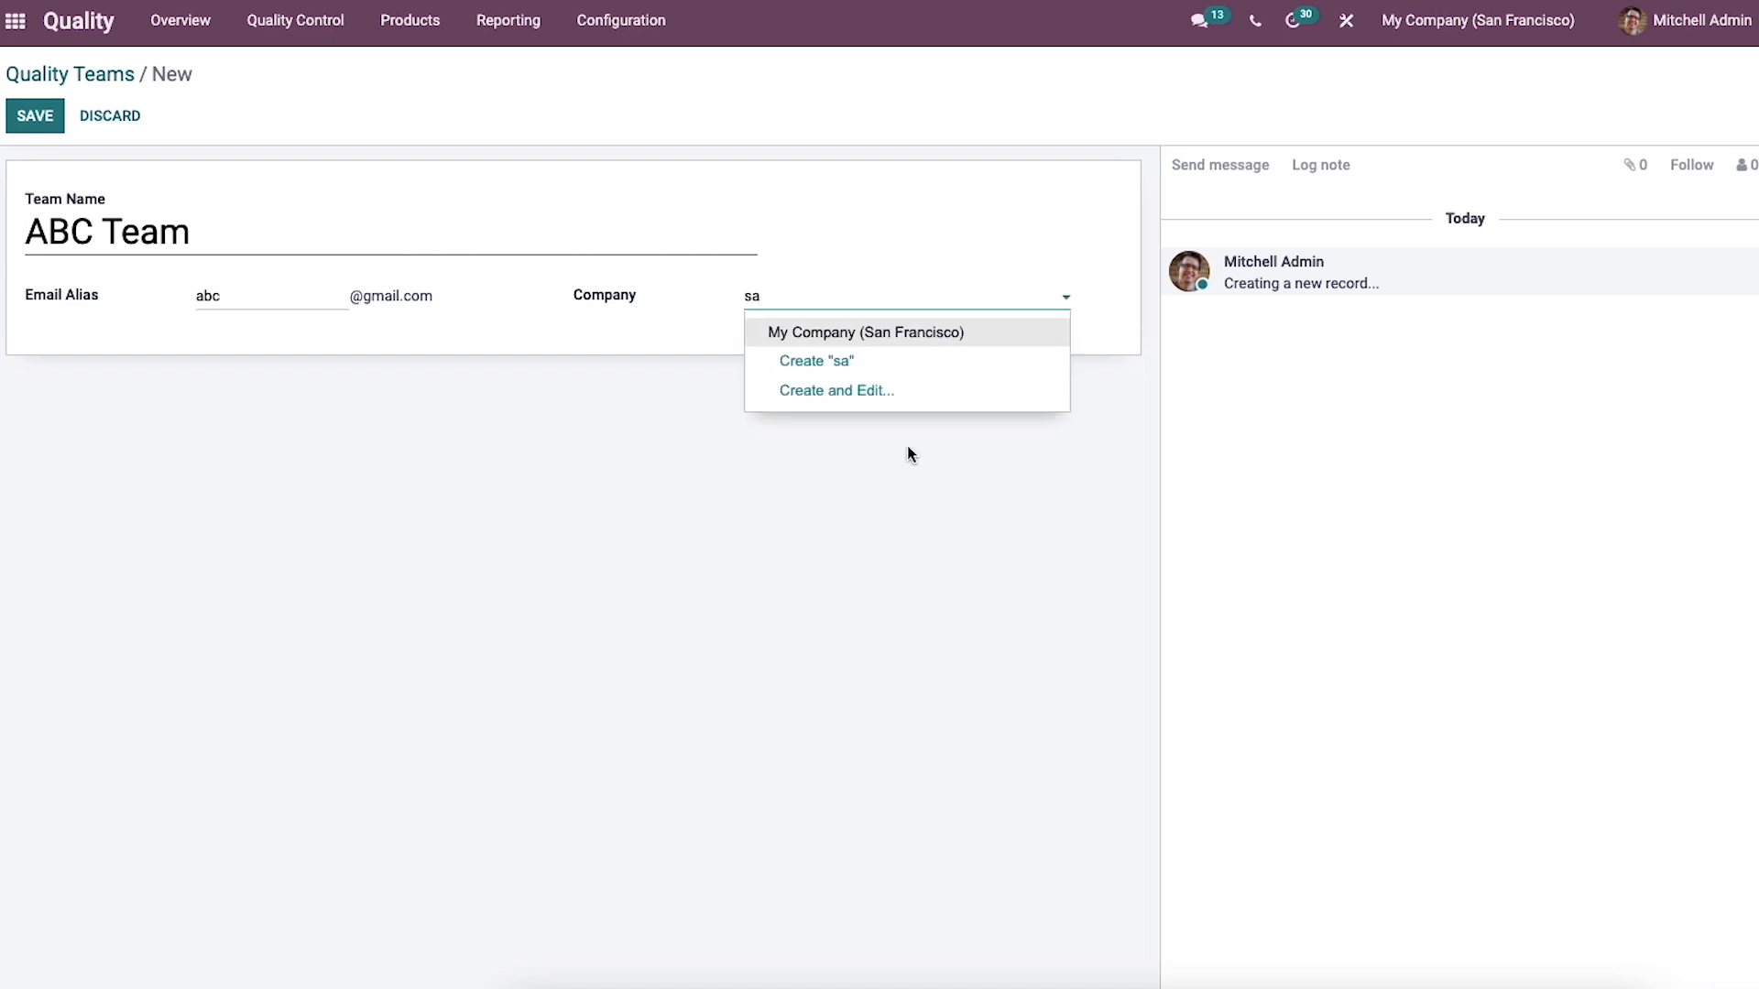
left_click(863, 331)
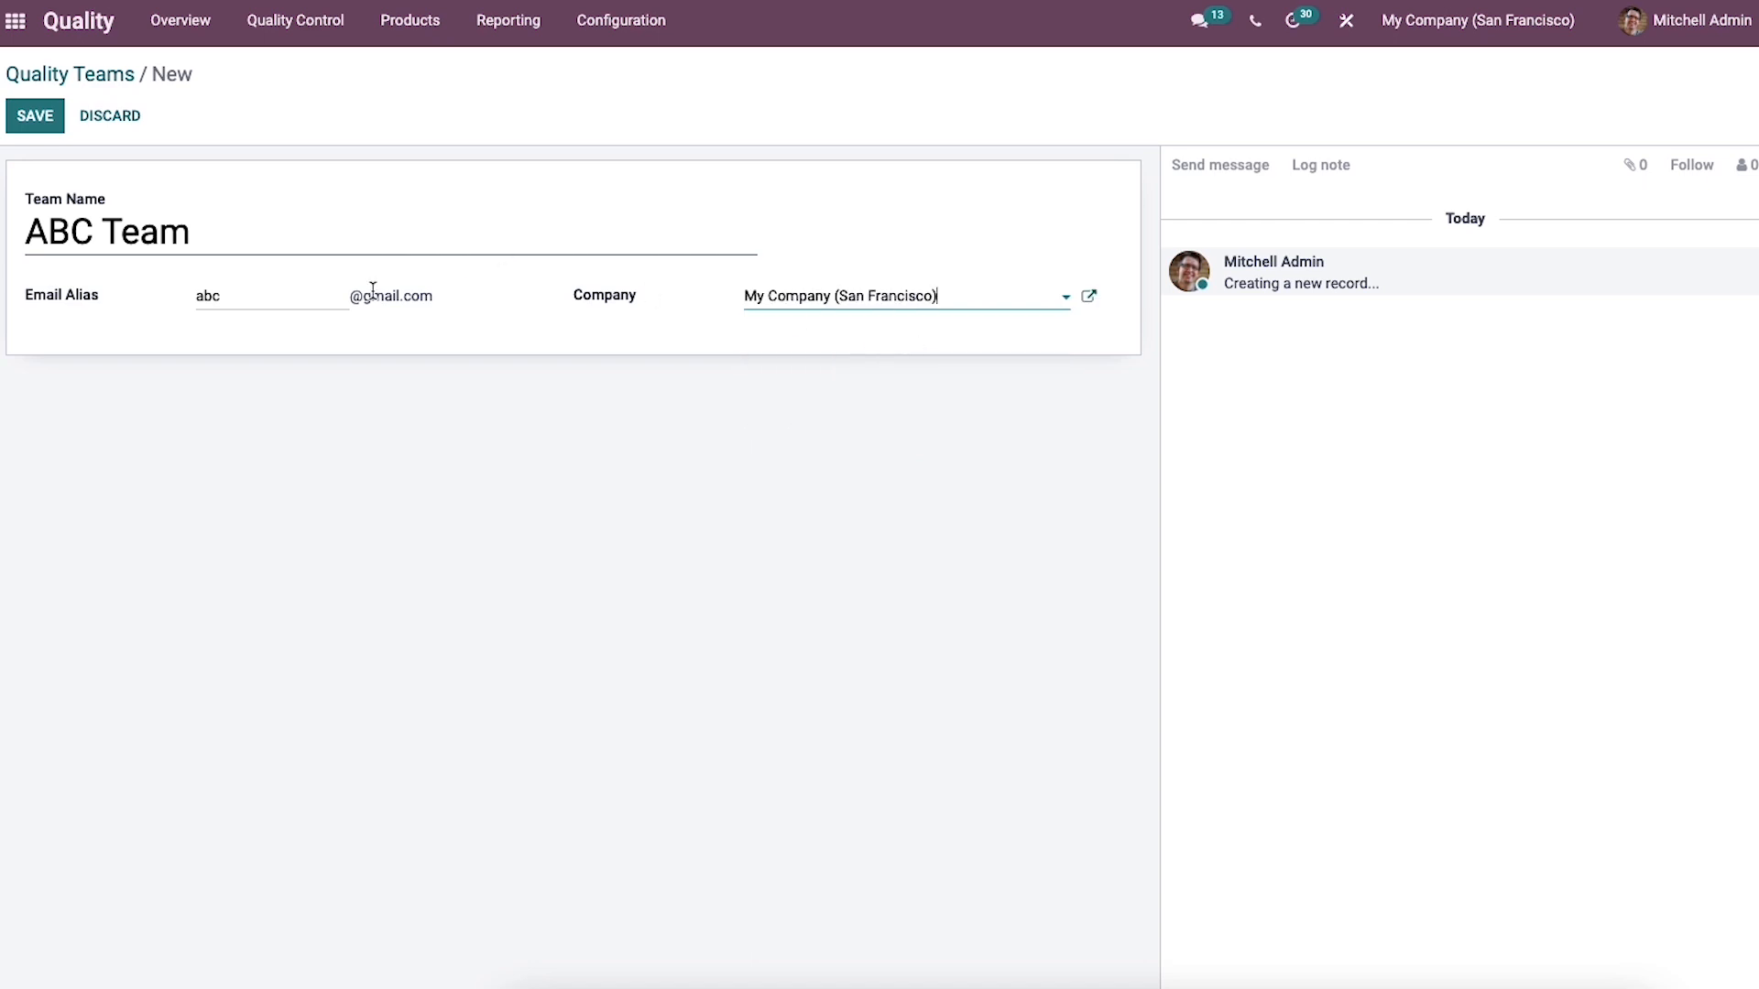
left_click(35, 115)
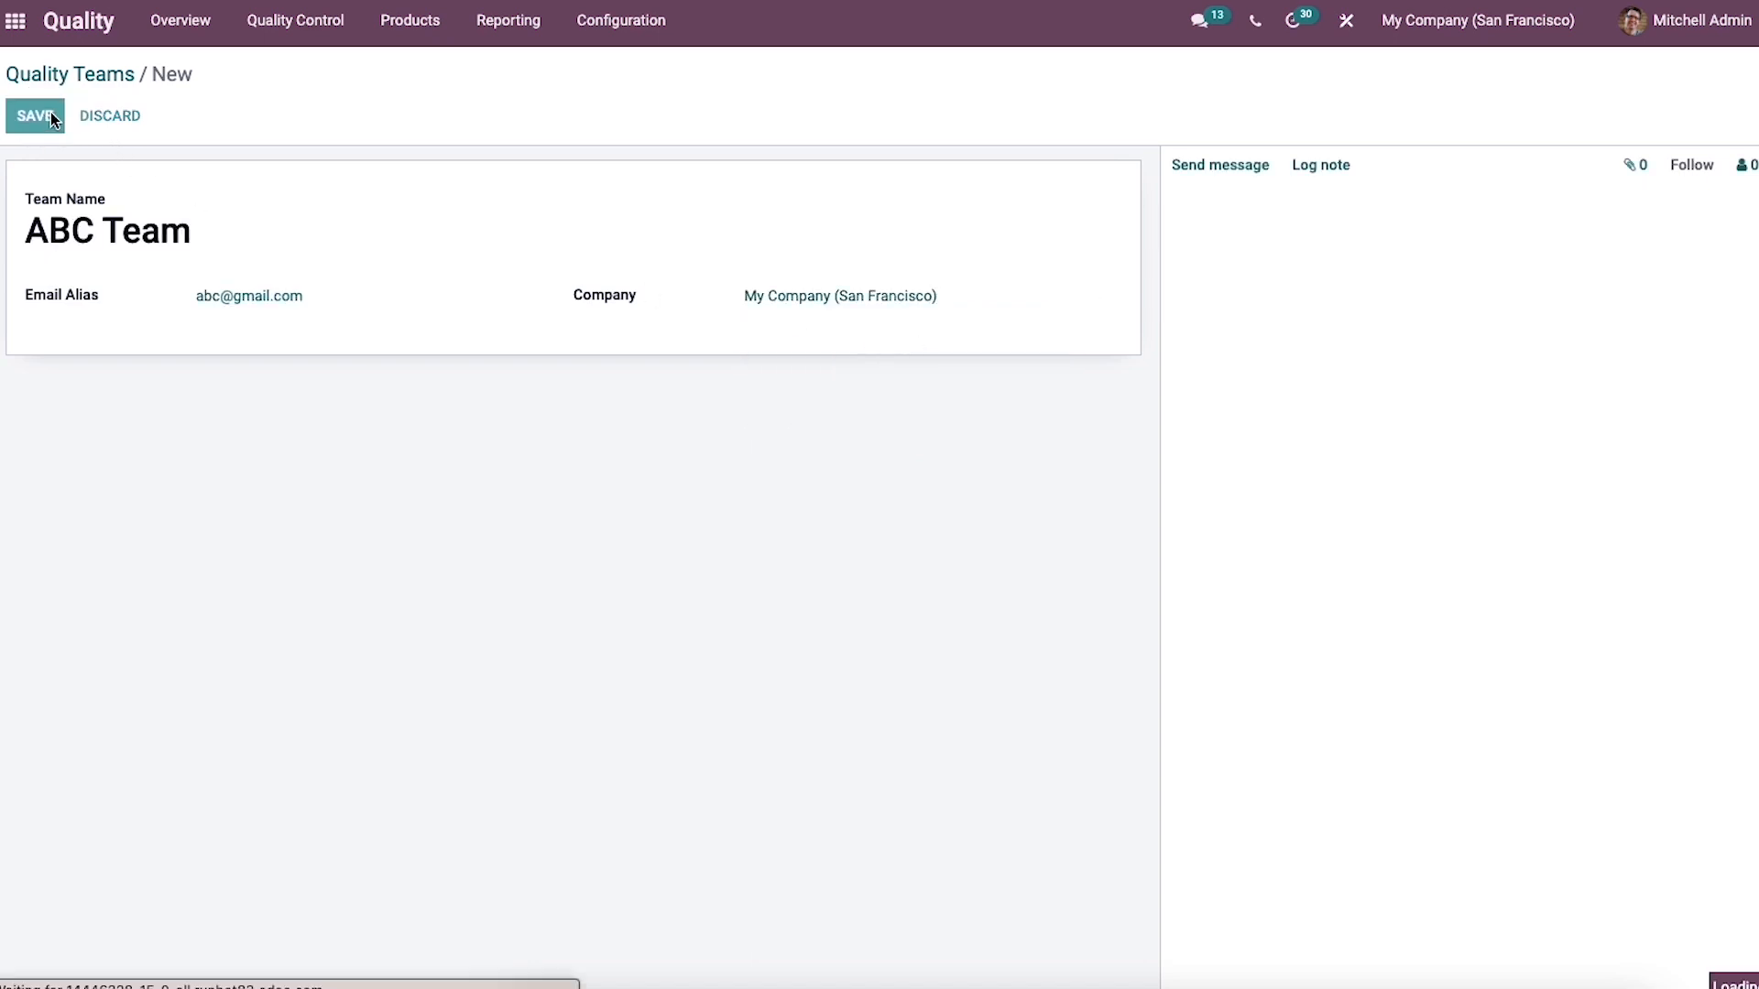
- Confirm the ABC Team save so its creation appears in the chatter
left_click(34, 116)
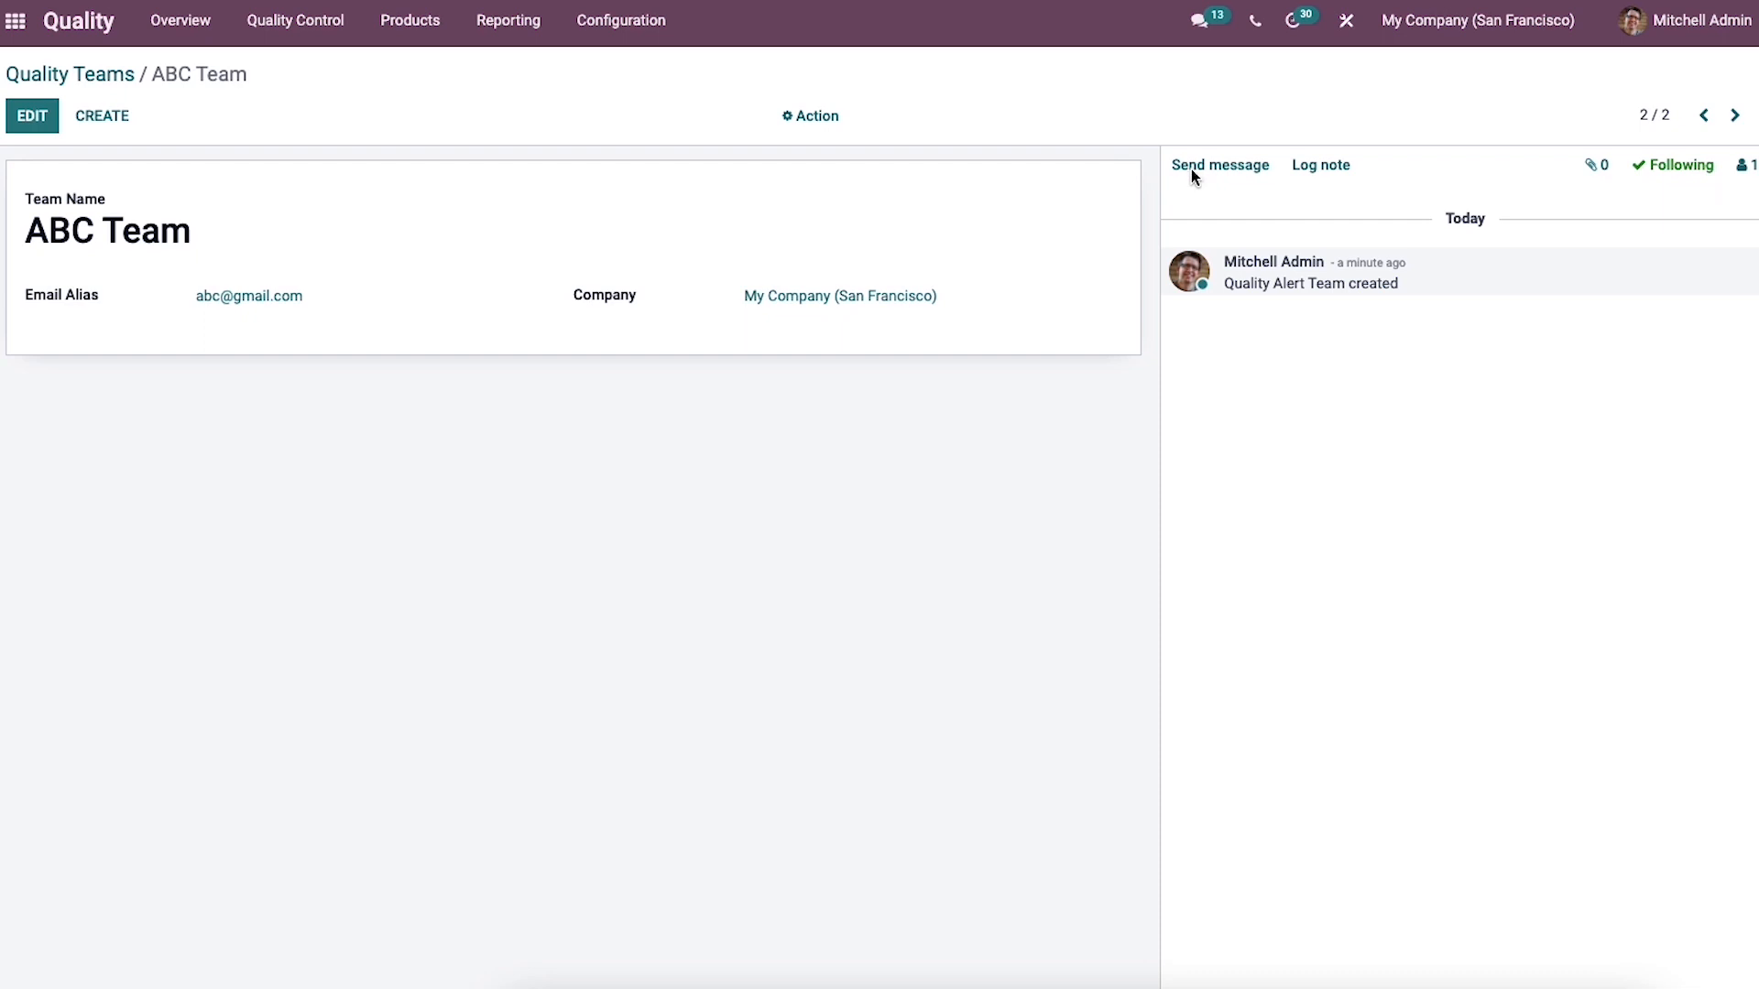
mouse_move(1717, 157)
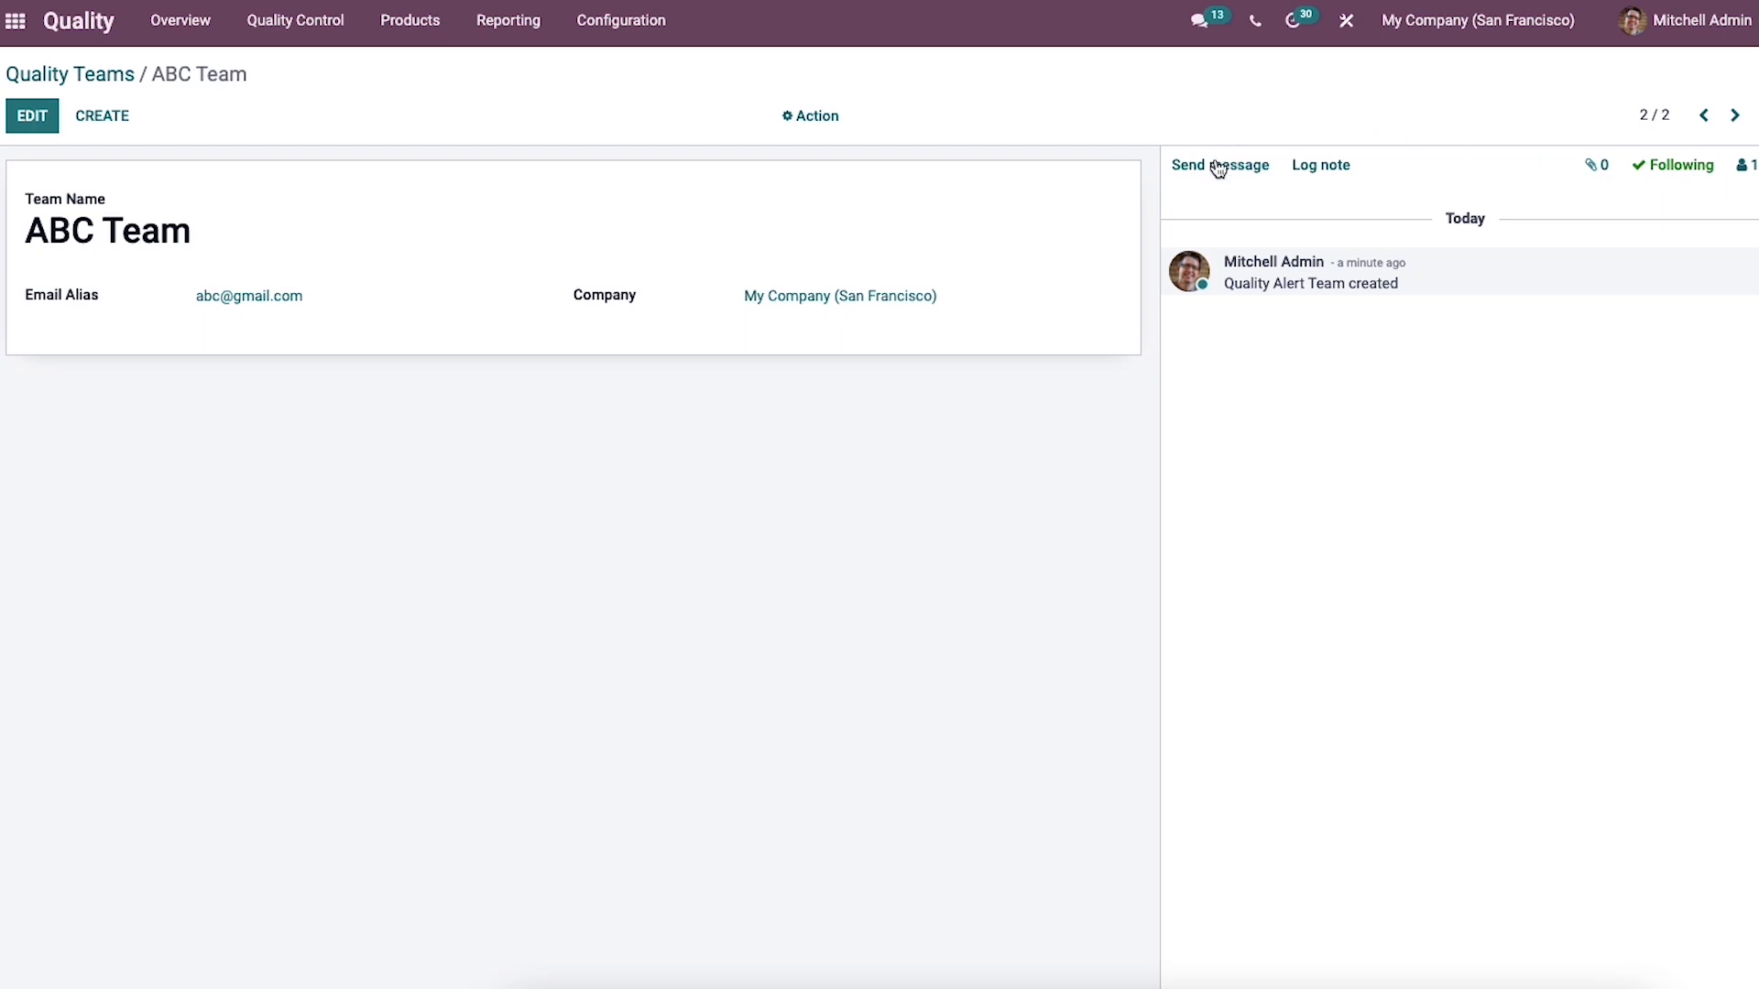
mouse_move(1219, 165)
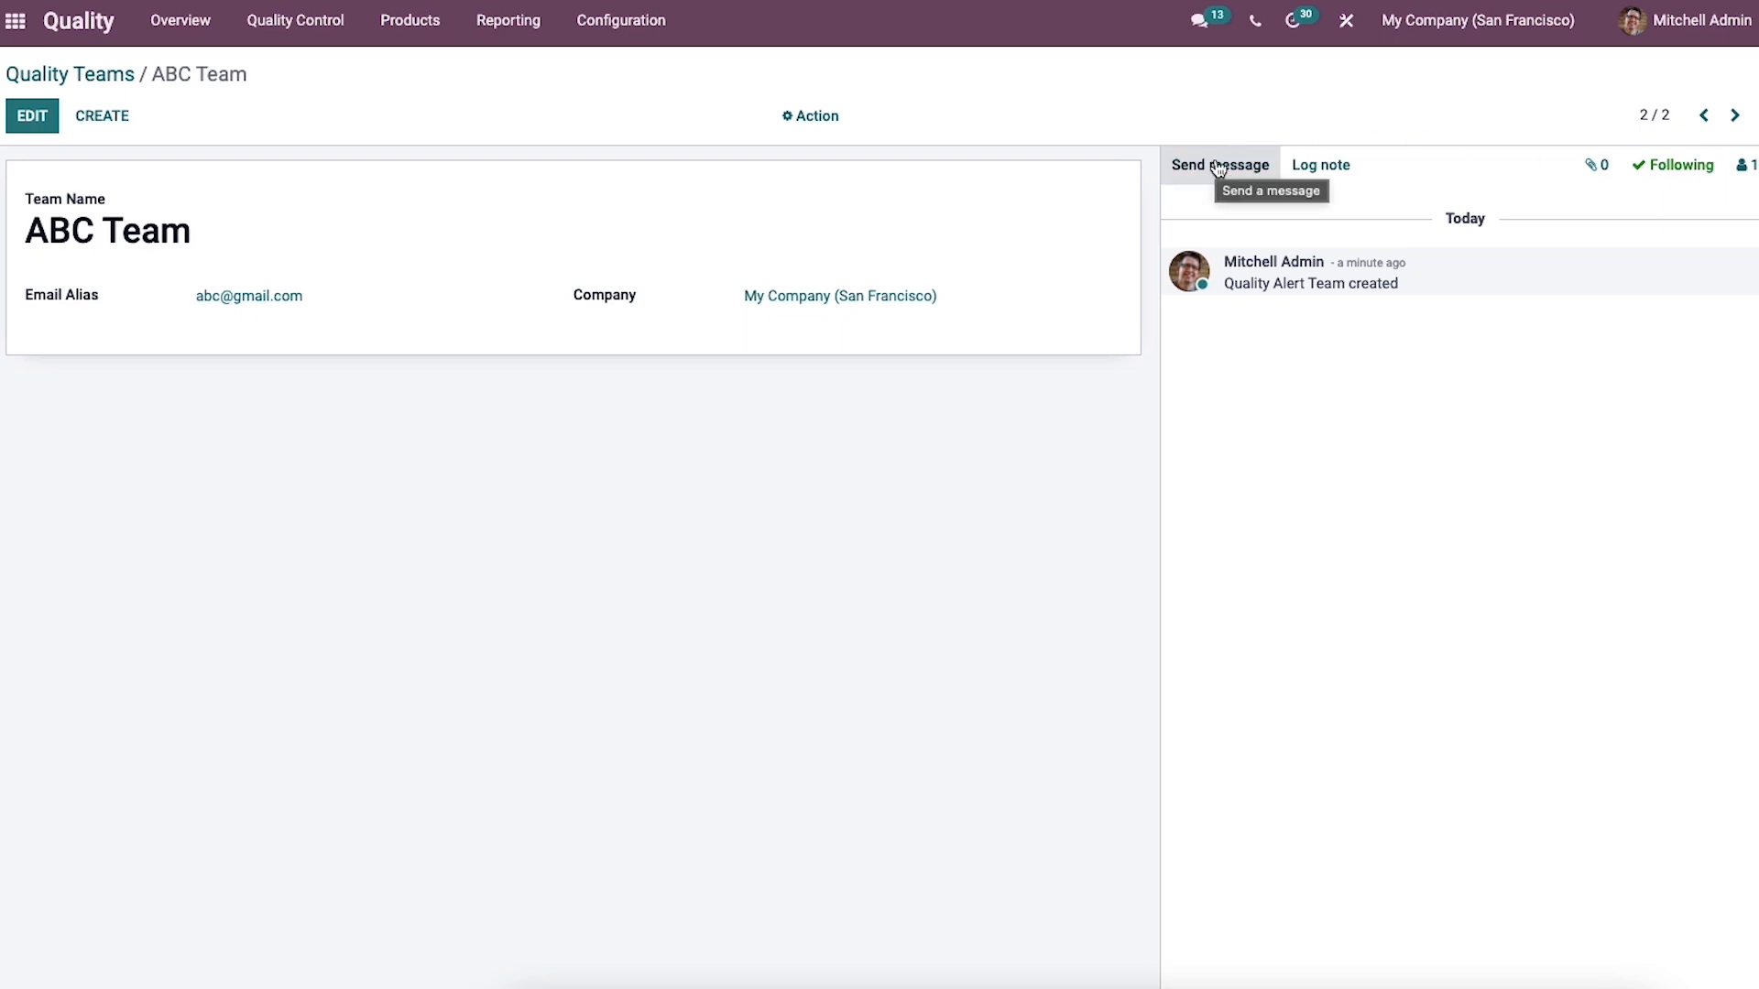
mouse_move(1199, 141)
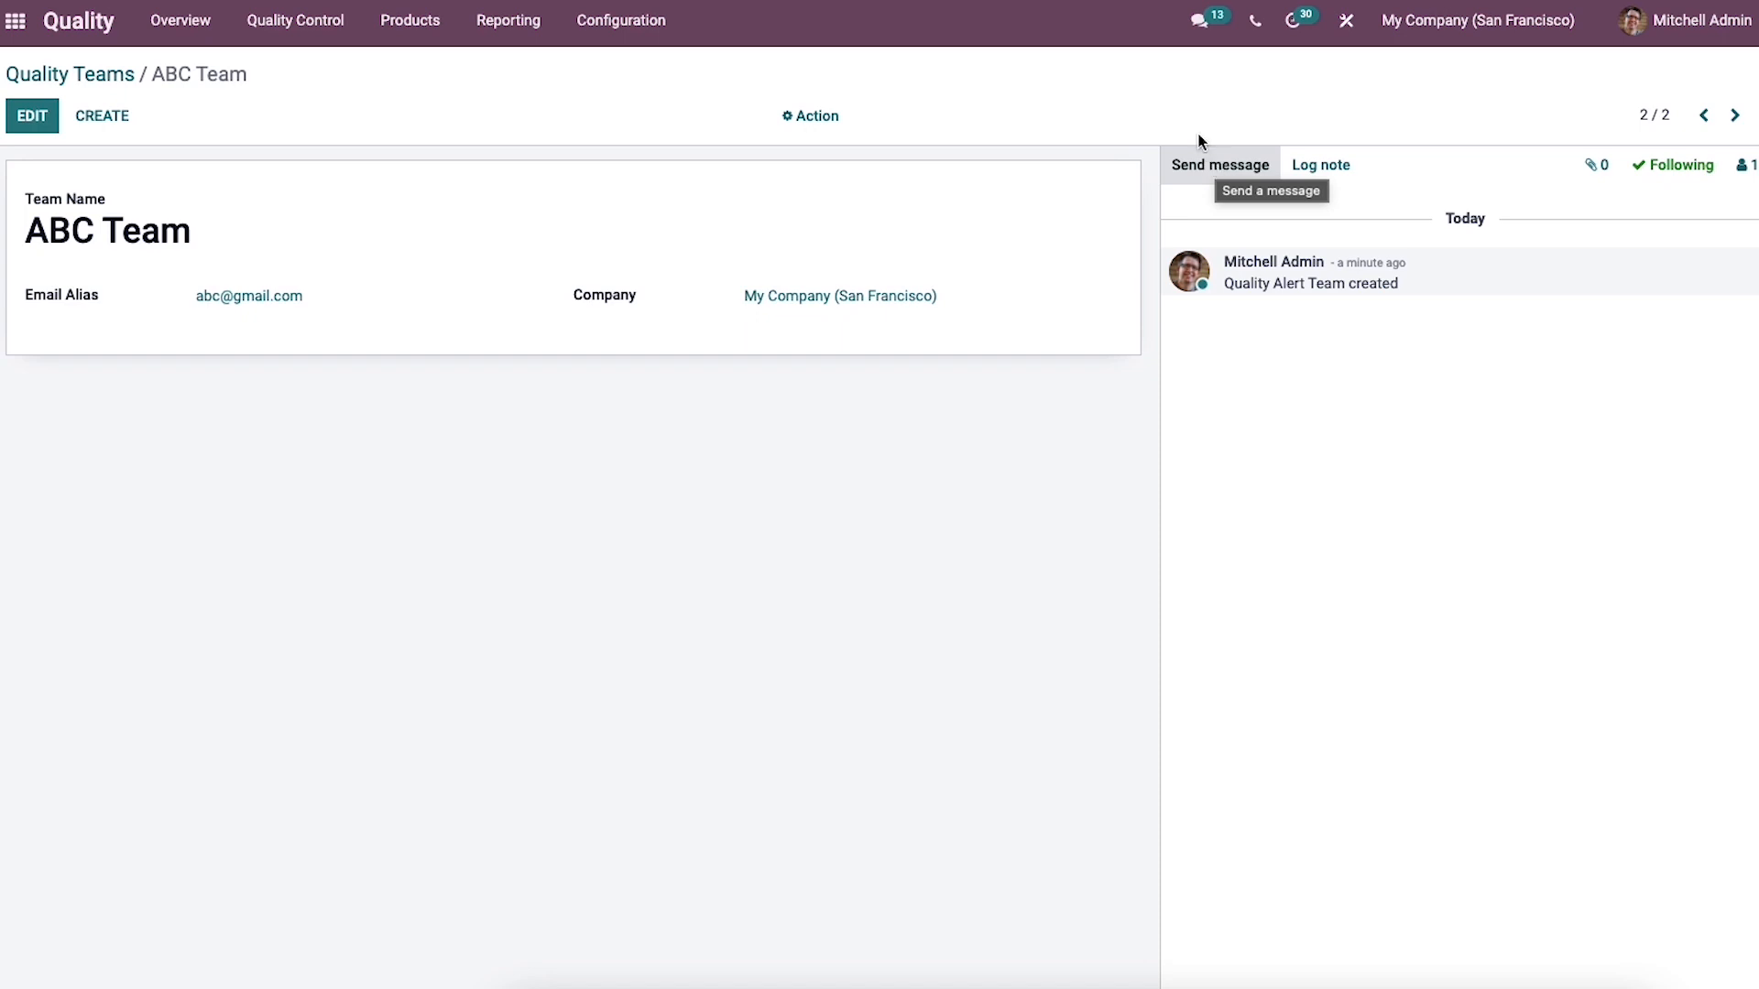
mouse_move(1192, 123)
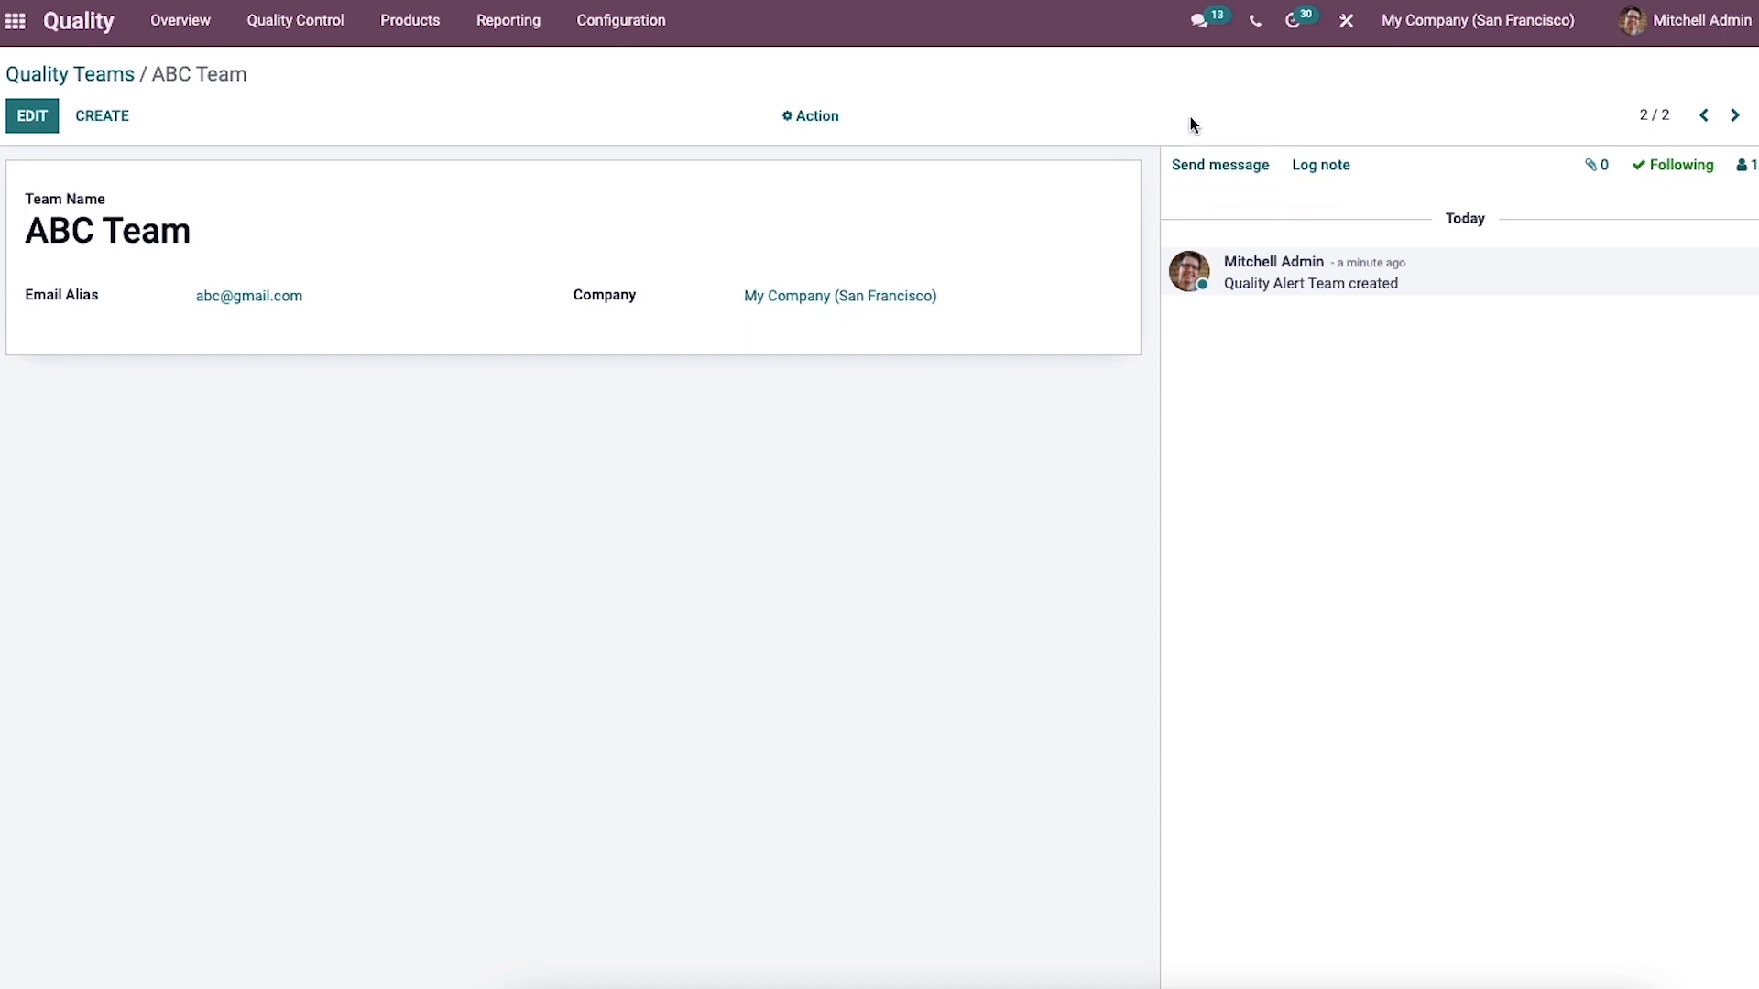
mouse_move(220, 147)
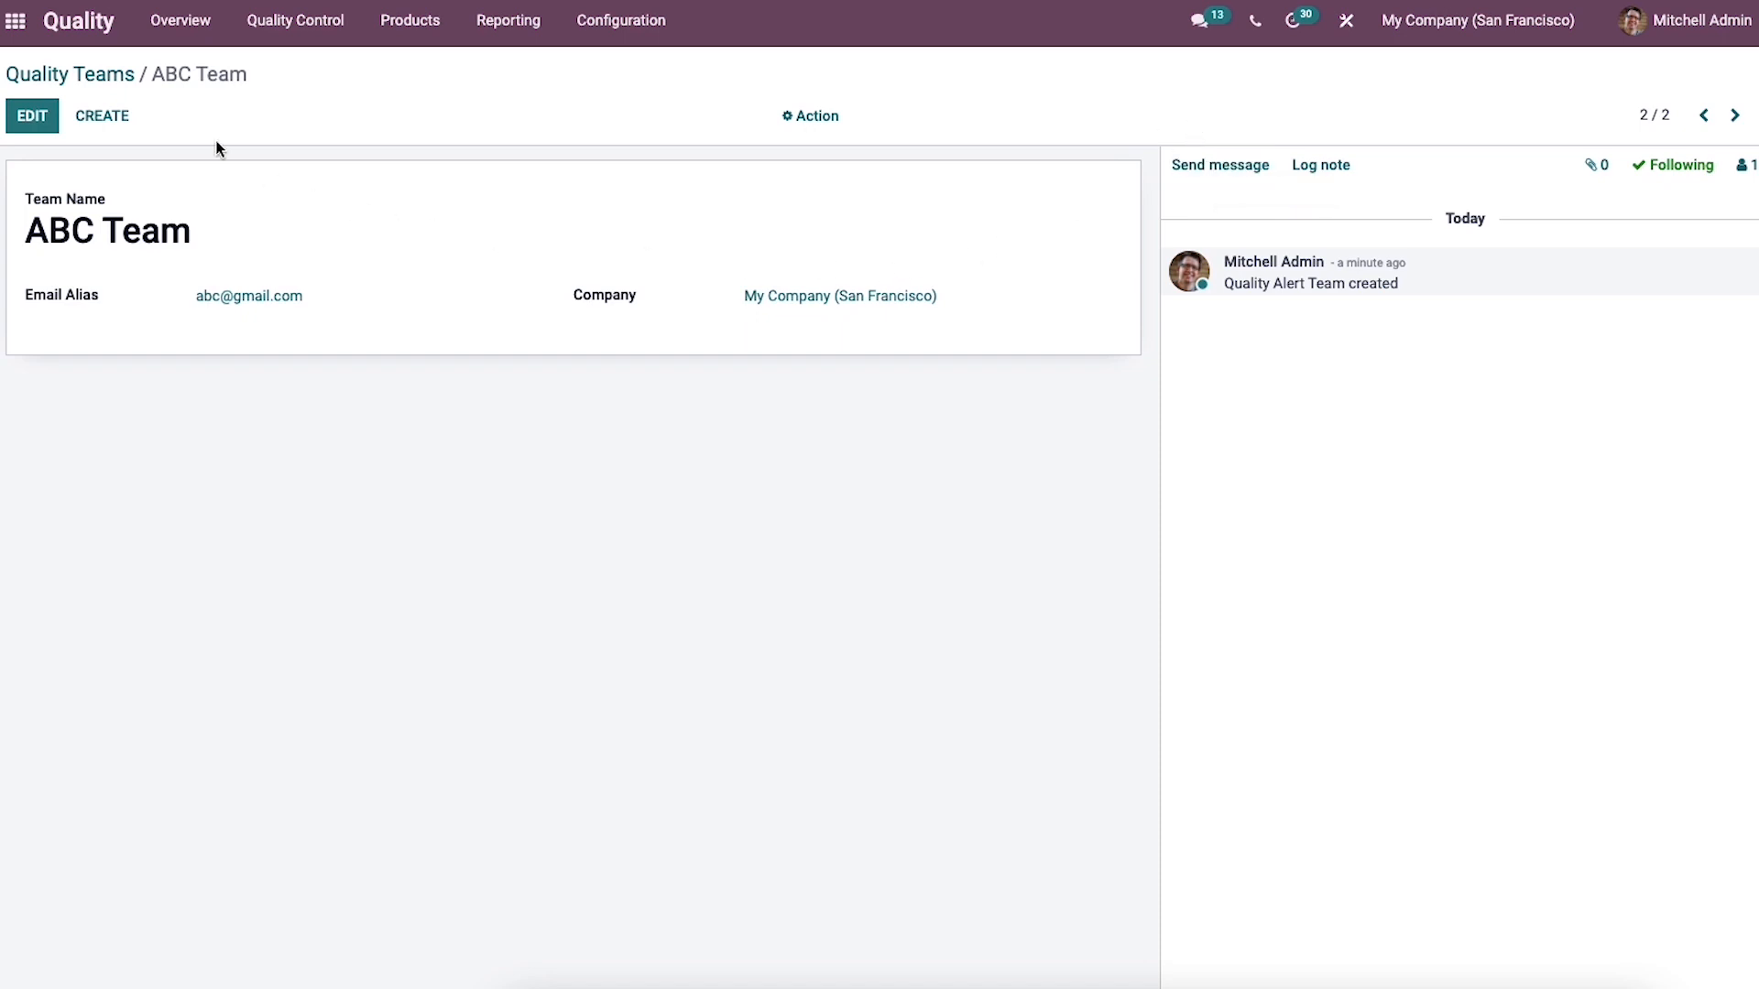
- Return to Quality Teams, browse Filters, Group By and Favorites, then show teams as Kanban cards
left_click(69, 74)
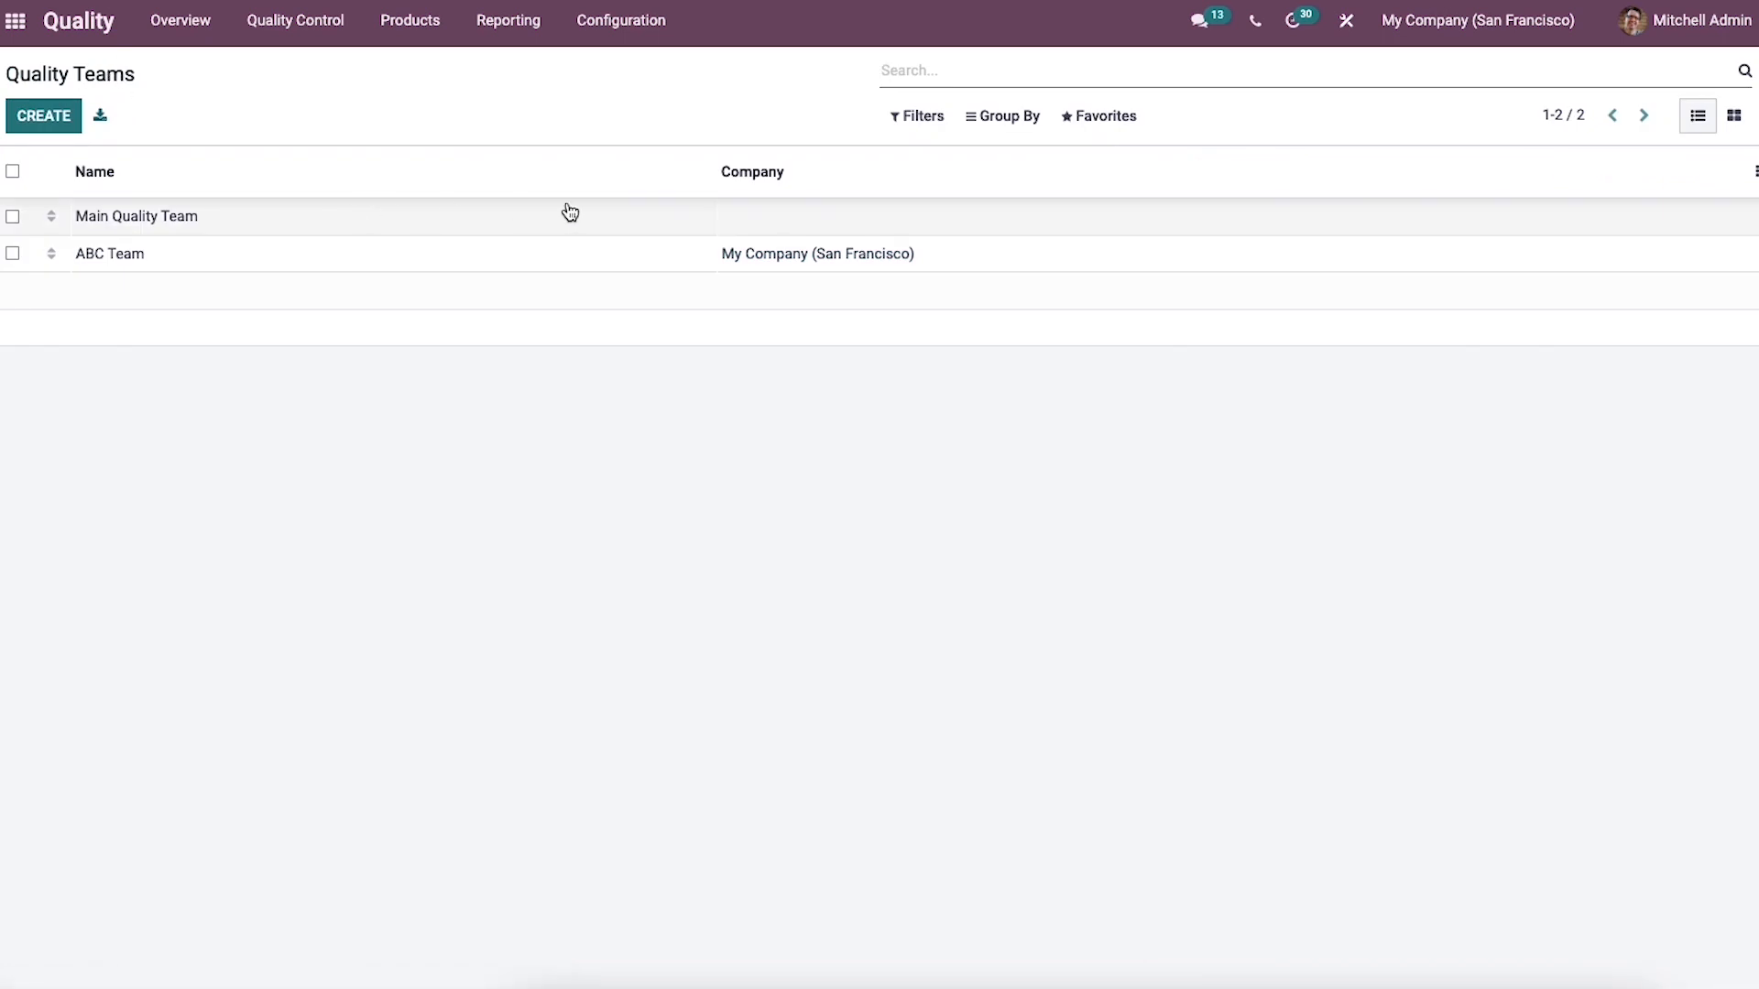
left_click(916, 115)
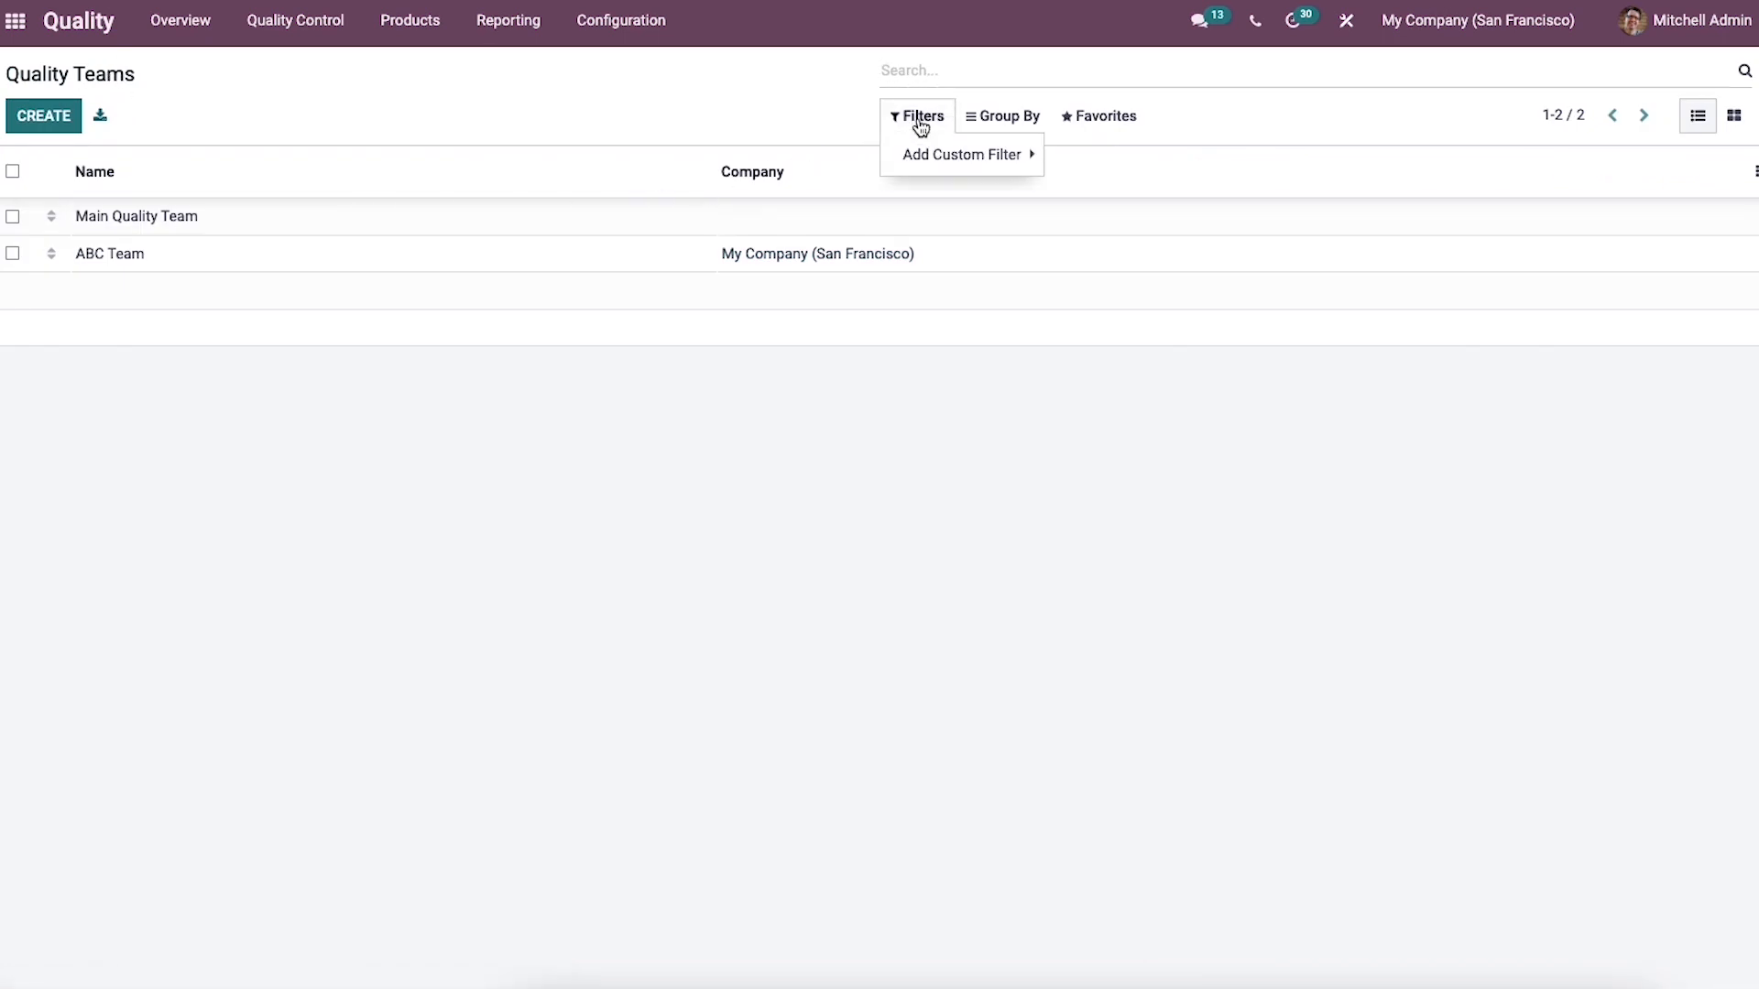
left_click(1006, 115)
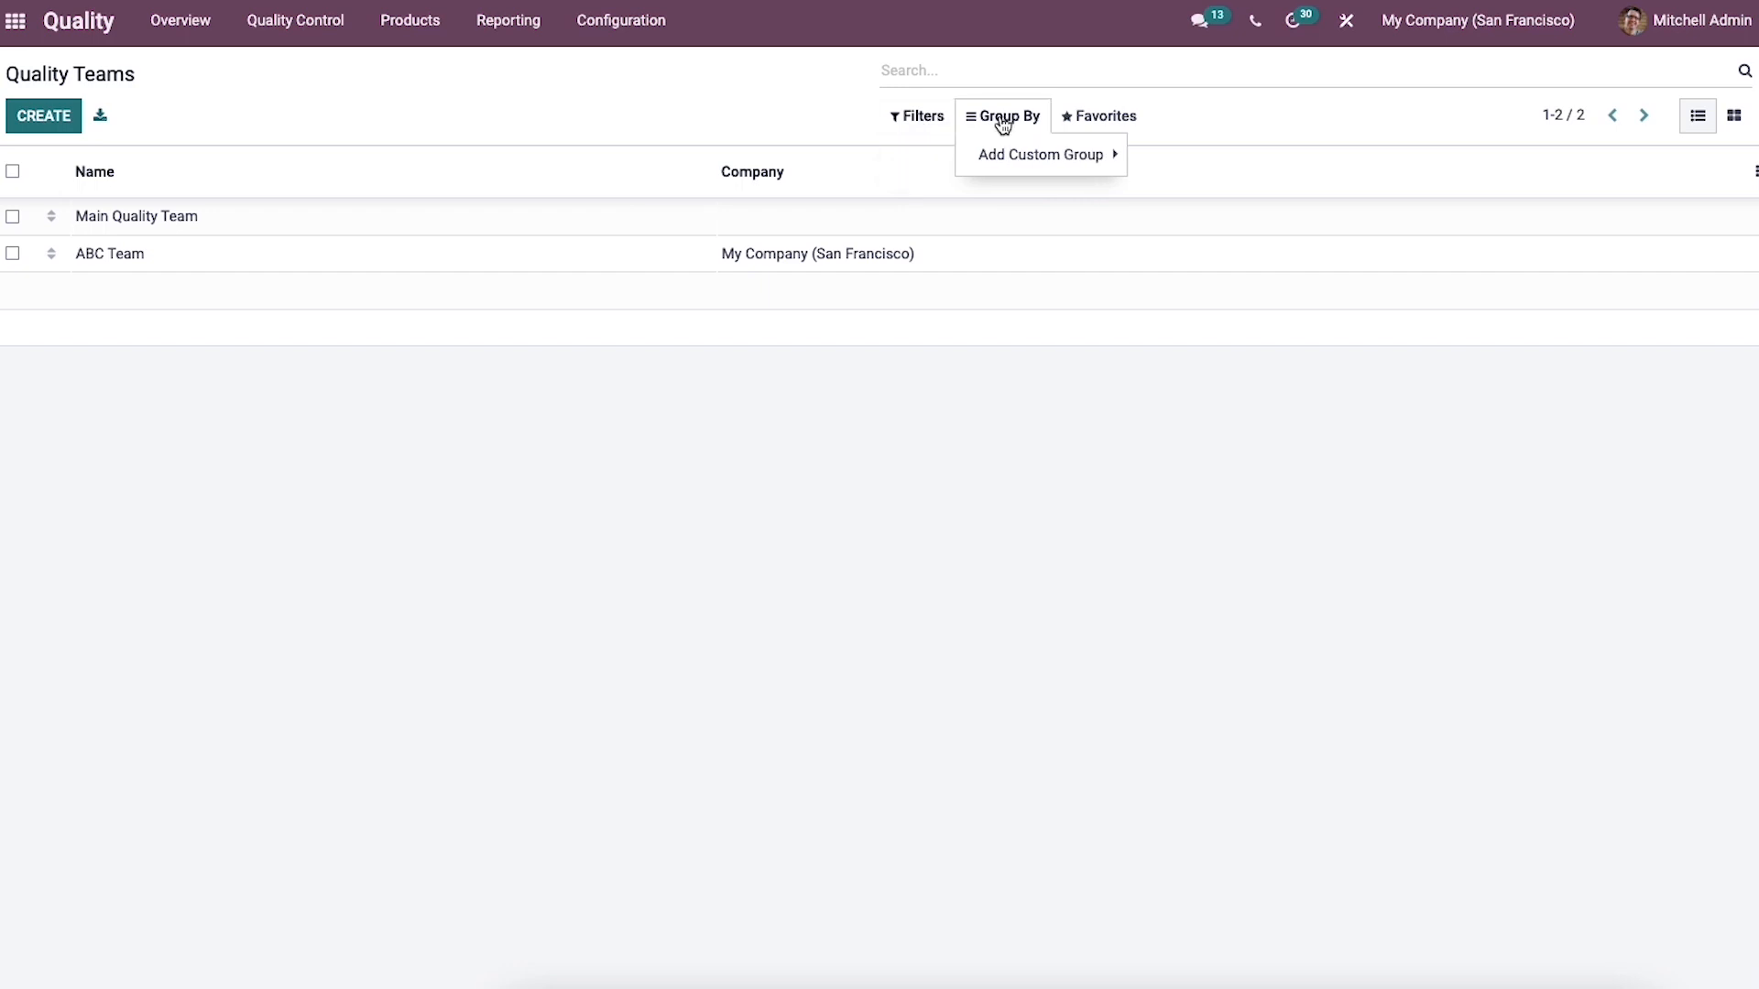
left_click(1099, 115)
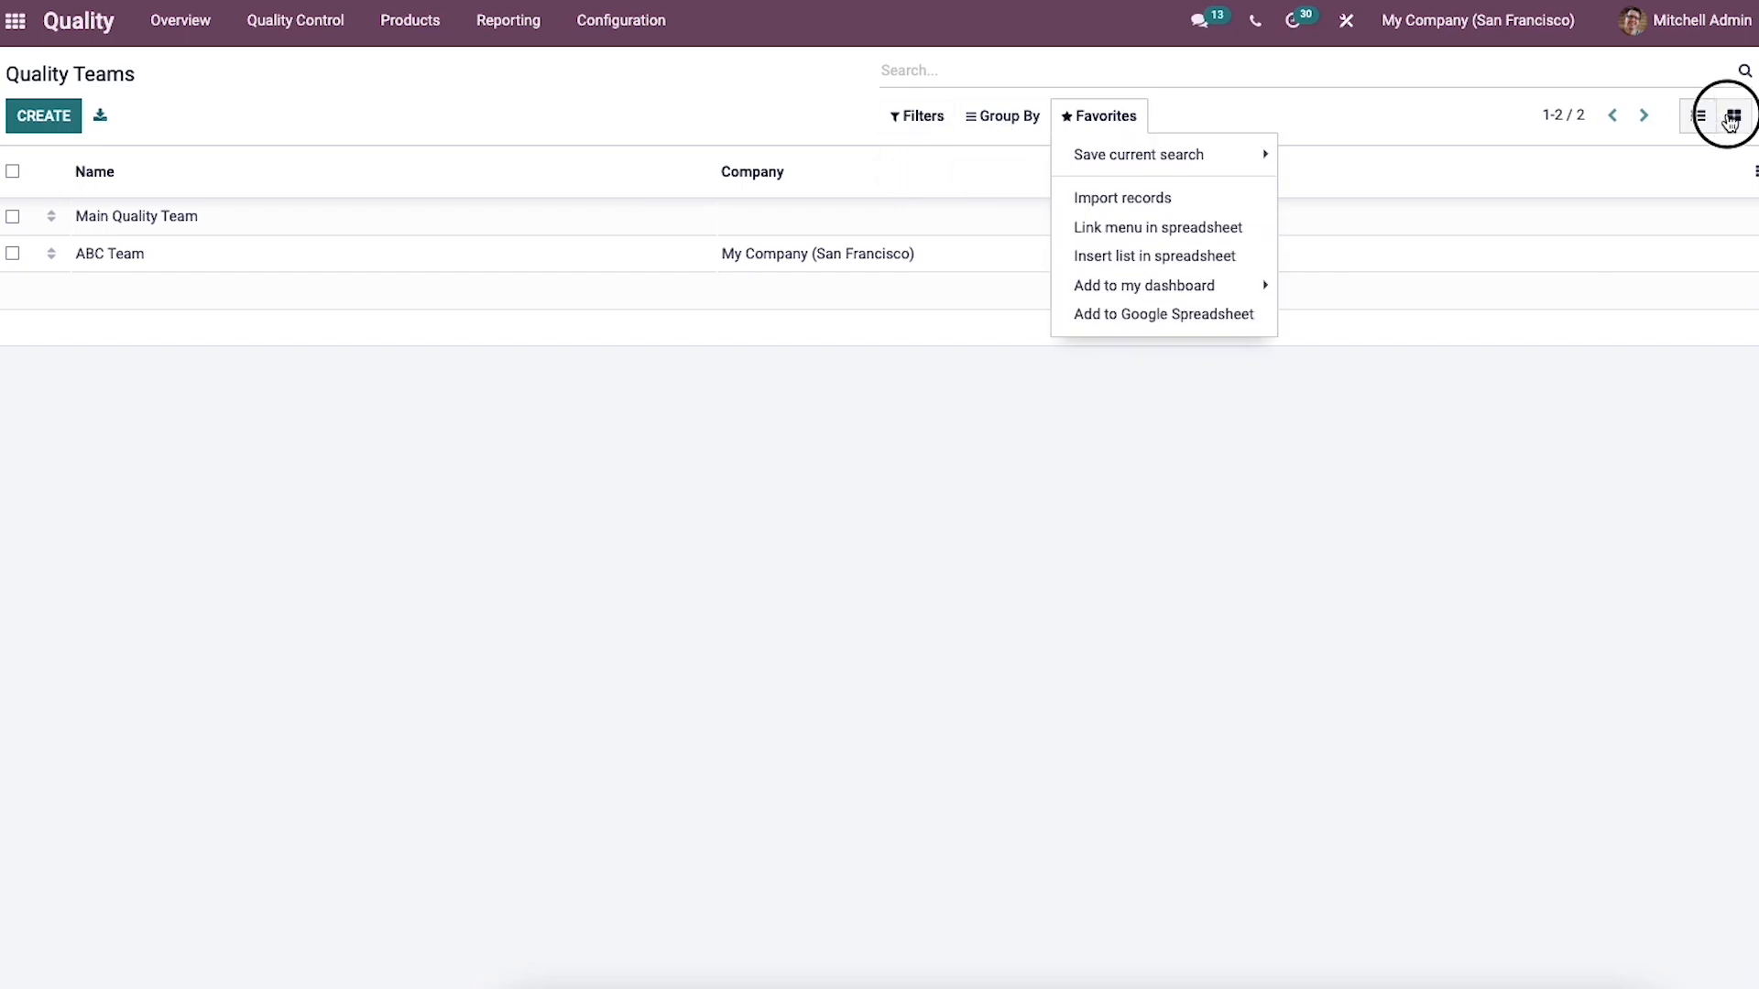
left_click(1732, 114)
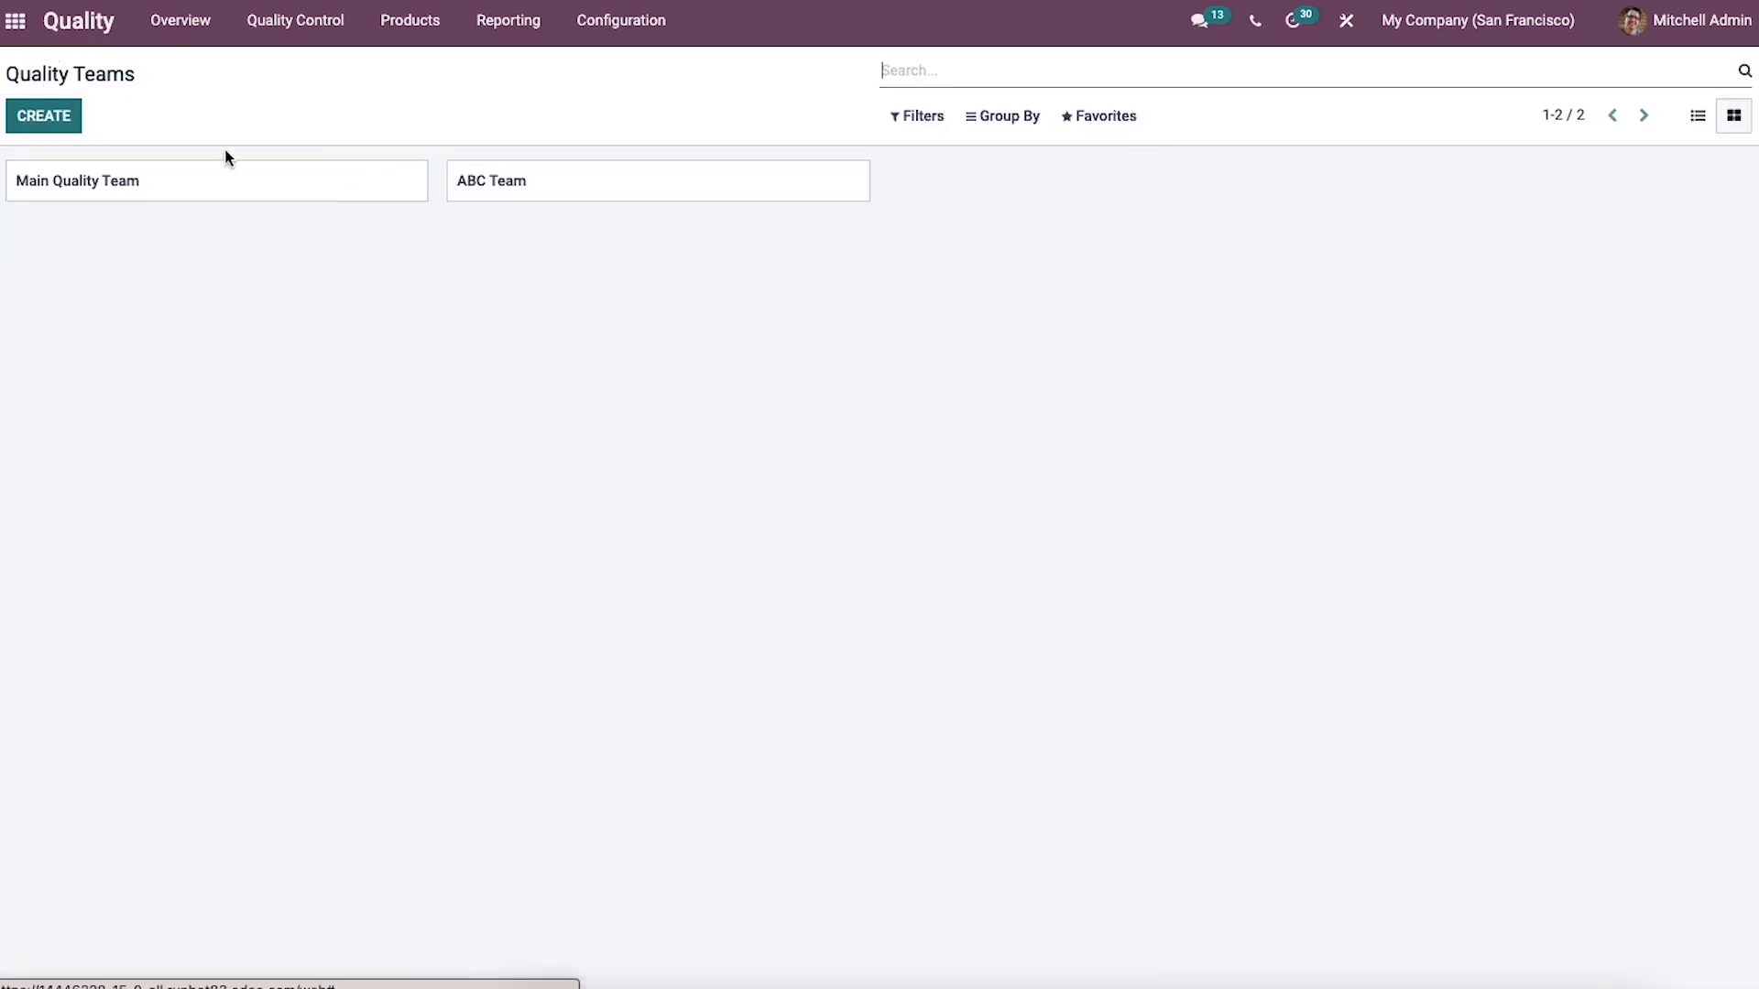
mouse_move(517, 289)
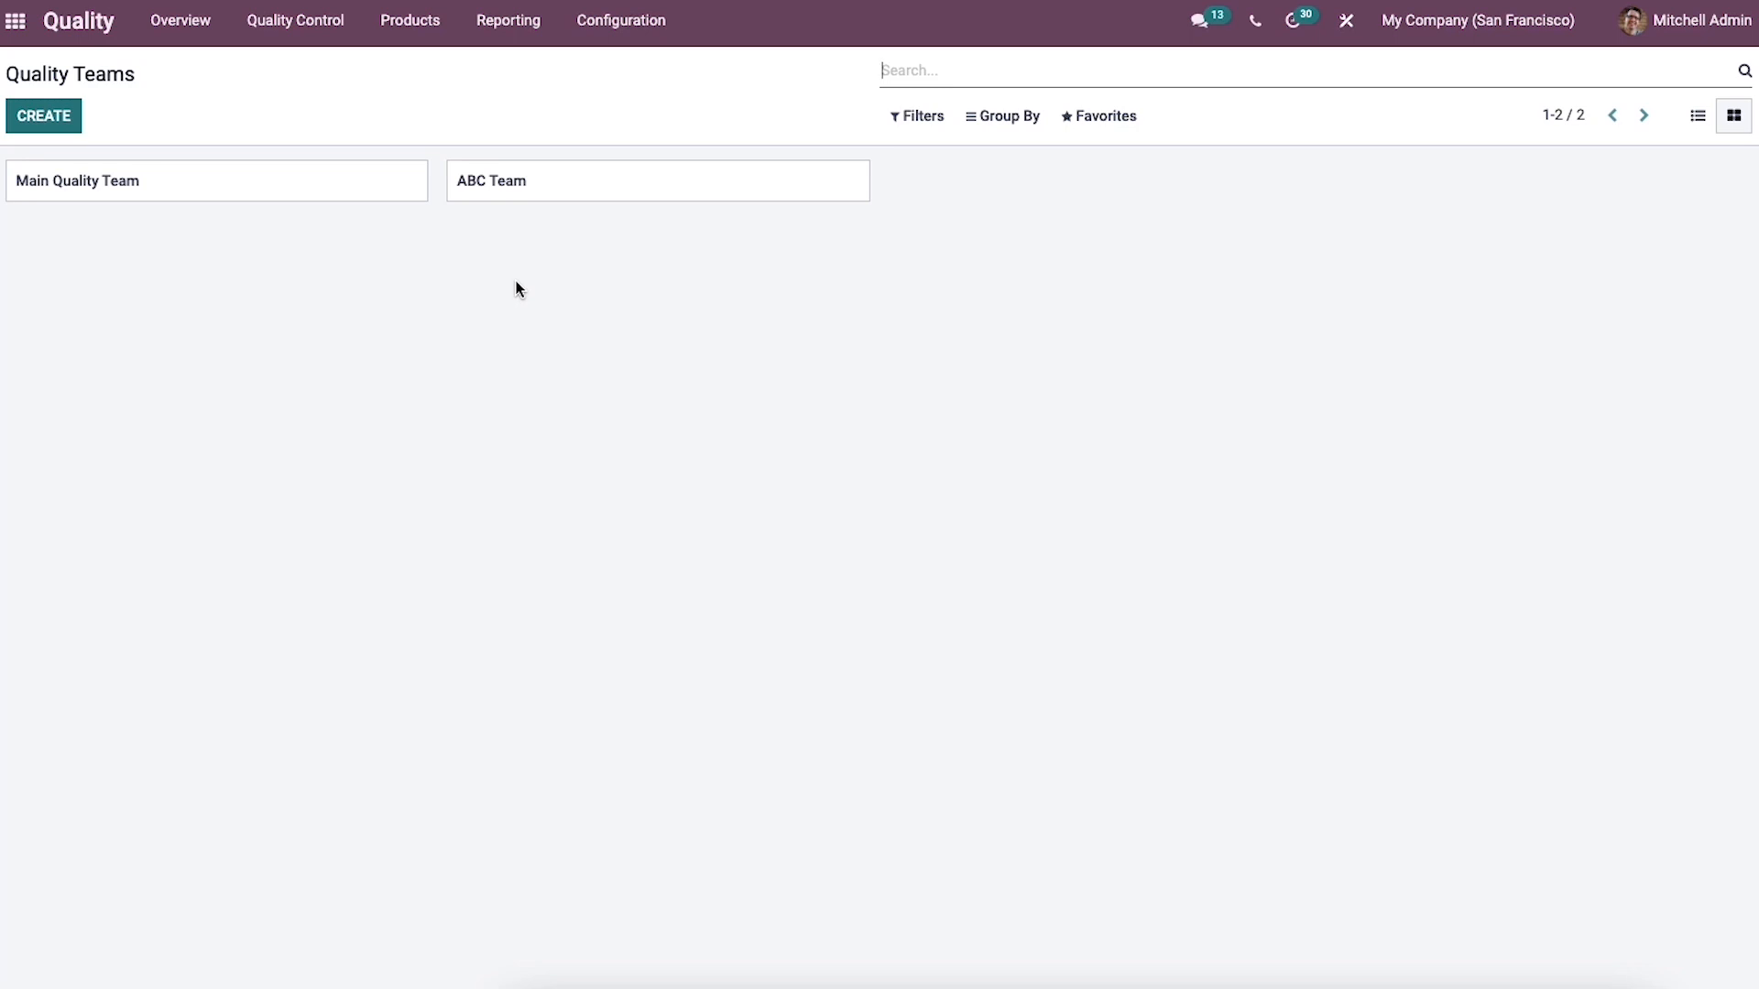
mouse_move(520, 315)
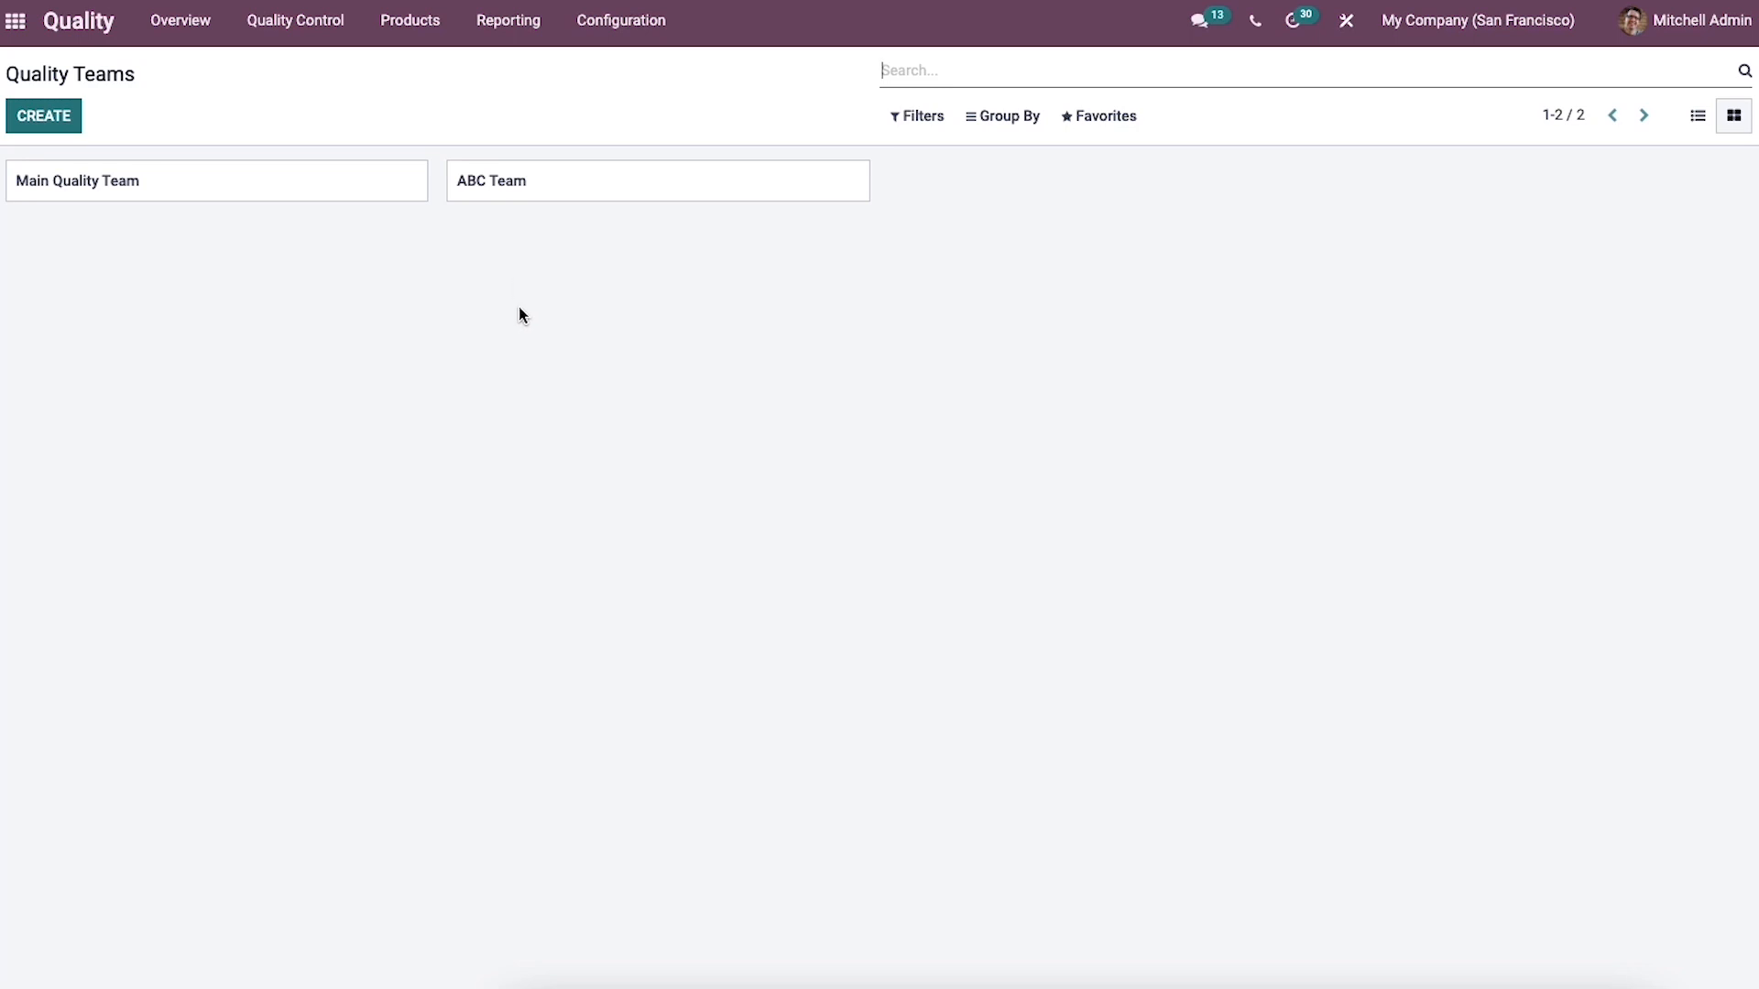